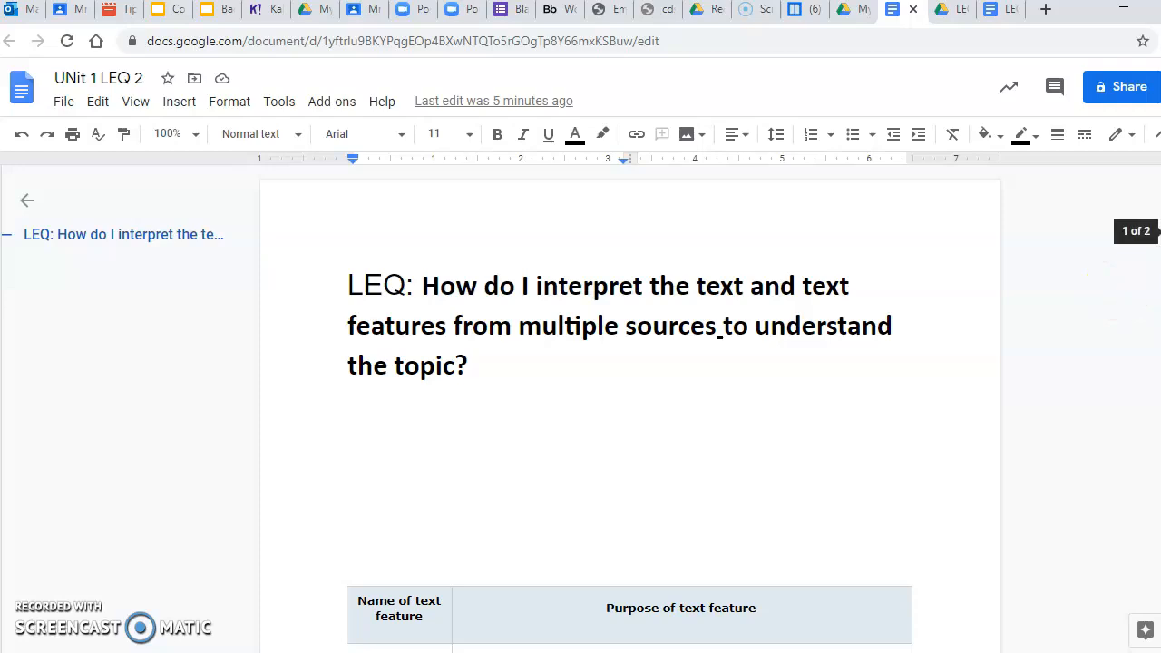
# Scroll past the LEQ question to the 'Name of text feature / Purpose of text feature' table.
pyautogui.scroll(-3)
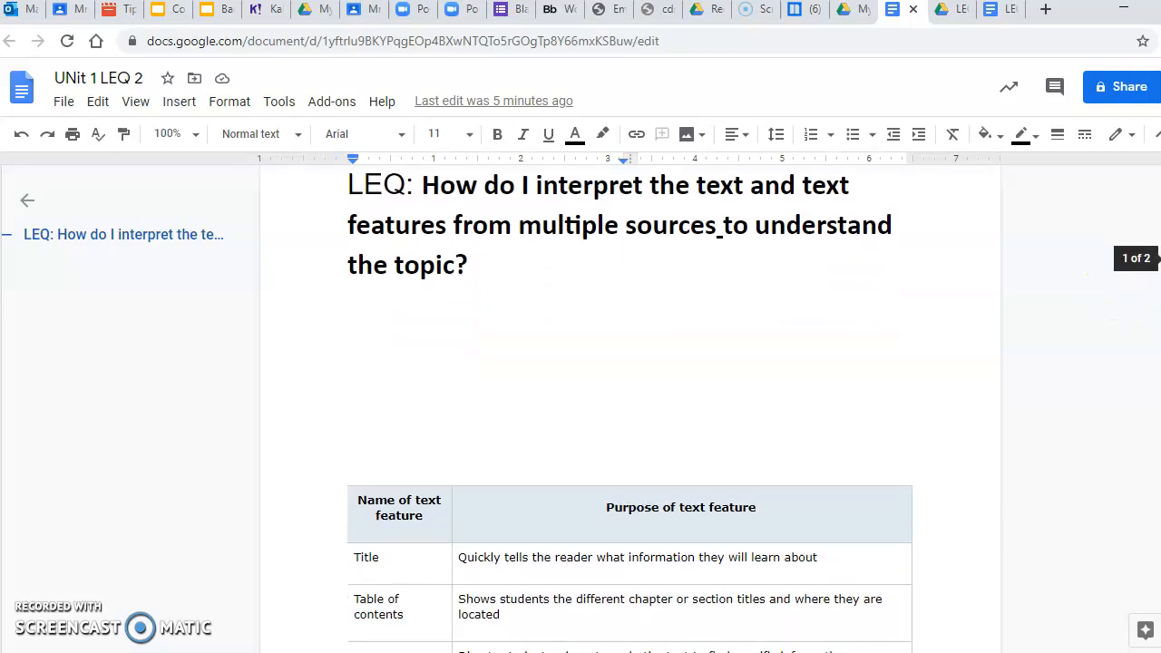
pyautogui.scroll(-3)
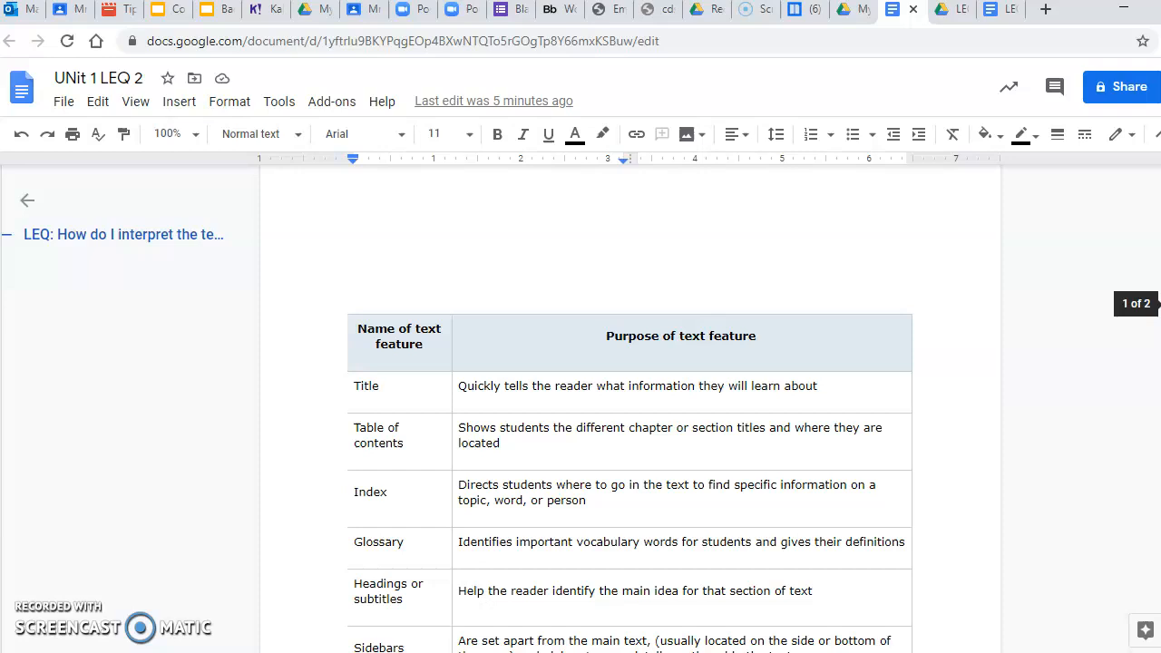
pyautogui.scroll(-3)
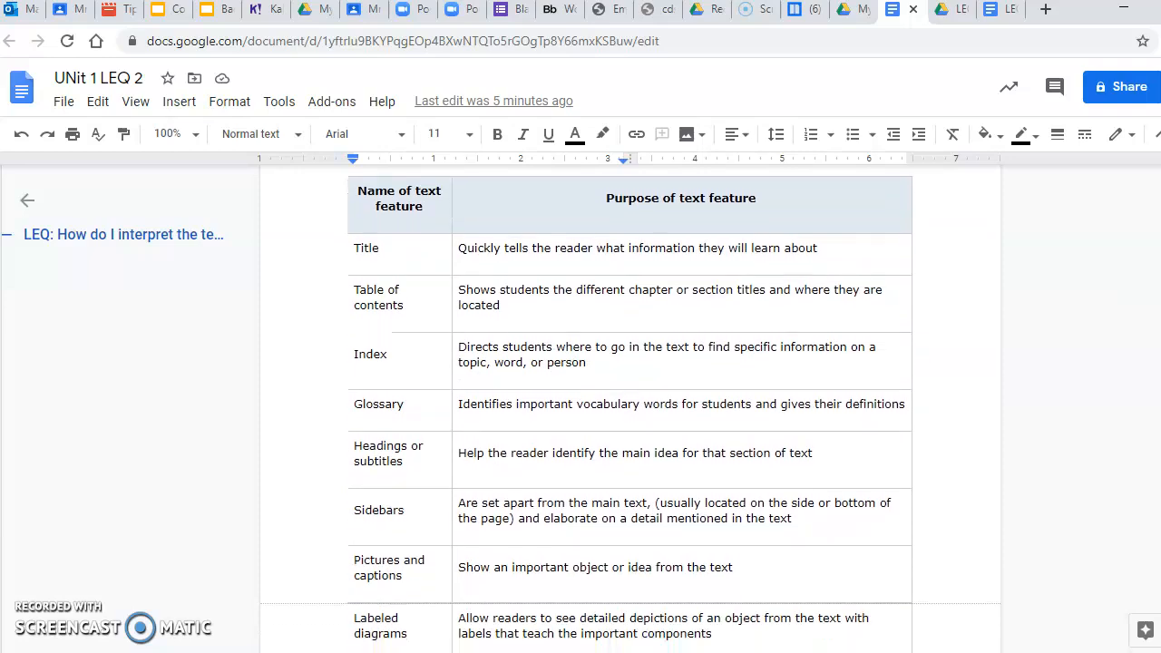
pyautogui.moveTo(497, 209)
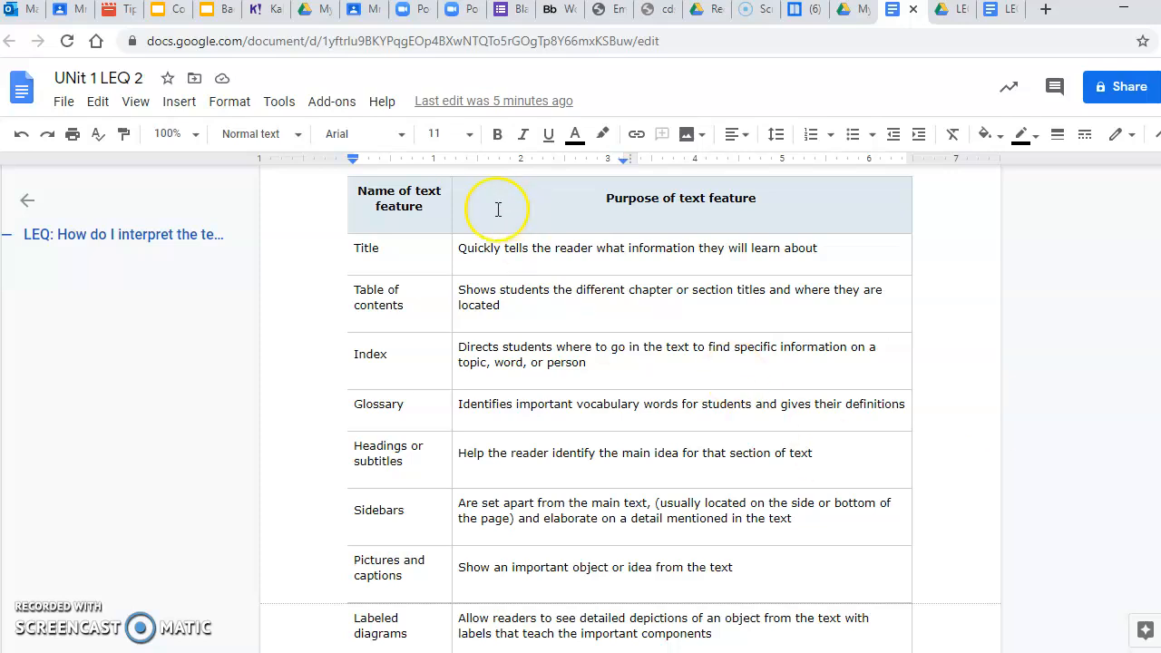
pyautogui.moveTo(384, 263)
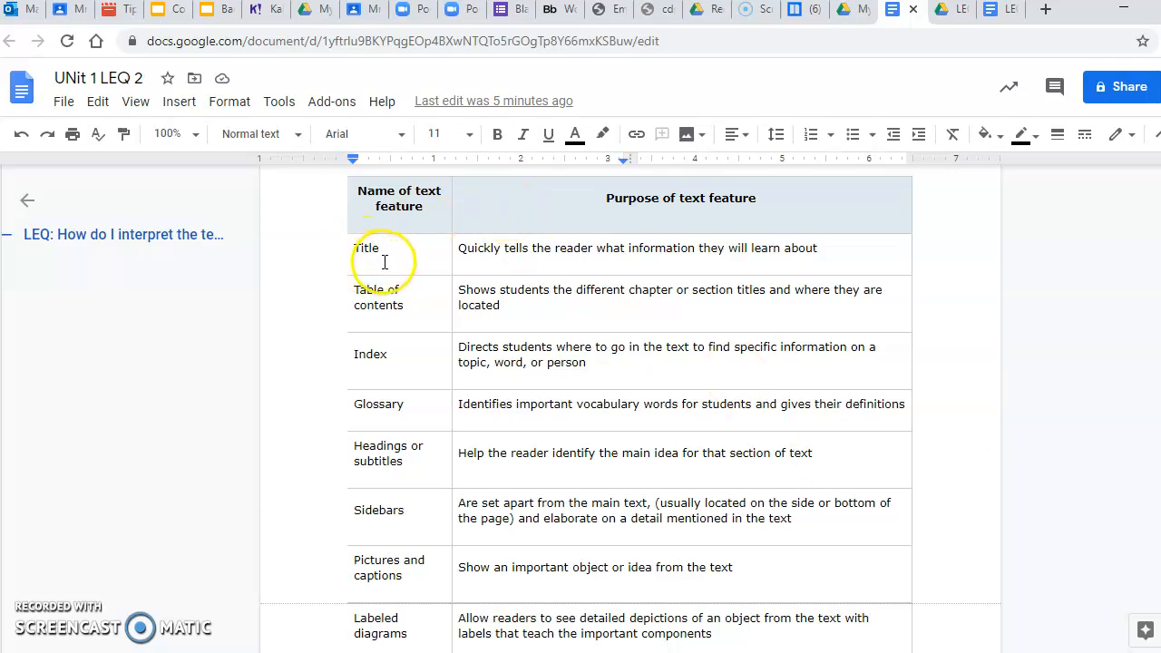
pyautogui.moveTo(445, 263)
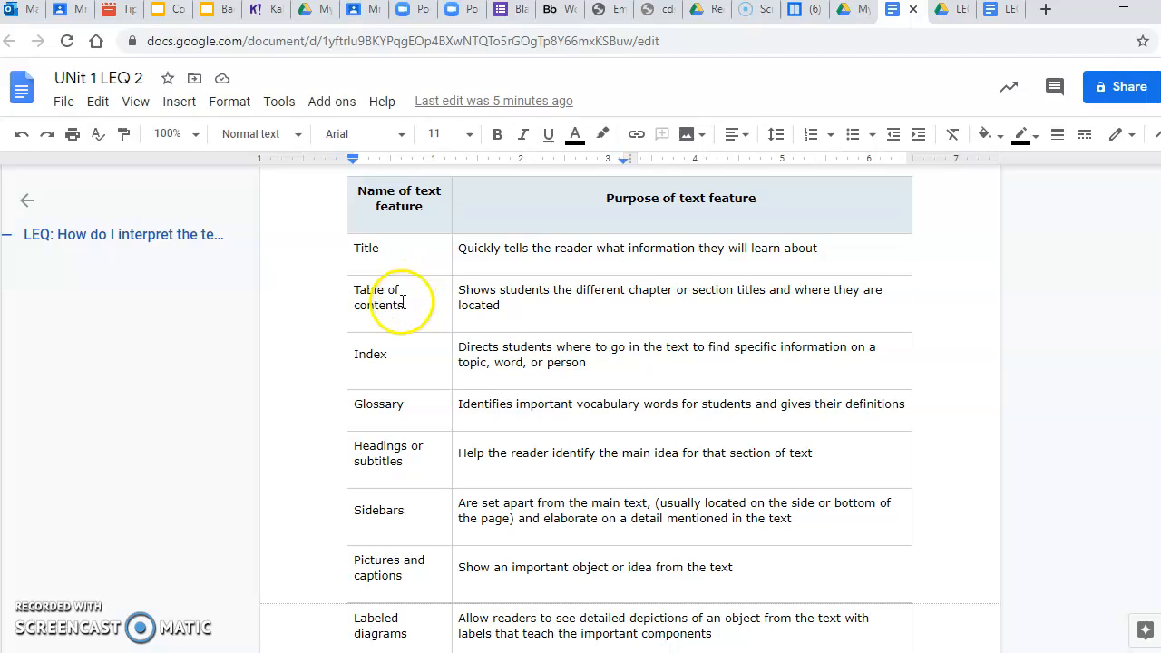
pyautogui.moveTo(589, 307)
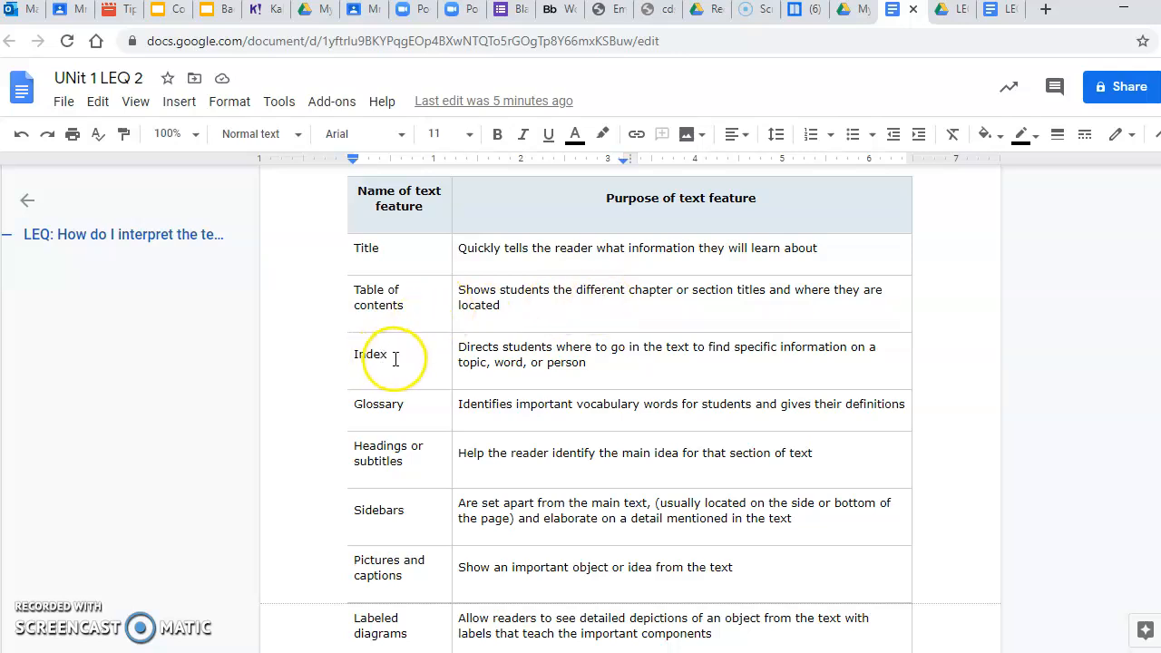
pyautogui.moveTo(494, 359)
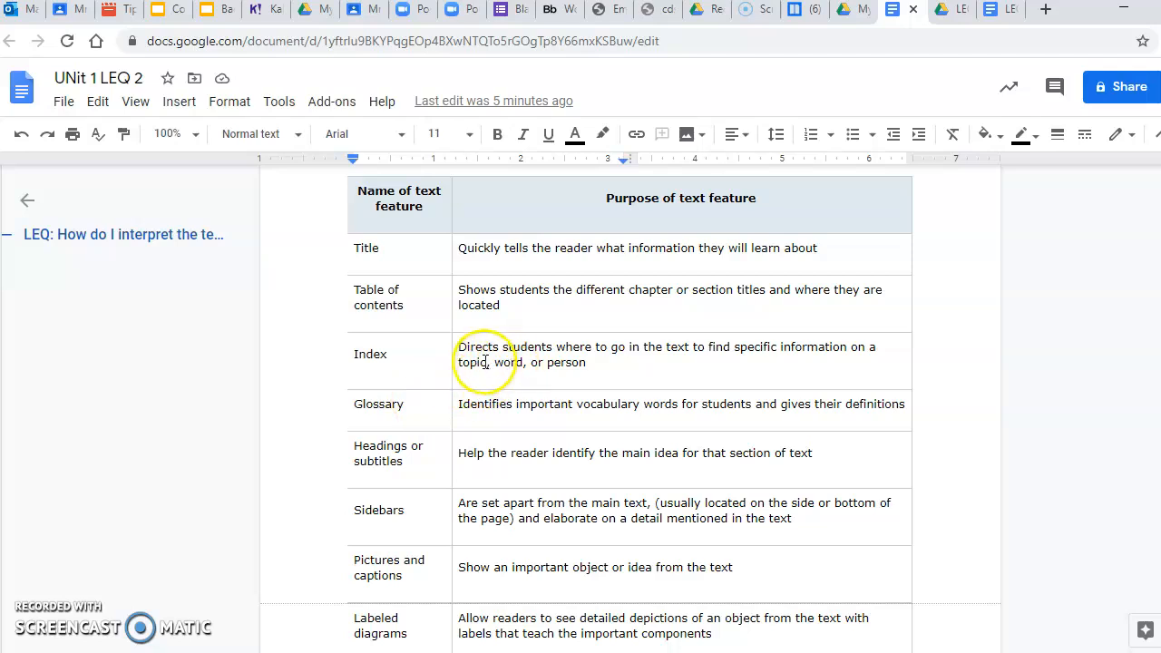
pyautogui.moveTo(585, 347)
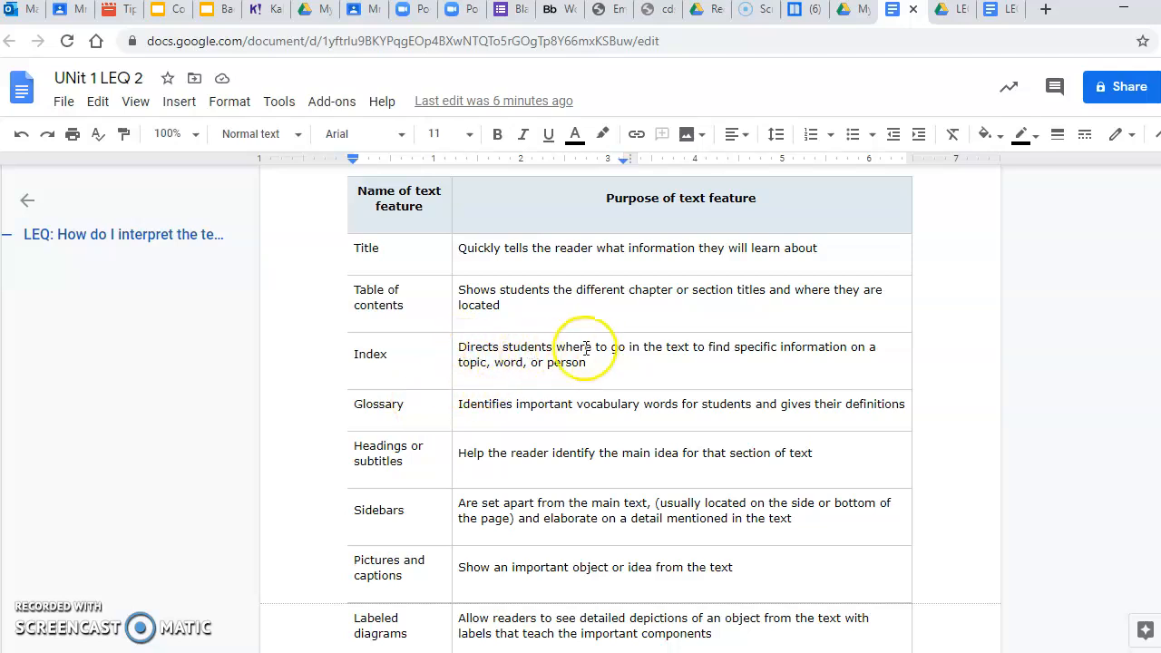
pyautogui.moveTo(607, 365)
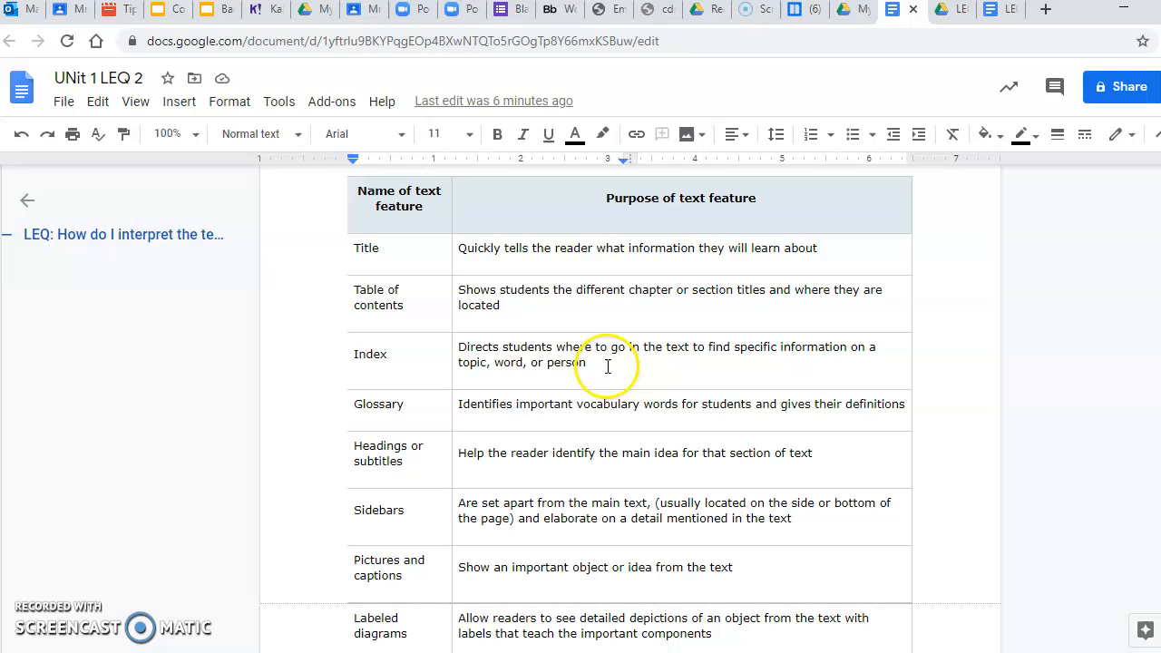
pyautogui.moveTo(426, 411)
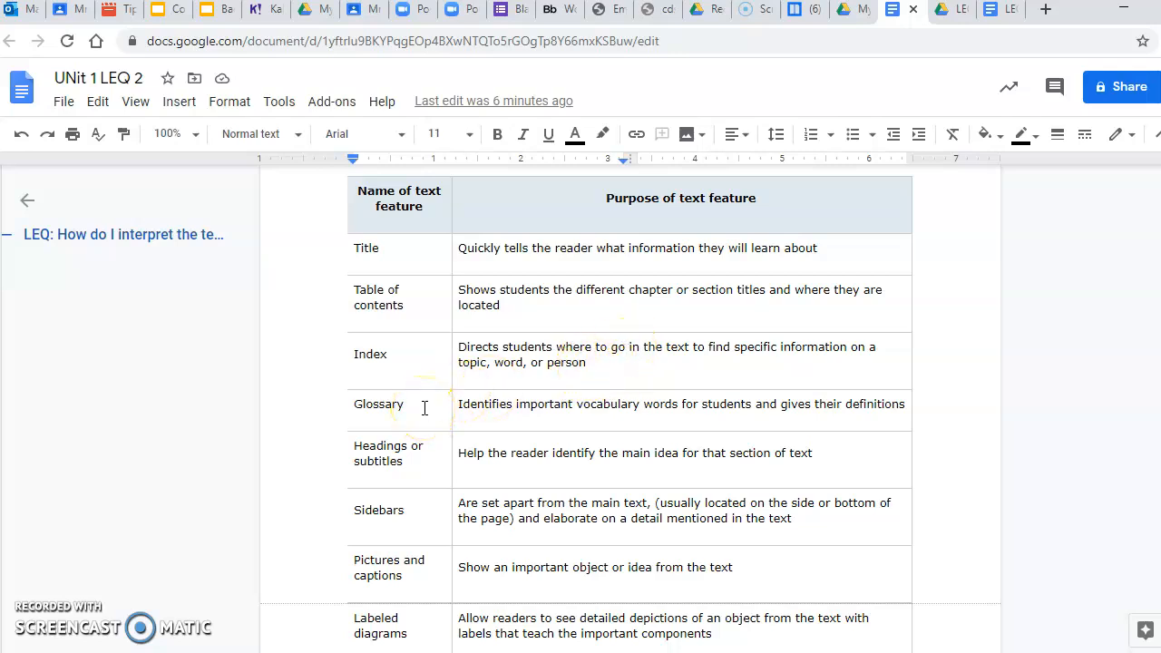
pyautogui.moveTo(510, 413)
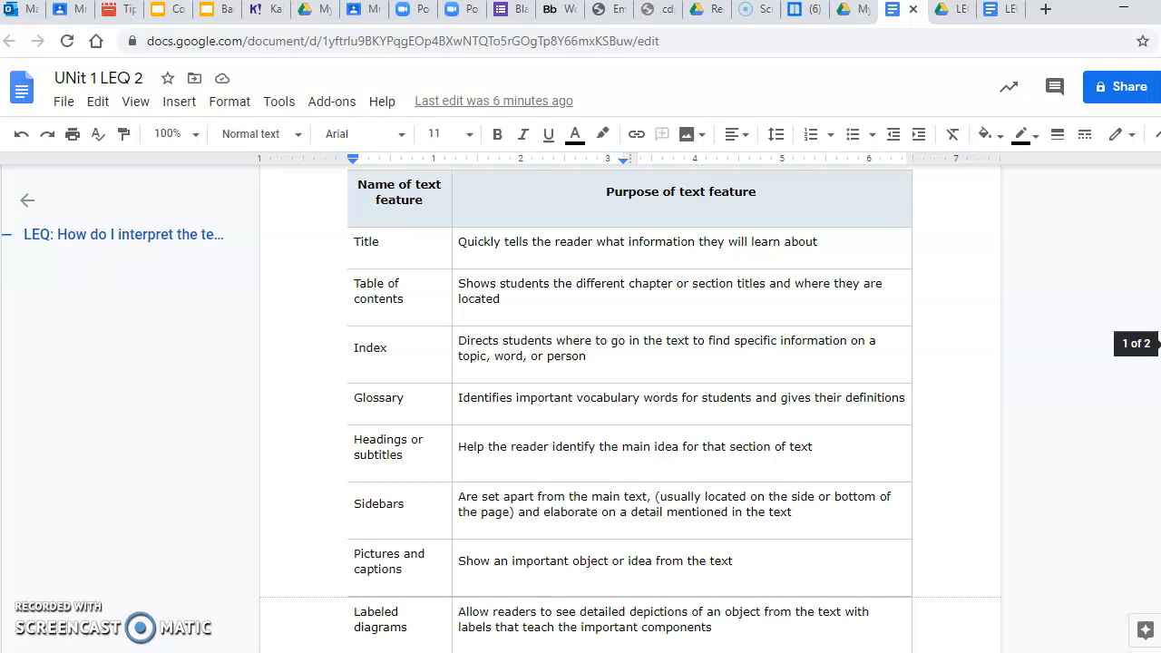
# Scroll to the table rows from labeled diagrams through cutaways and inset photos.
pyautogui.scroll(-3)
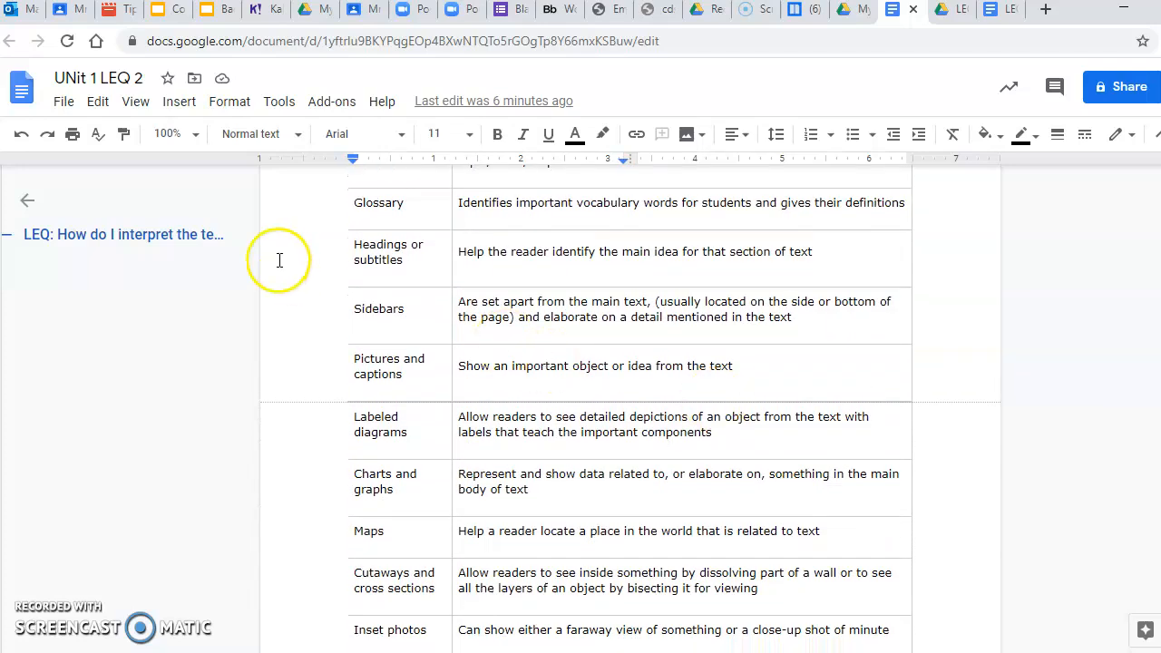
pyautogui.moveTo(334, 263)
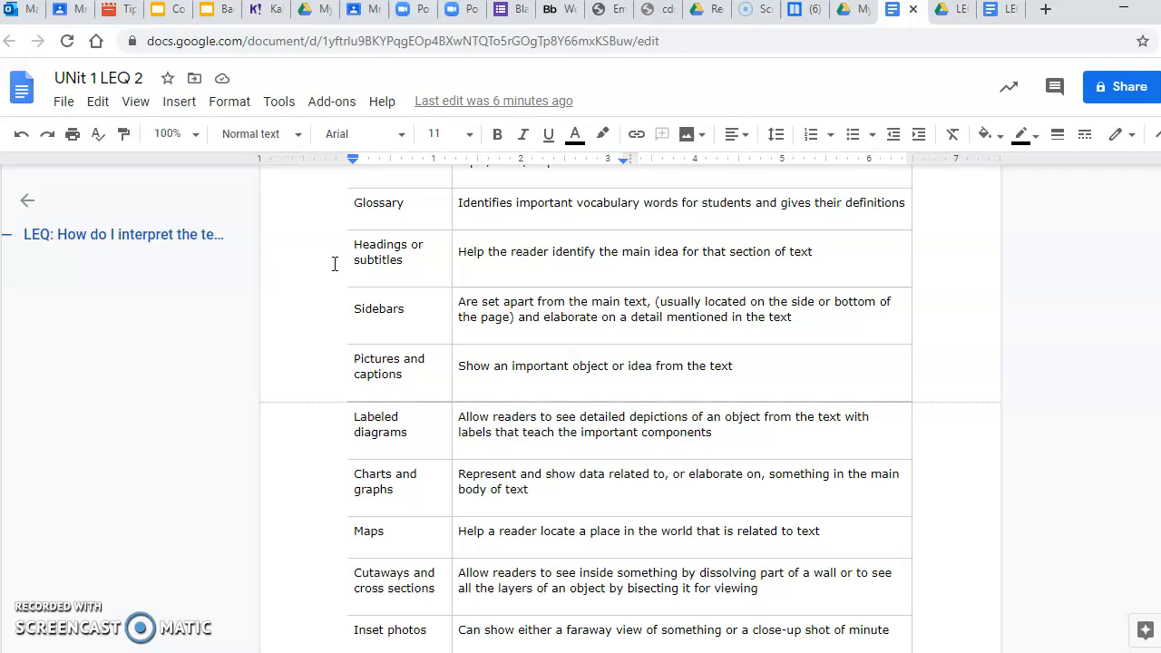
pyautogui.moveTo(396, 311)
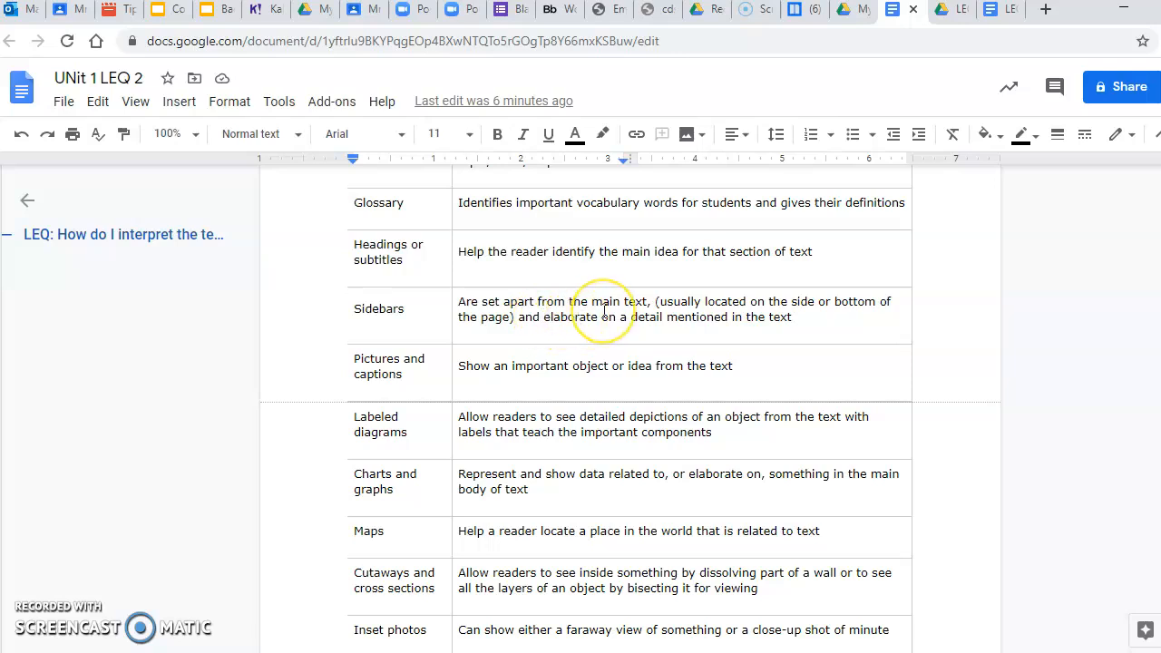
pyautogui.moveTo(730, 310)
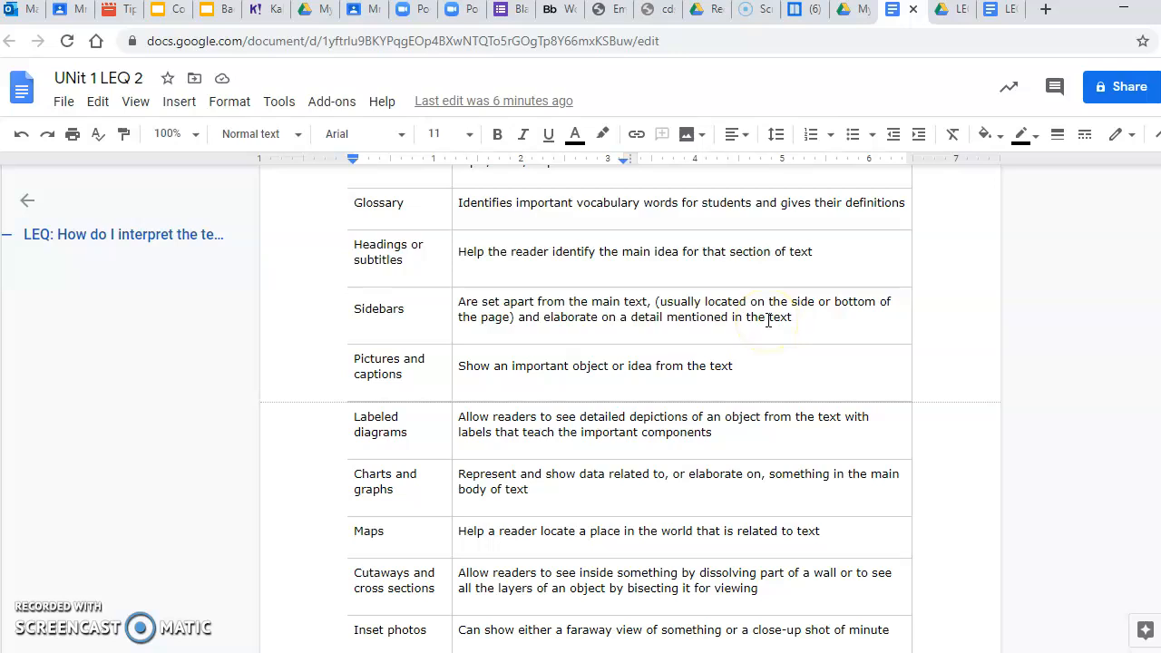
pyautogui.moveTo(968, 331)
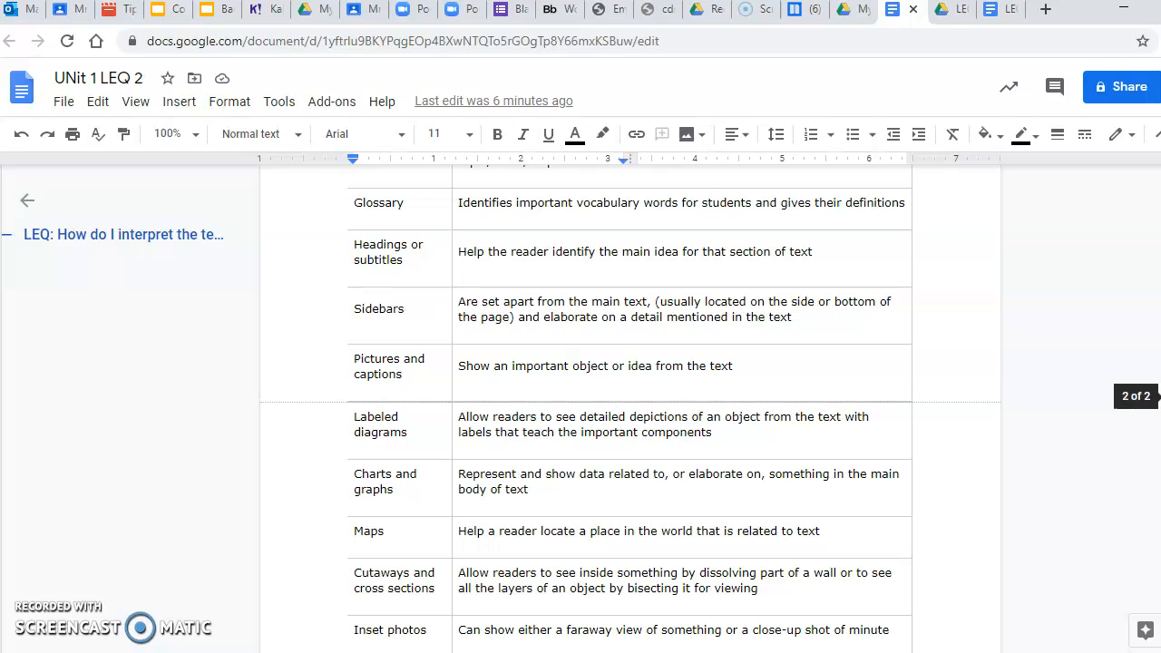
pyautogui.scroll(-3)
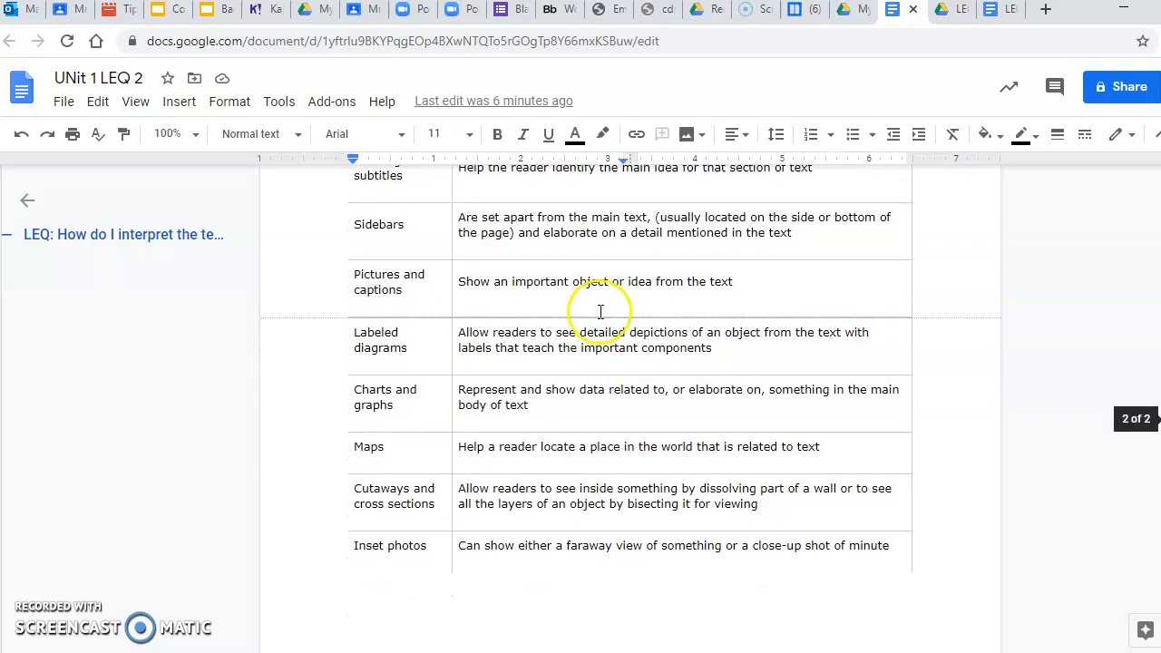
pyautogui.moveTo(423, 302)
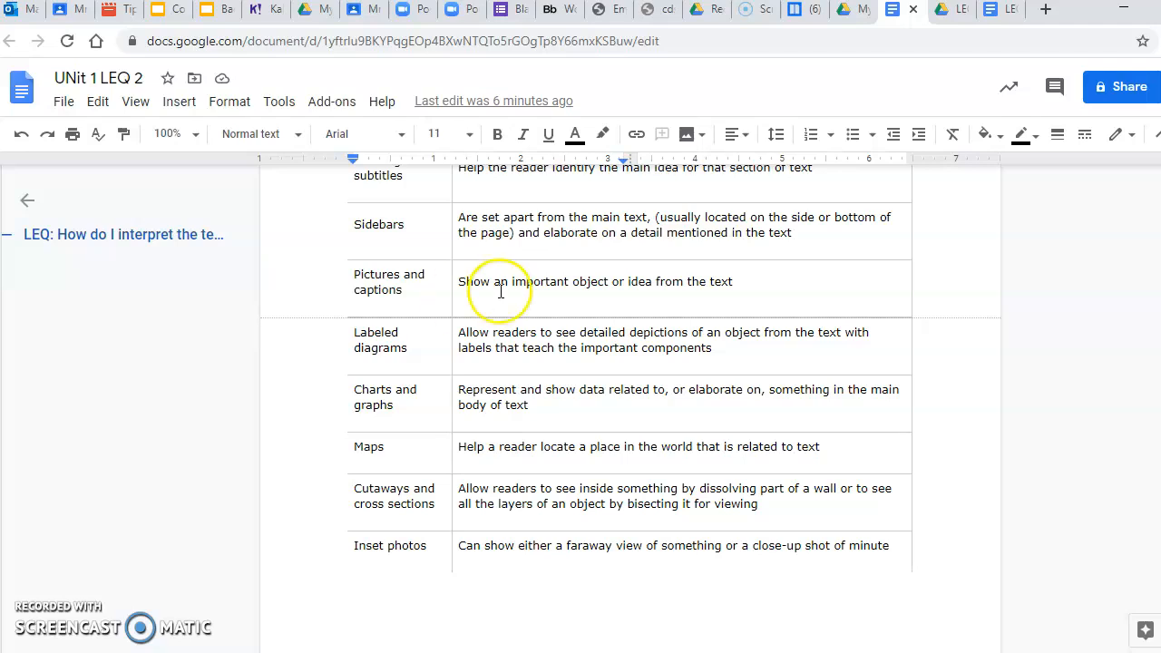
pyautogui.moveTo(469, 307)
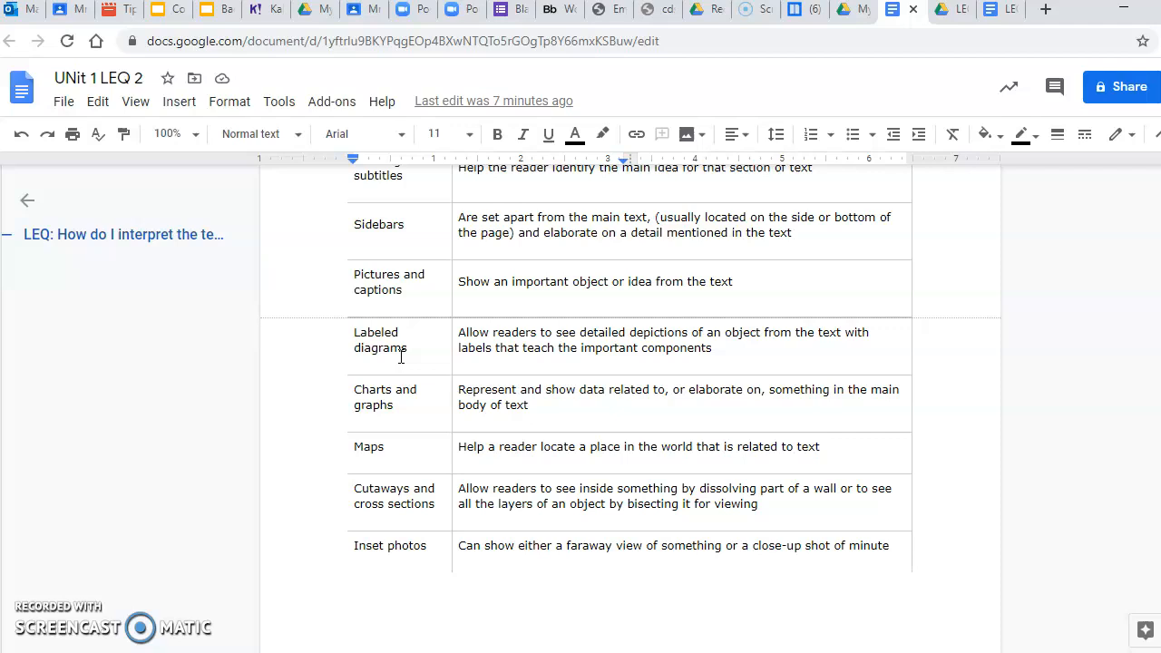
pyautogui.moveTo(804, 325)
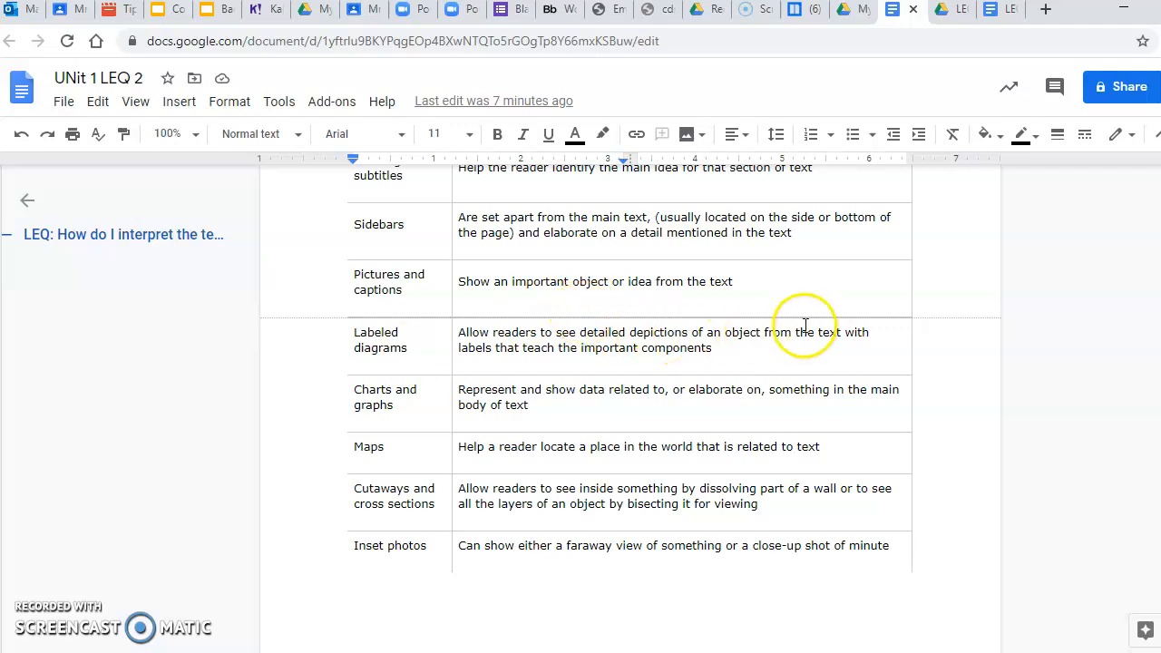
pyautogui.moveTo(359, 405)
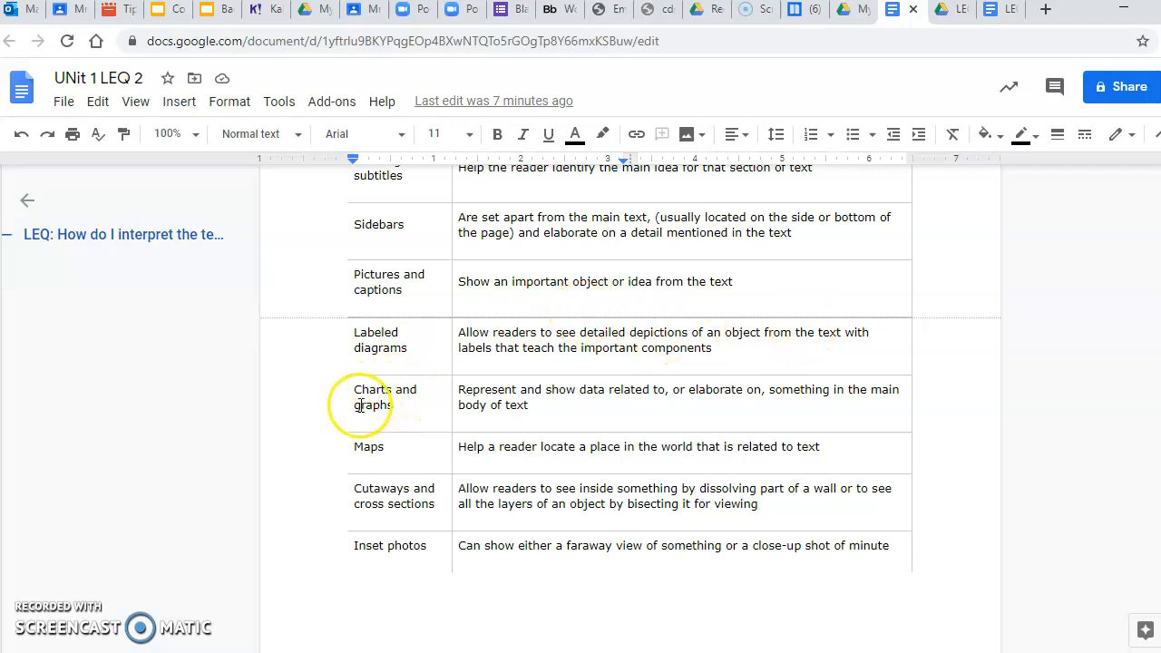
pyautogui.moveTo(638, 406)
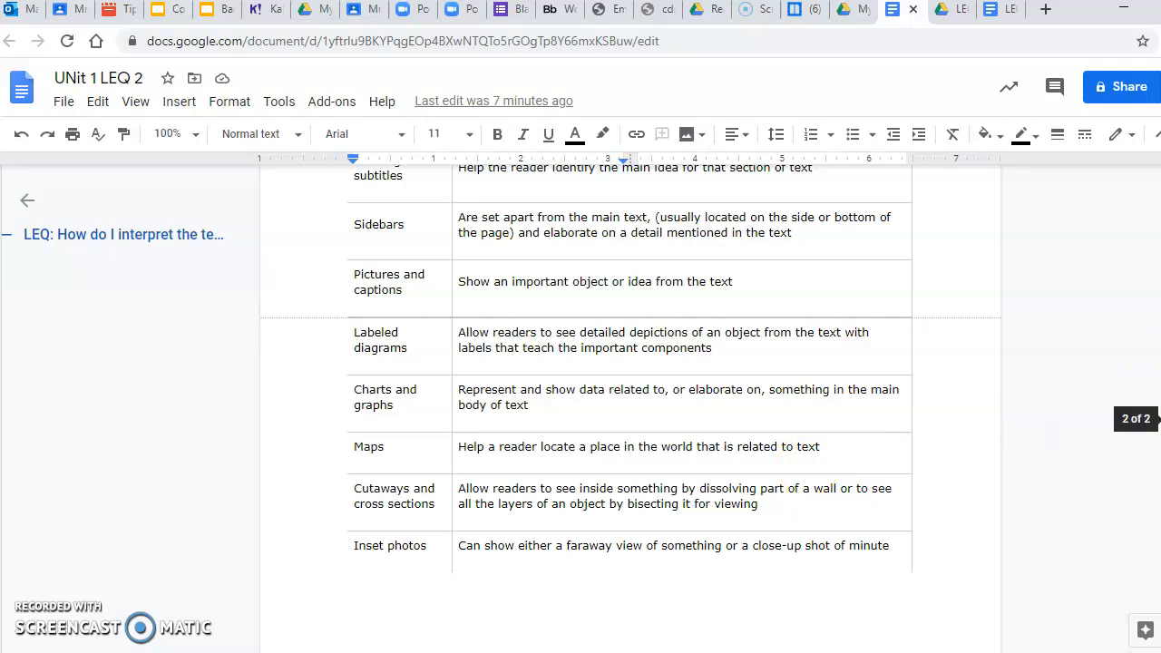
# Scroll past the reference table to the blank five-row Feature/Purpose T-chart.
pyautogui.scroll(-3)
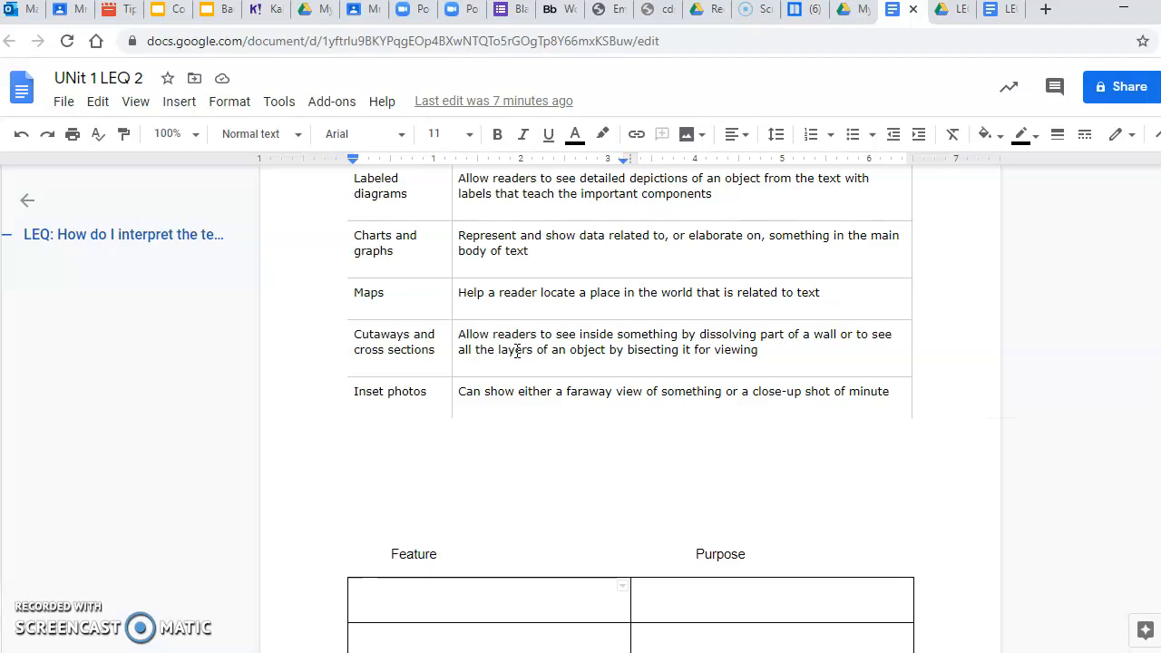
pyautogui.moveTo(810, 349)
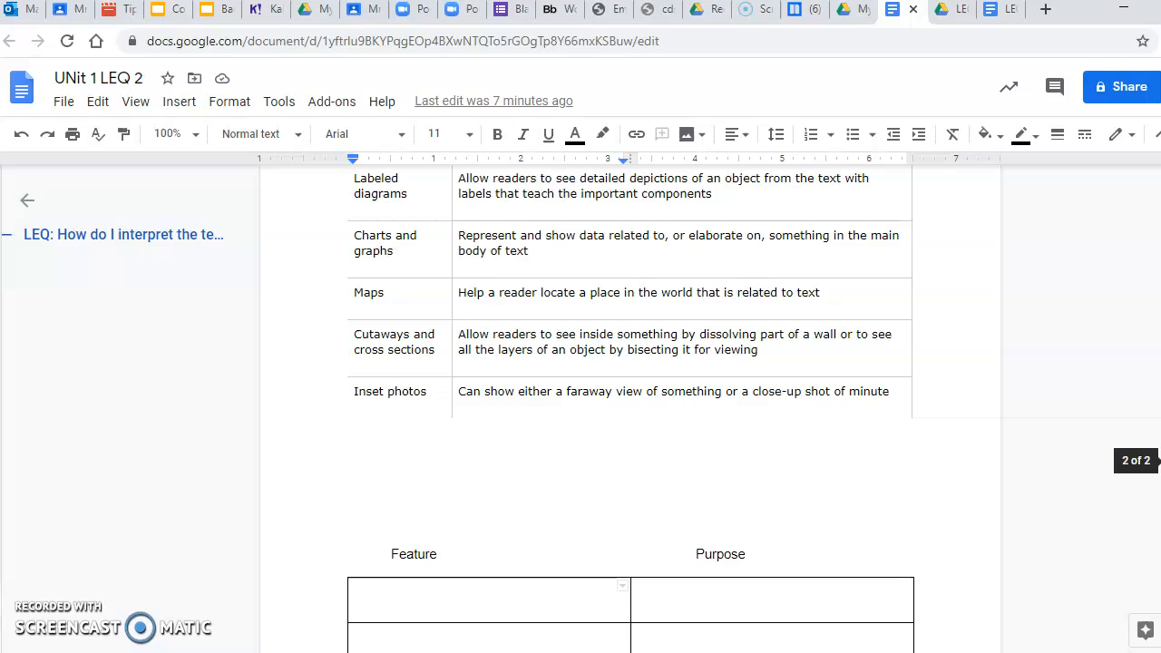
pyautogui.scroll(-3)
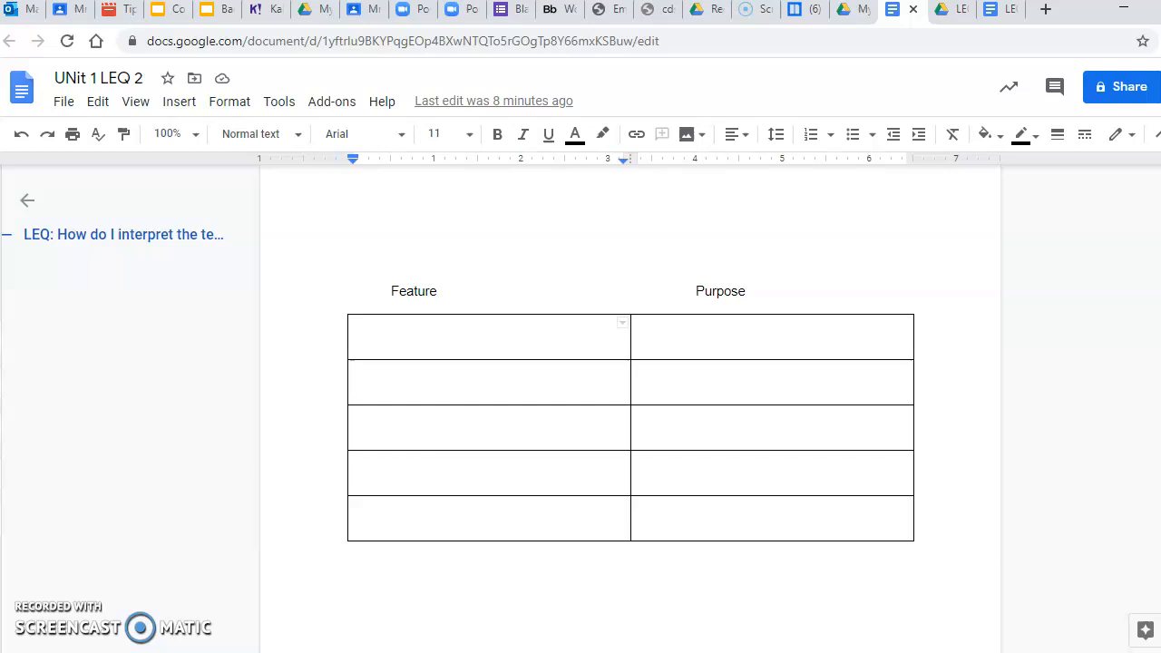
pyautogui.moveTo(708, 438)
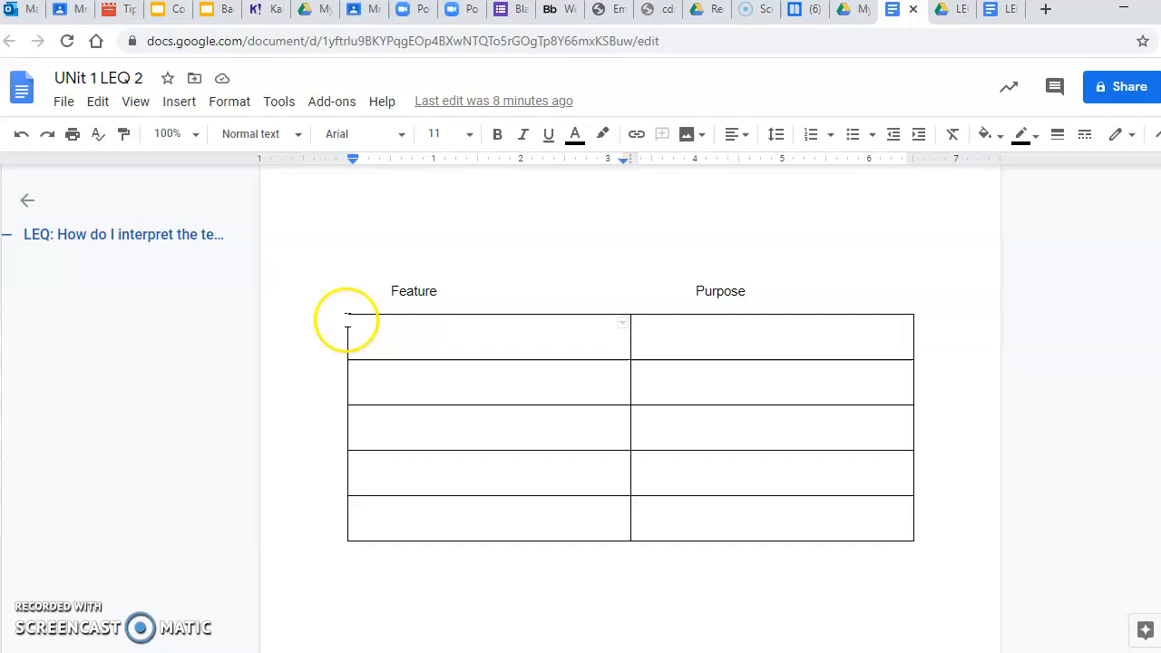
pyautogui.moveTo(838, 322)
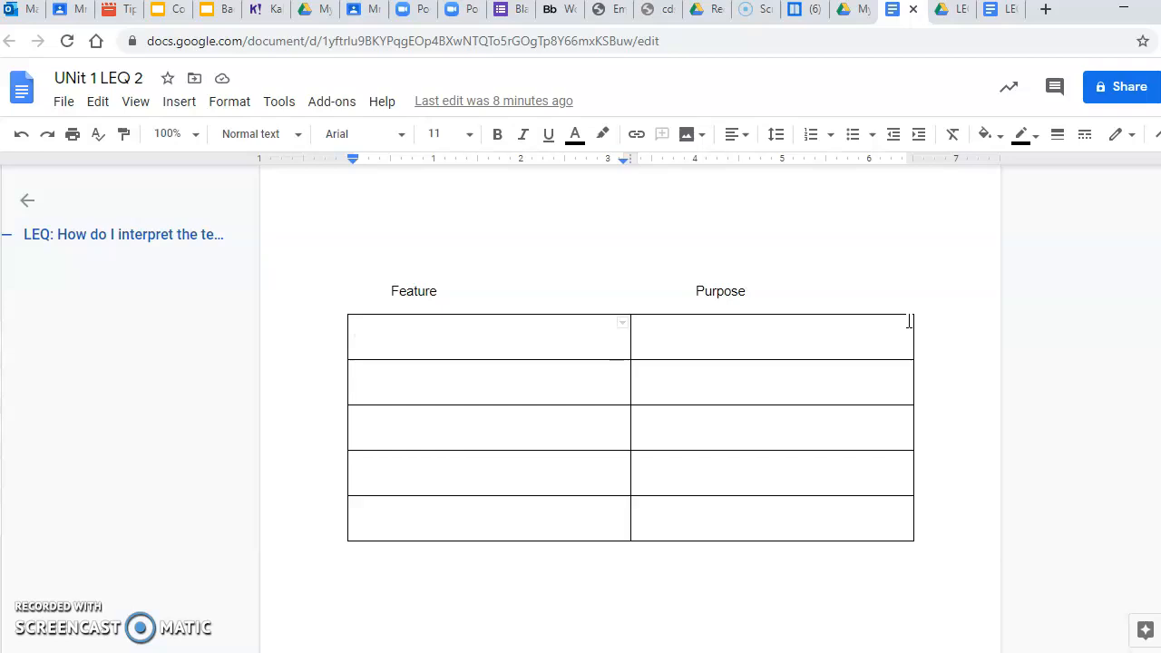
pyautogui.moveTo(446, 256)
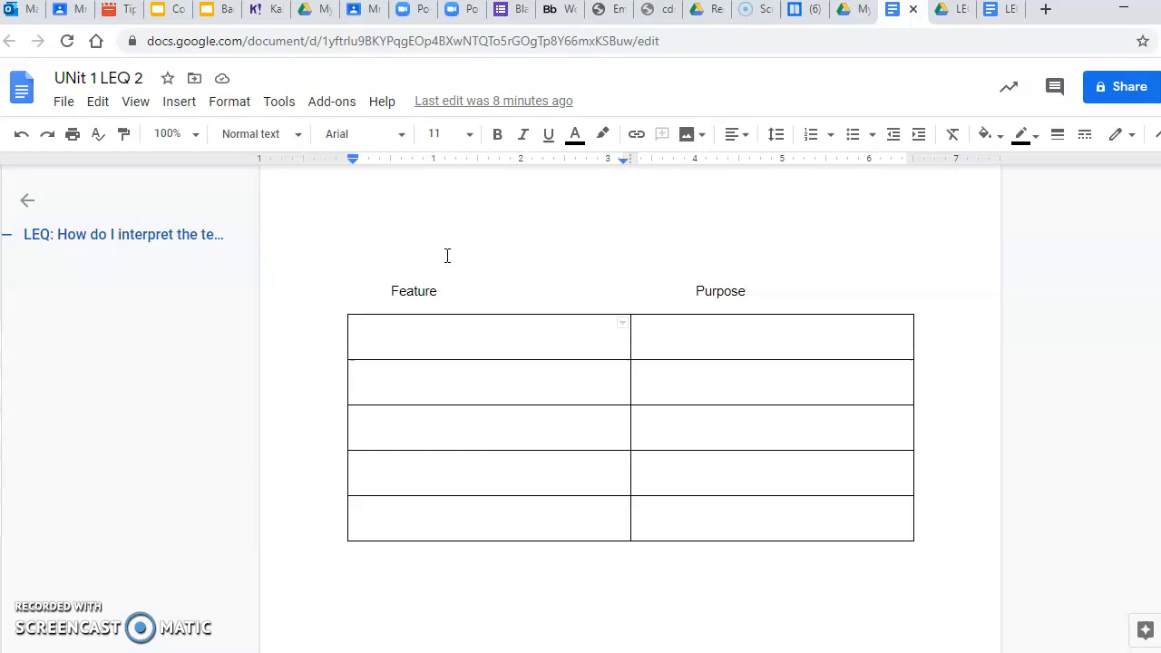
pyautogui.moveTo(454, 289)
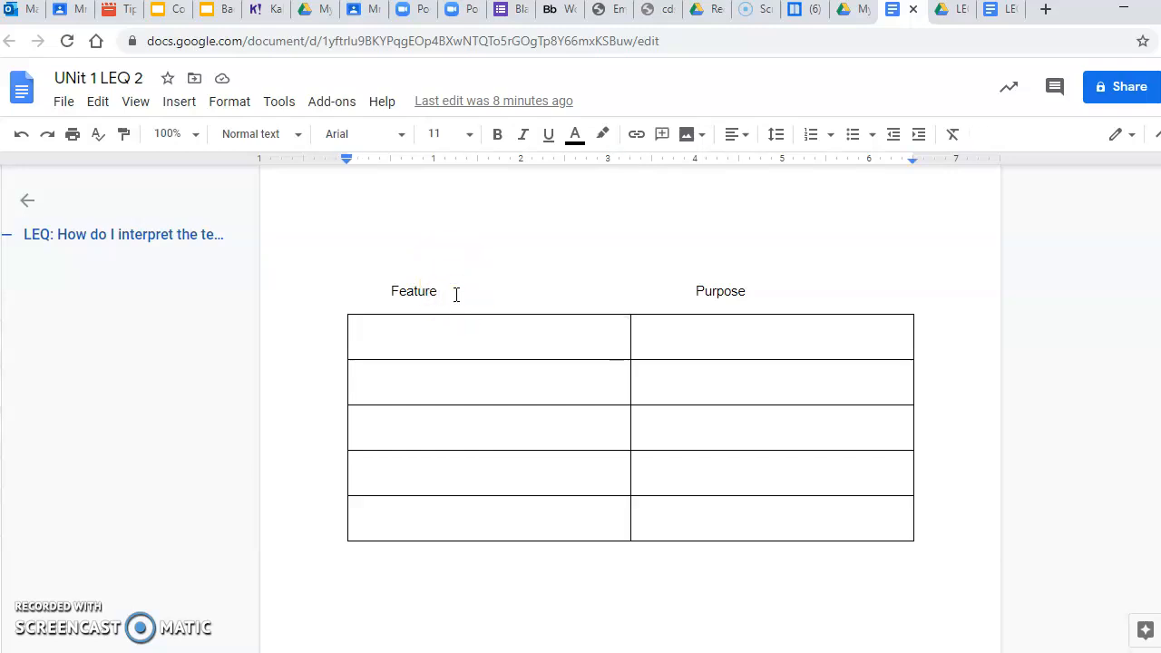
# Change the T-chart heading to 'Feature (text)'.
pyautogui.write('(')
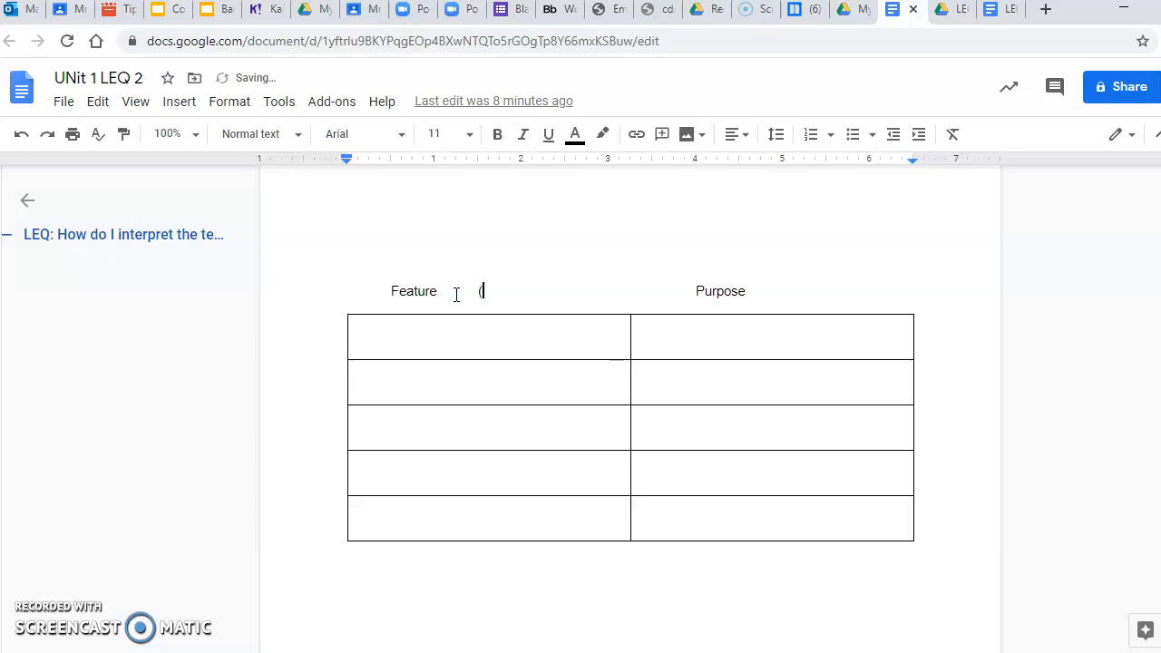
pyautogui.write('text)')
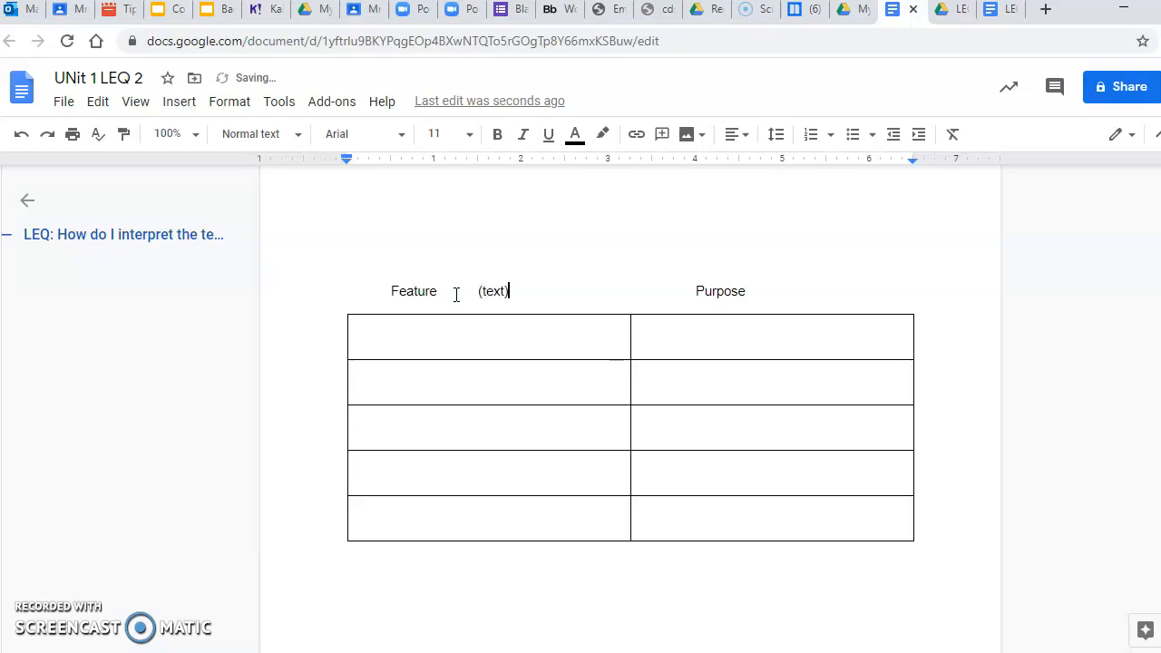
pyautogui.moveTo(784, 291)
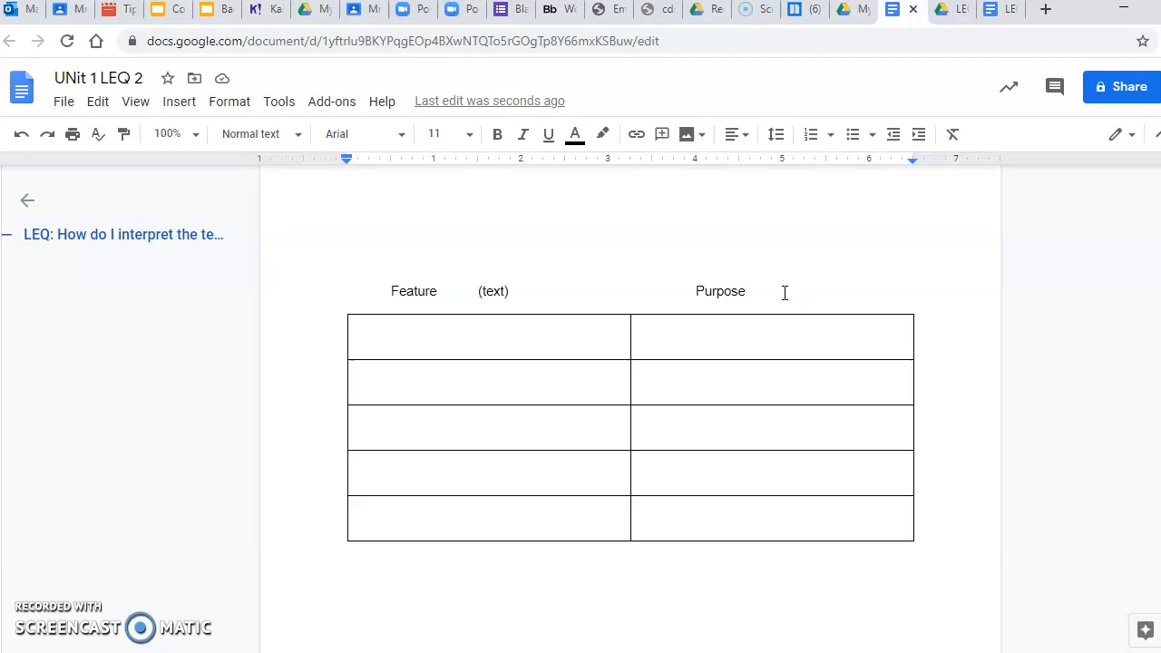
pyautogui.moveTo(293, 472)
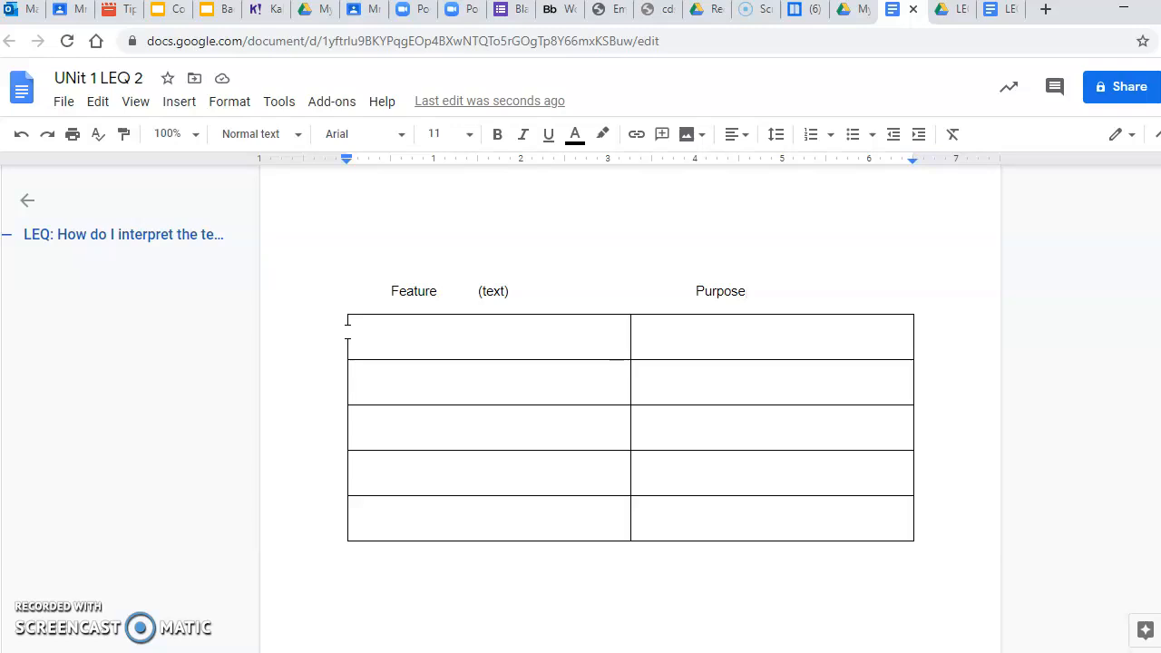
pyautogui.moveTo(925, 285)
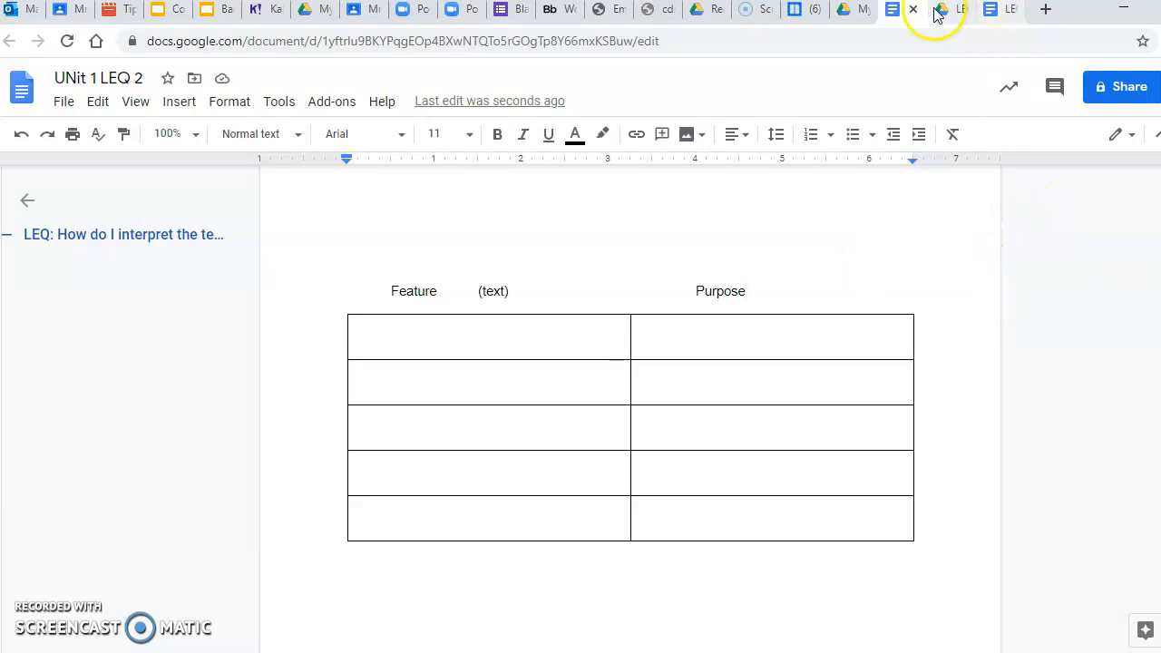
pyautogui.moveTo(803, 10)
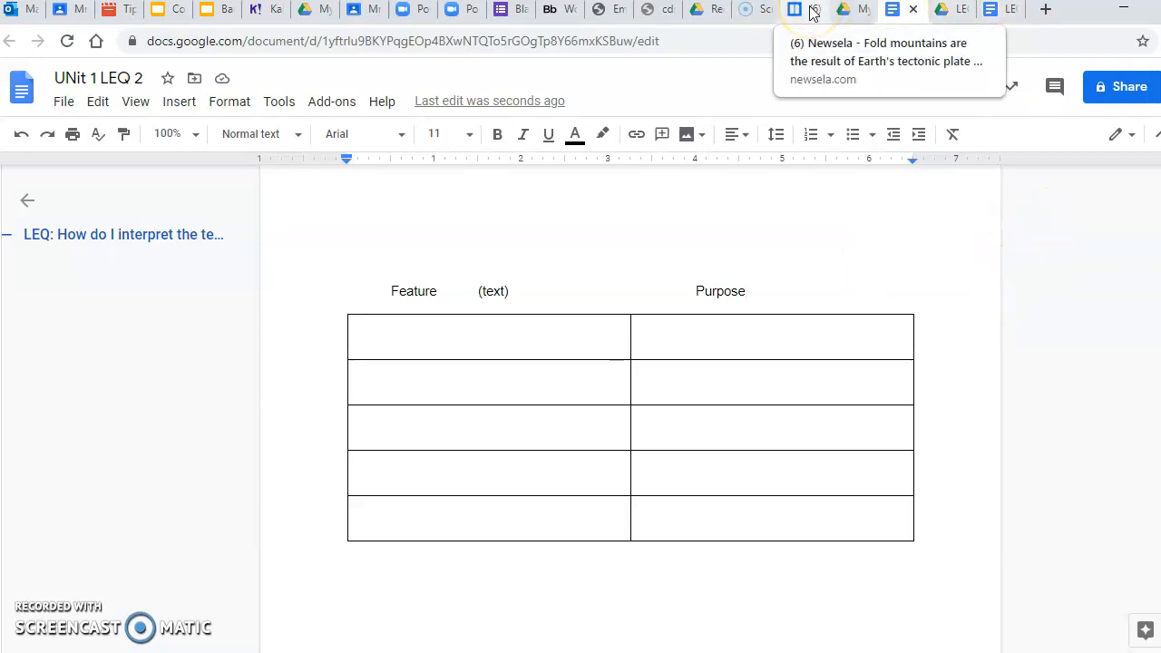
# Switch to the Newsela 'Fold mountains' article to read its title.
pyautogui.click(801, 9)
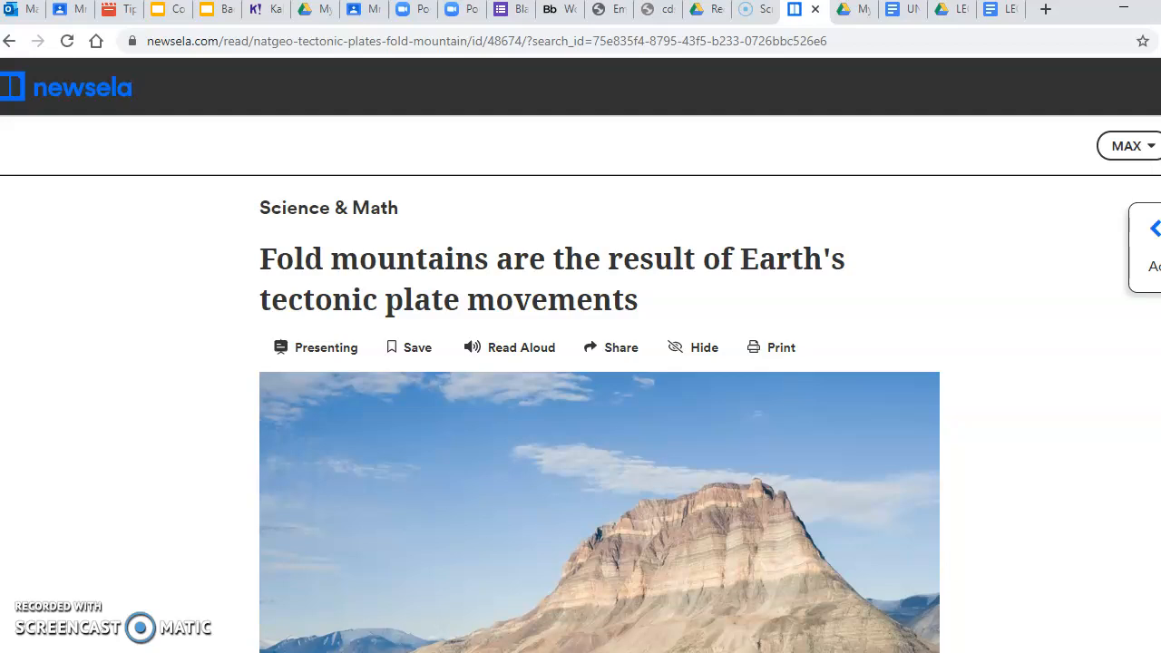
pyautogui.moveTo(363, 193)
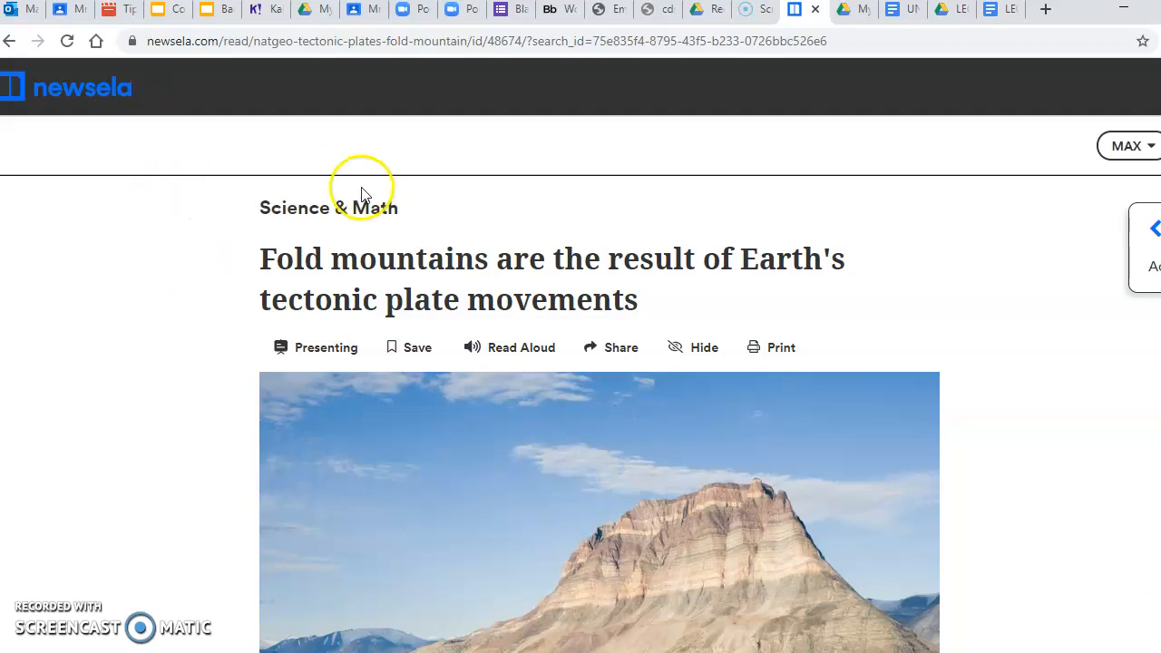
pyautogui.moveTo(711, 275)
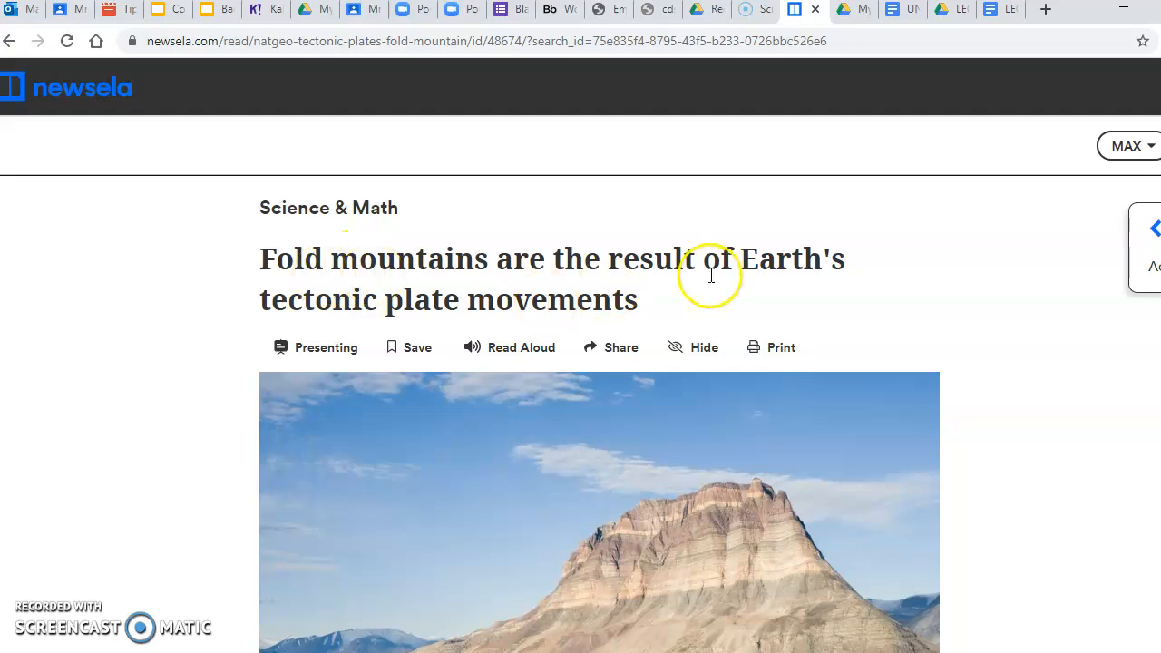
pyautogui.moveTo(1010, 313)
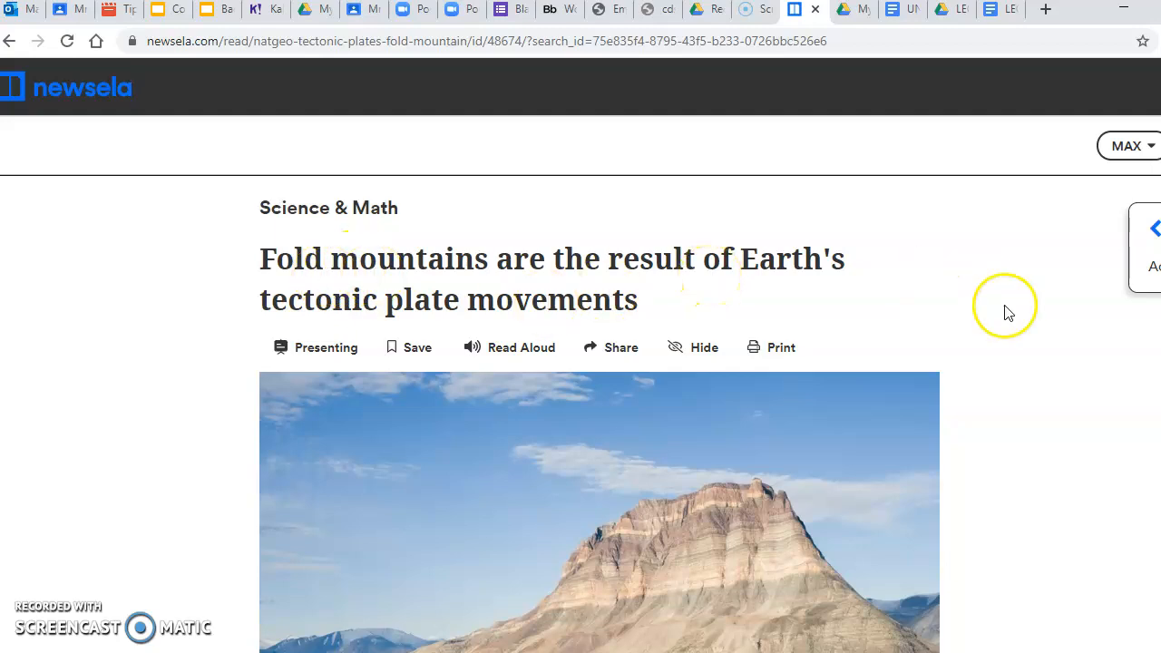
pyautogui.moveTo(469, 260)
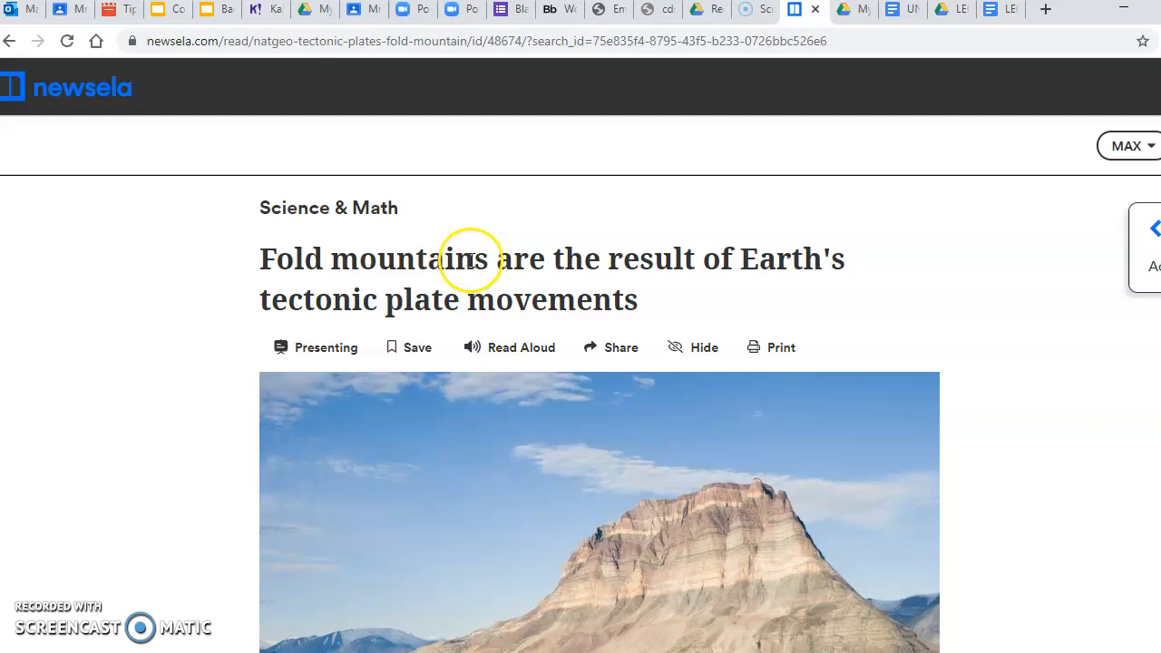
pyautogui.moveTo(726, 260)
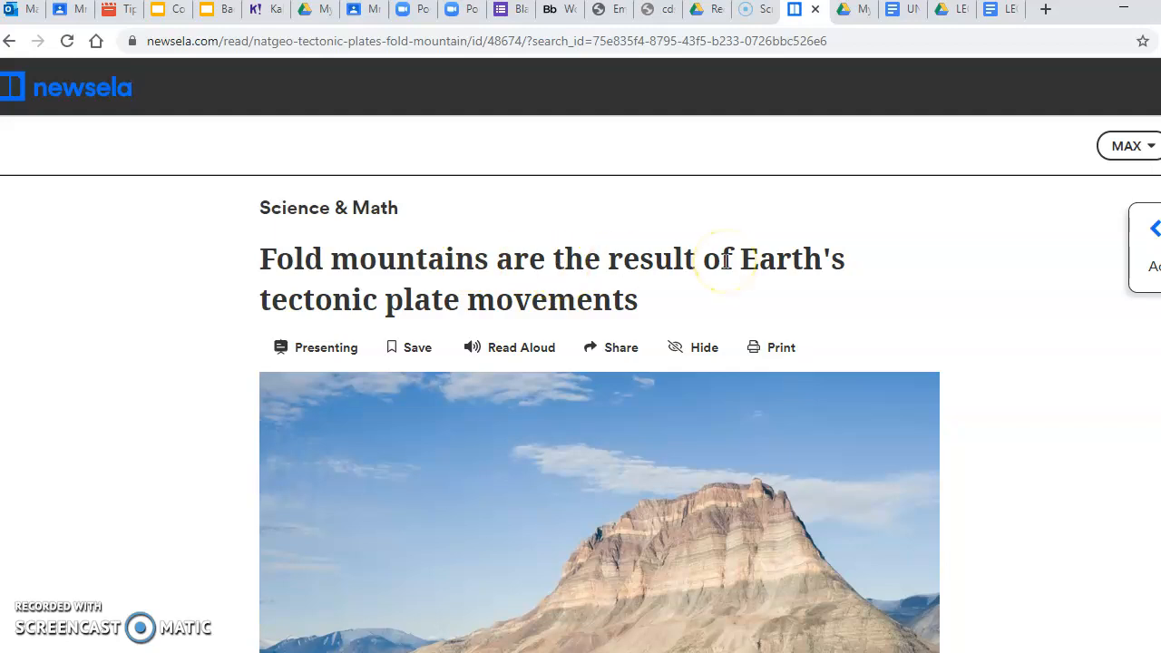
pyautogui.moveTo(1000, 10)
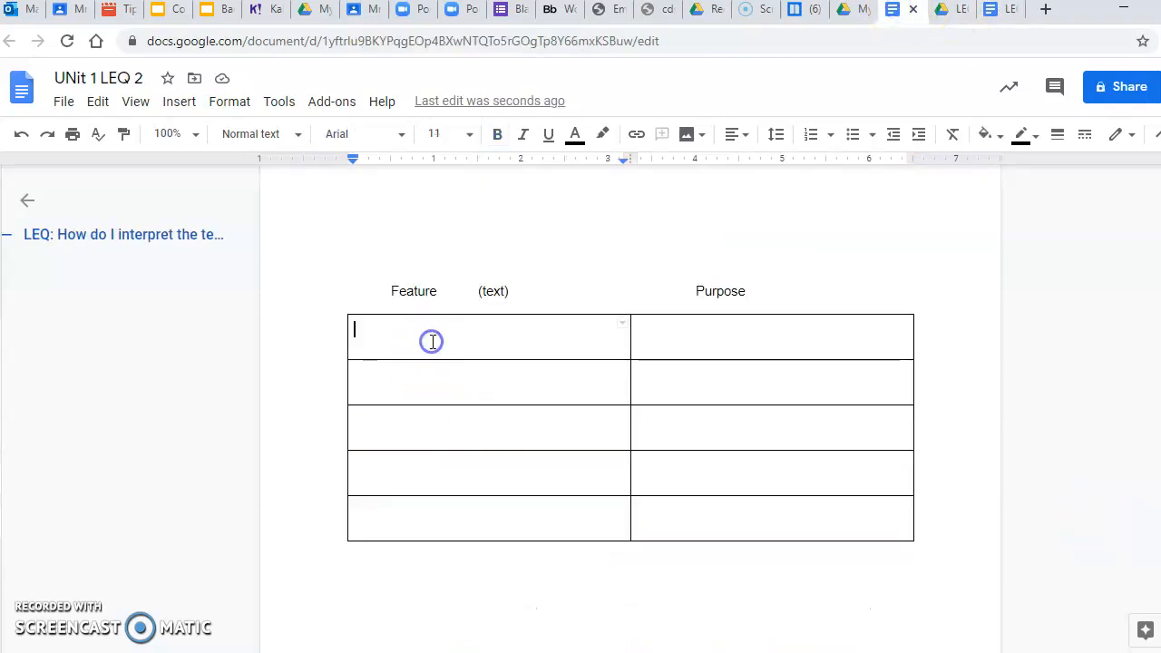
# Enter 'Title' with purpose 'Helps me understand that I am going to learn about Mountains and how they form'.
pyautogui.write('It')
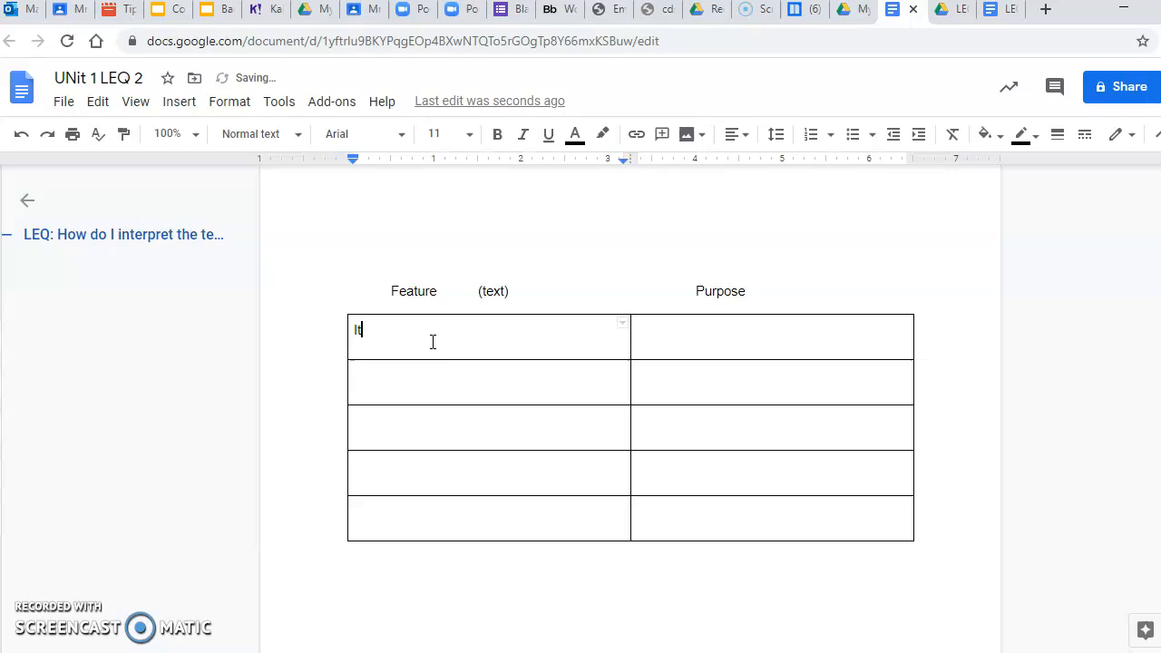
pyautogui.write('Title')
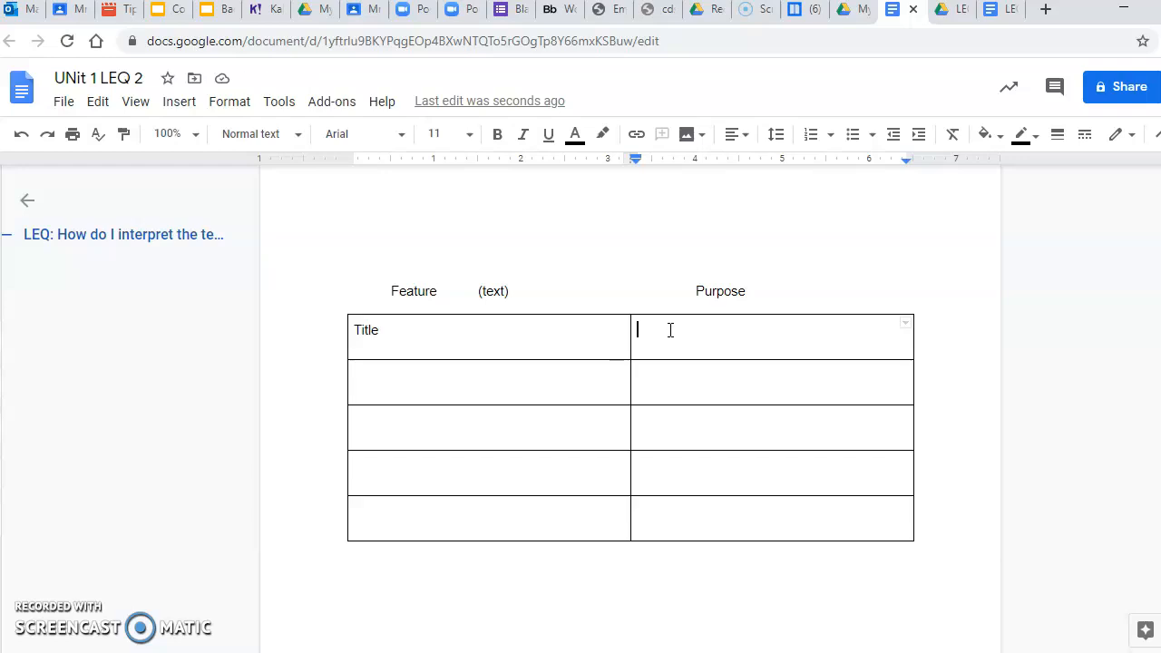
pyautogui.write('Helps me unders')
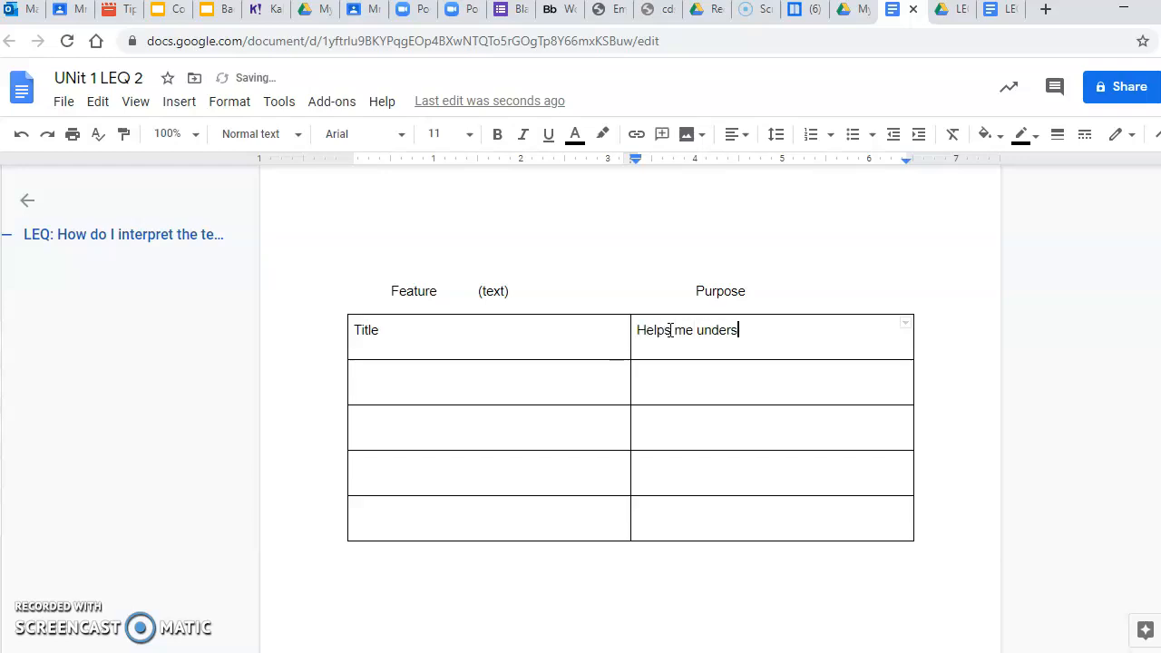
pyautogui.write('tand that I am')
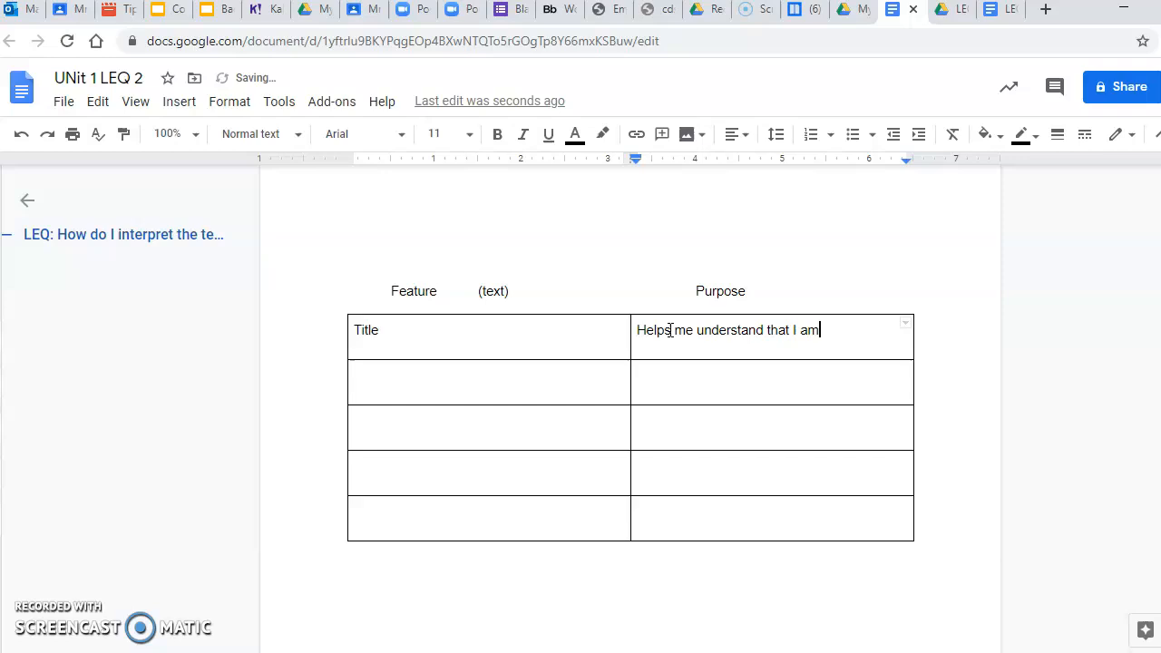
pyautogui.write('going to learn')
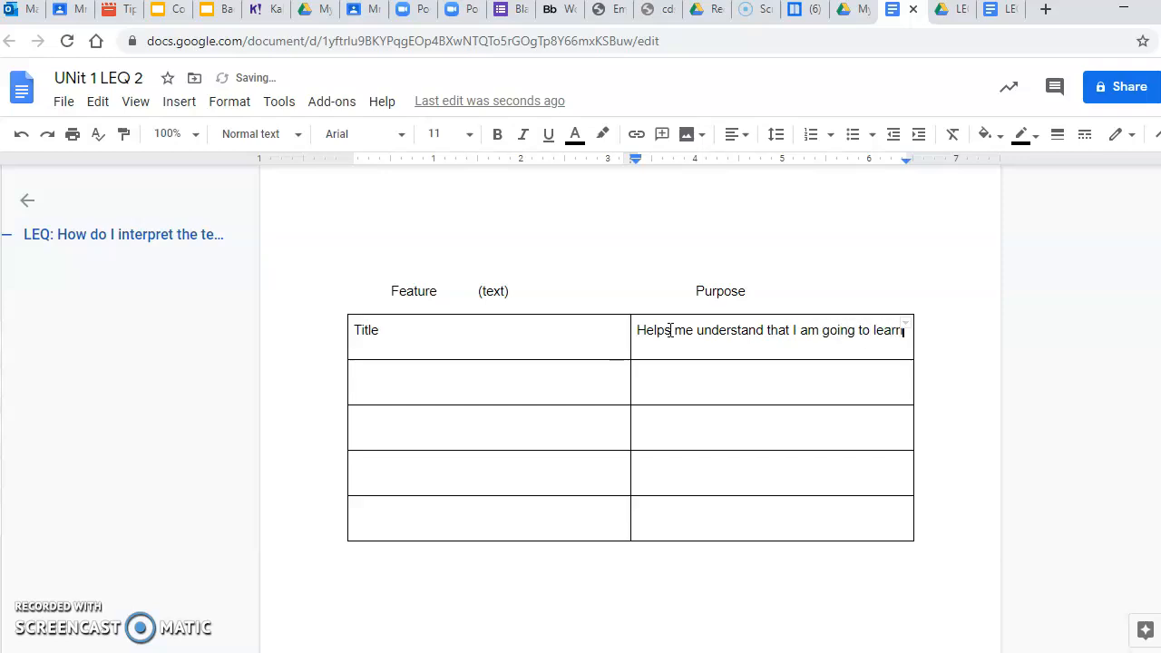
pyautogui.write('about Fold')
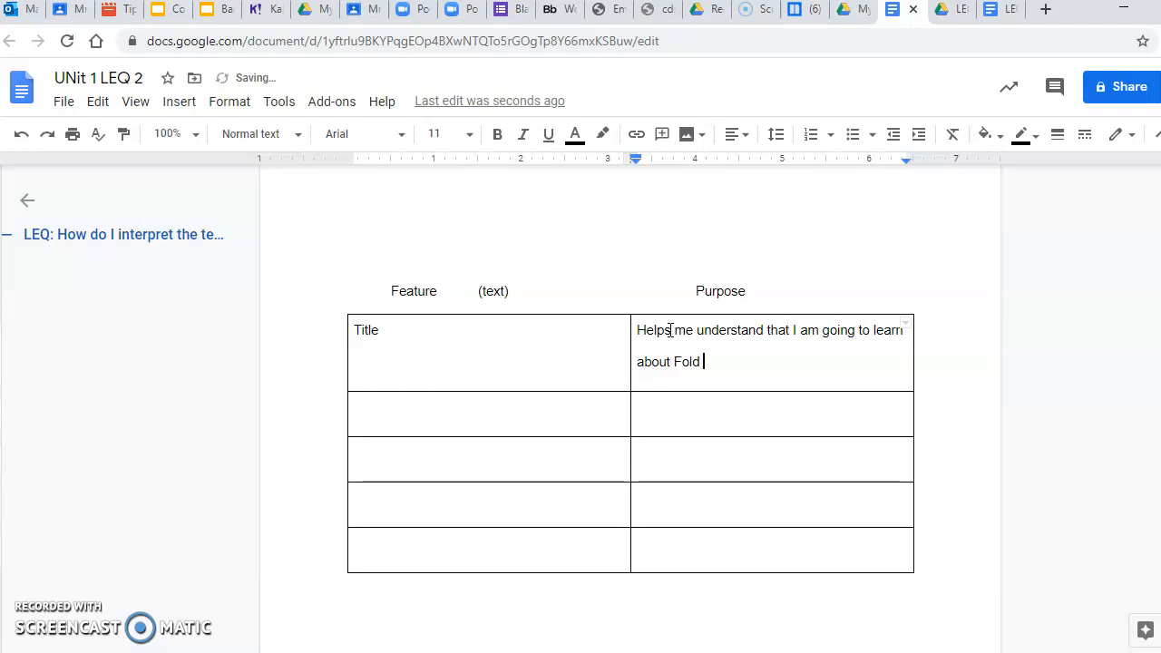
pyautogui.write('Mountains an')
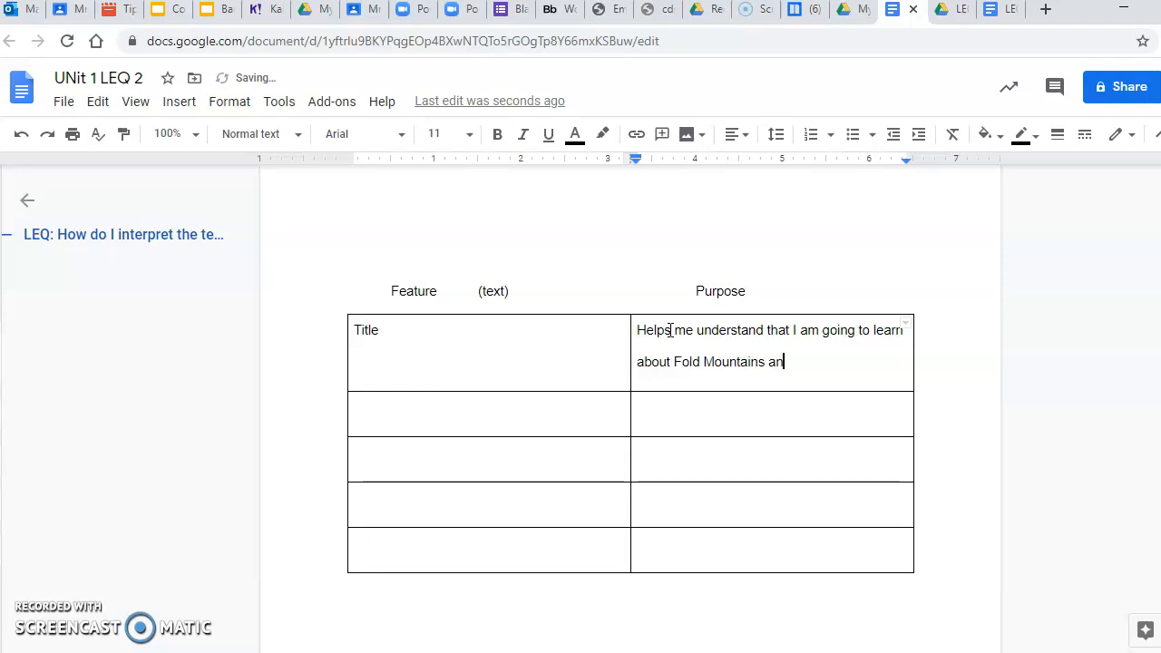
pyautogui.write('d how they form')
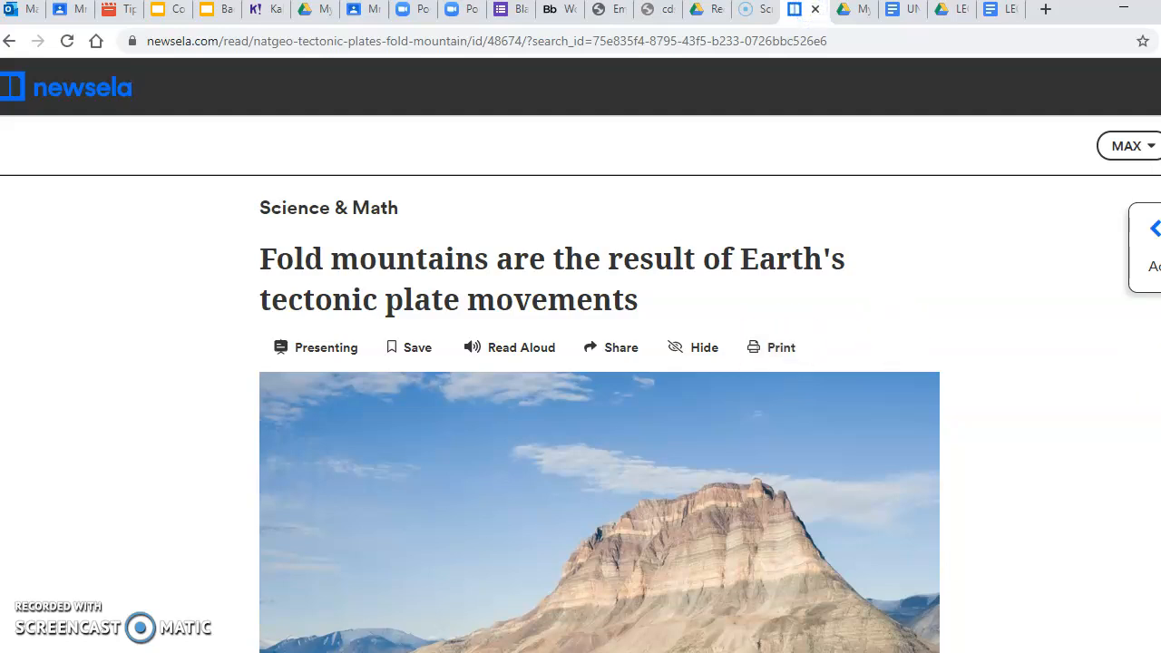
# Scroll the Newsela article down to the Greenland fjord photo and its caption.
pyautogui.scroll(-3)
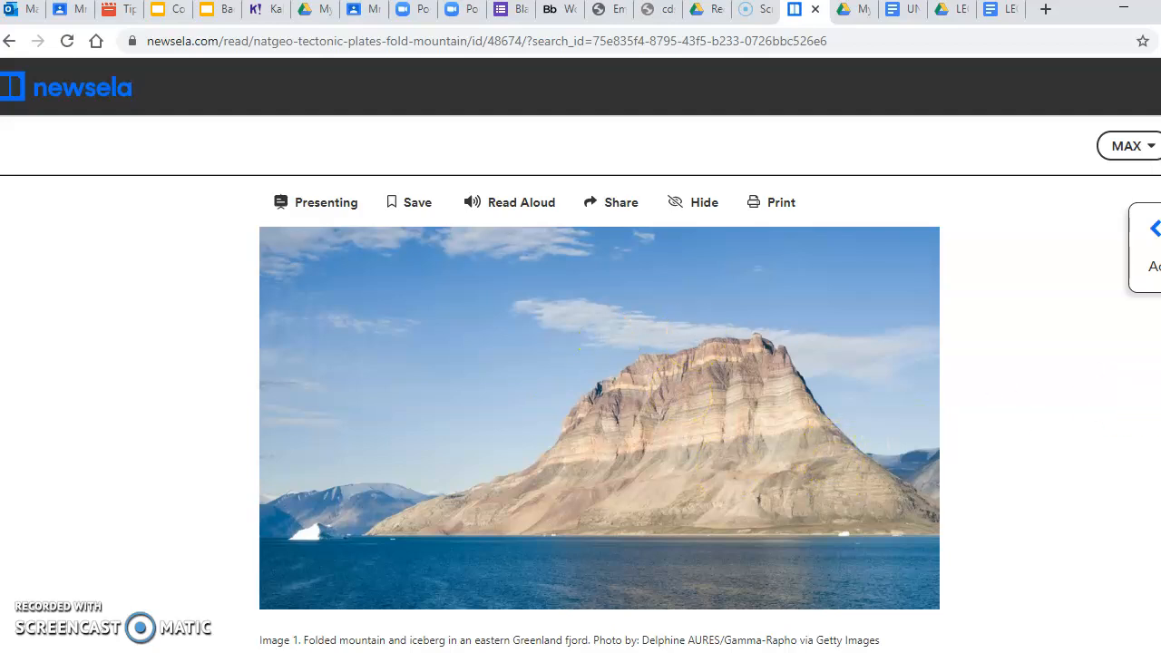
pyautogui.scroll(-3)
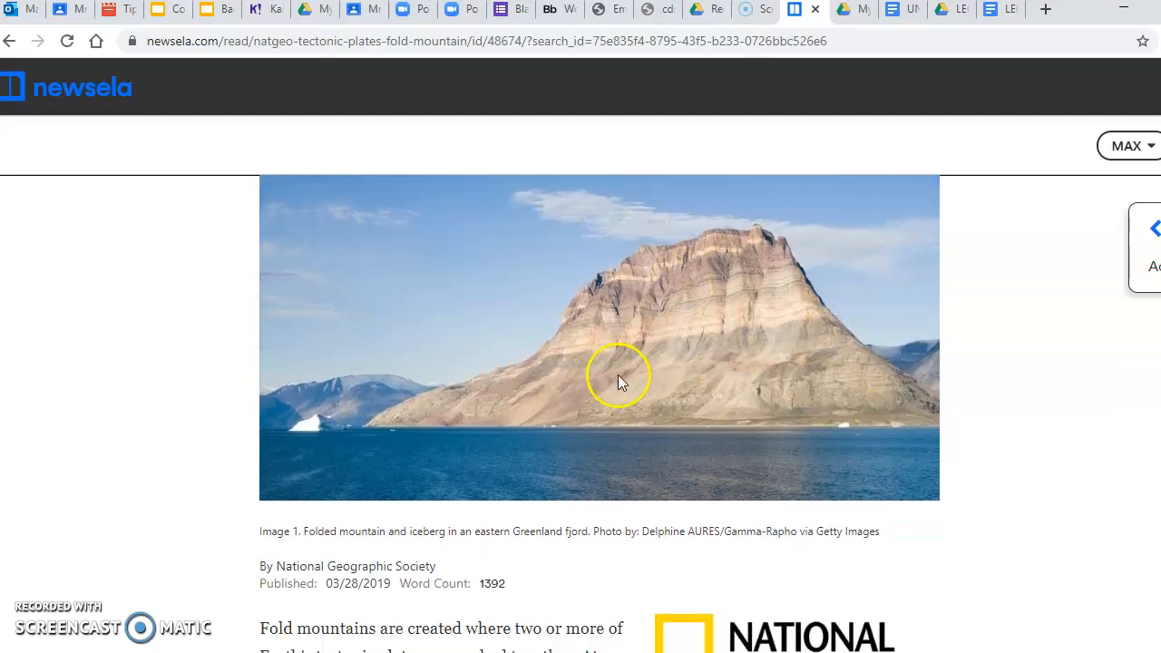
pyautogui.moveTo(674, 329)
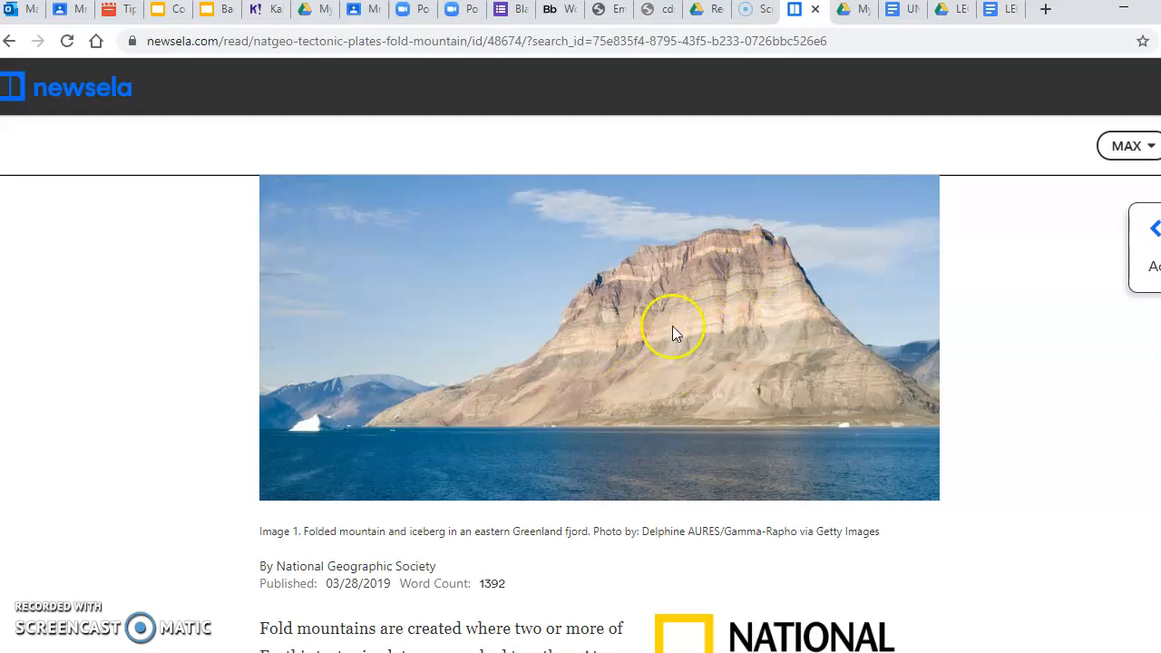
pyautogui.moveTo(709, 285)
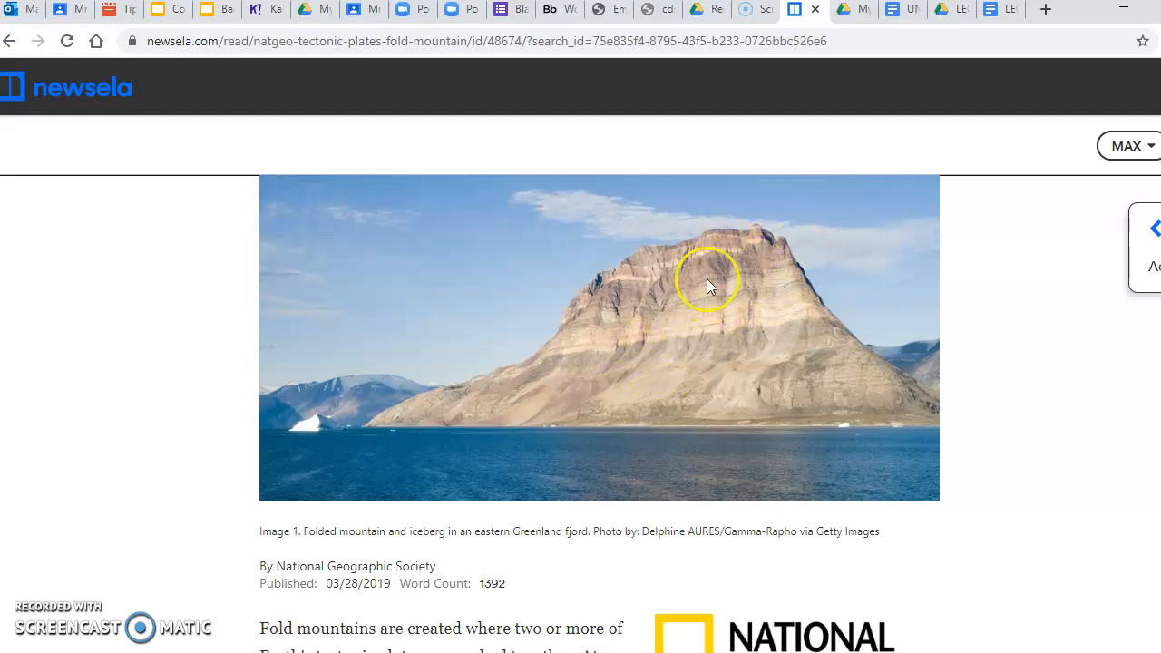
pyautogui.moveTo(359, 566)
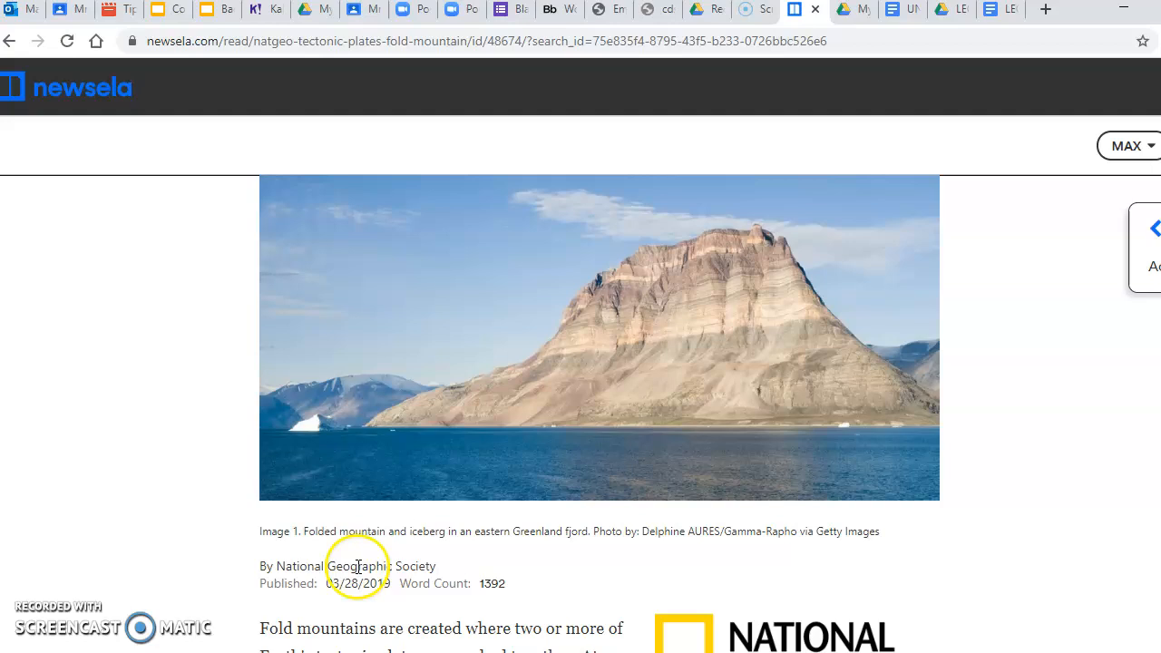
pyautogui.moveTo(785, 521)
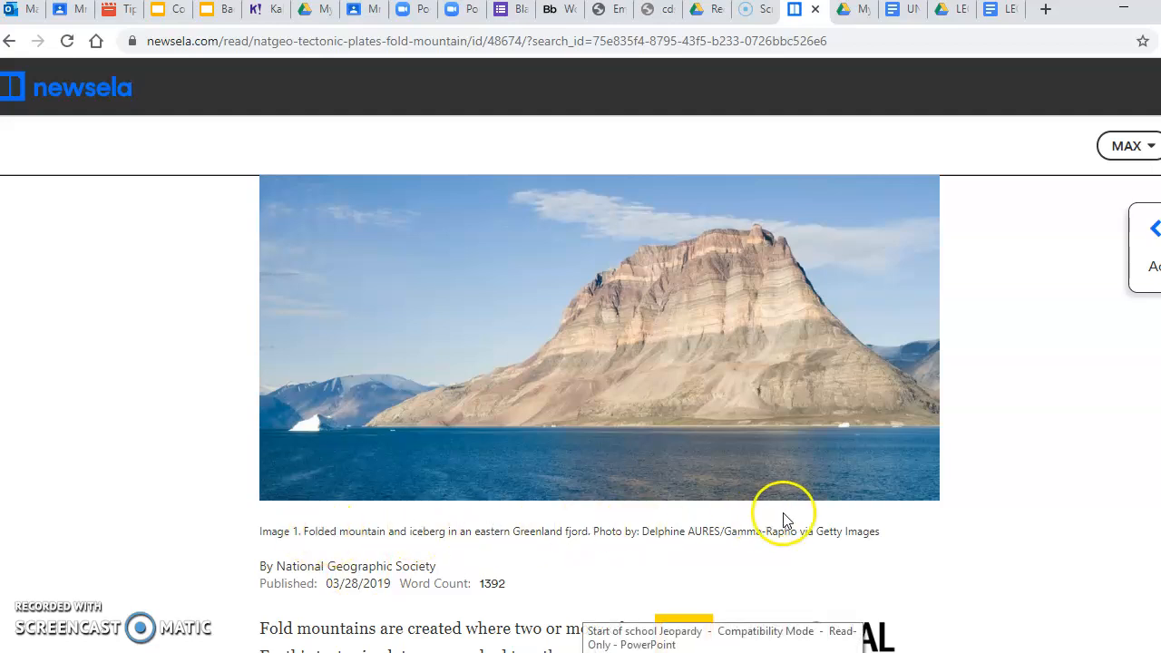
pyautogui.moveTo(744, 381)
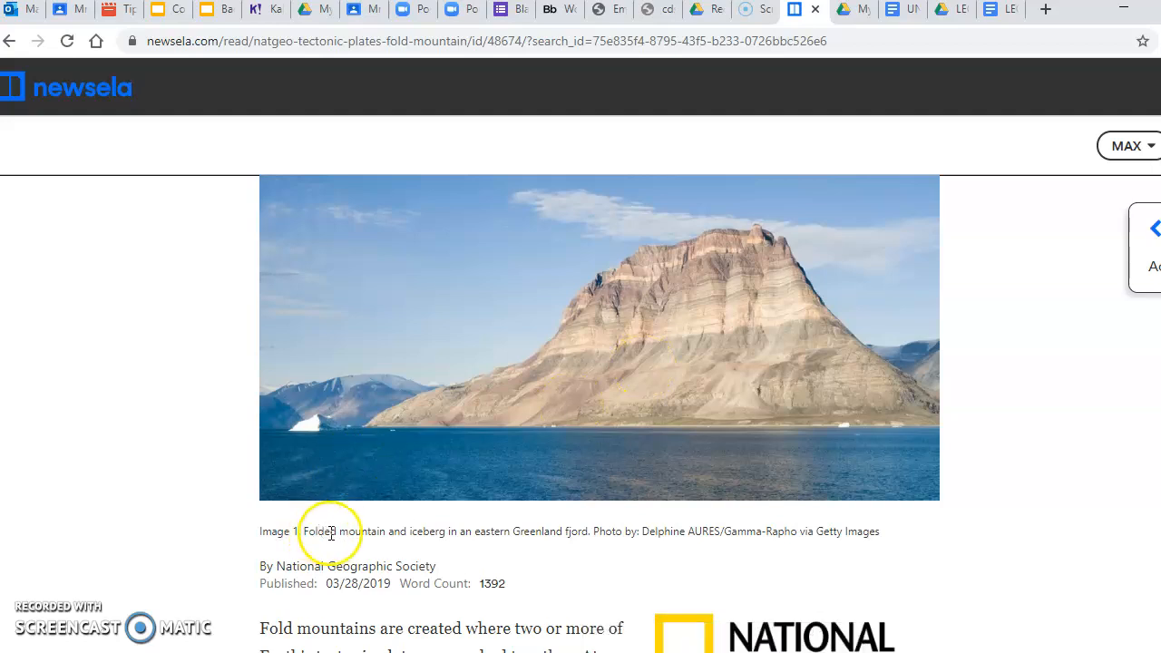
pyautogui.moveTo(472, 544)
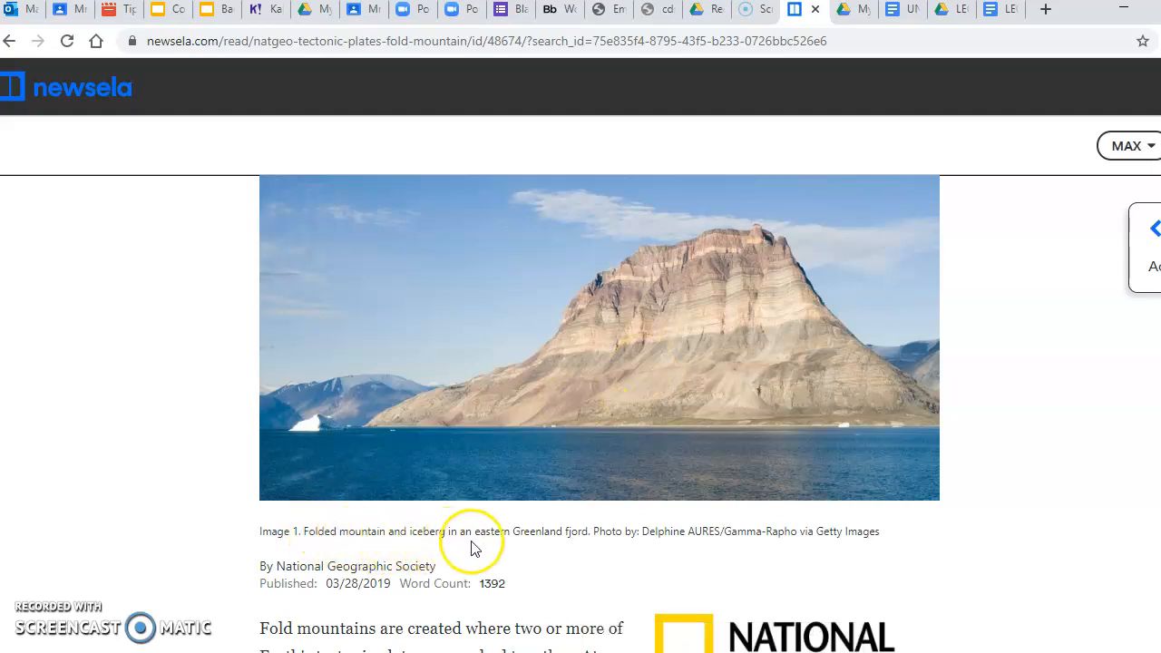
pyautogui.moveTo(583, 547)
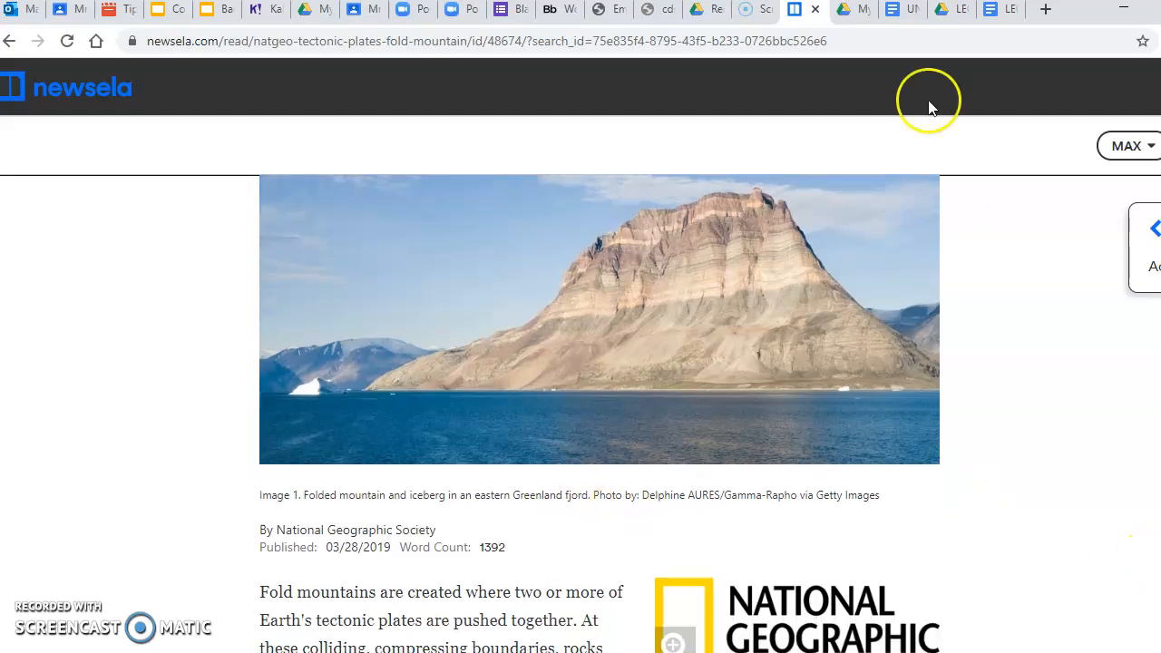
pyautogui.moveTo(903, 9)
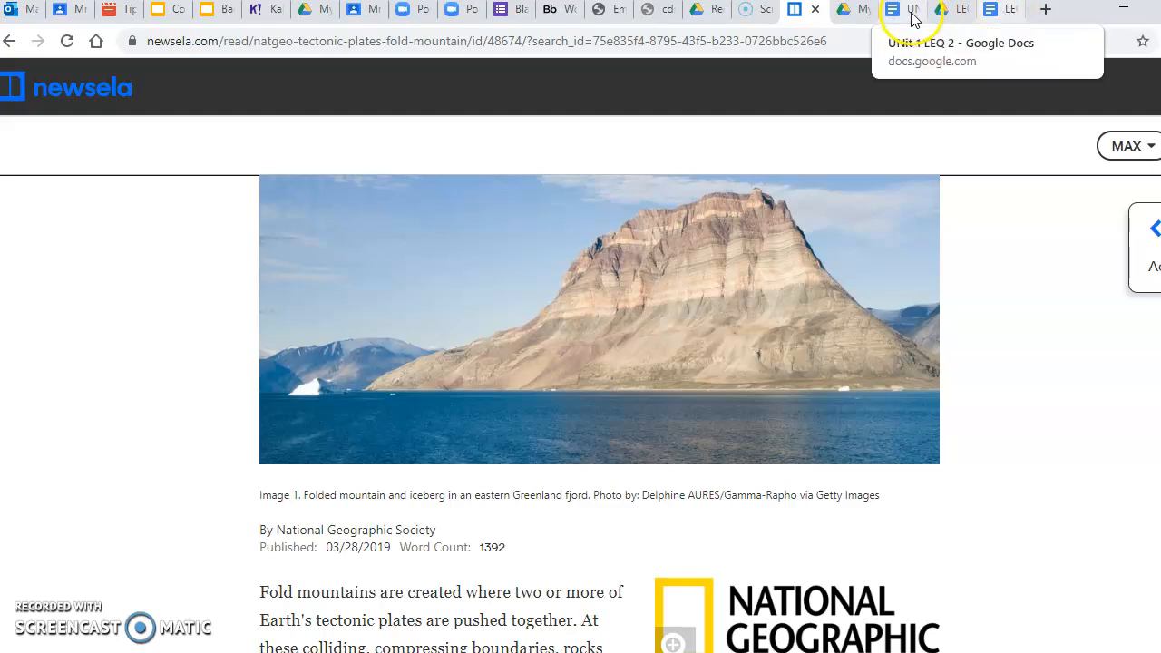
# Add 'Photo' with purpose 'It shows me what a fold mountain looks like', then return to Newsela.
pyautogui.click(908, 9)
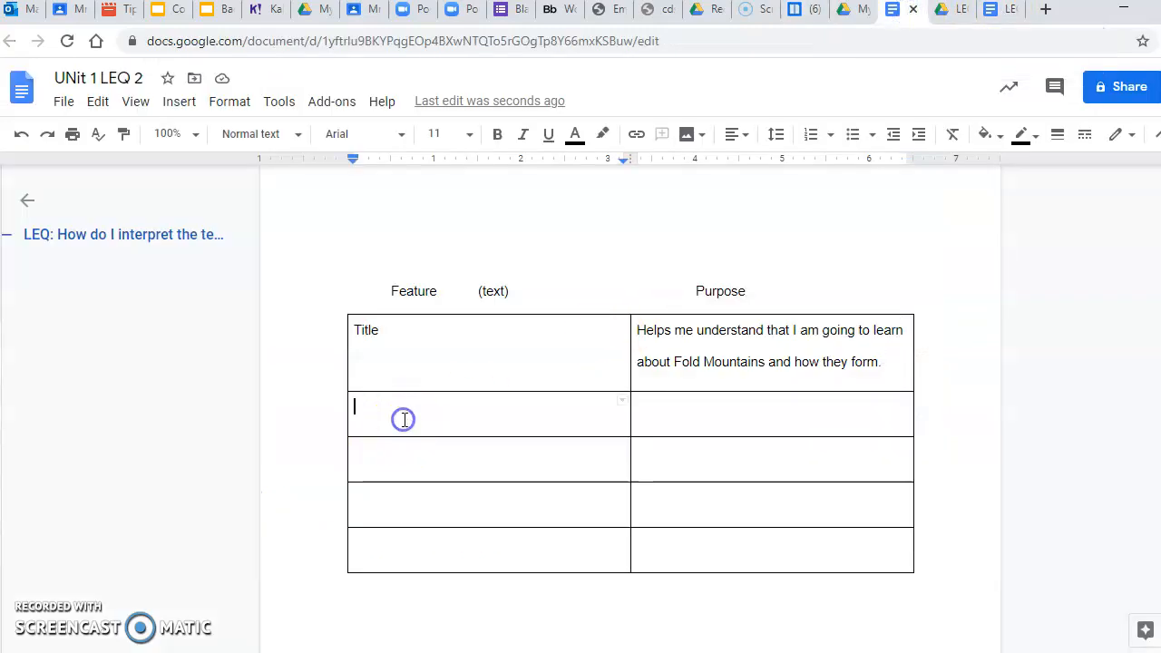
pyautogui.write('Photo')
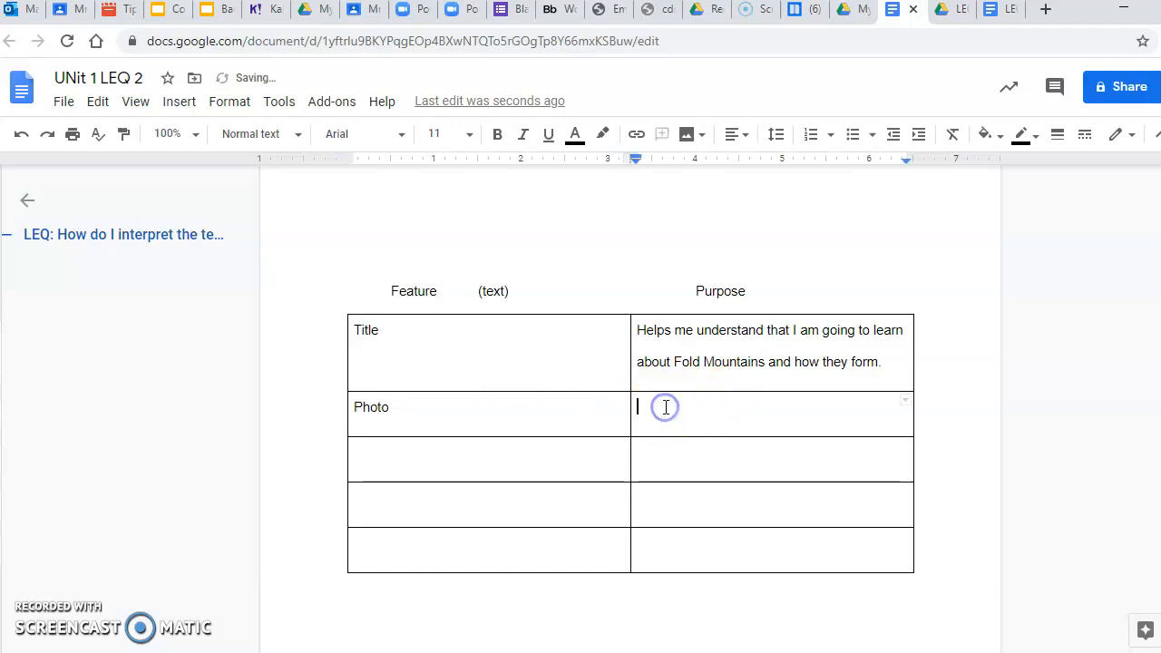
pyautogui.write('It shows me')
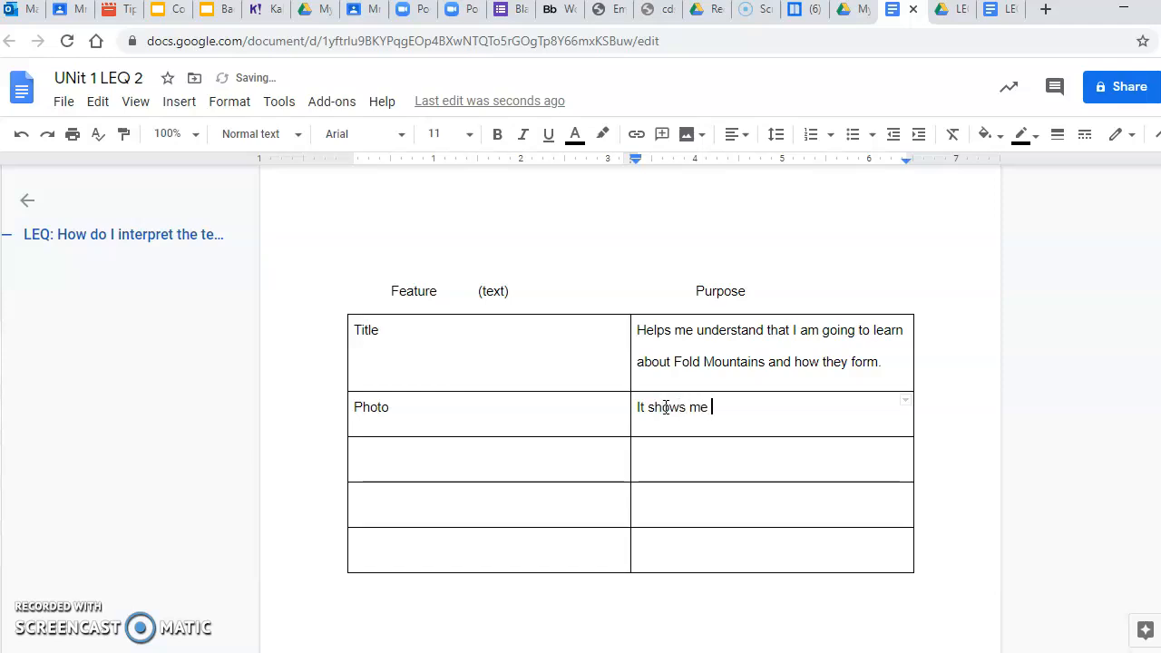
pyautogui.write('what a fold m')
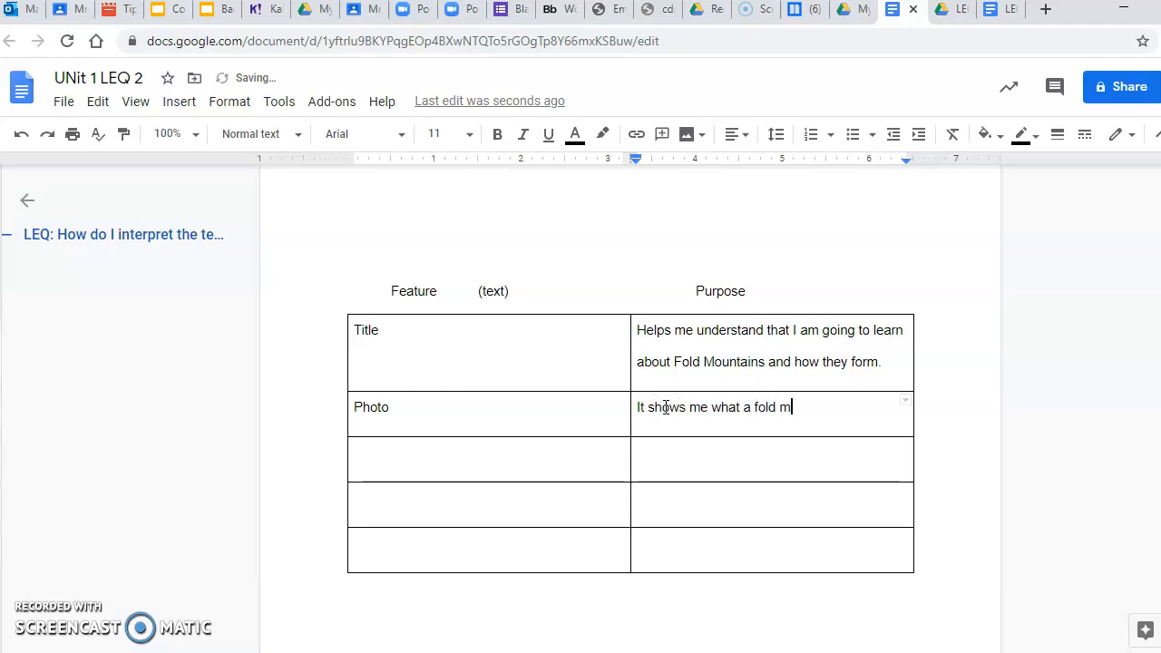
pyautogui.write('ountain loo')
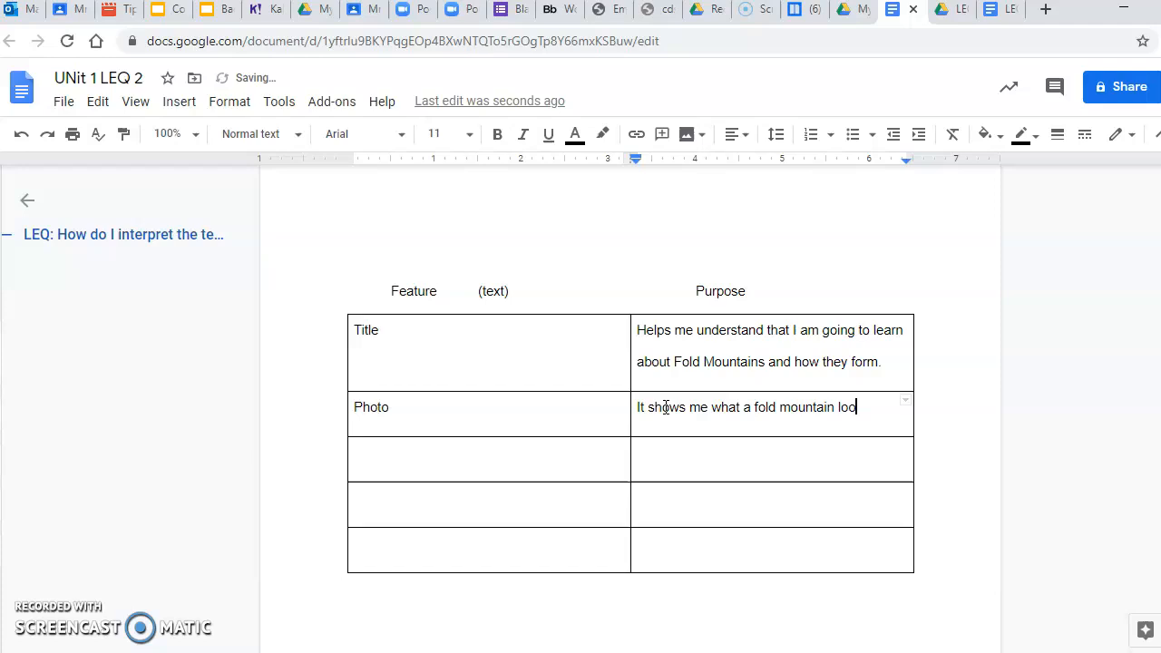
pyautogui.write('ks like')
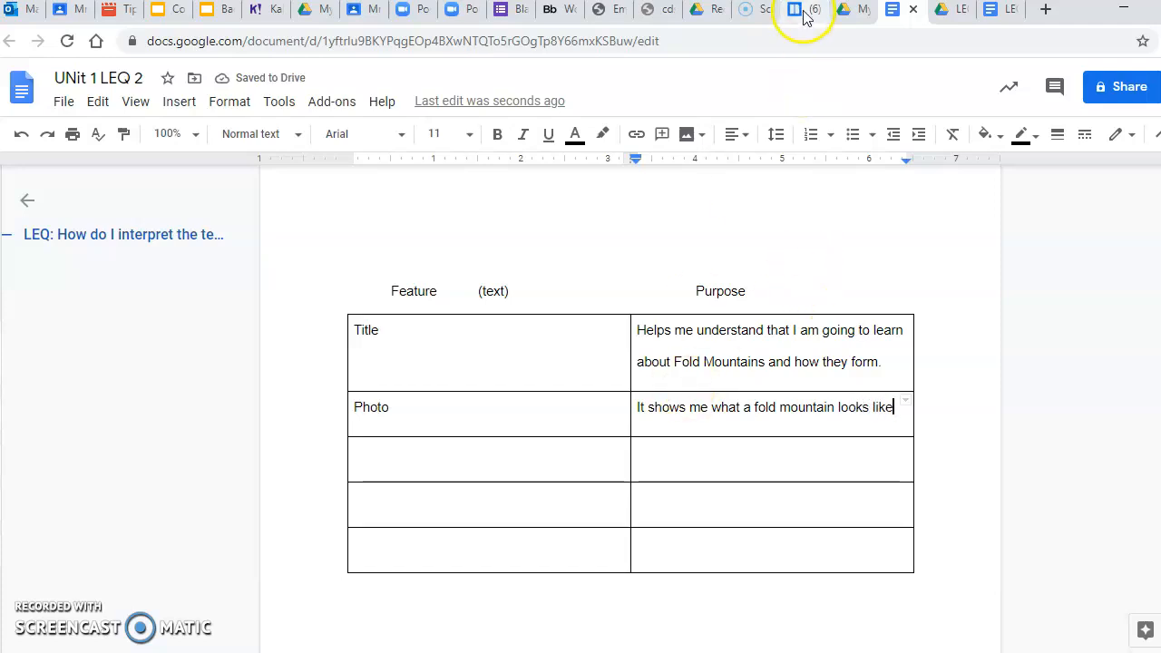
pyautogui.click(792, 9)
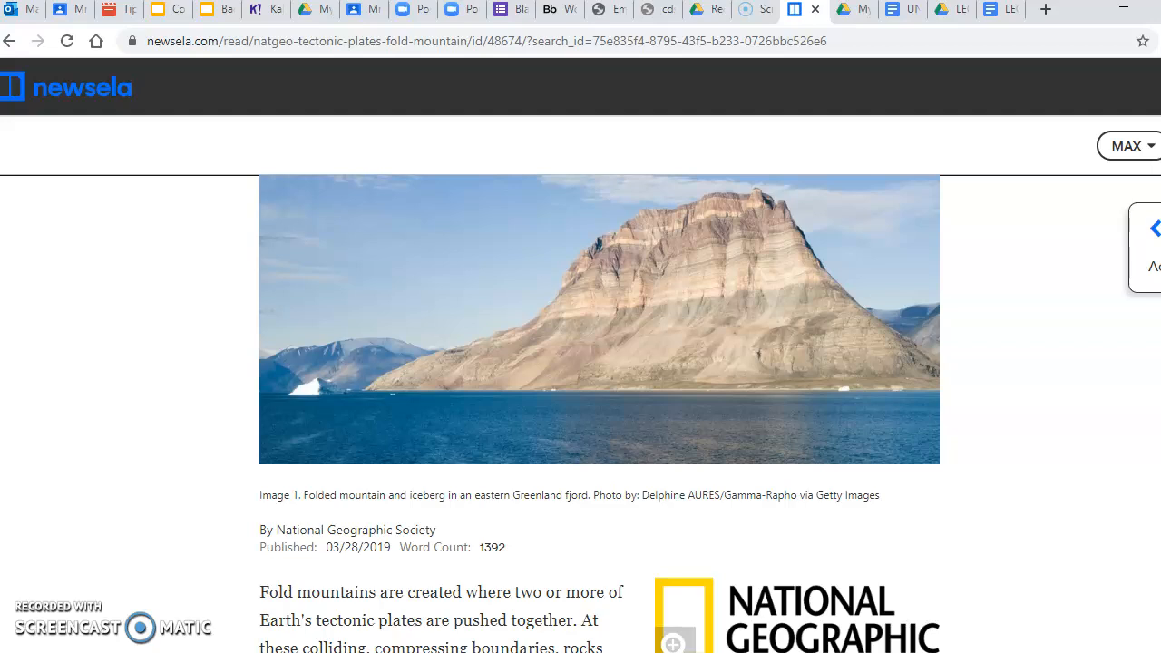
# Scroll the article down to Image 2, the Cape Fold Belt diagram and caption.
pyautogui.scroll(-3)
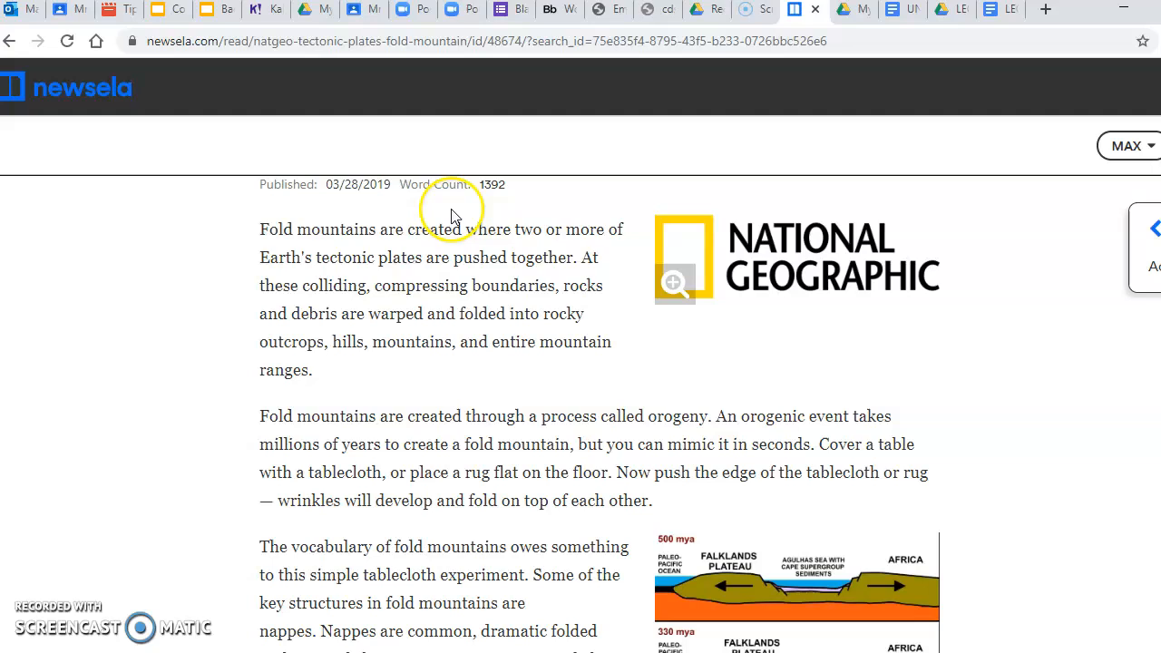
pyautogui.moveTo(1086, 487)
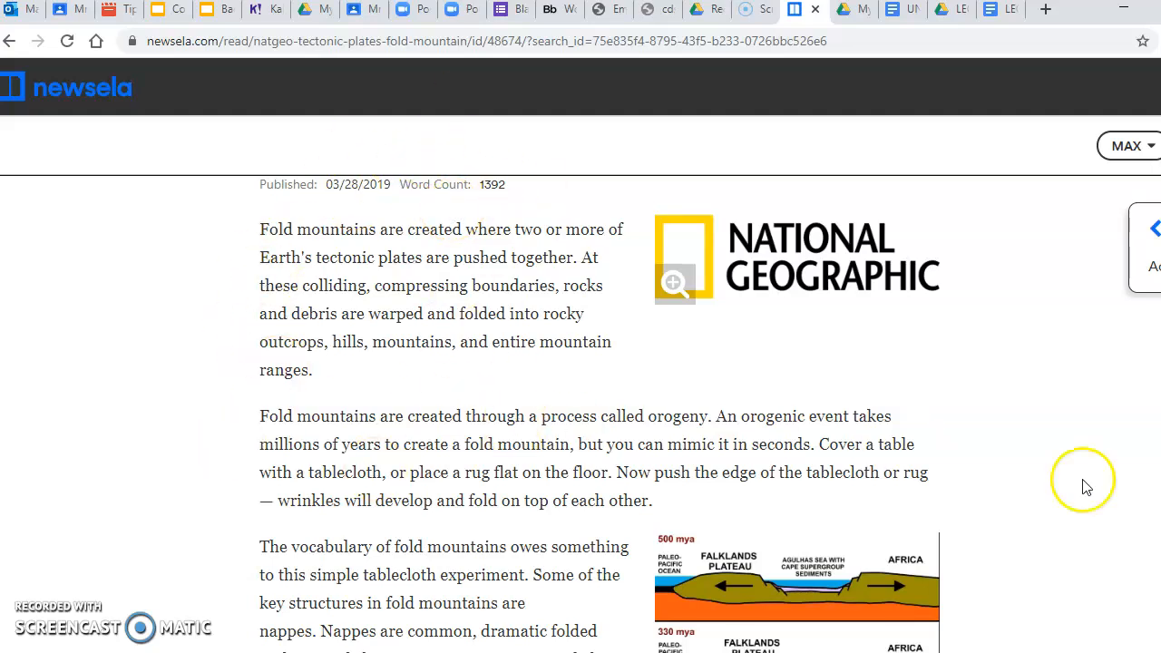
pyautogui.scroll(-3)
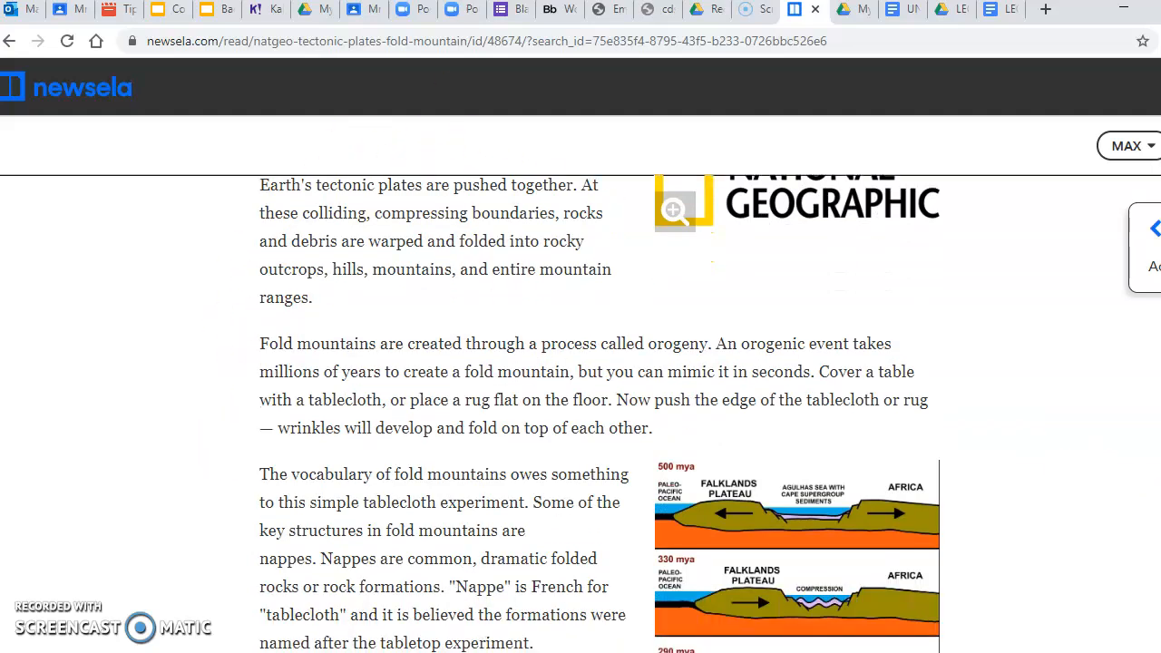
pyautogui.scroll(-3)
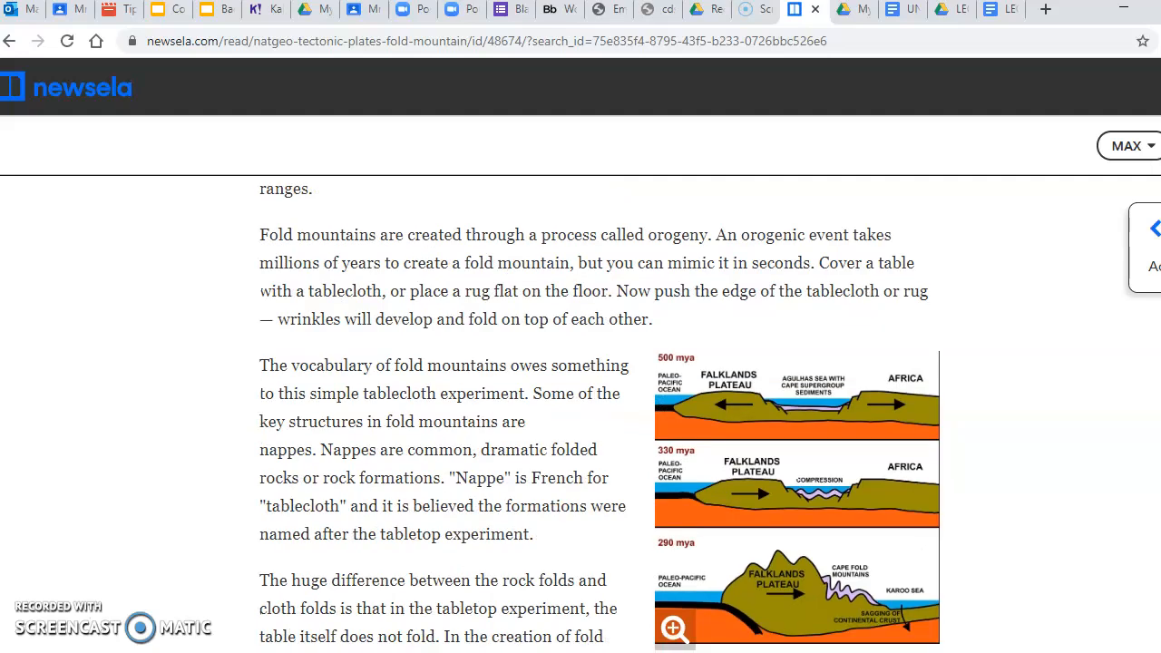
pyautogui.scroll(-3)
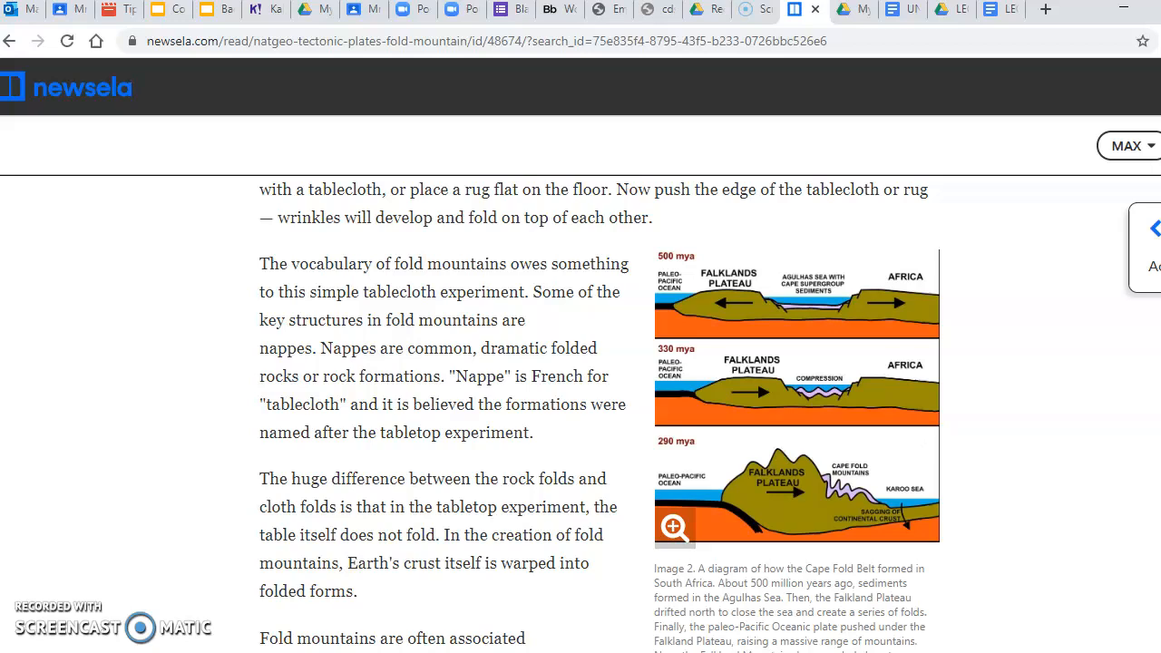
pyautogui.scroll(-3)
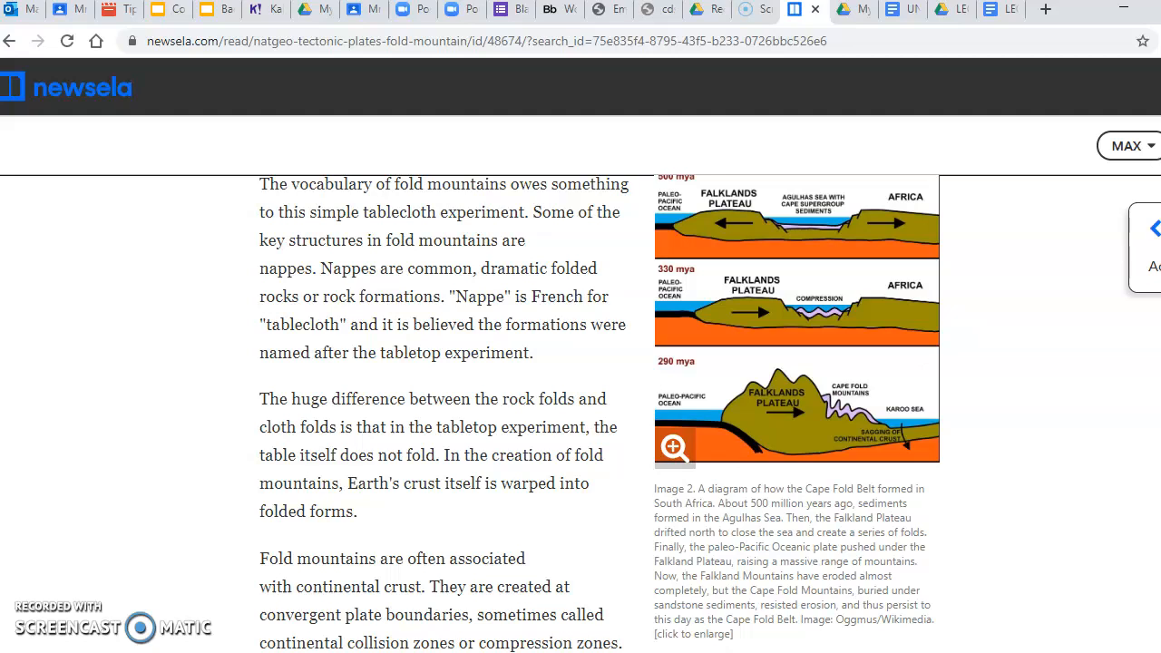
pyautogui.scroll(3)
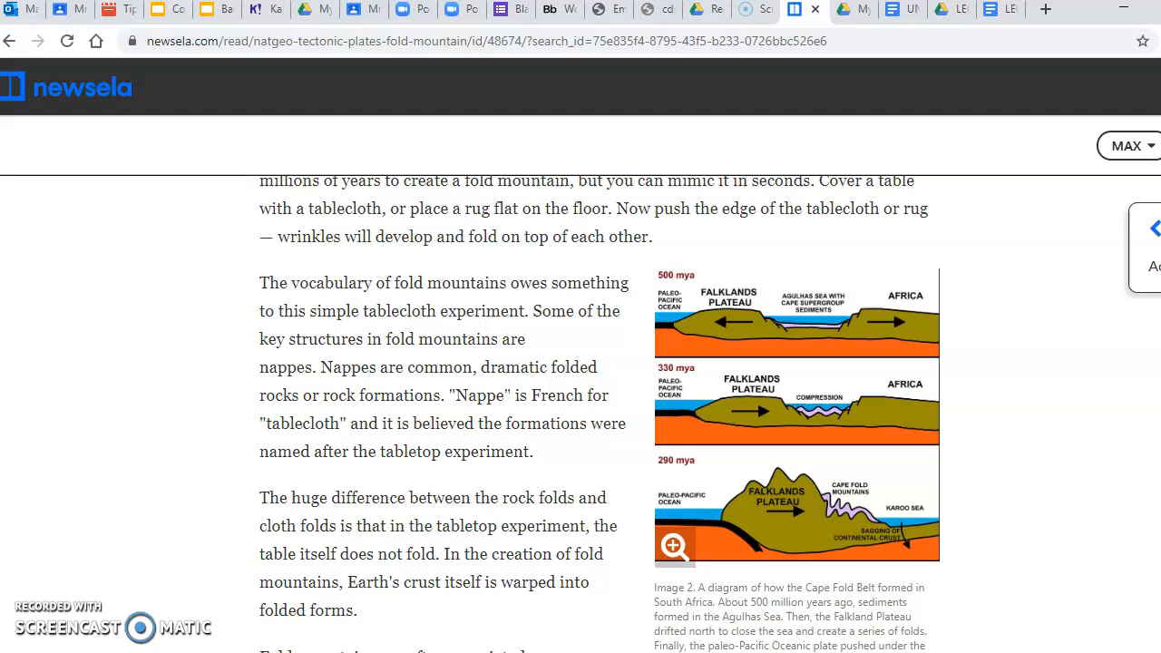
pyautogui.moveTo(758, 318)
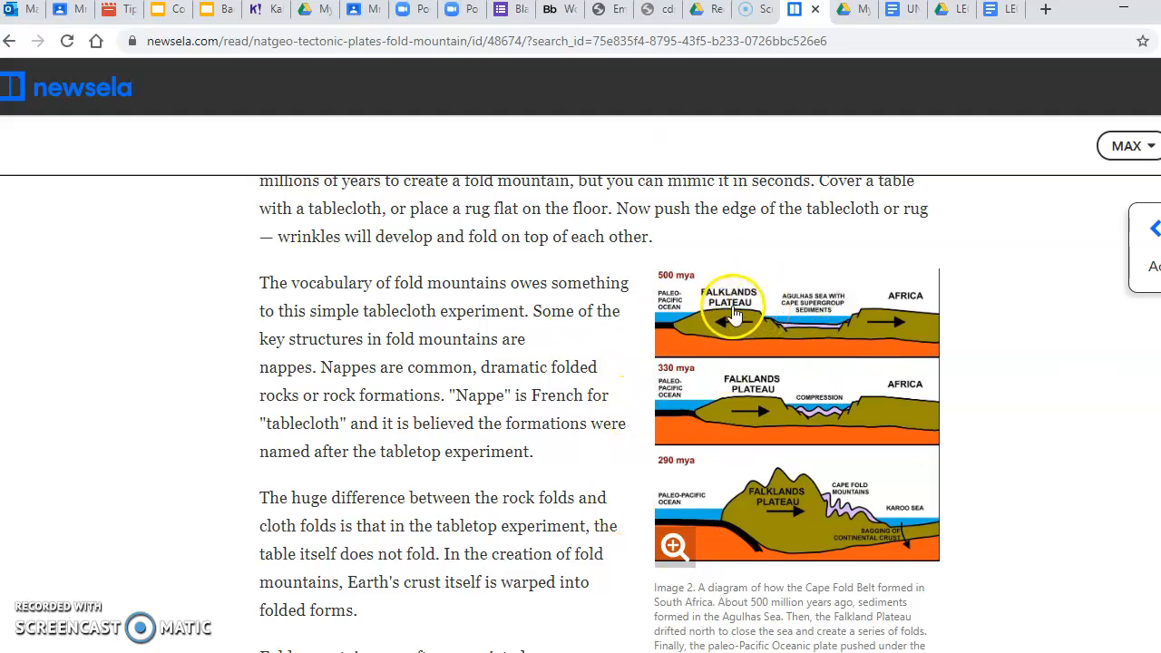
pyautogui.moveTo(653, 273)
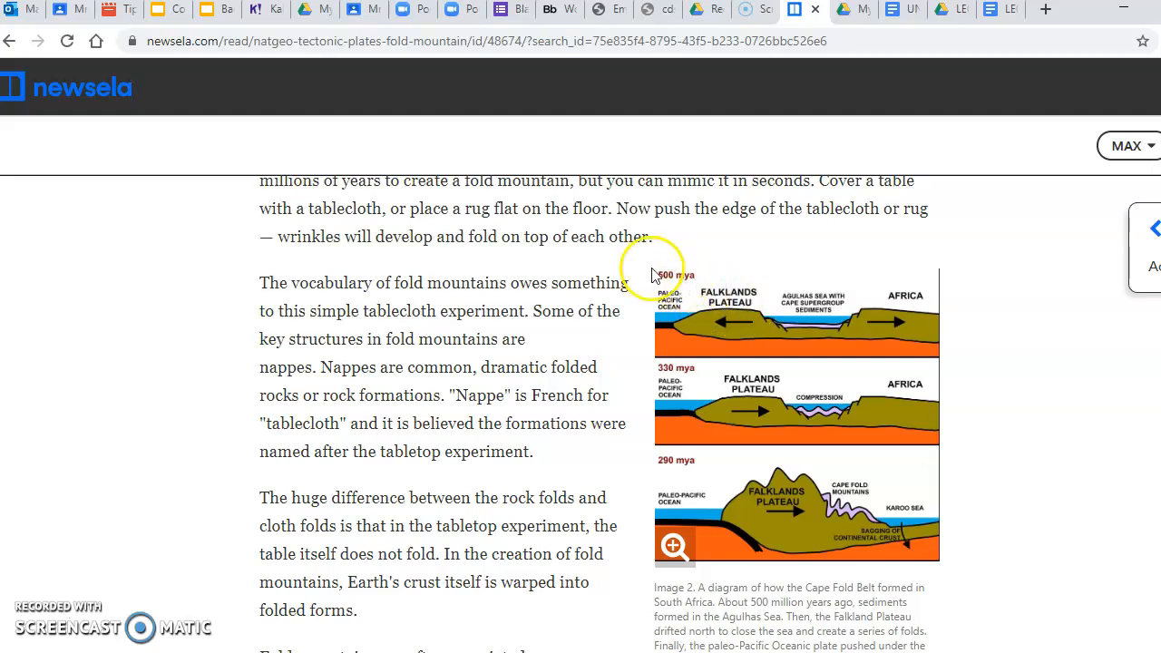
pyautogui.moveTo(690, 286)
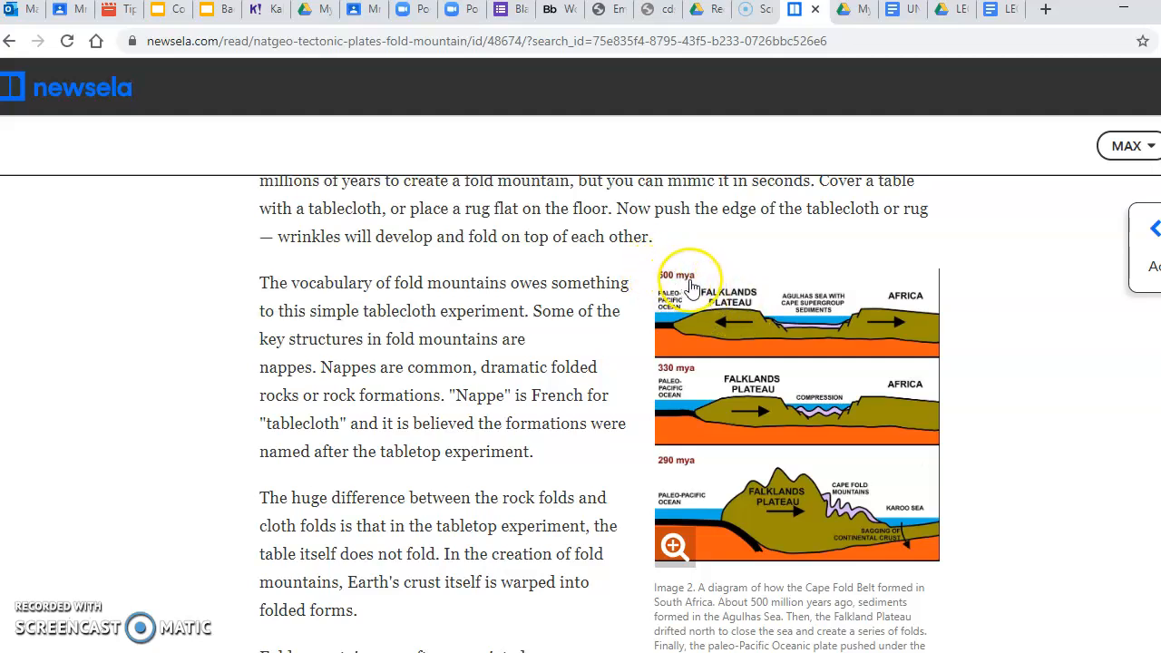
pyautogui.moveTo(721, 299)
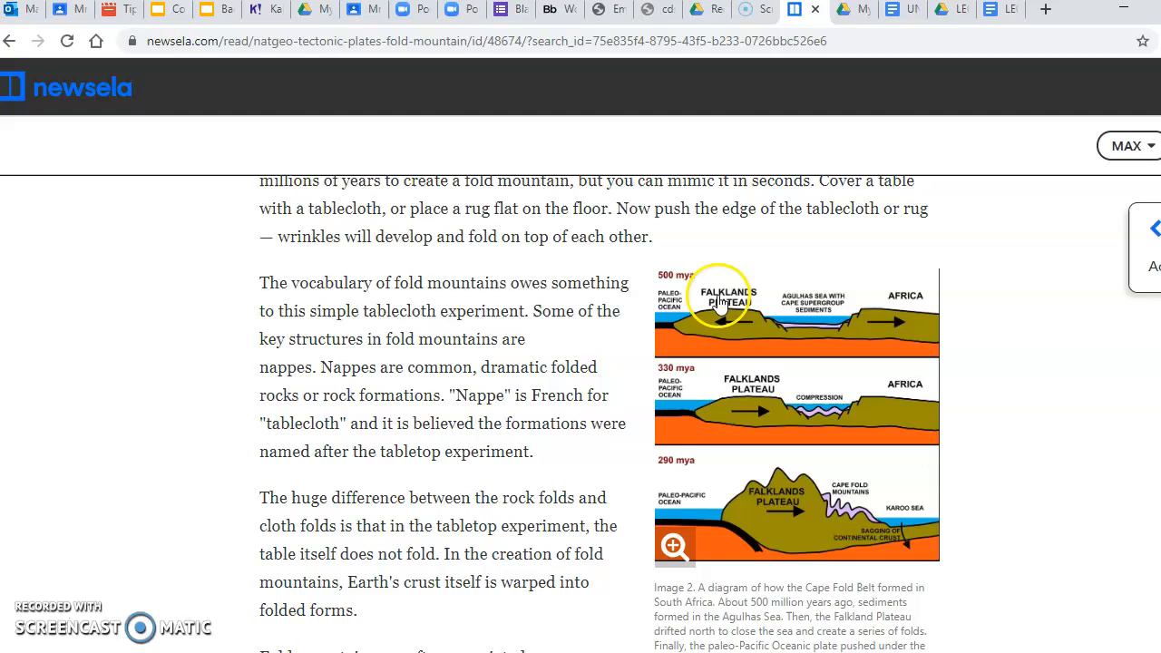
pyautogui.moveTo(723, 329)
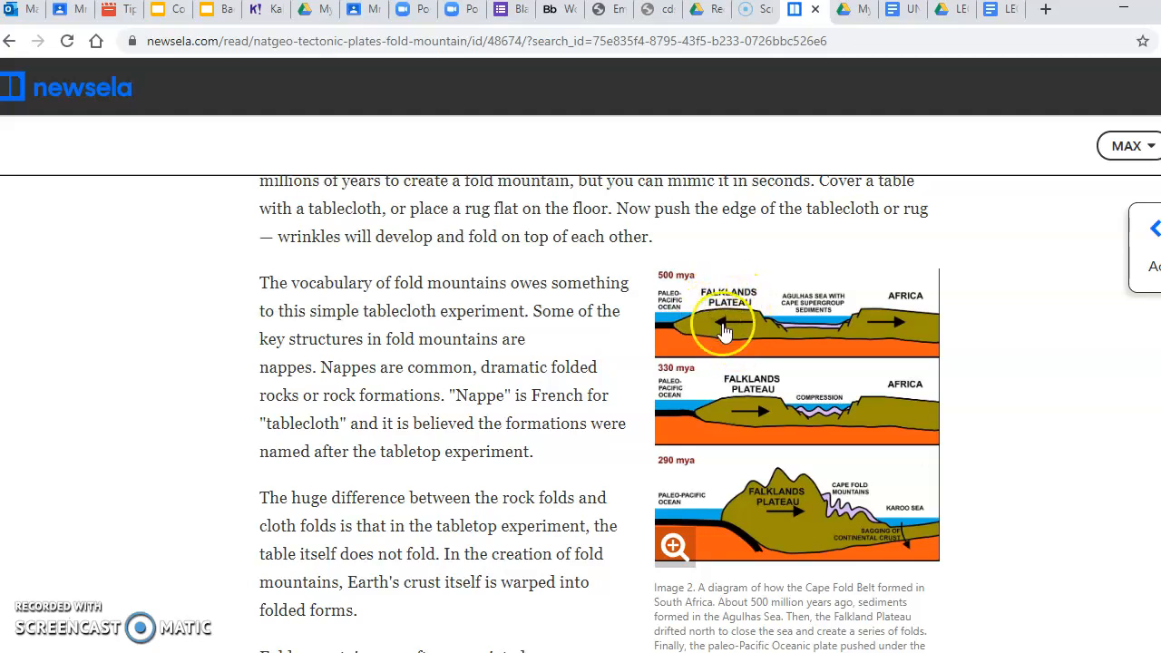
pyautogui.moveTo(884, 304)
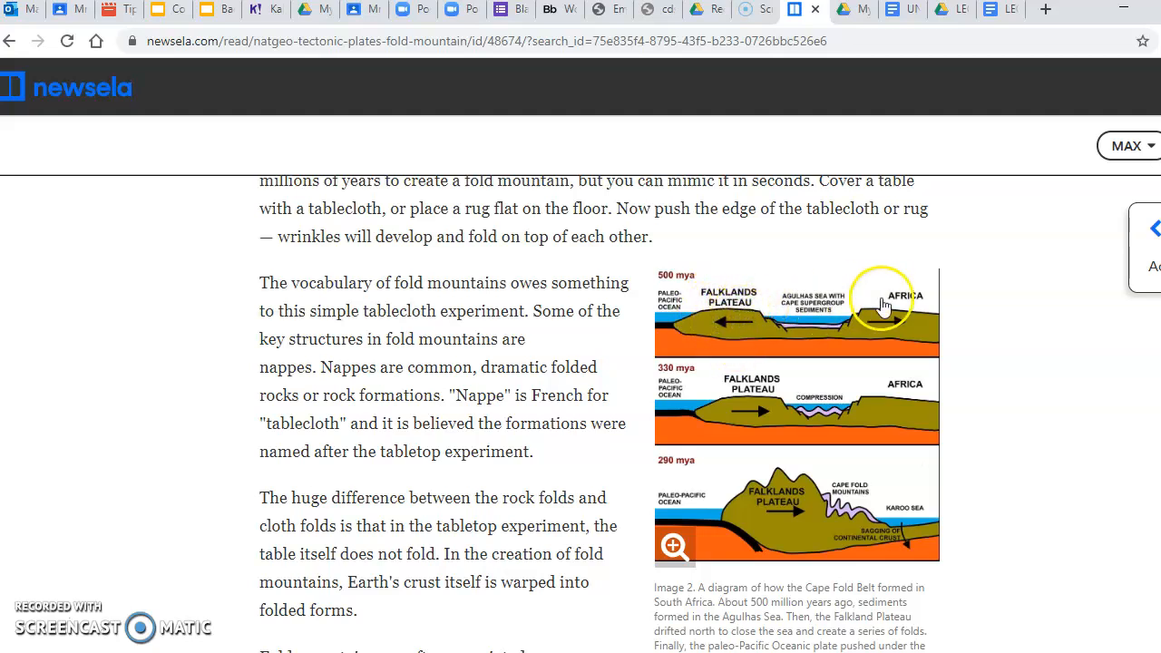
pyautogui.moveTo(678, 324)
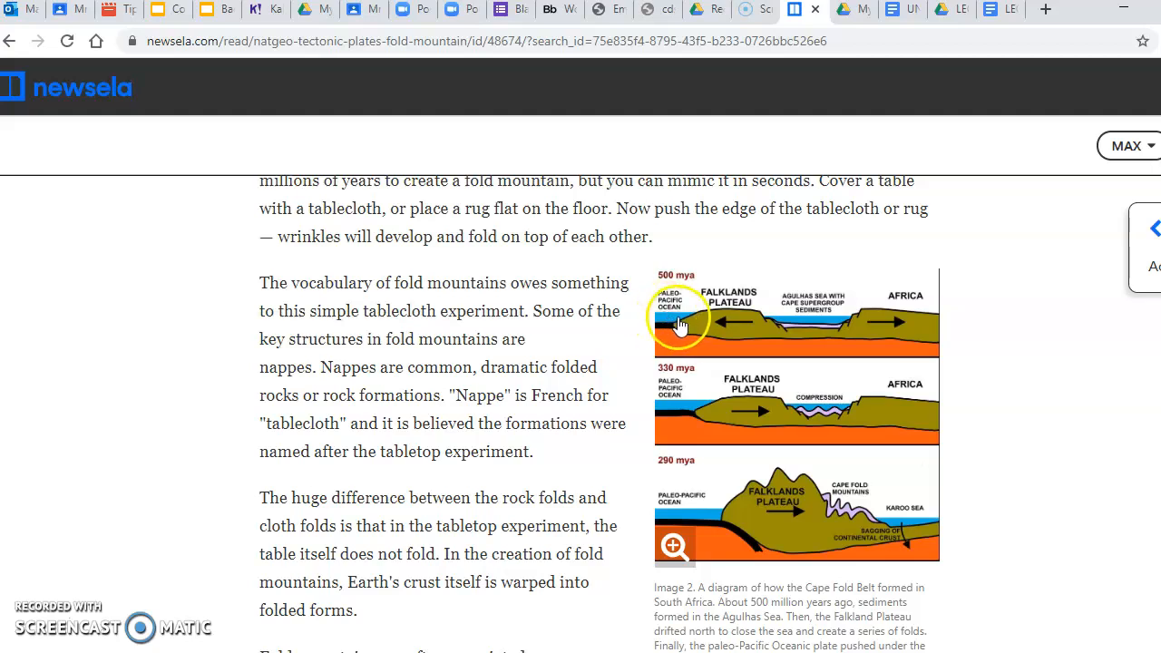
pyautogui.moveTo(715, 313)
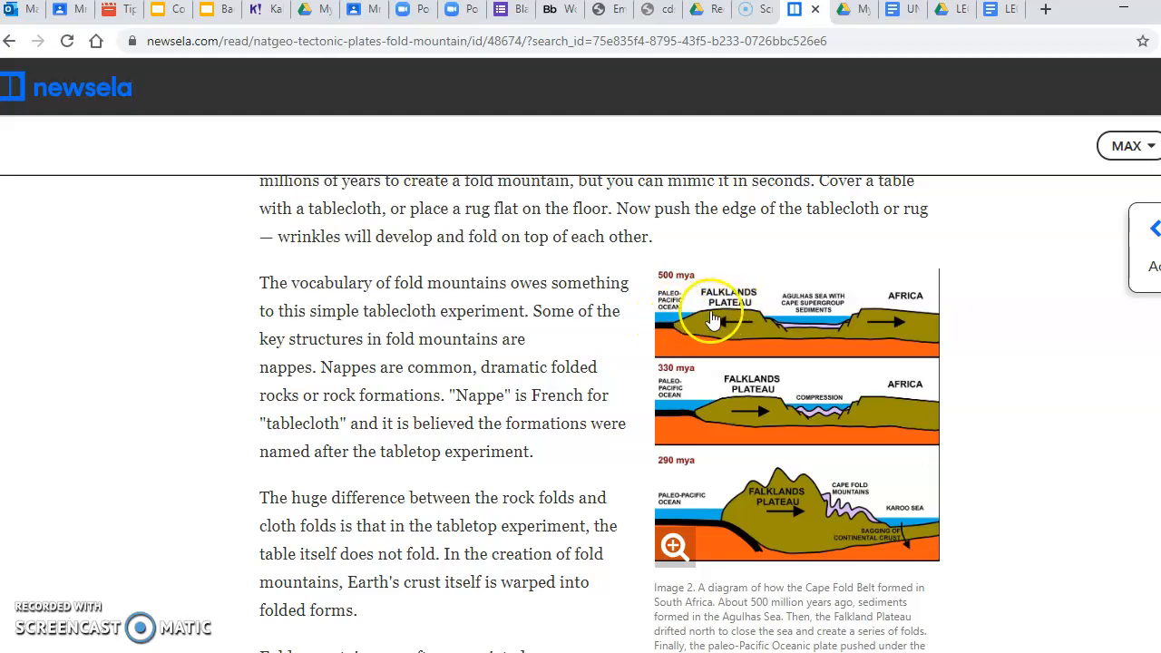
pyautogui.moveTo(680, 370)
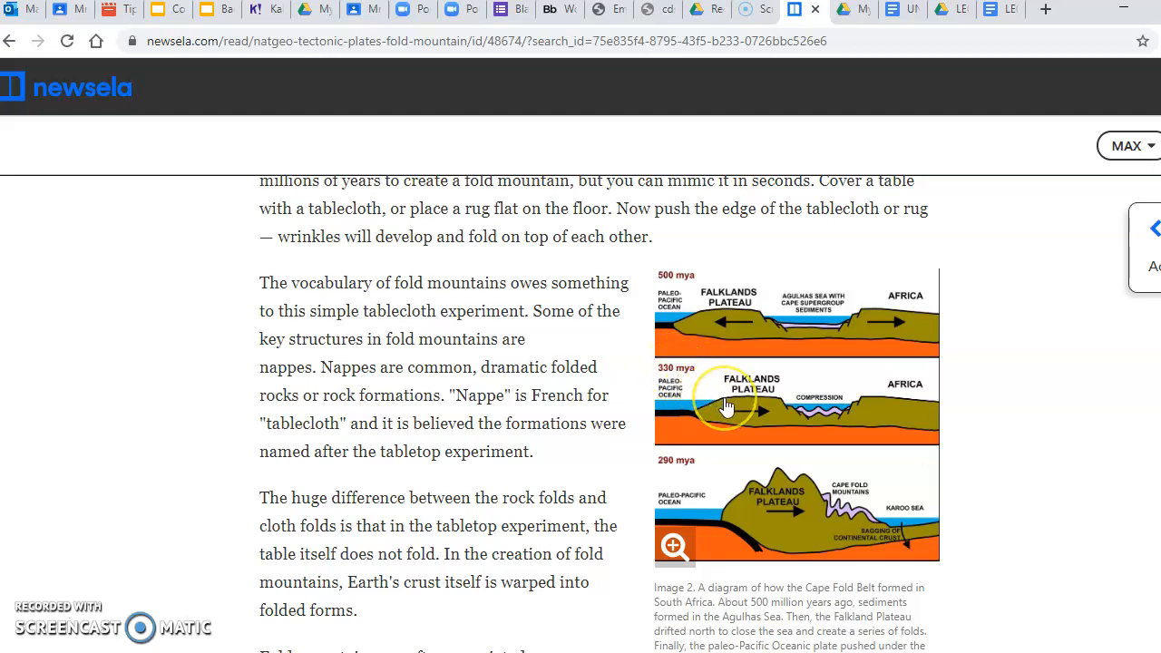
pyautogui.moveTo(751, 405)
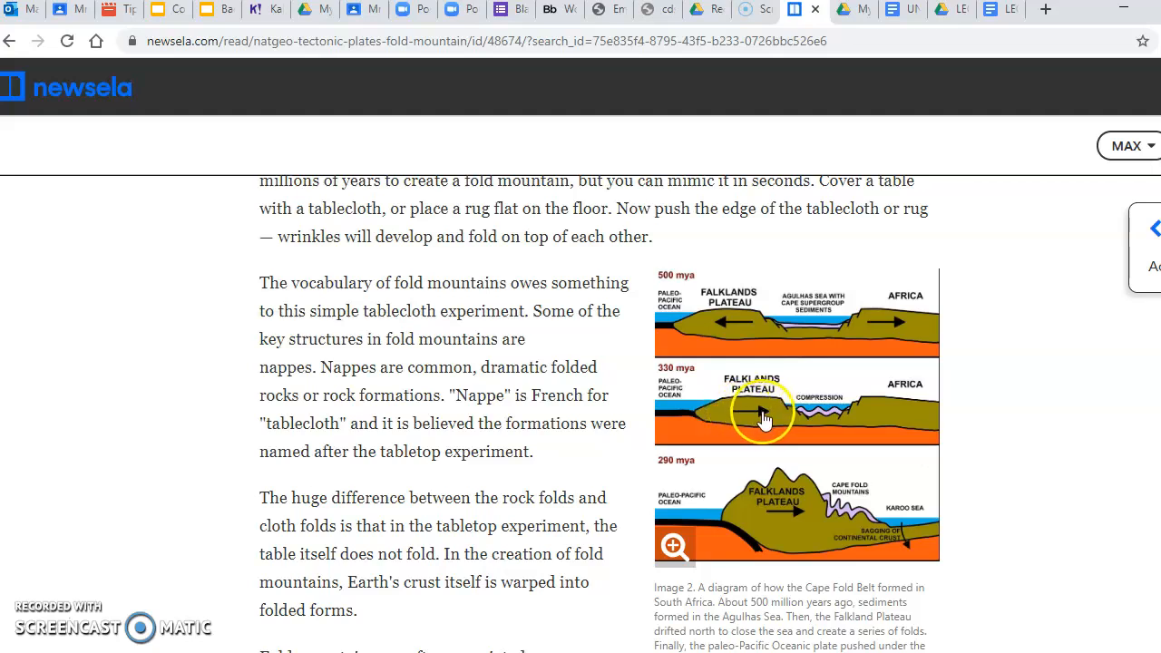
pyautogui.moveTo(748, 419)
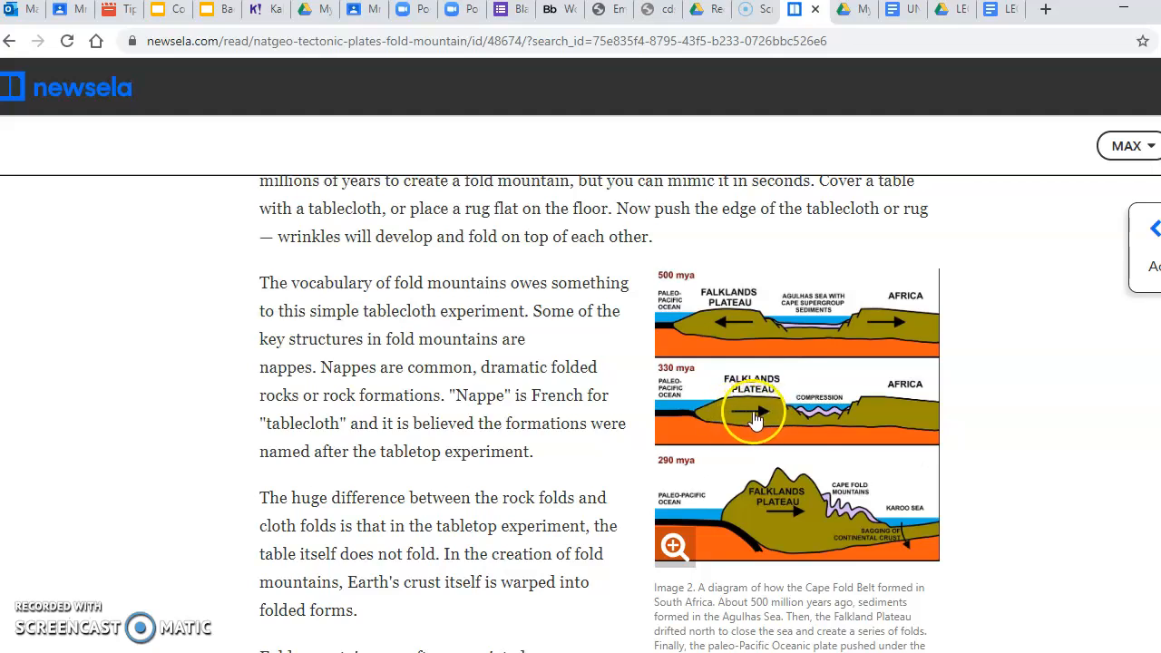
pyautogui.moveTo(896, 385)
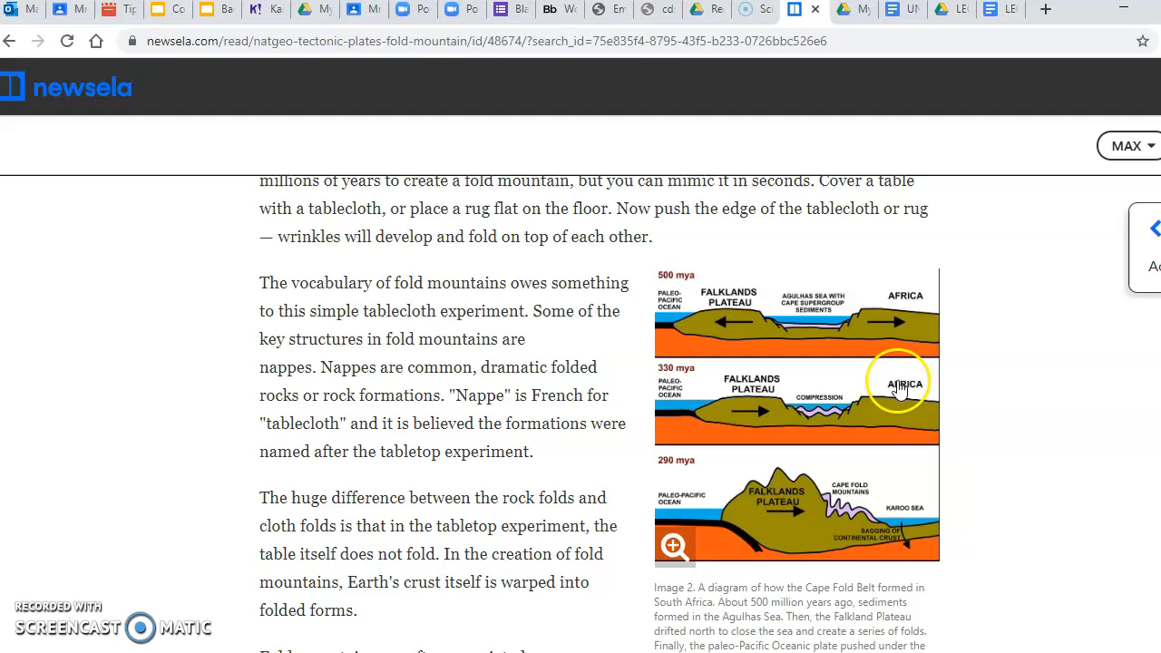
pyautogui.moveTo(803, 404)
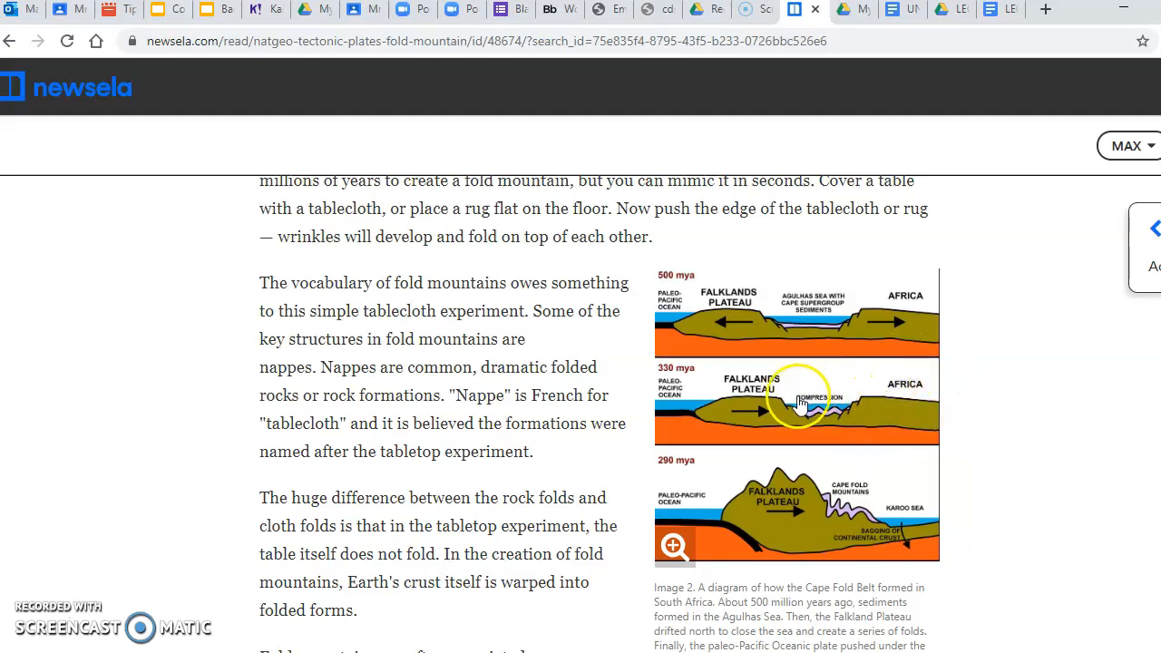
pyautogui.moveTo(816, 322)
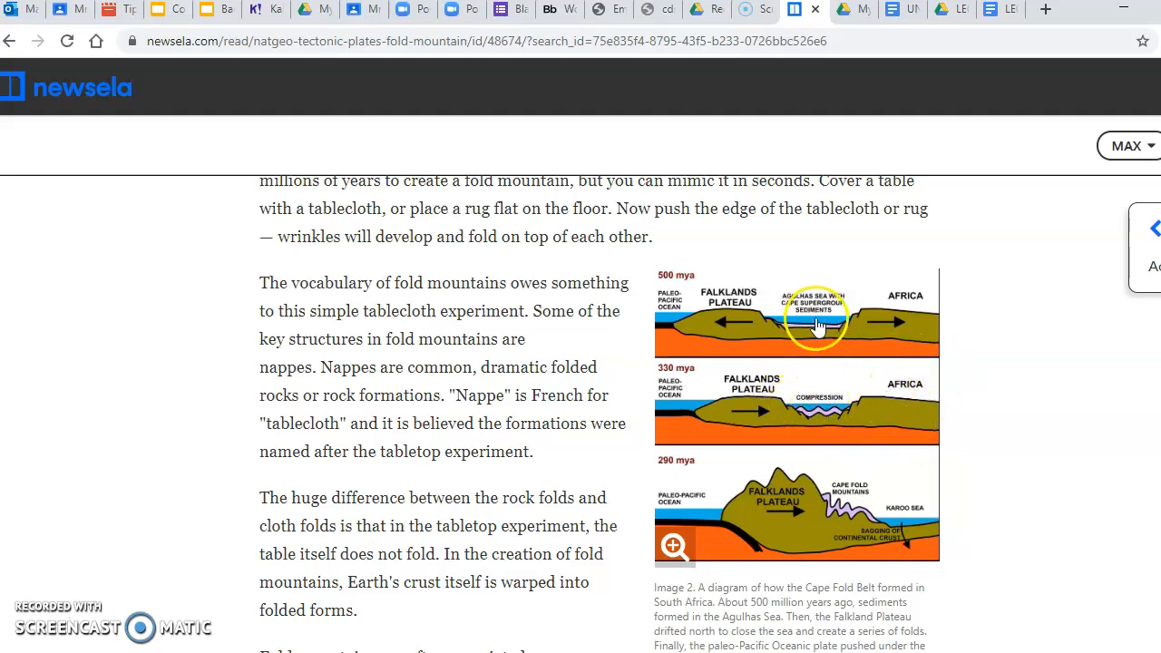
pyautogui.moveTo(829, 322)
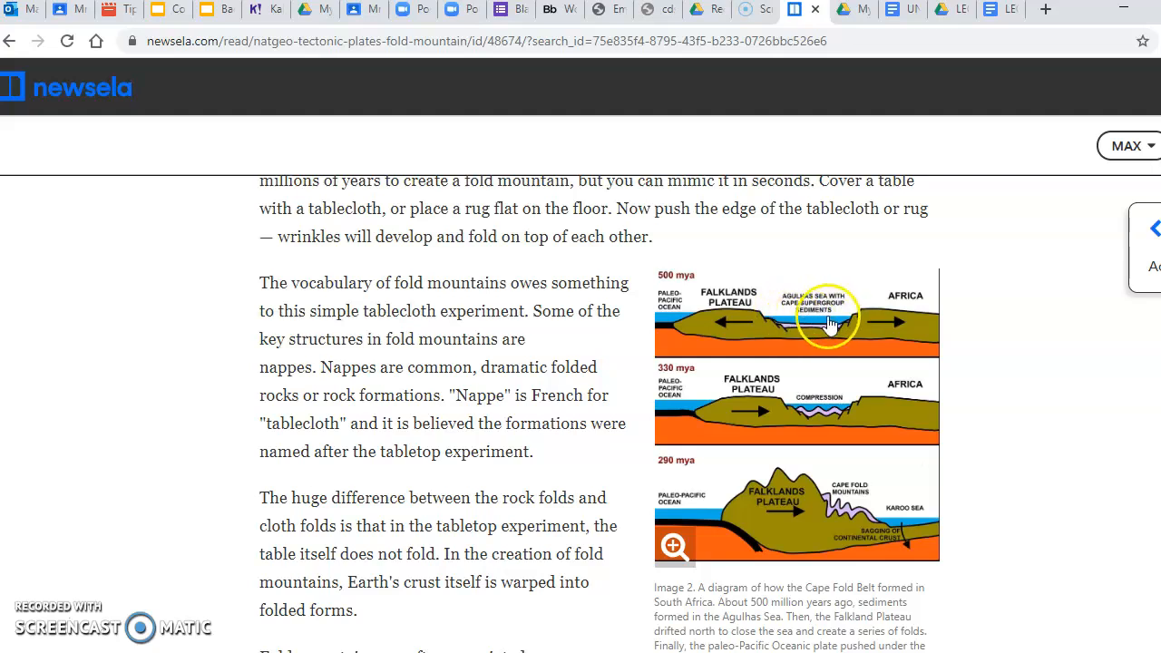
pyautogui.moveTo(878, 402)
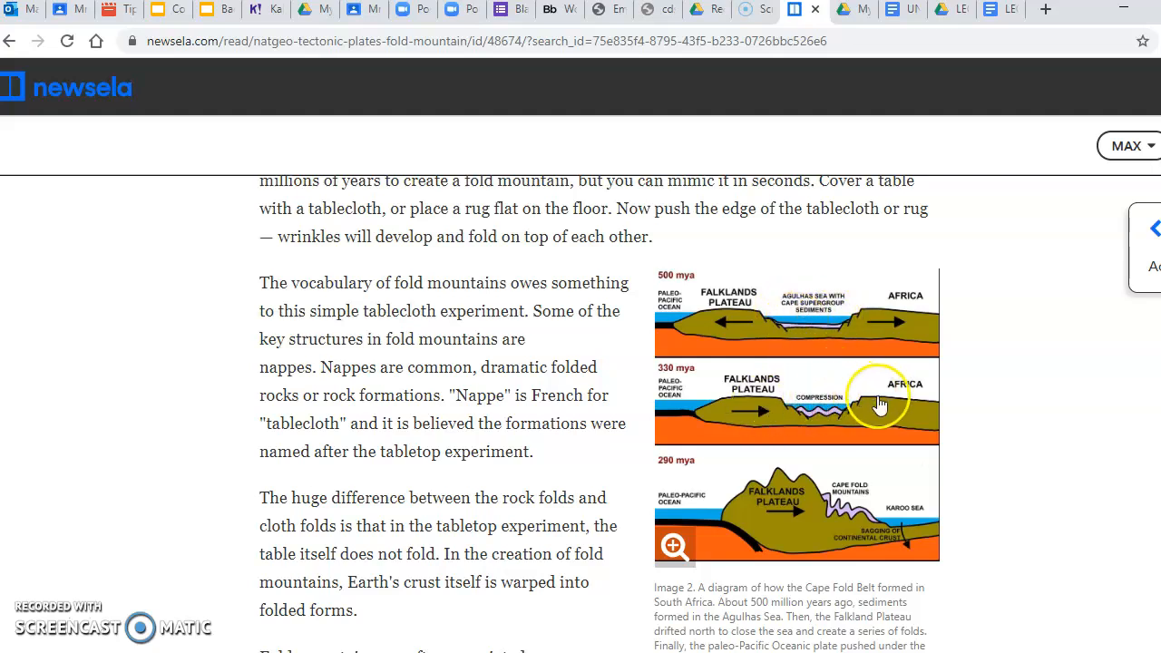
pyautogui.moveTo(698, 478)
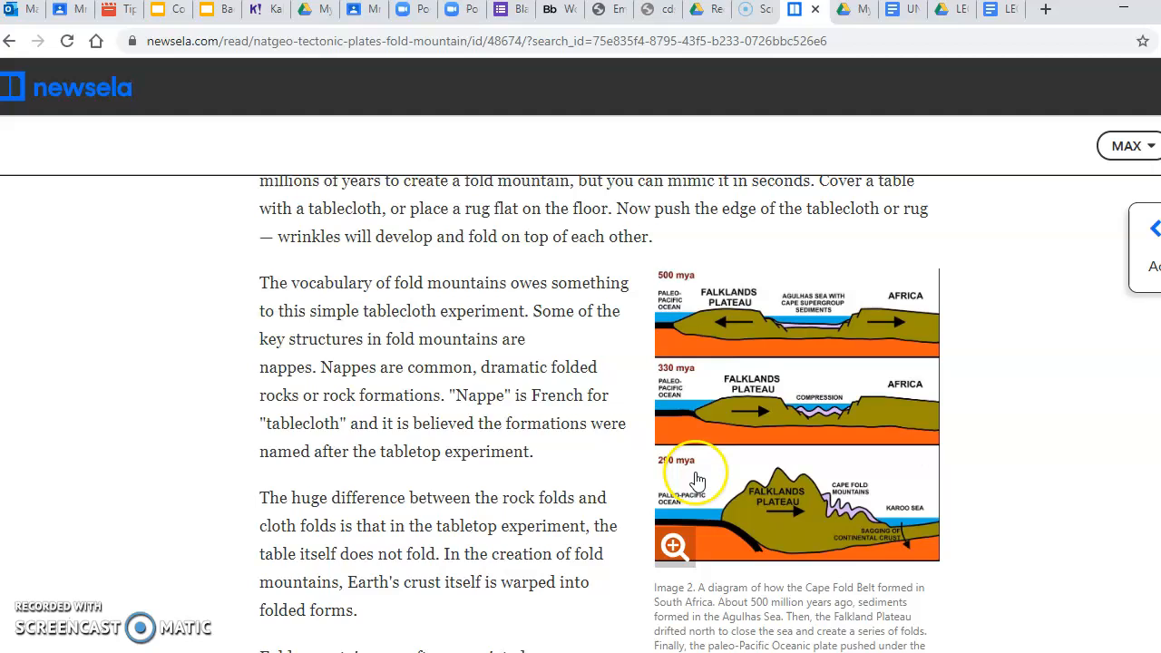
pyautogui.moveTo(735, 526)
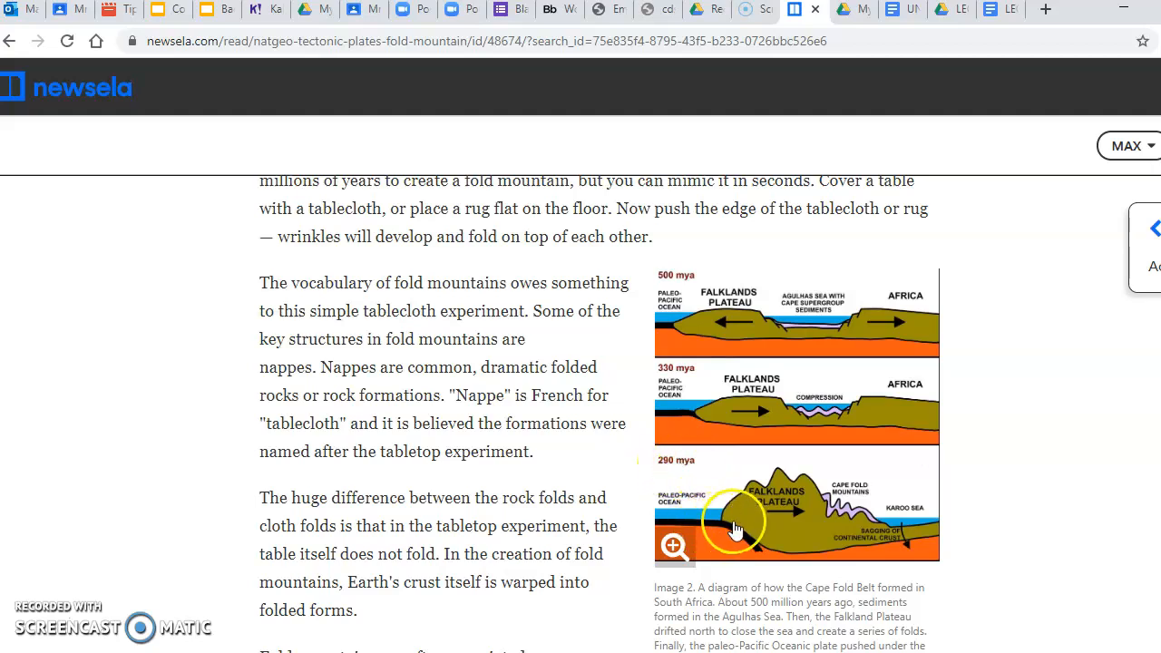
pyautogui.moveTo(757, 518)
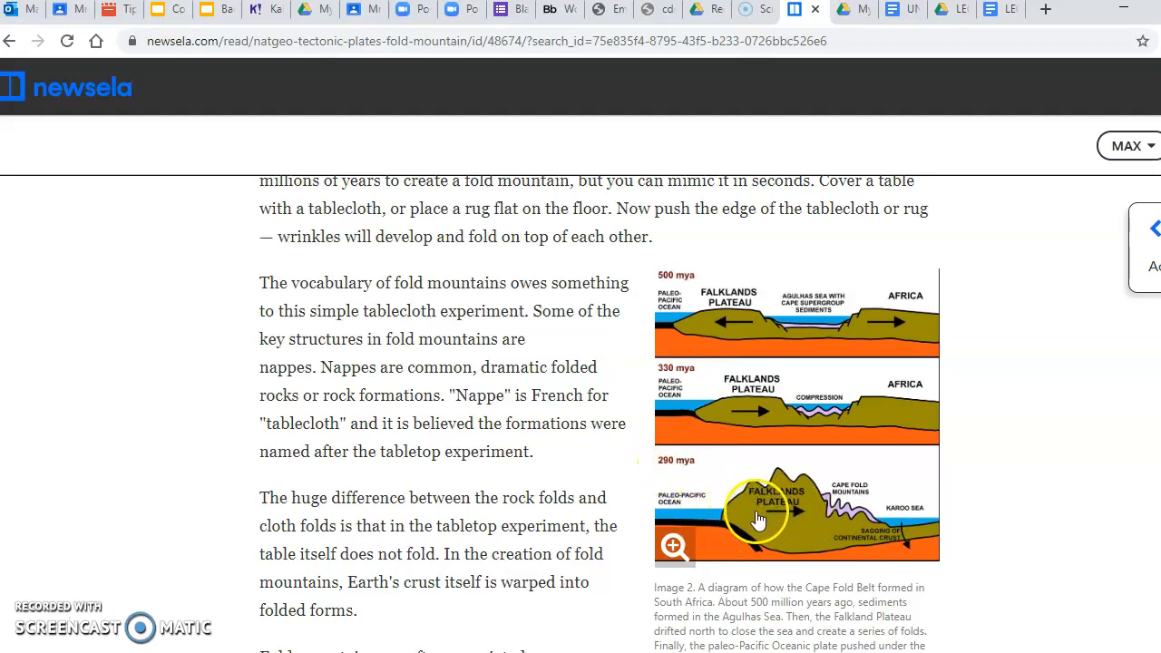
pyautogui.moveTo(880, 506)
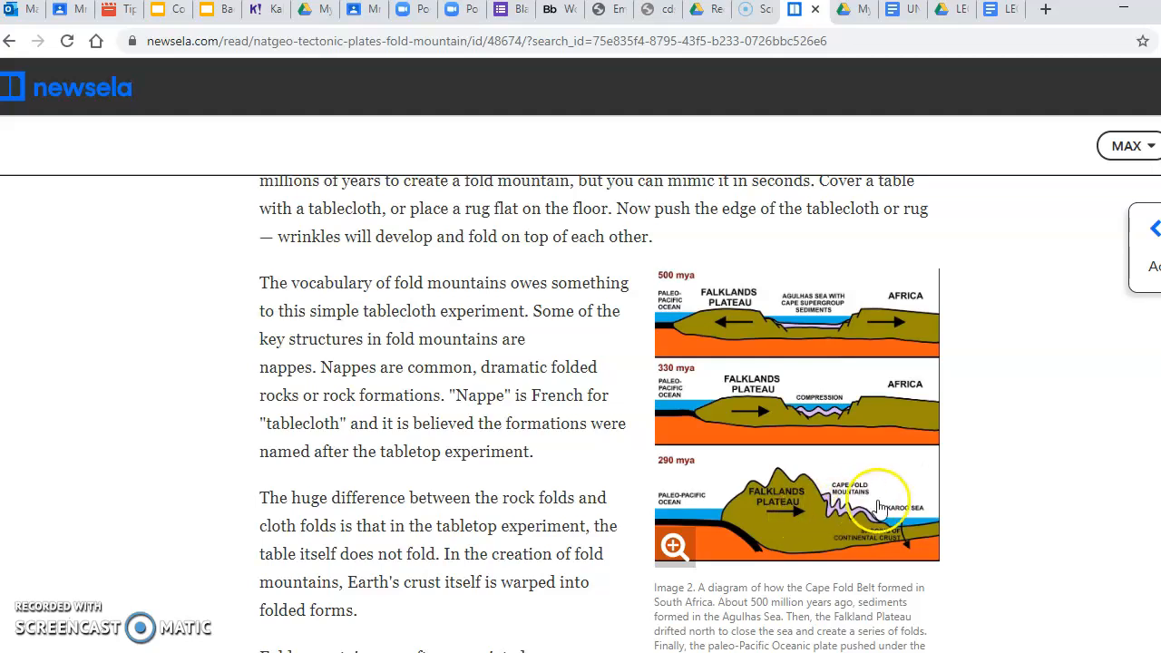
pyautogui.moveTo(770, 517)
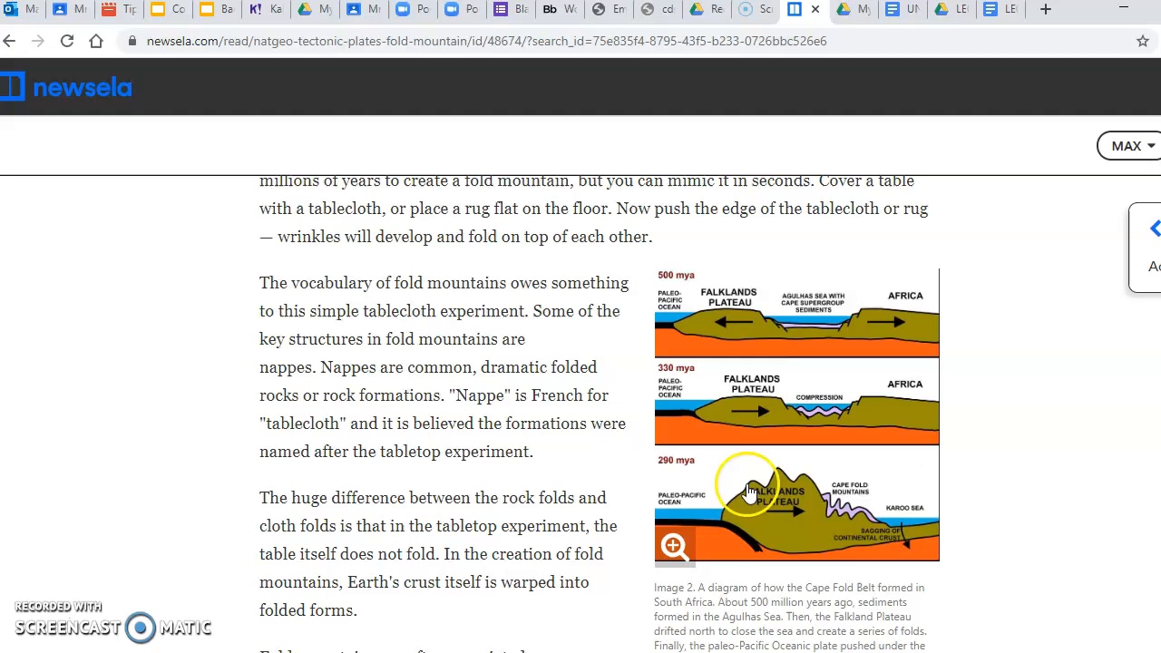
pyautogui.moveTo(798, 476)
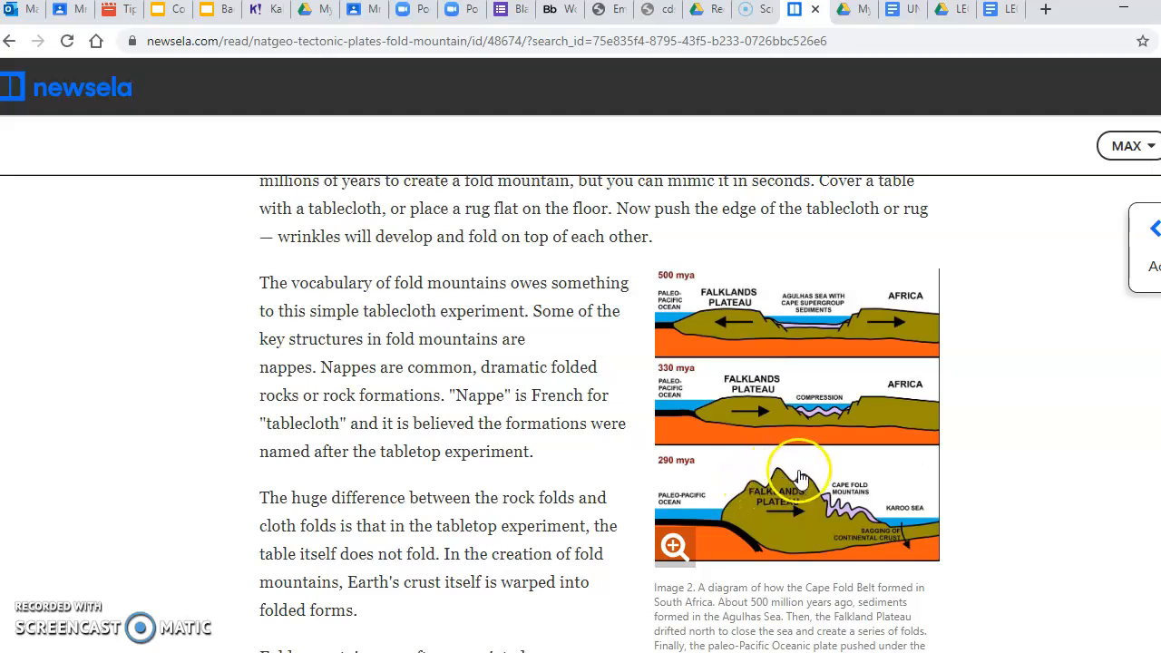
pyautogui.moveTo(705, 515)
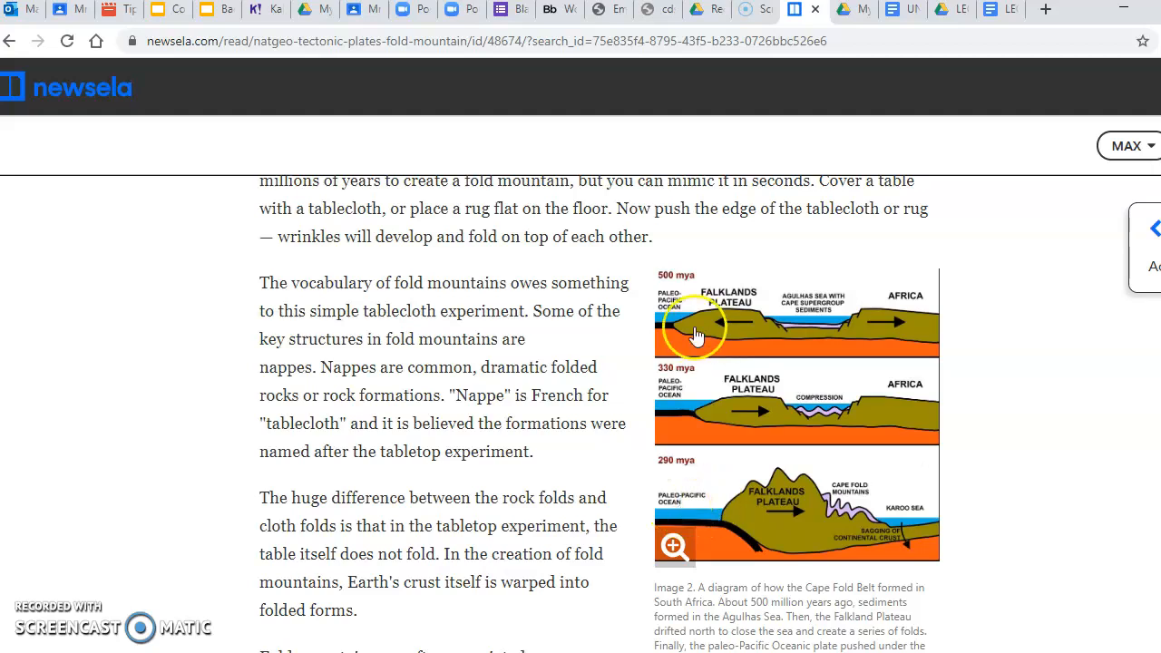
pyautogui.moveTo(687, 421)
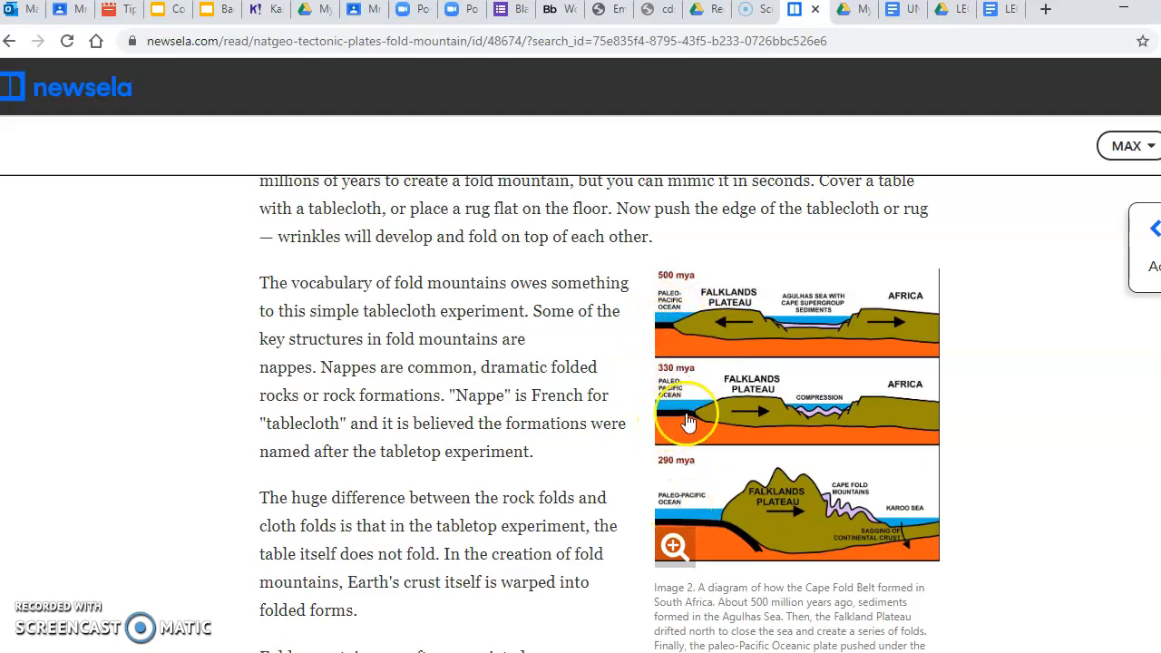
pyautogui.moveTo(869, 488)
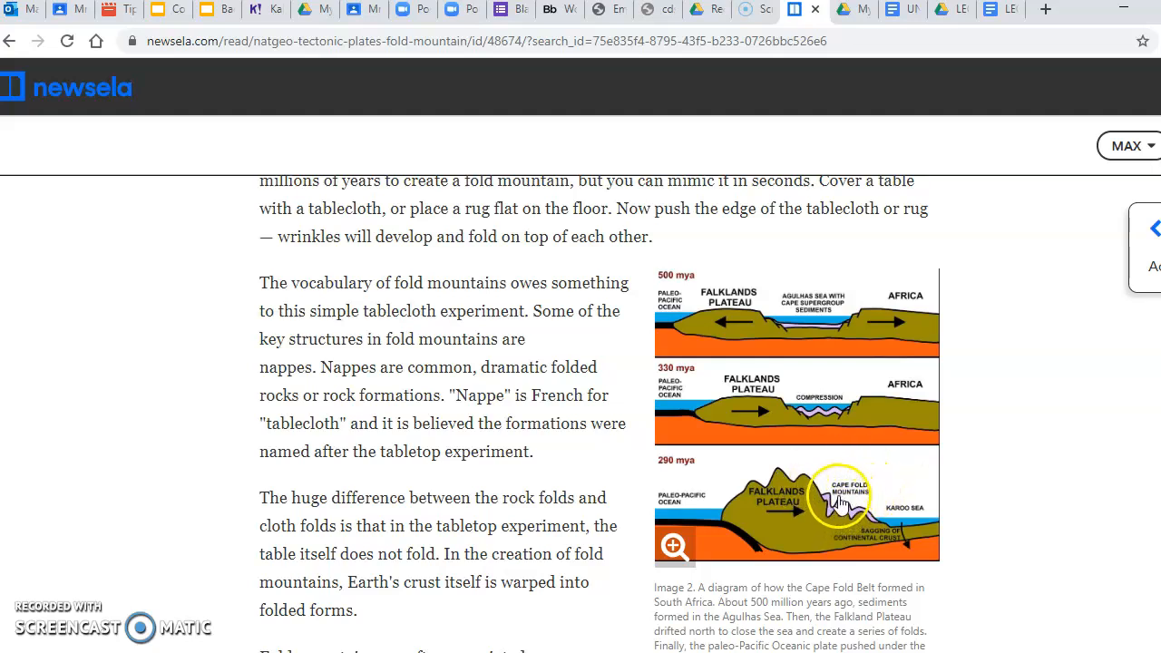
pyautogui.moveTo(805, 399)
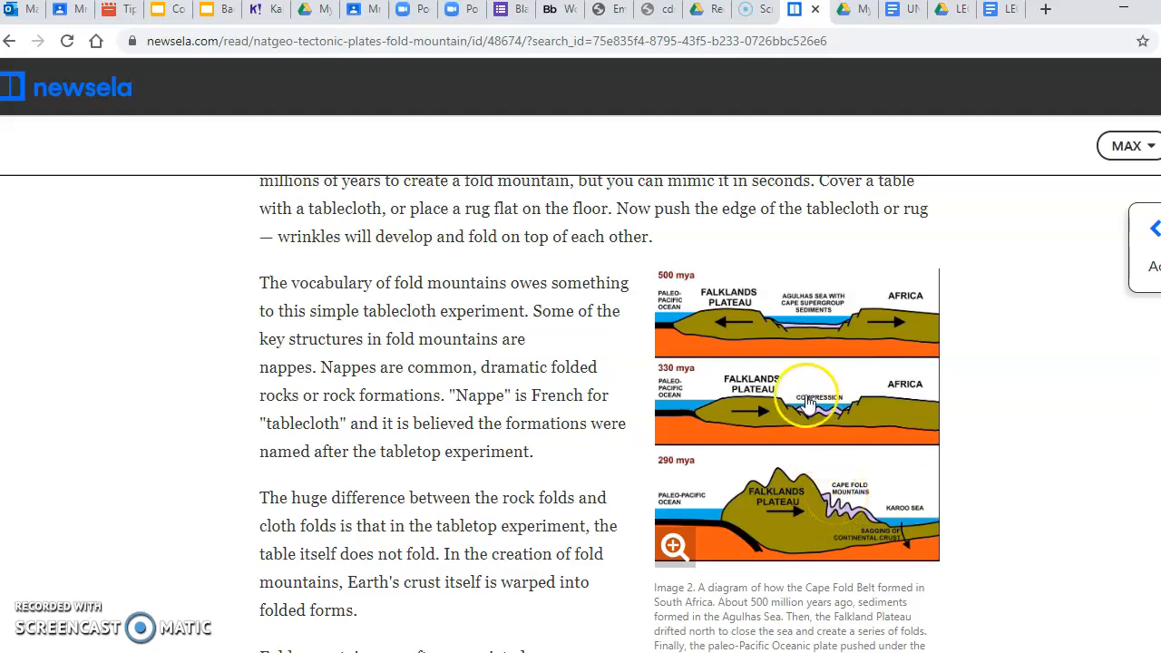
pyautogui.moveTo(793, 318)
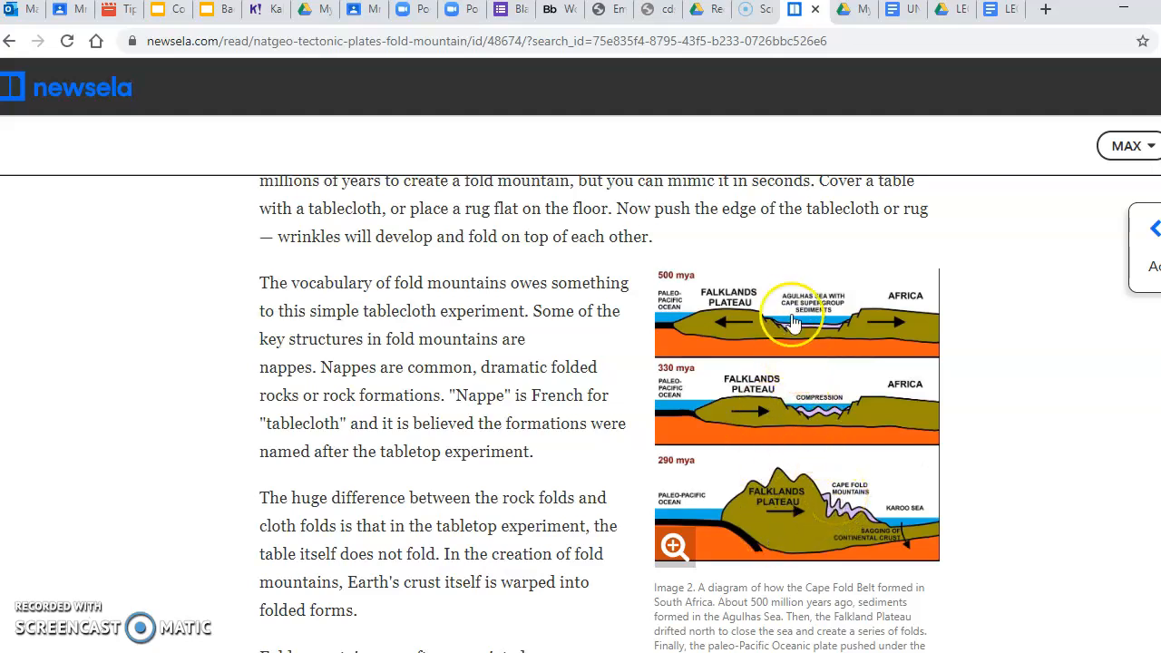
pyautogui.moveTo(796, 508)
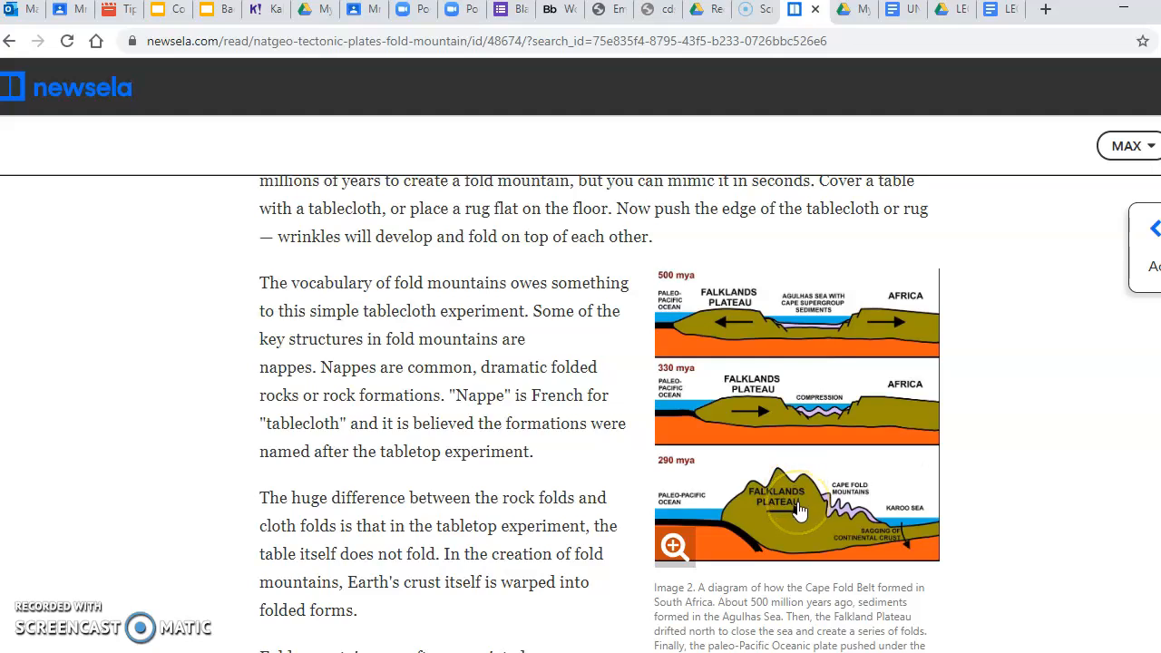
pyautogui.click(796, 513)
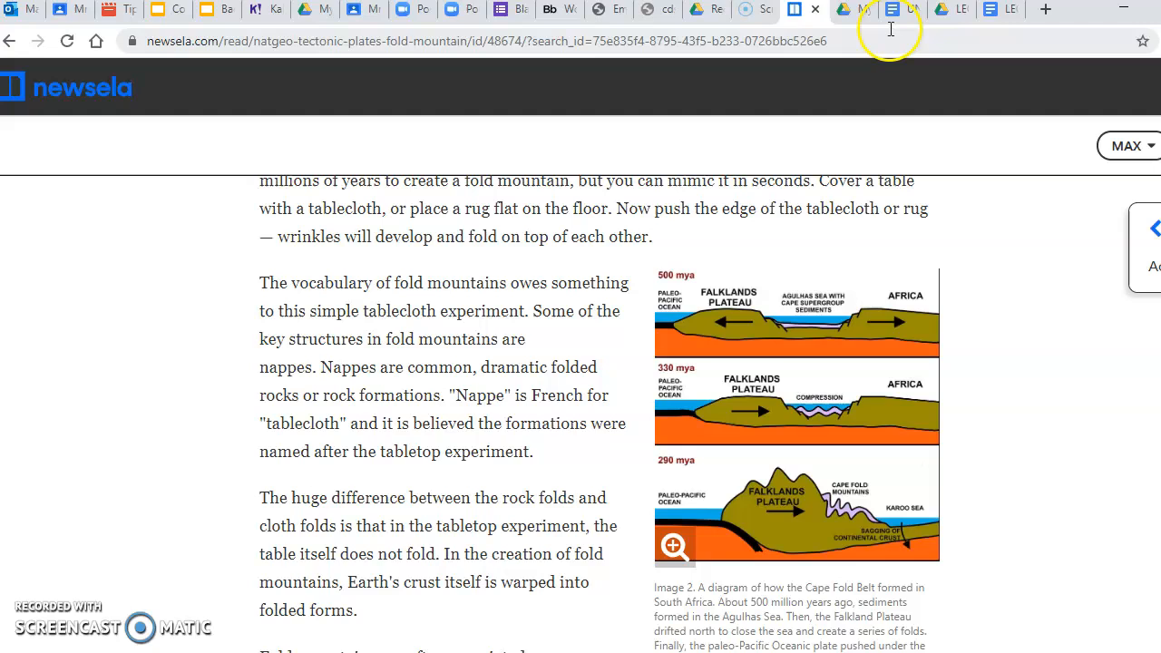
# In the third T-chart row, enter the feature 'Diagram of the Falklands Plateau'.
pyautogui.click(893, 9)
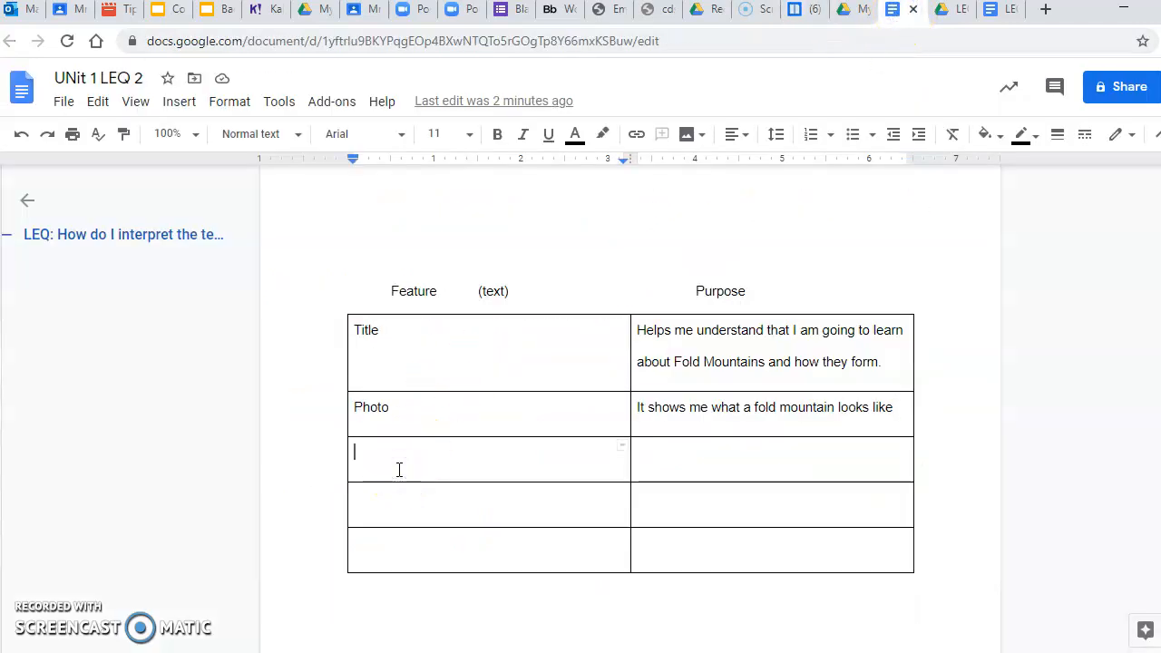
pyautogui.write('Diagram of th')
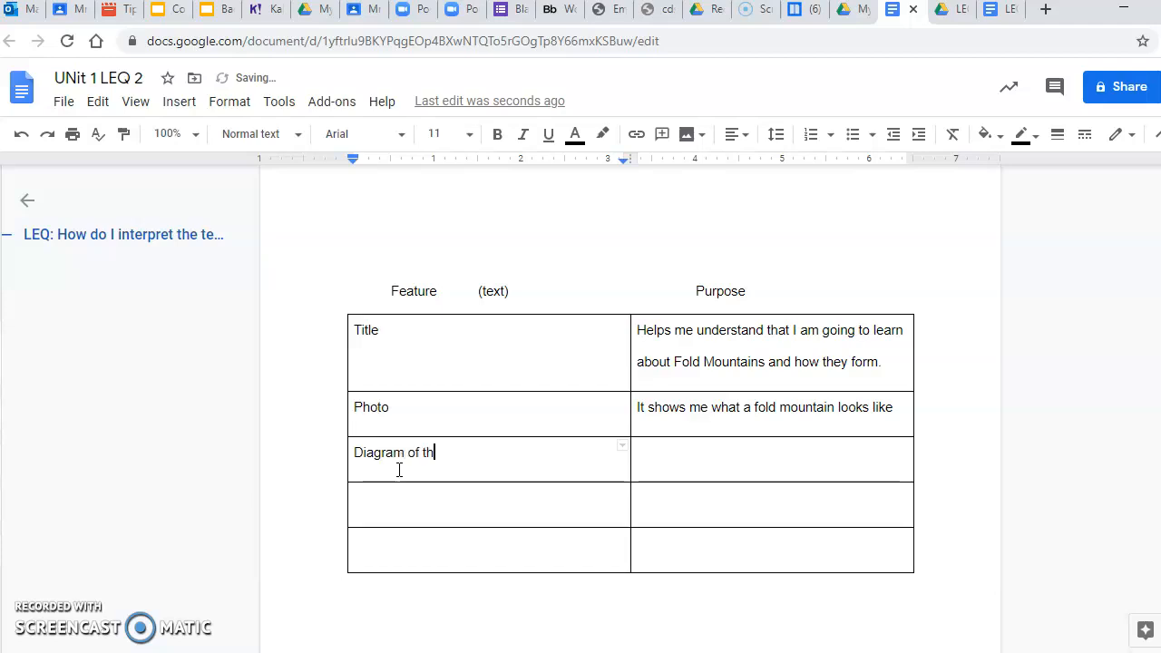
pyautogui.write('e Fal')
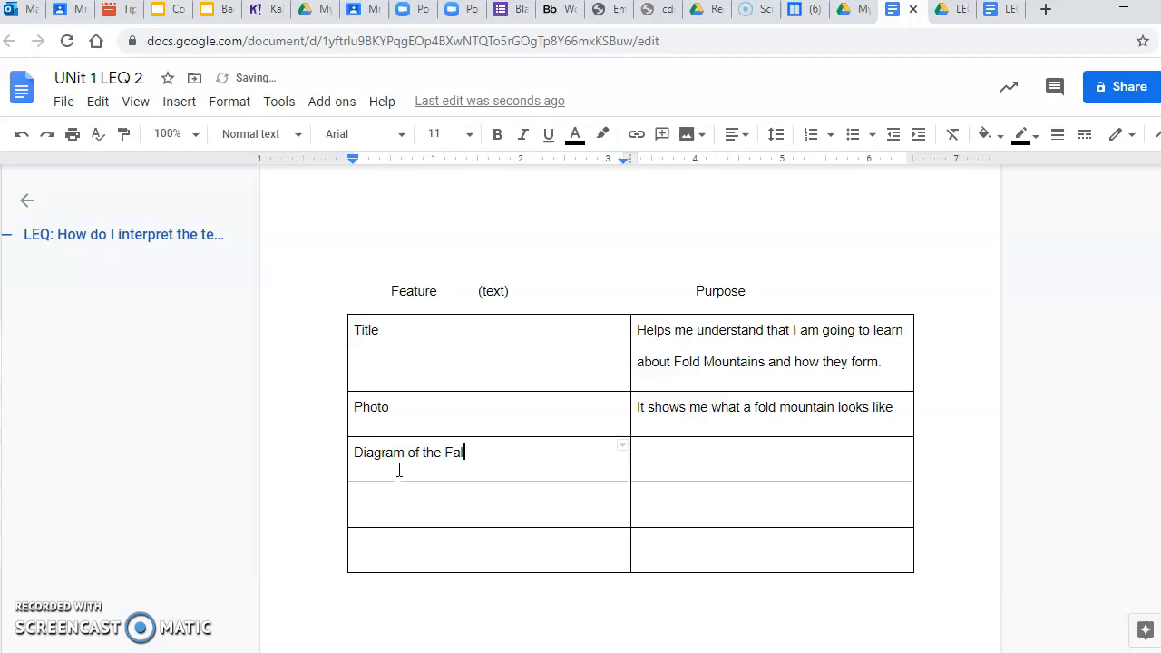
pyautogui.write('klands P')
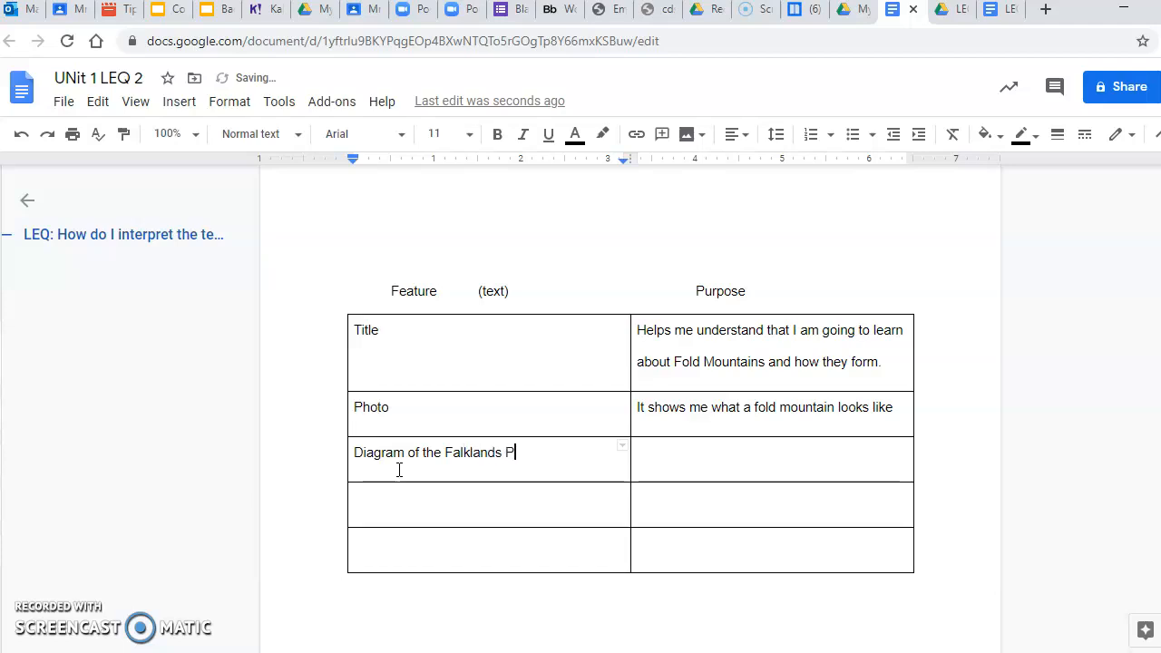
pyautogui.write('lataue')
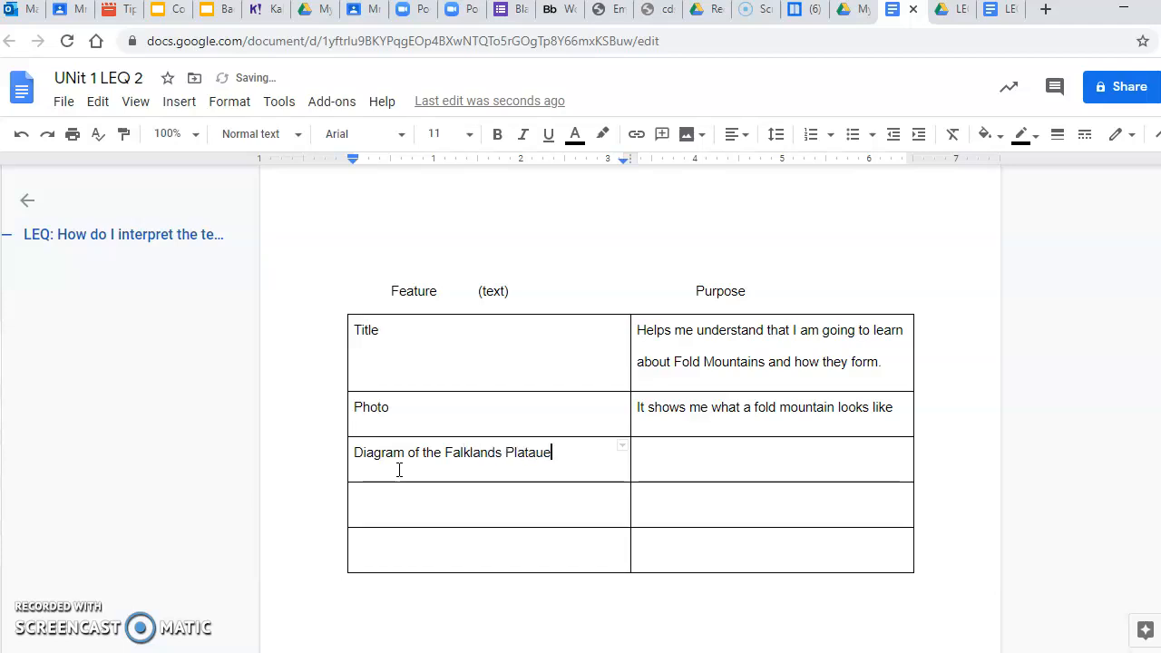
pyautogui.press('Backspace')
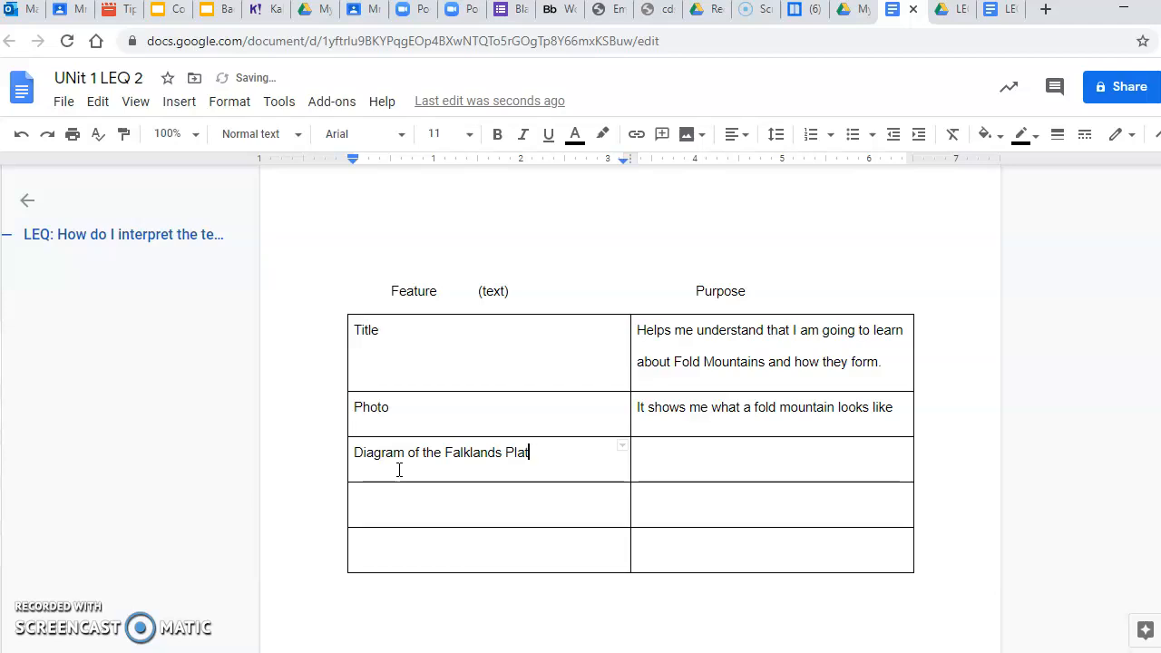
# Type the diagram's purpose: 'It shows step by step how the Folded mountains took shape'.
pyautogui.click(662, 451)
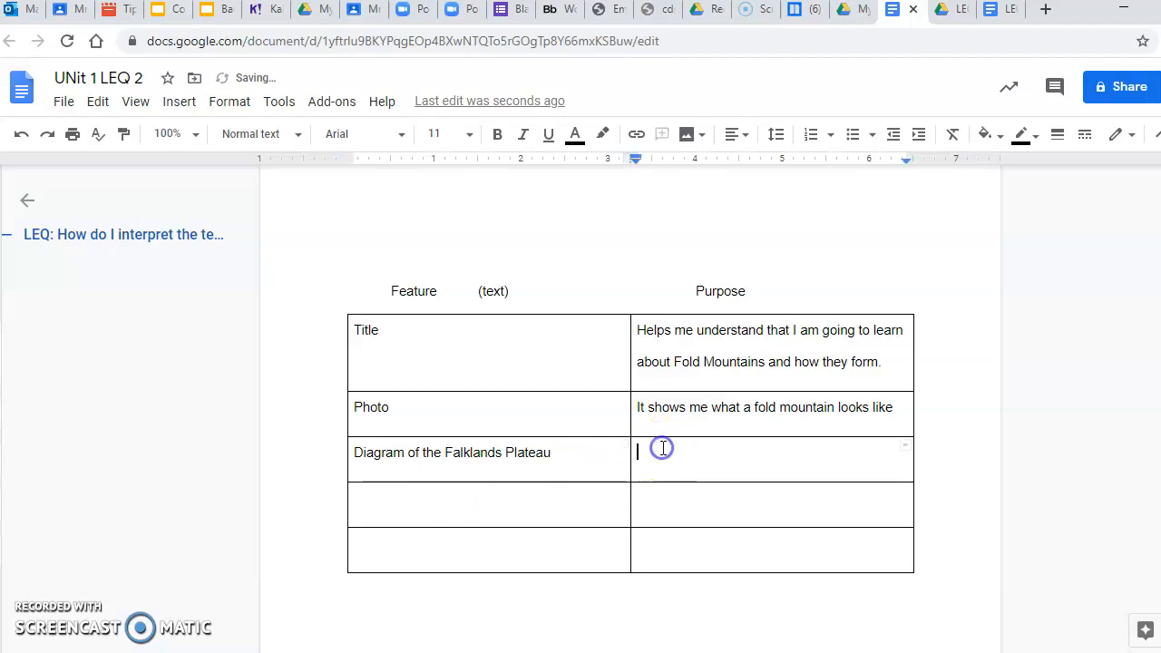
pyautogui.write('It')
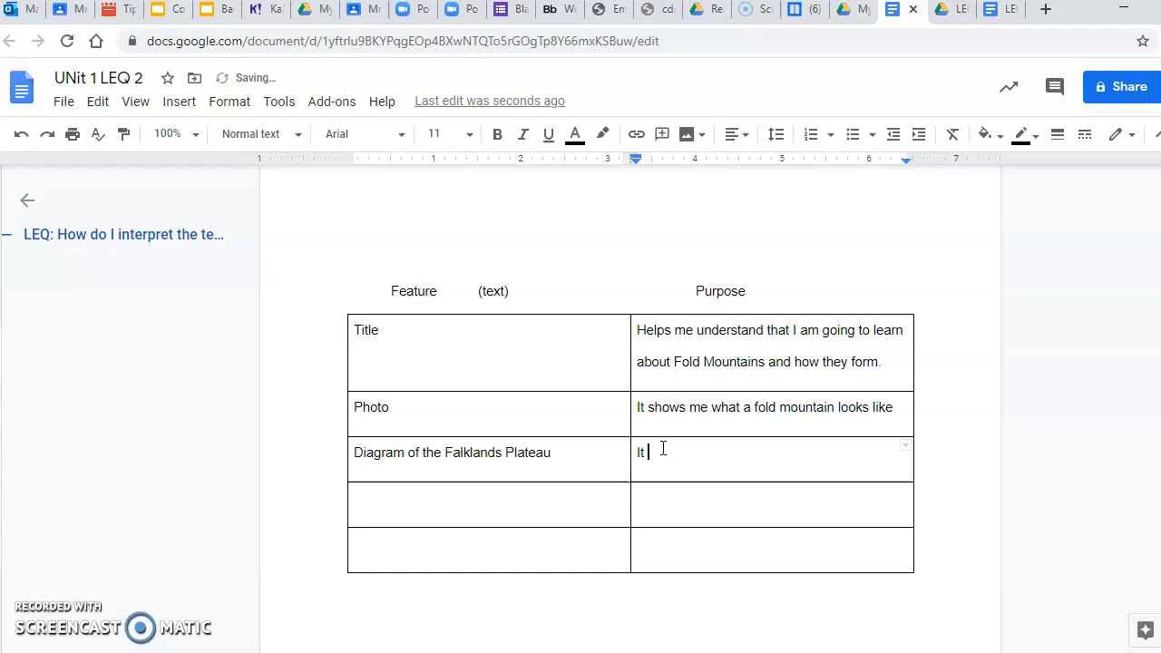
pyautogui.write('shows step by')
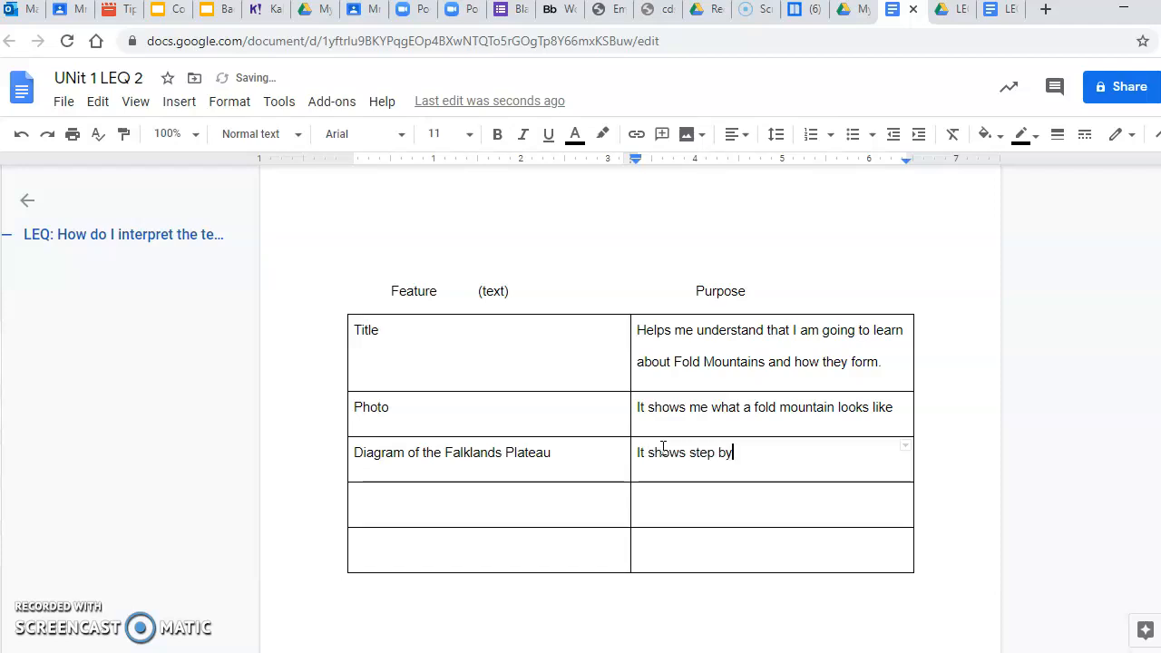
pyautogui.write('step')
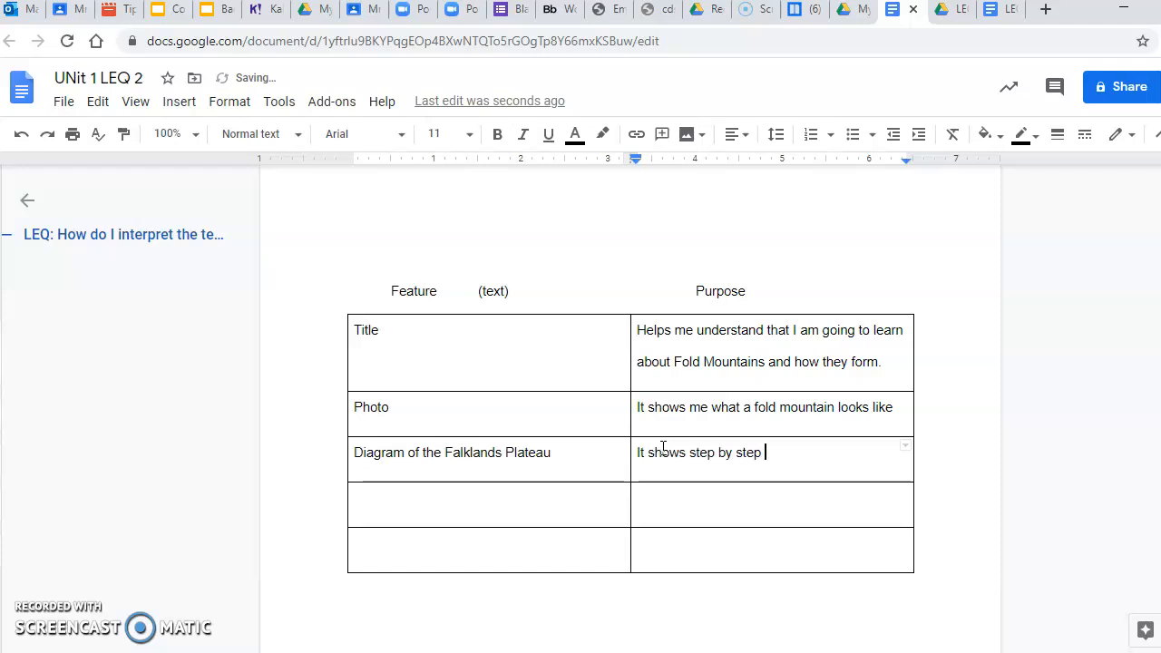
pyautogui.write('how the')
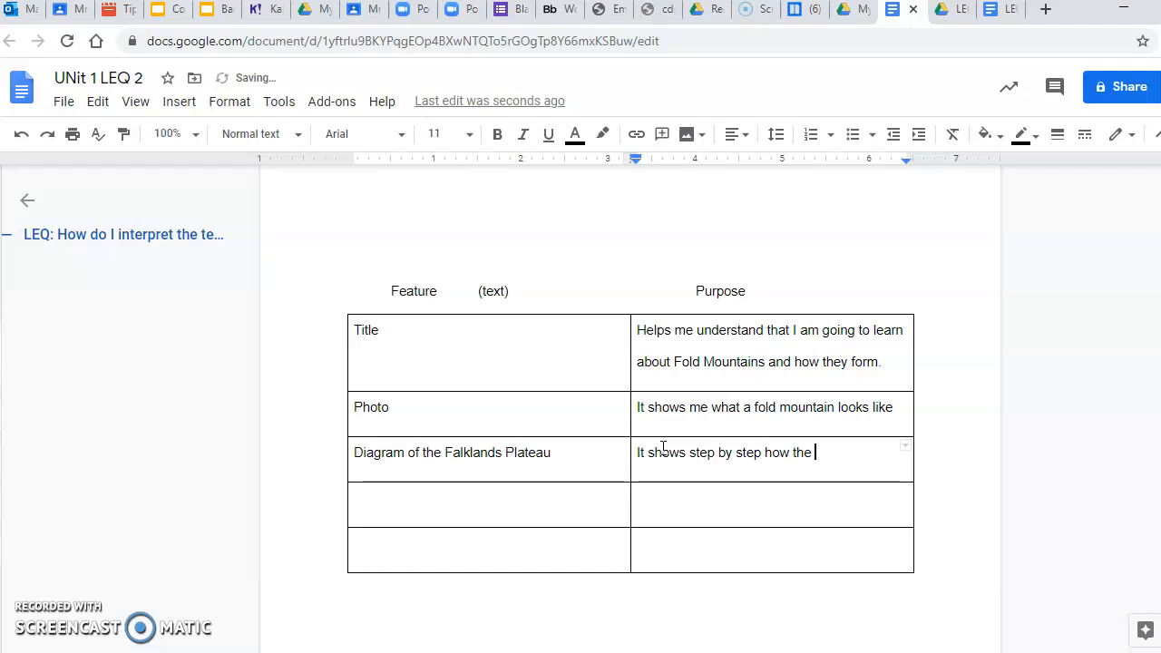
pyautogui.write('Fol')
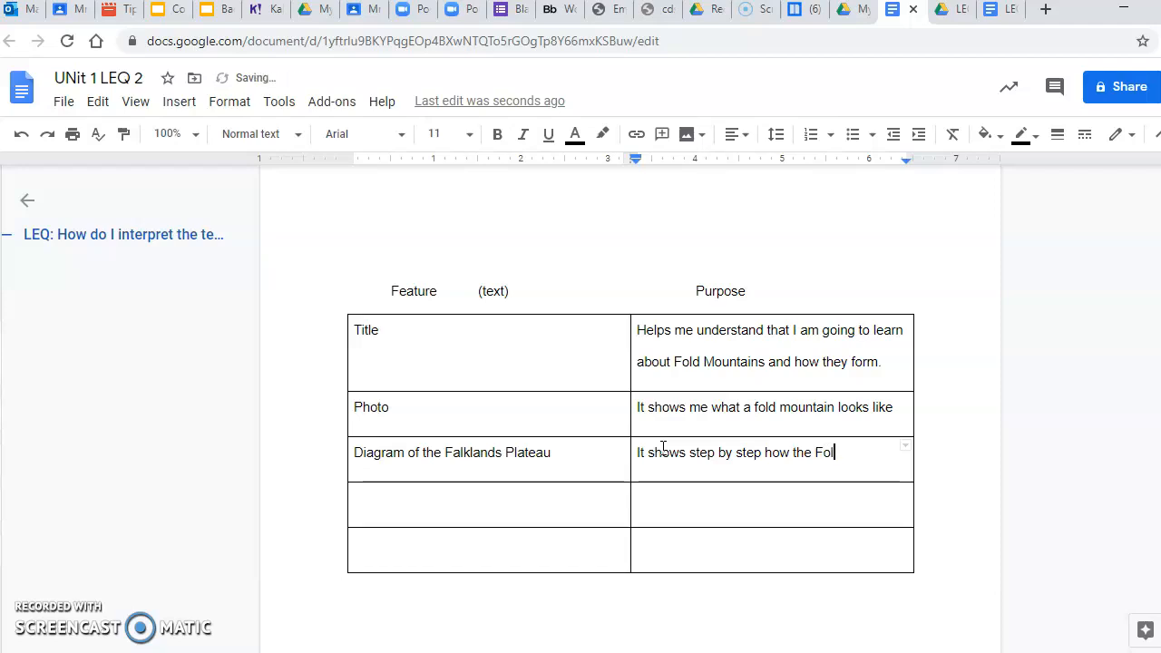
pyautogui.write('ded m')
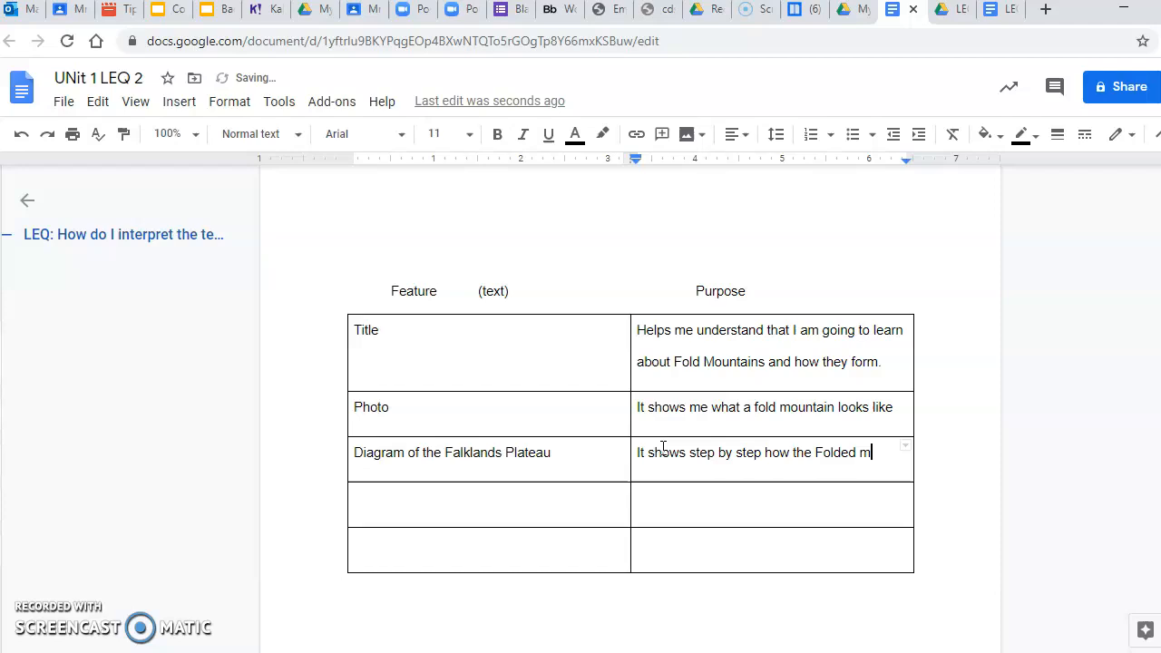
pyautogui.write('ountains took shape.')
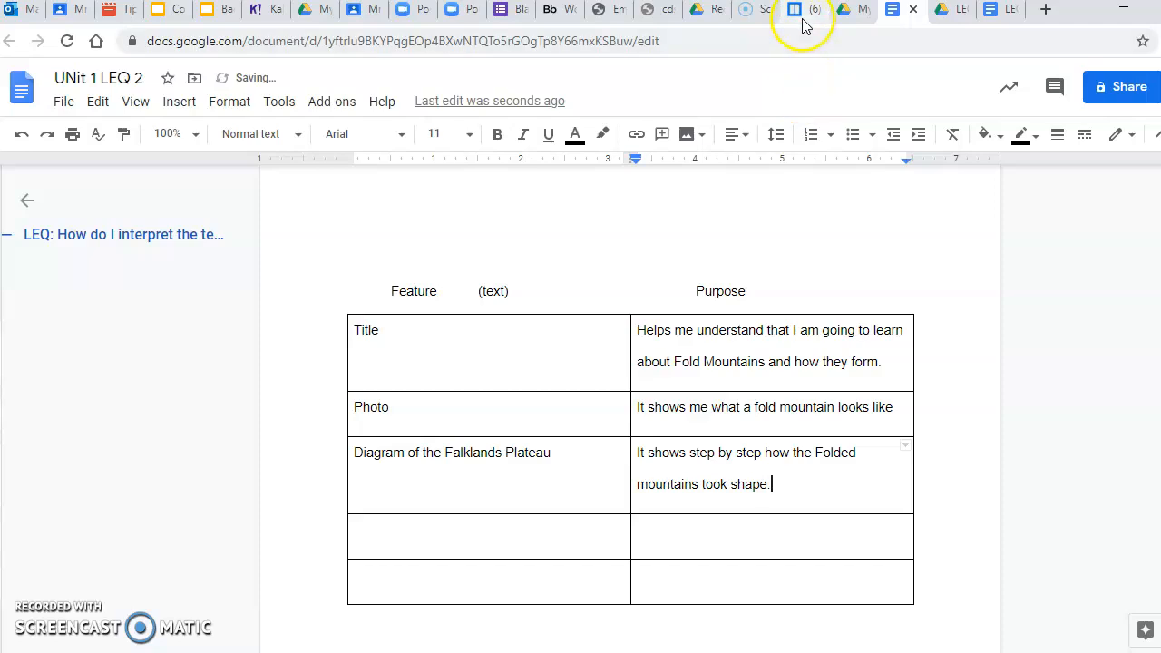
# Return to the Newsela article and scroll past the Cape Fold Belt diagram to 'Young And Old, High And Low'.
pyautogui.click(754, 9)
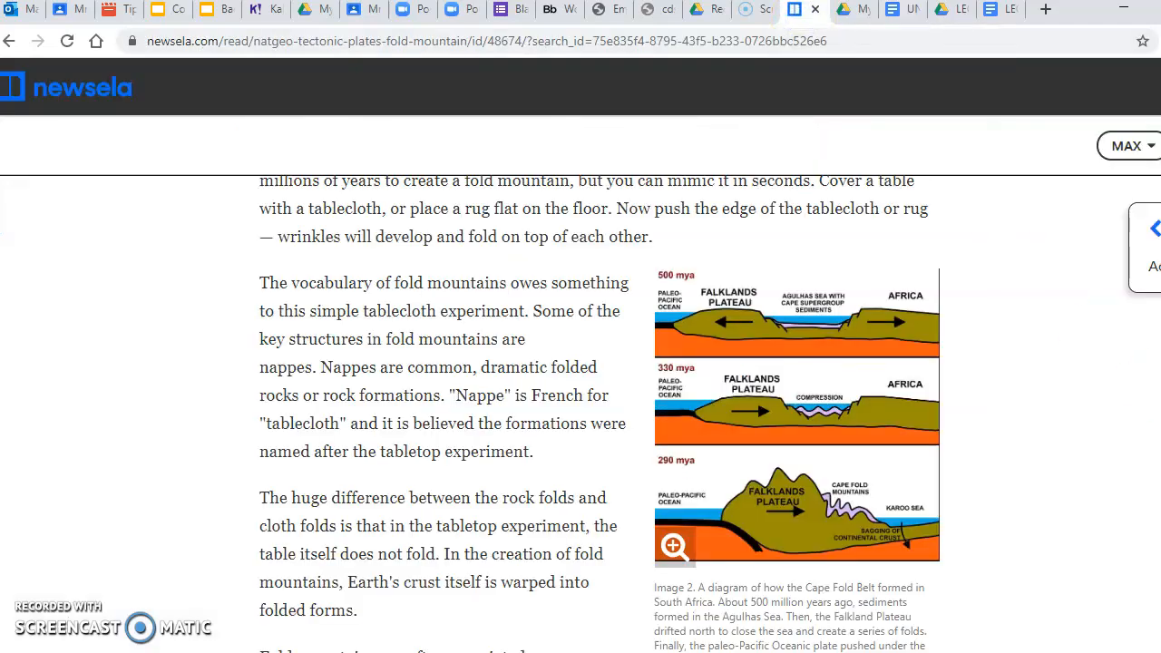
pyautogui.scroll(-3)
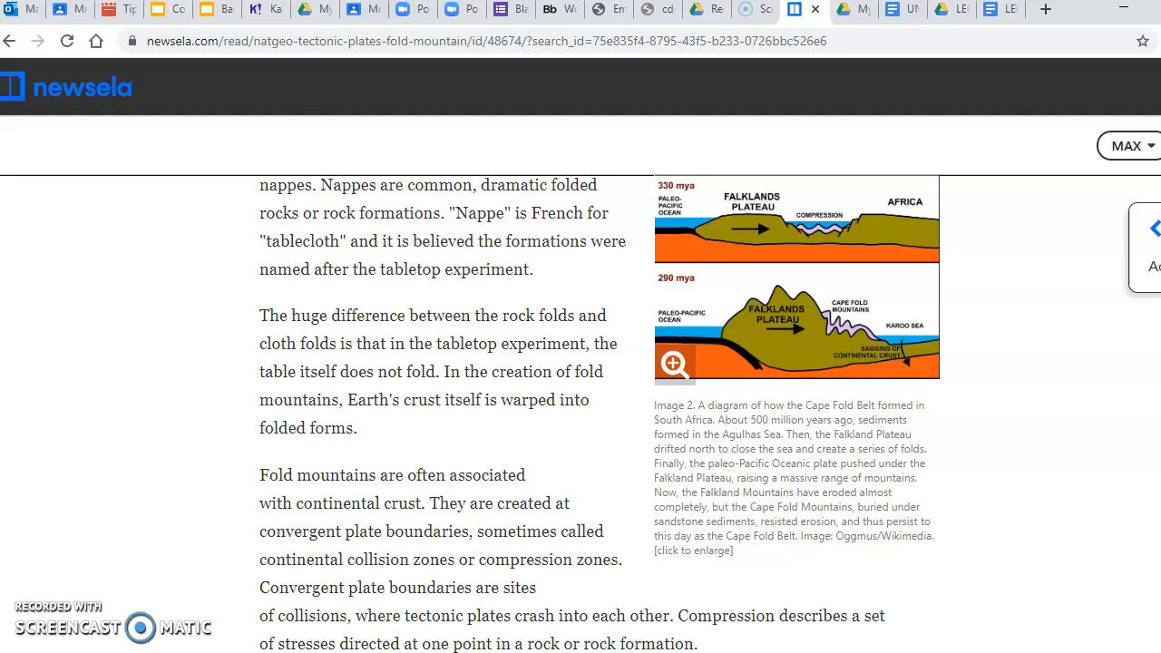
pyautogui.scroll(-3)
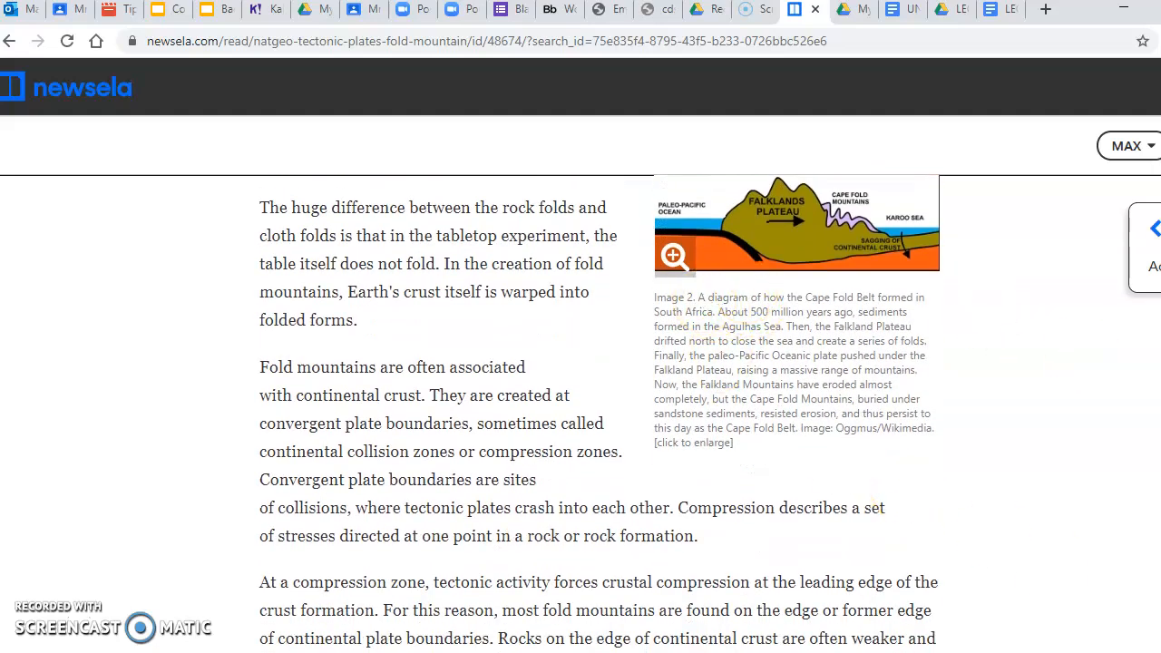
pyautogui.scroll(3)
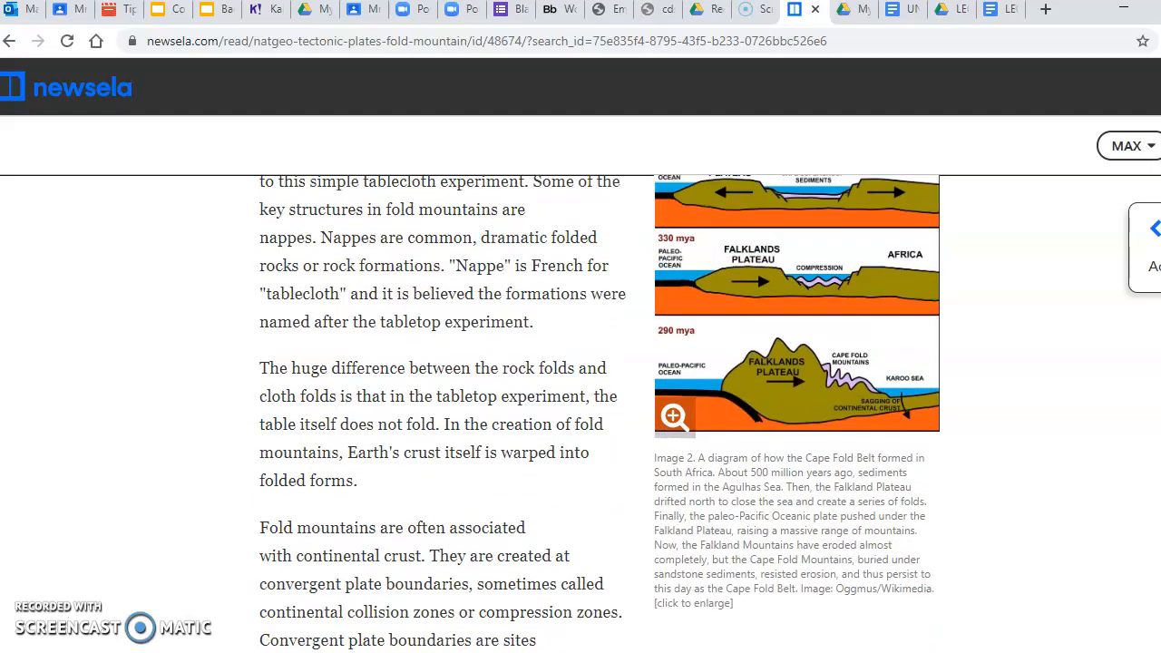
pyautogui.scroll(-3)
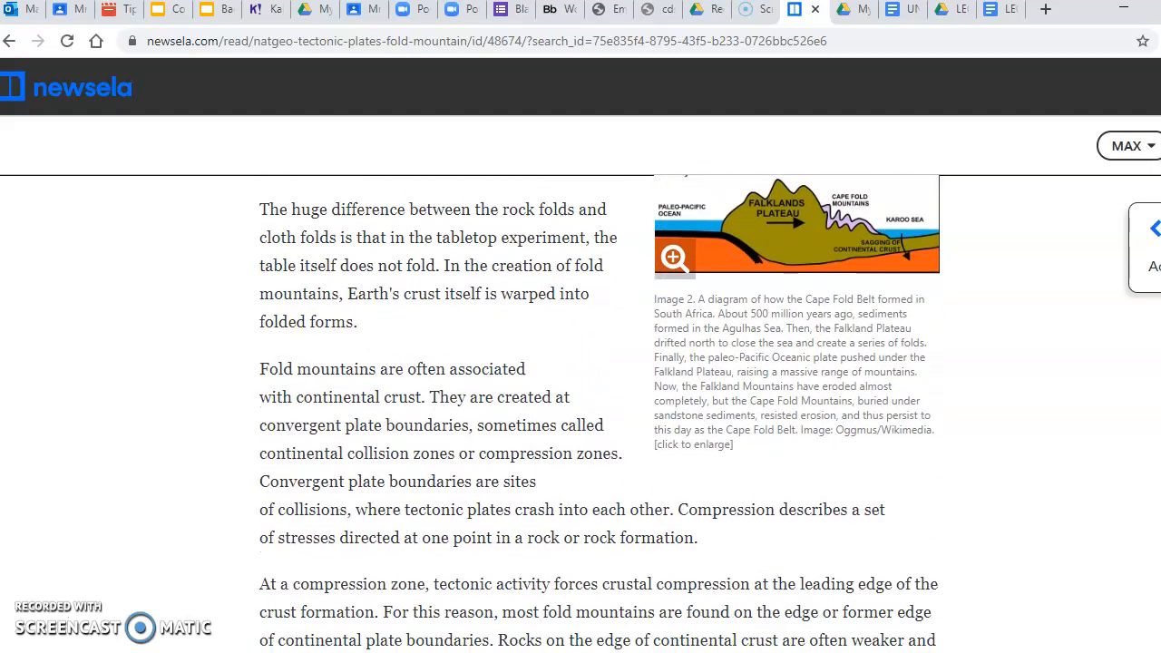
pyautogui.scroll(-3)
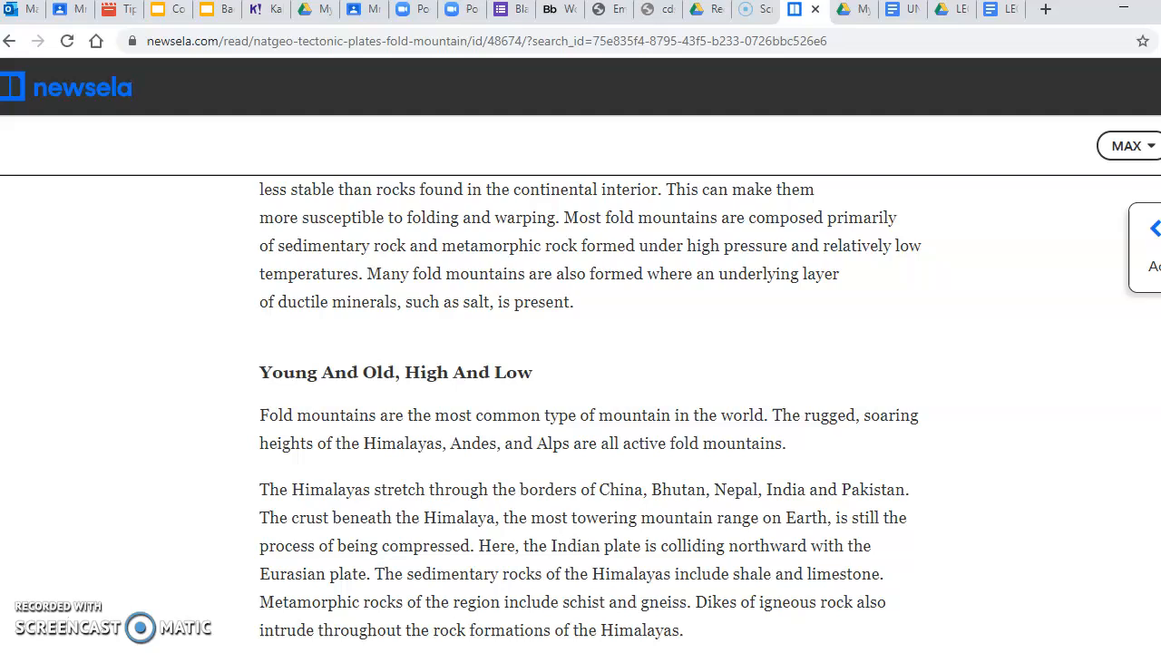
pyautogui.scroll(-3)
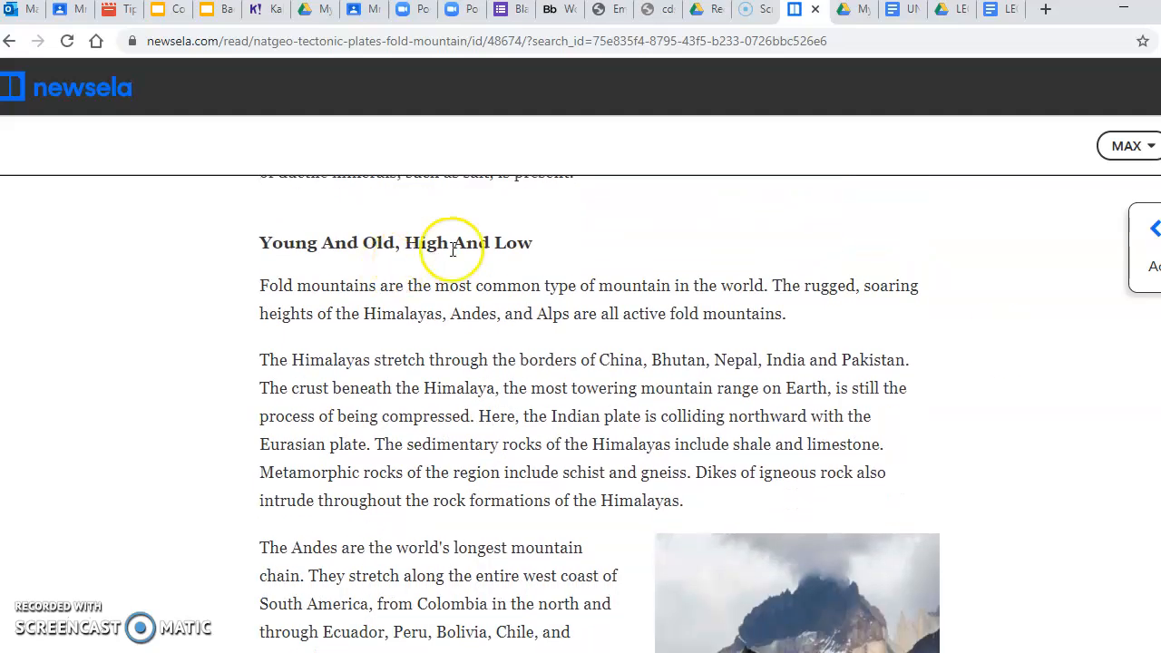
pyautogui.moveTo(336, 245)
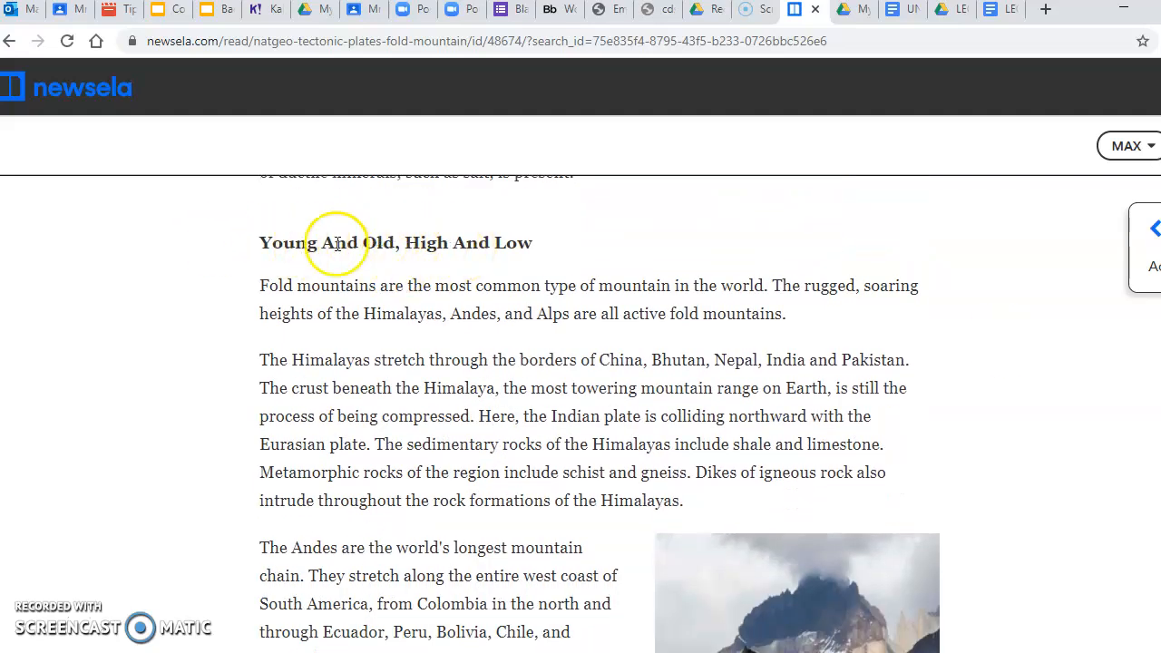
pyautogui.moveTo(426, 247)
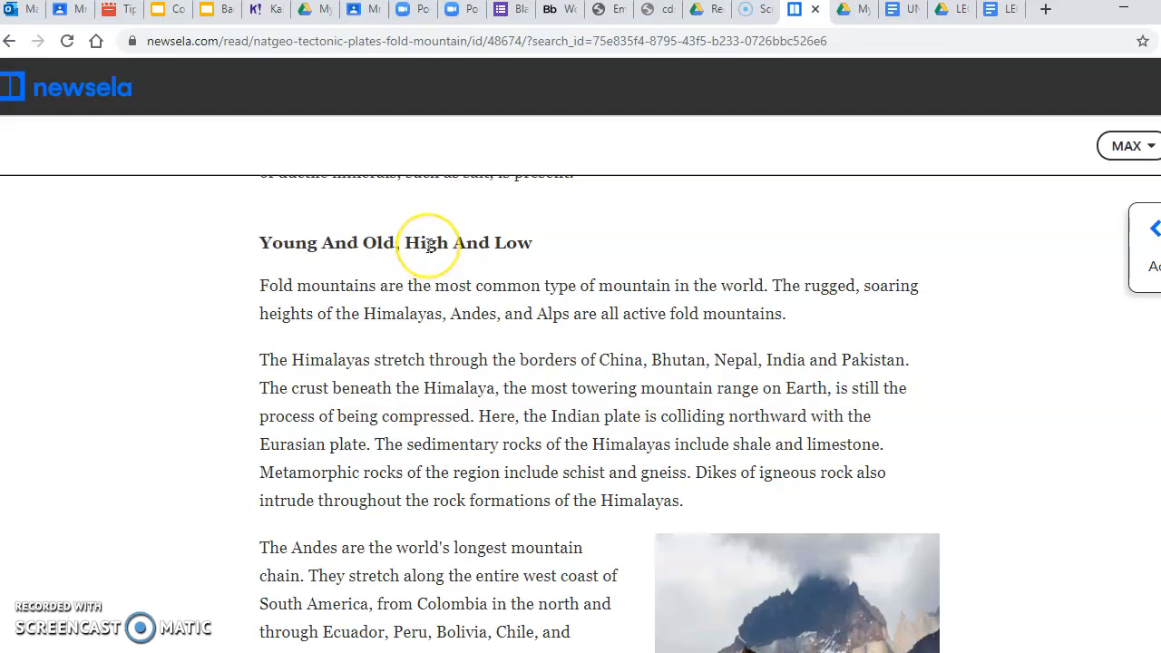
pyautogui.moveTo(542, 248)
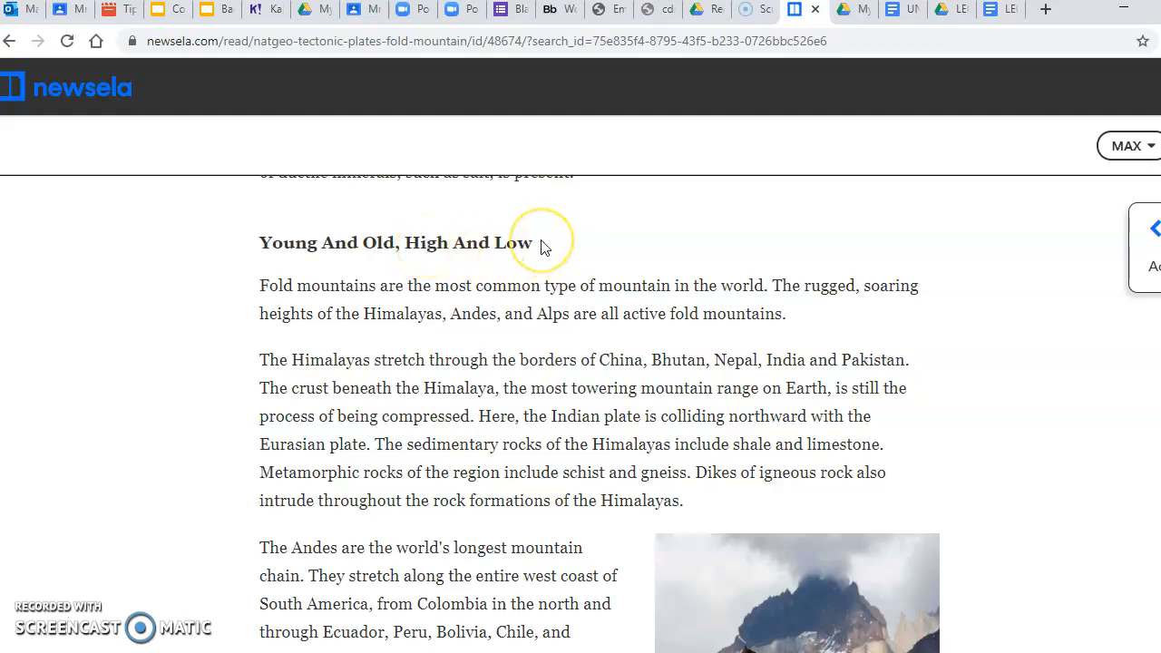
pyautogui.moveTo(291, 263)
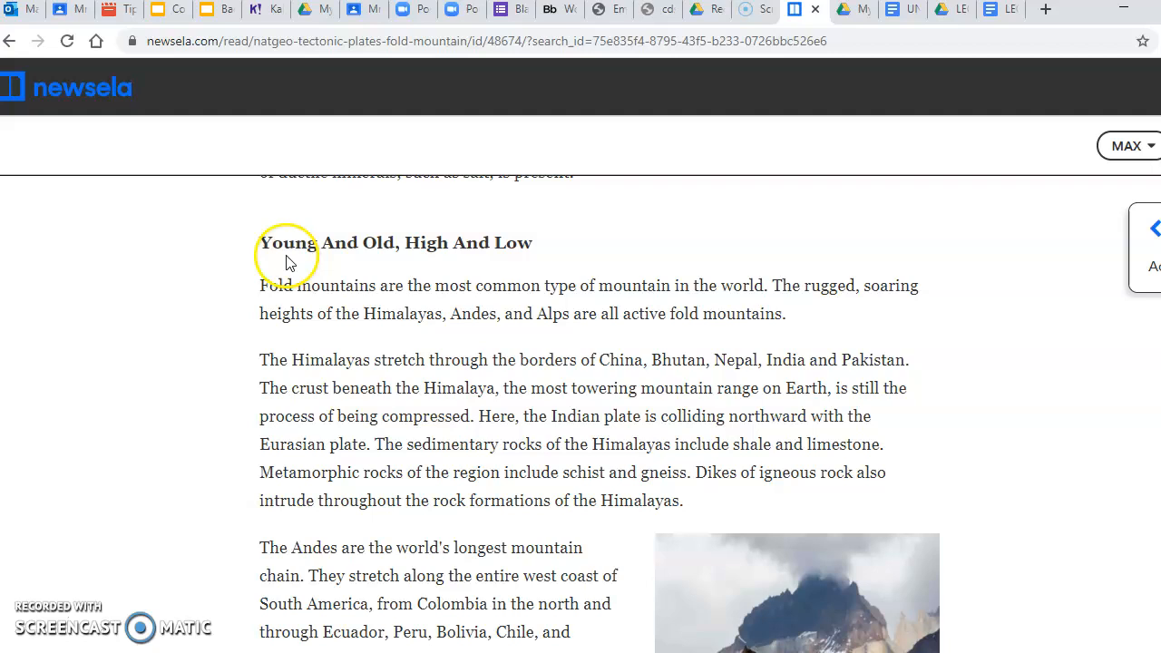
pyautogui.moveTo(590, 249)
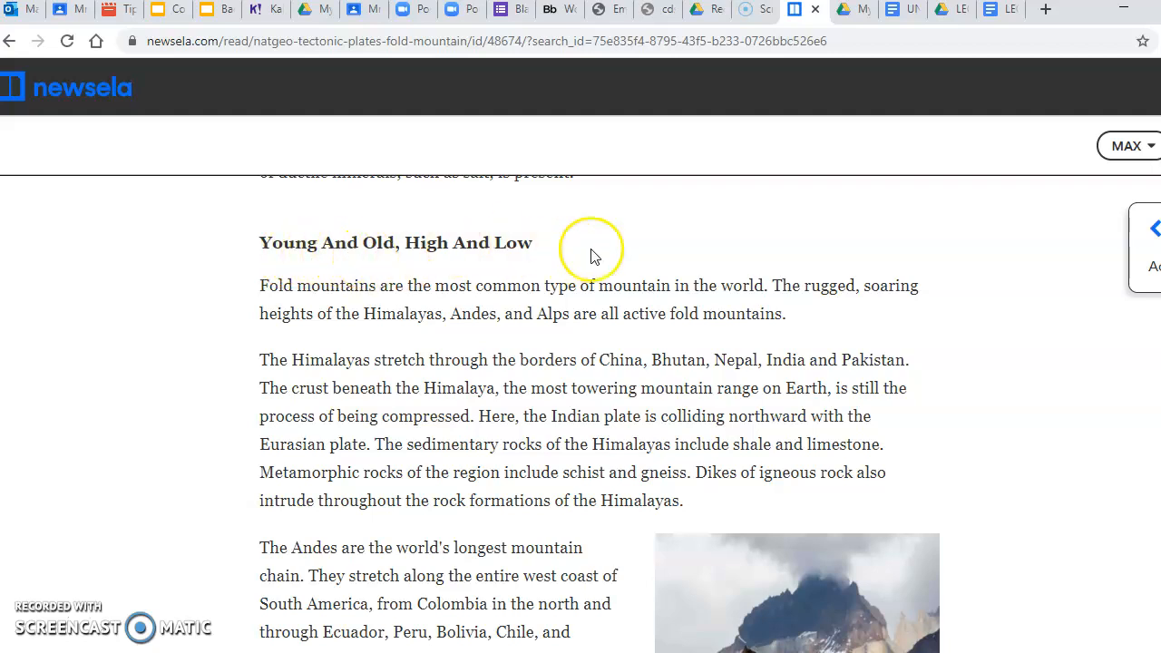
pyautogui.moveTo(591, 252)
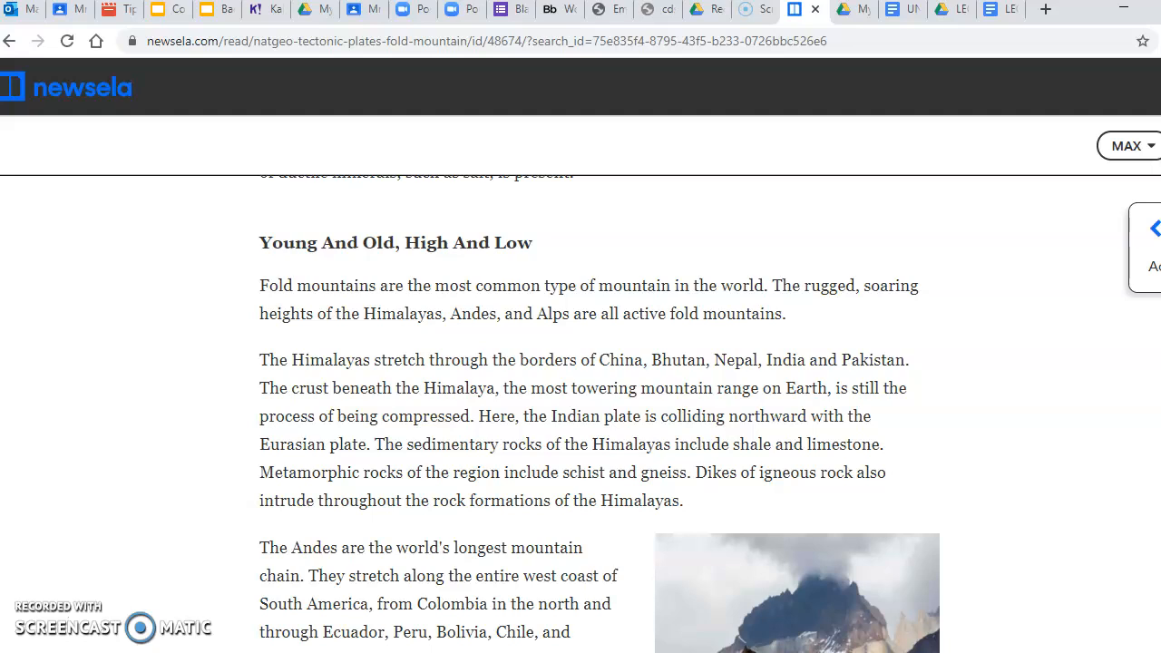
pyautogui.moveTo(607, 245)
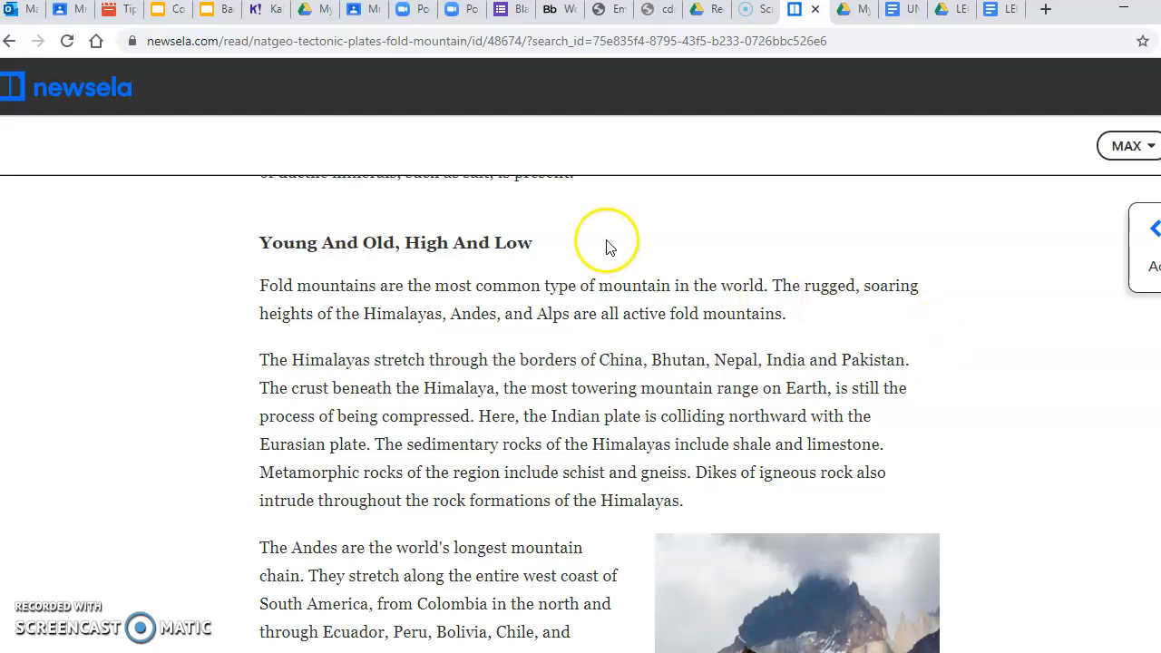
pyautogui.moveTo(557, 489)
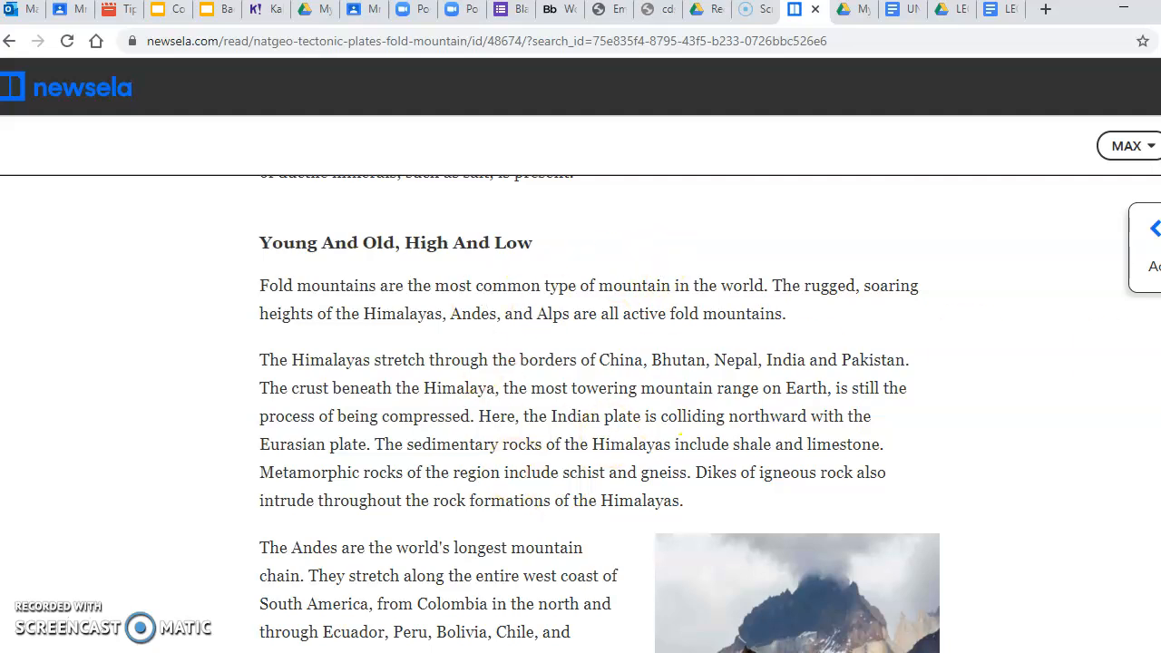
pyautogui.scroll(-3)
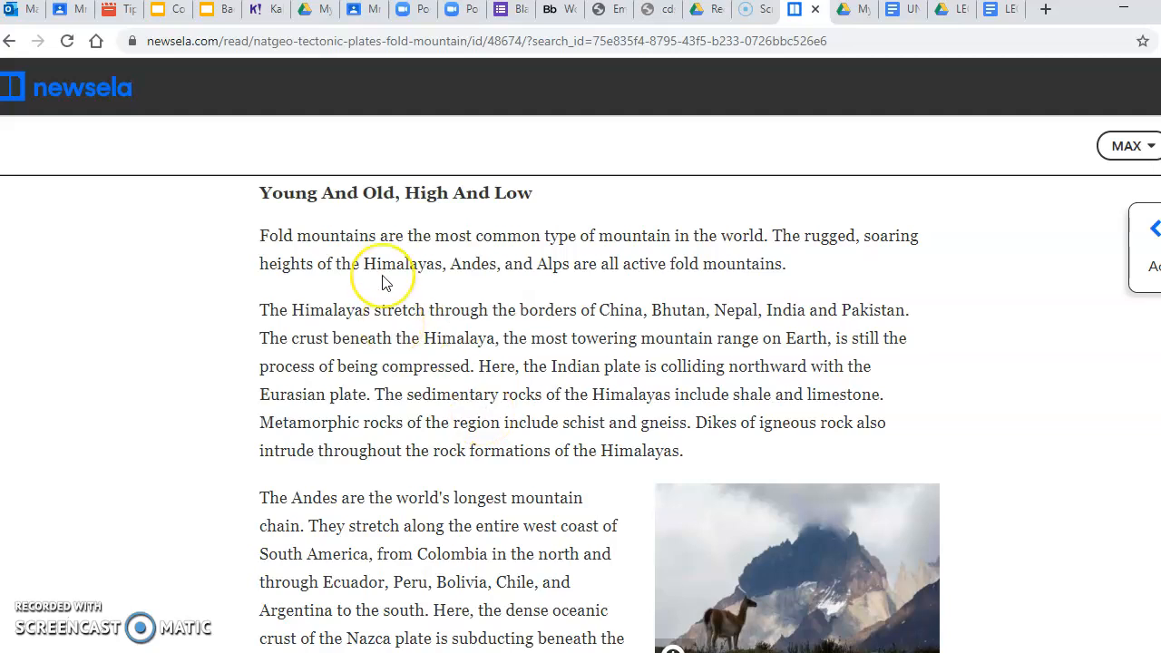
pyautogui.moveTo(331, 231)
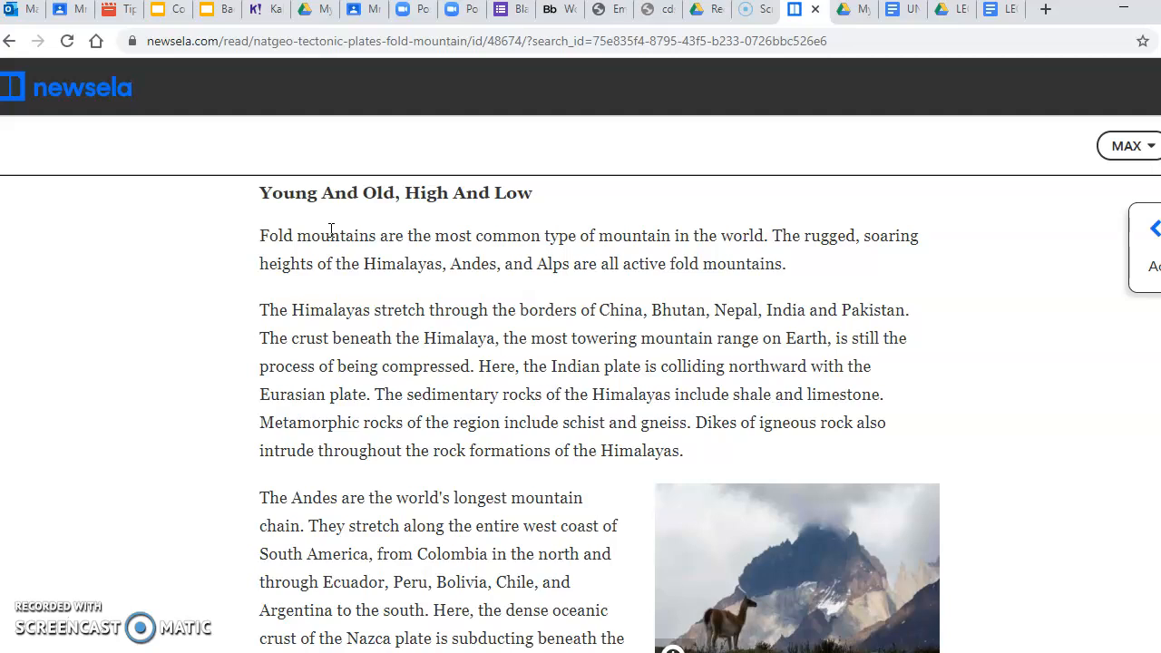
pyautogui.moveTo(469, 243)
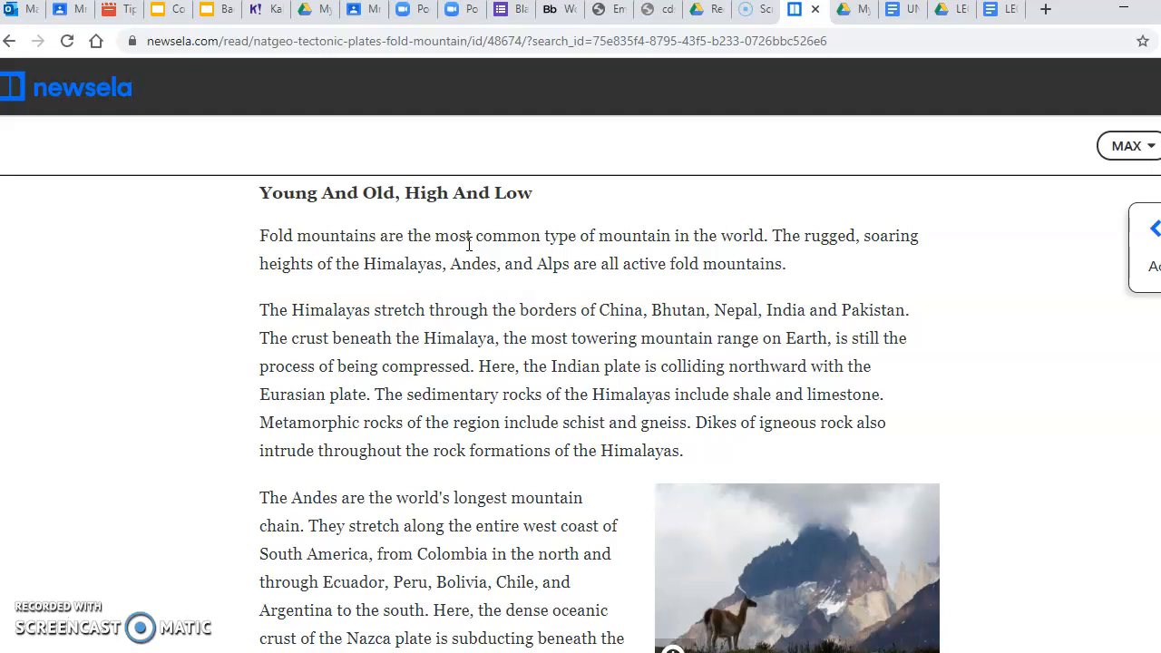
pyautogui.moveTo(468, 243)
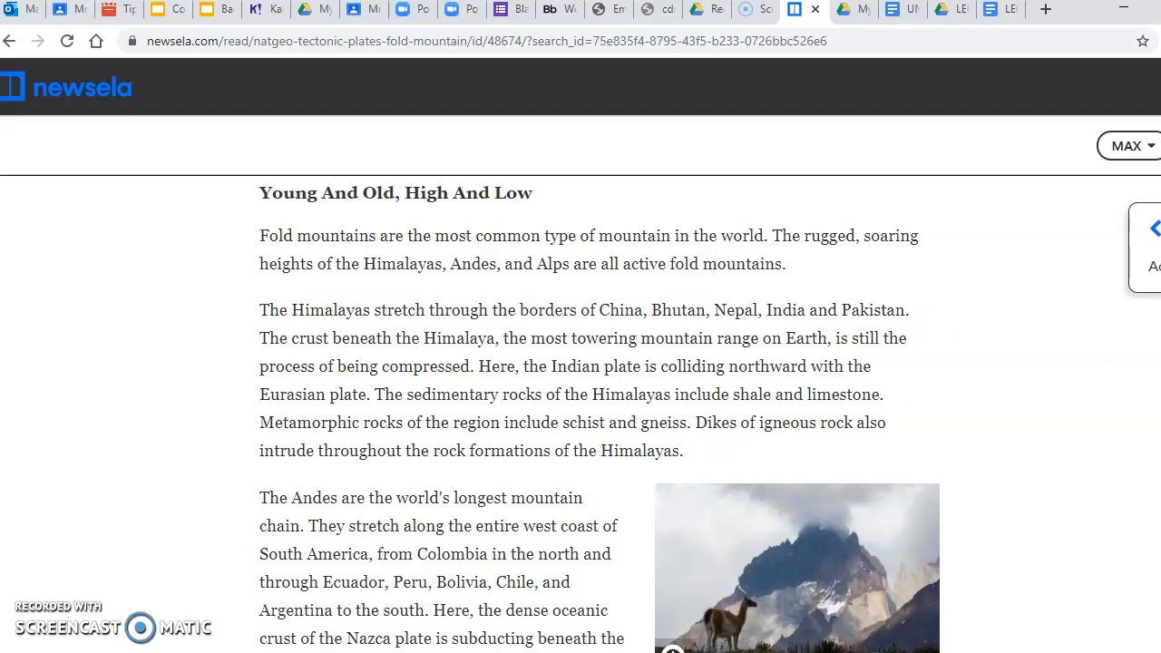
pyautogui.moveTo(520, 183)
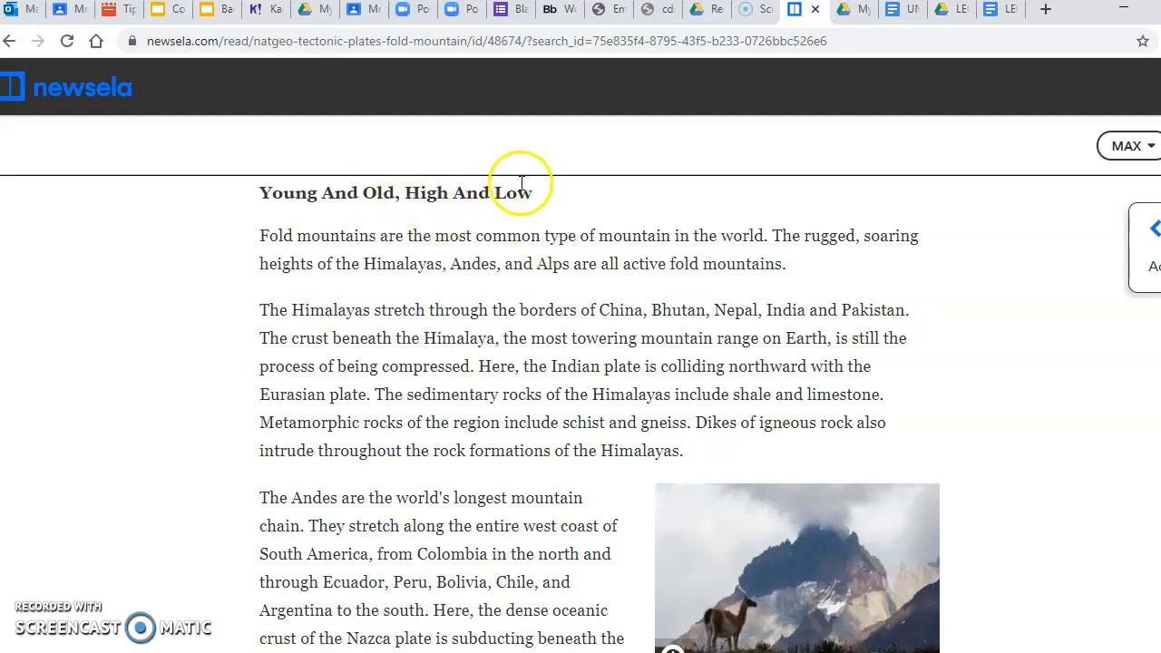
pyautogui.moveTo(979, 135)
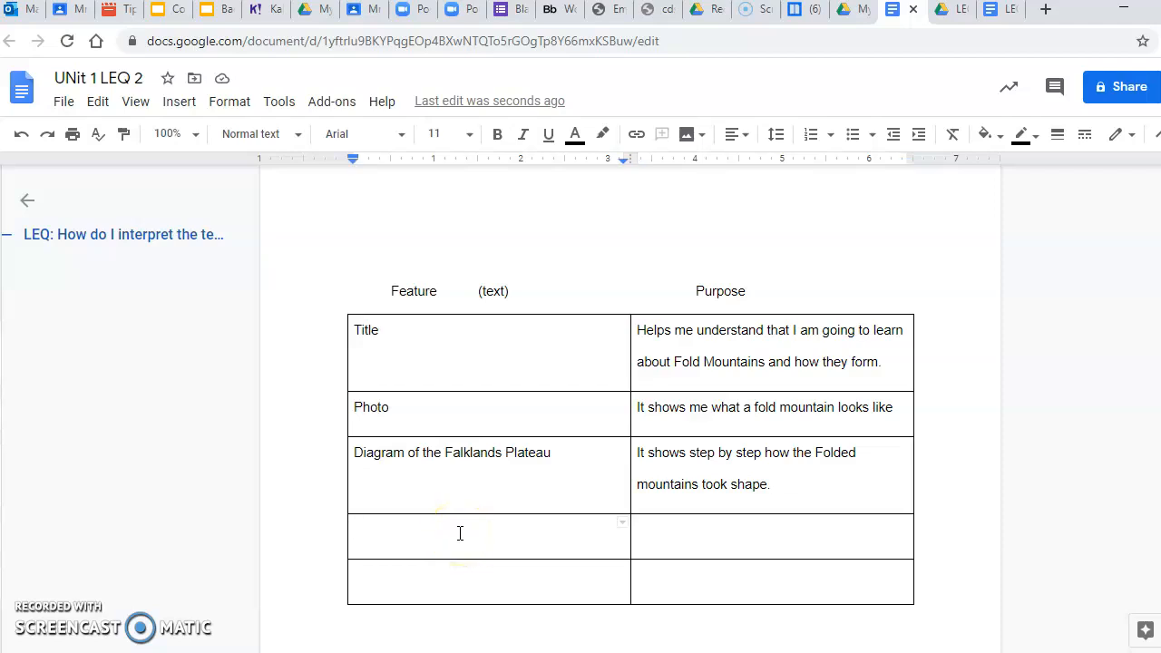
# Enter 'Heading' with the title "Young and Old, High and Low" in the fourth row.
pyautogui.write('Heading')
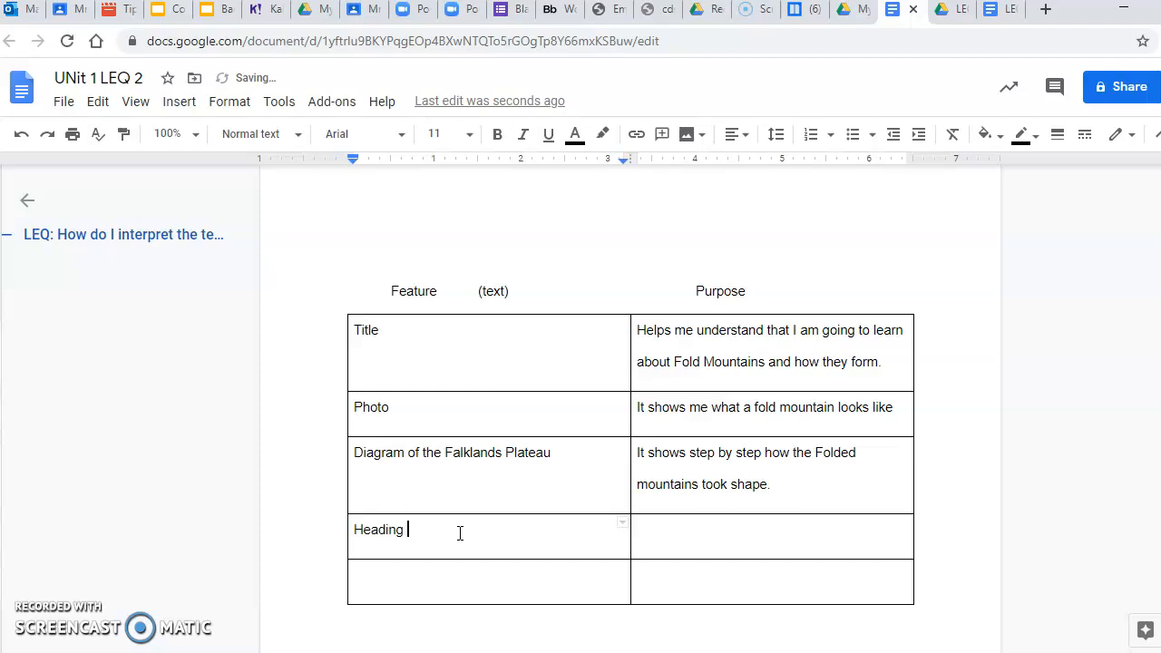
pyautogui.write('"Youn')
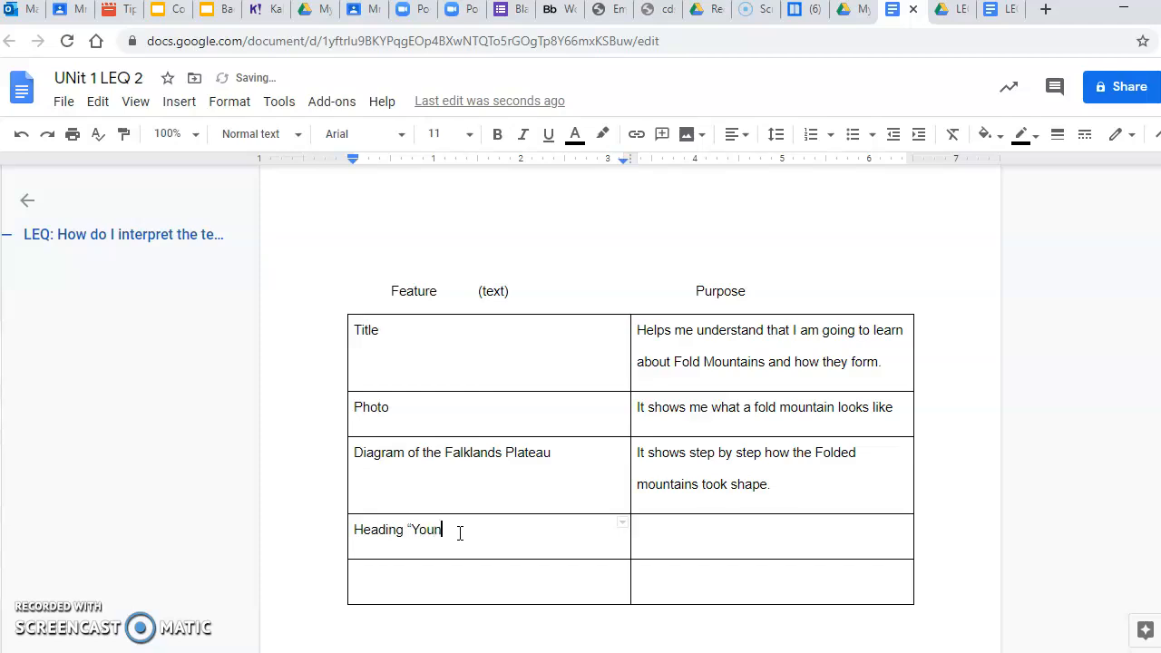
pyautogui.write('g and Old')
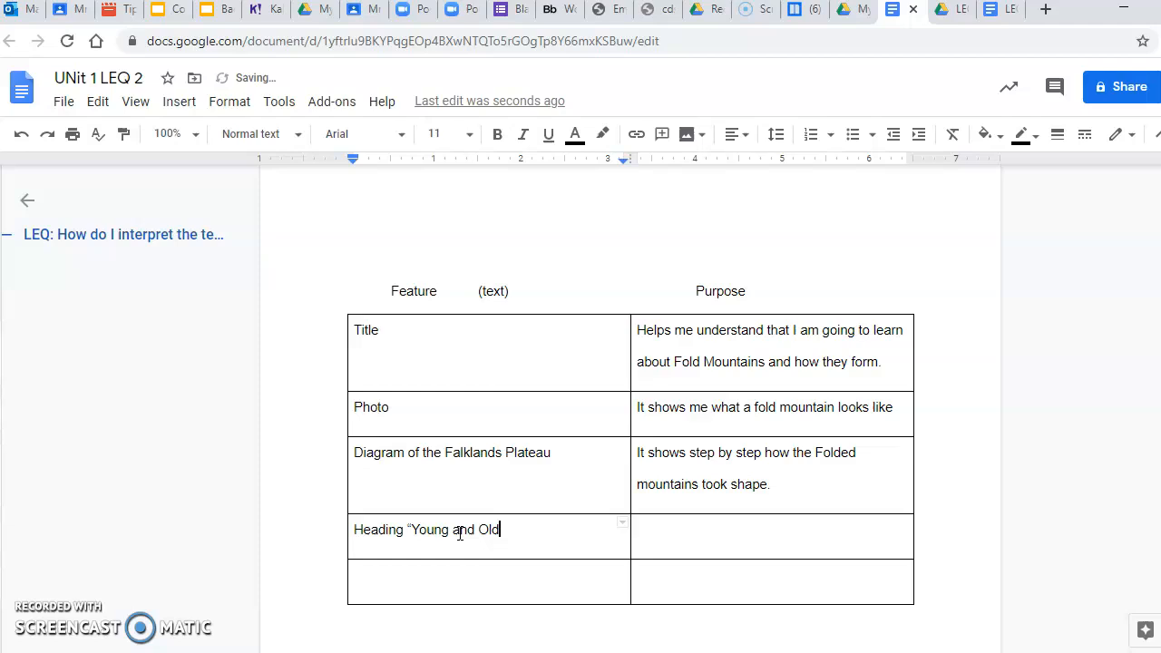
pyautogui.write(', High and')
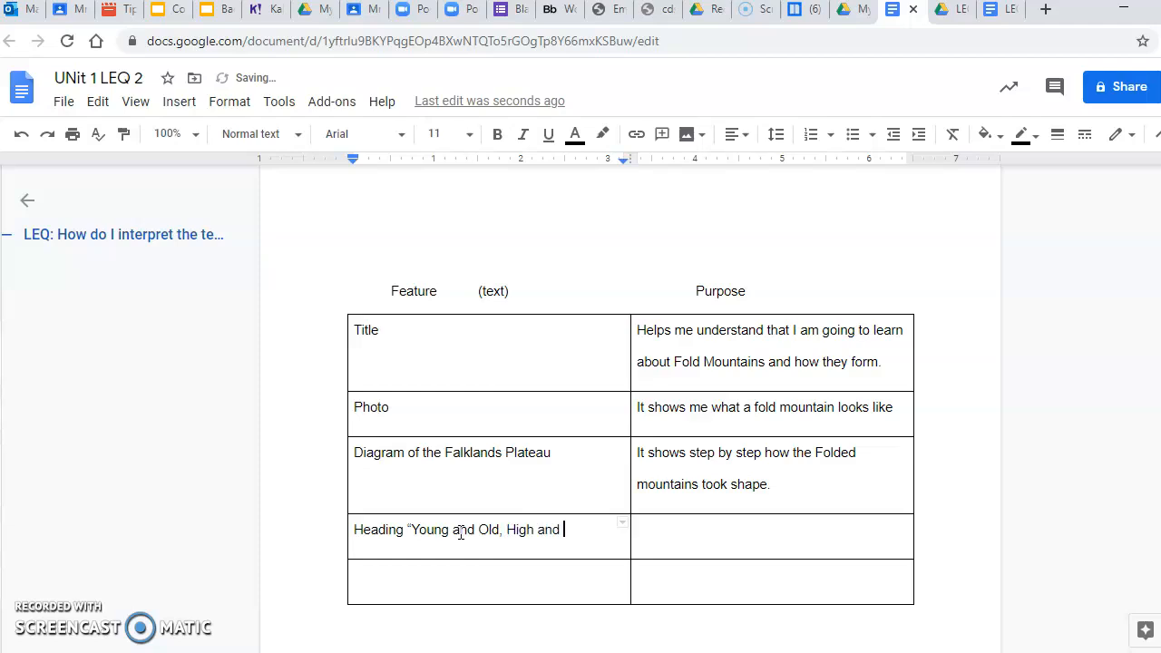
pyautogui.write('Low"')
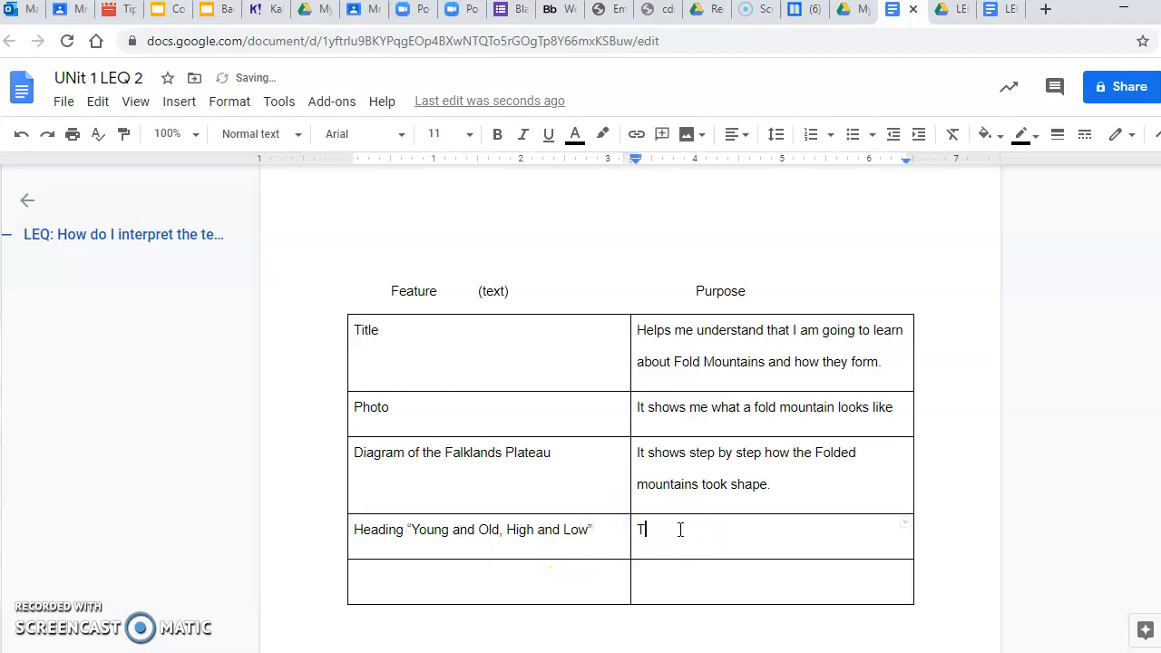
# Type the purpose 'To give the reader an idea about the main ideas of that particular section'.
pyautogui.write('To give the reader')
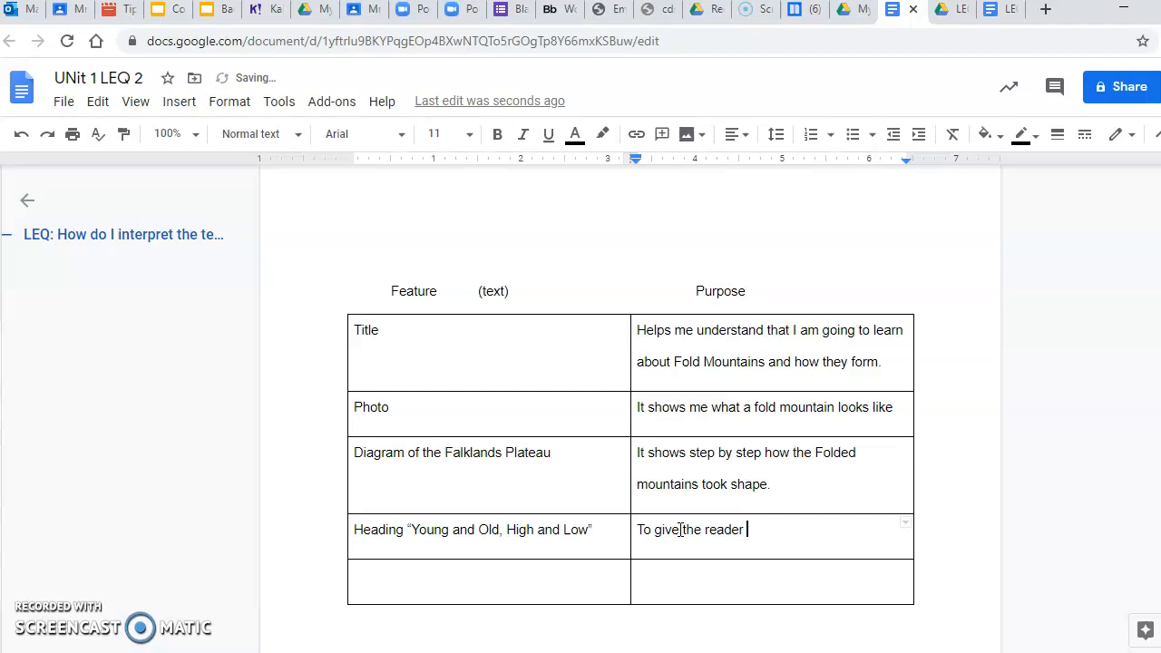
pyautogui.write('an idea')
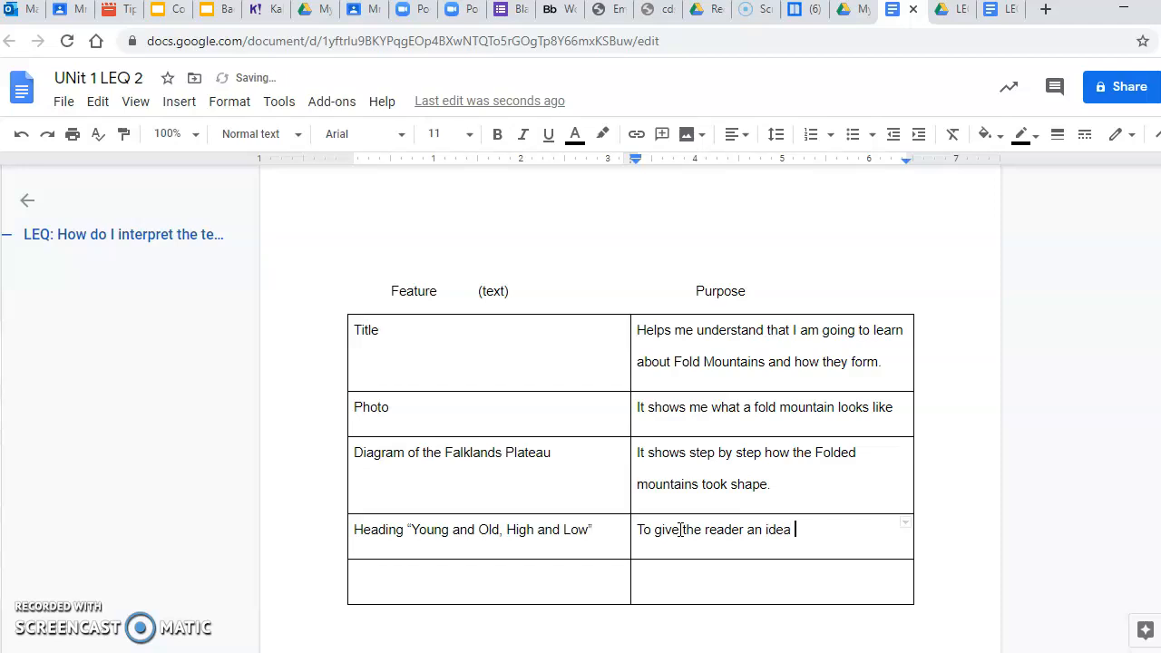
pyautogui.write('about')
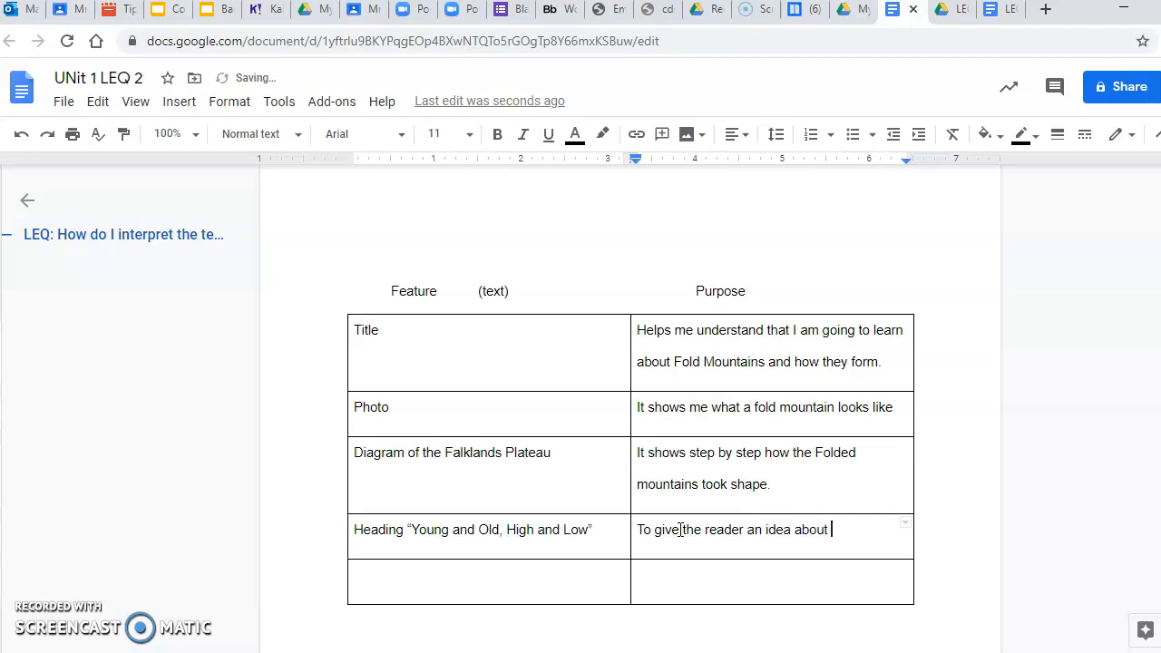
pyautogui.write('the main')
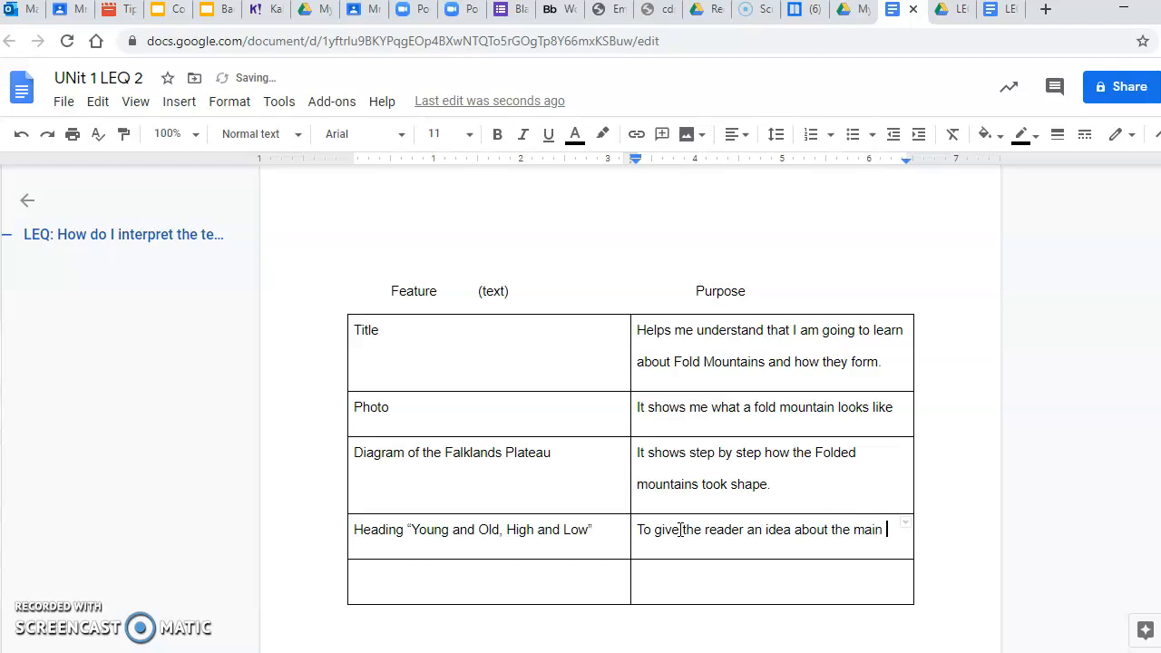
pyautogui.write('ideas of t')
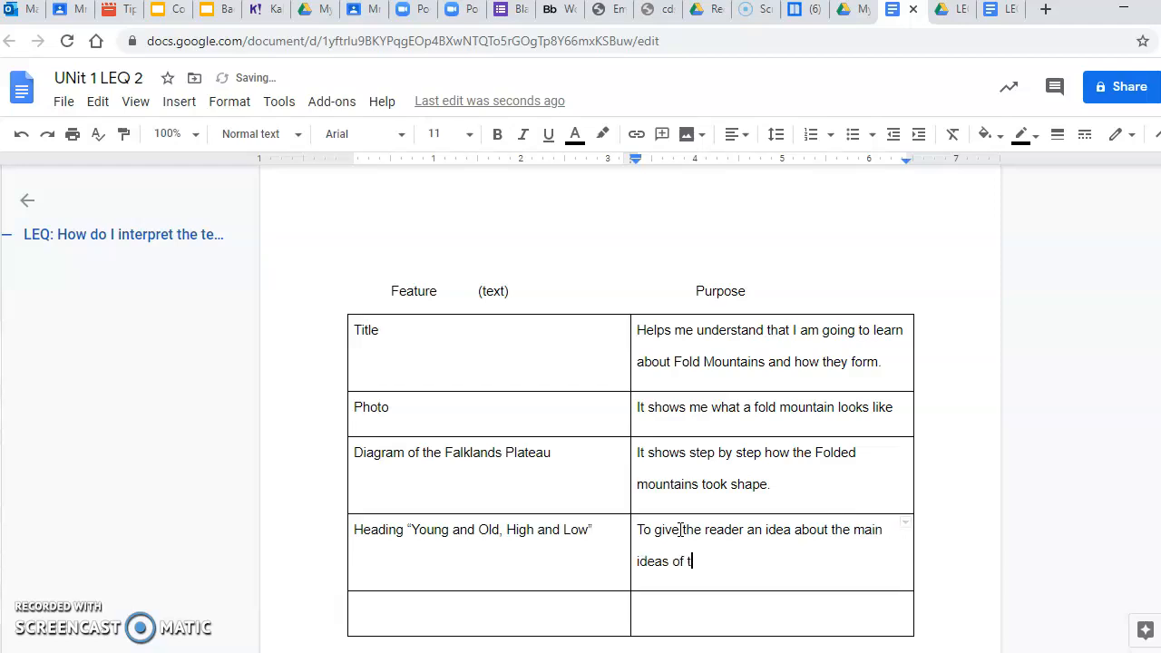
pyautogui.write('hat particu')
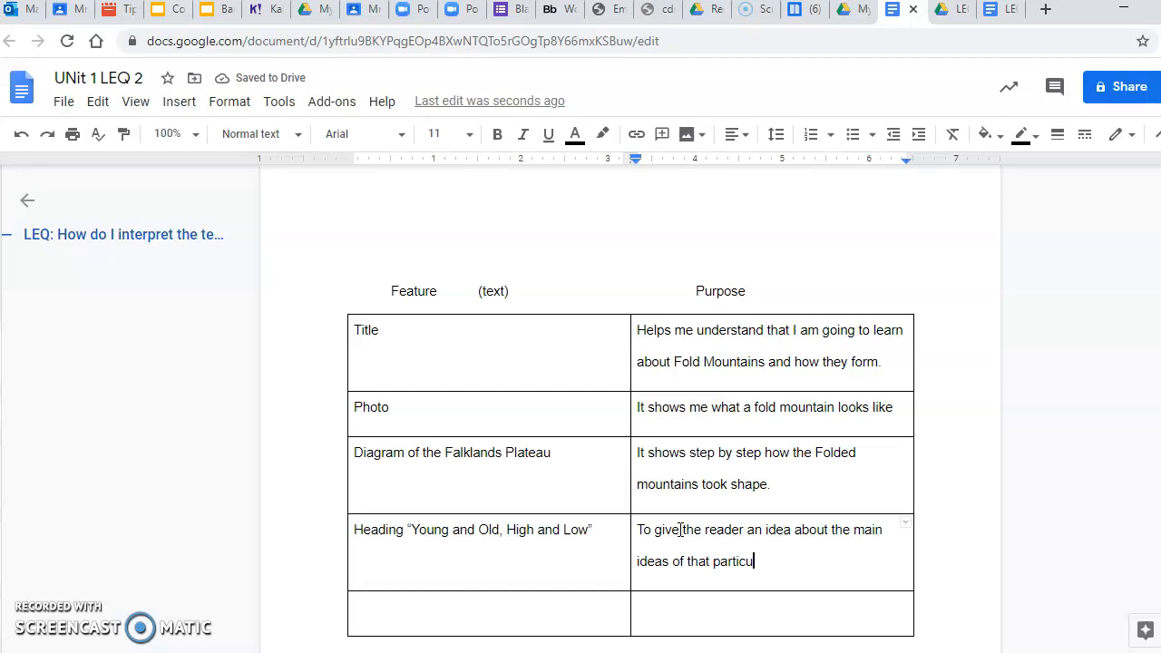
pyautogui.write('lar section.')
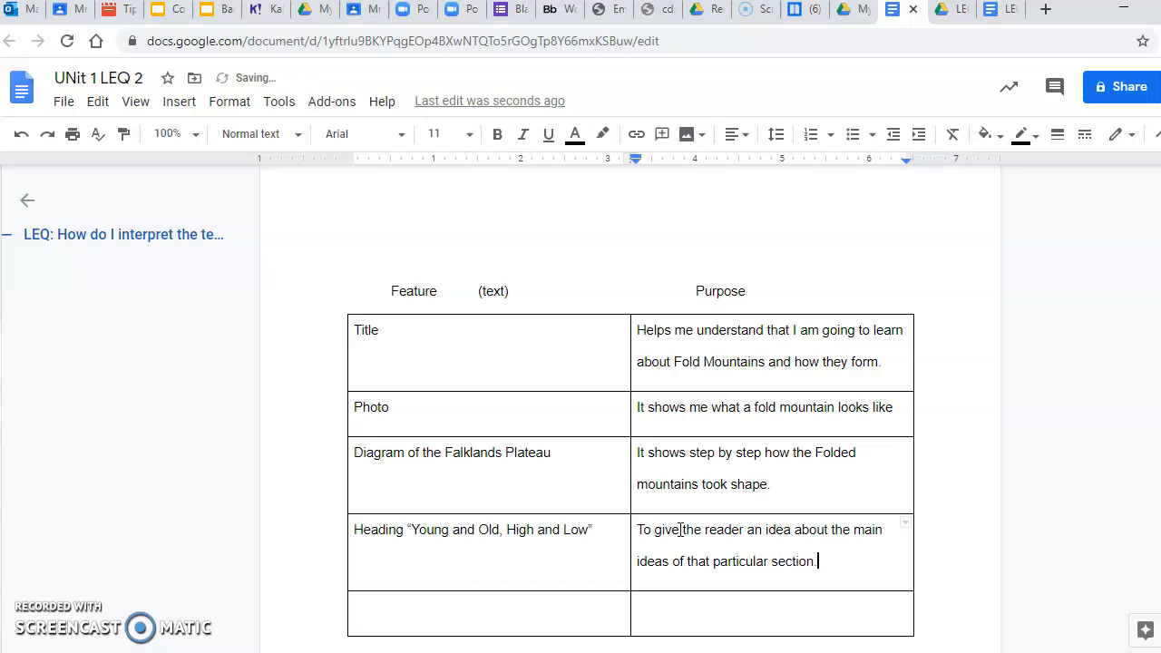
pyautogui.moveTo(795, 9)
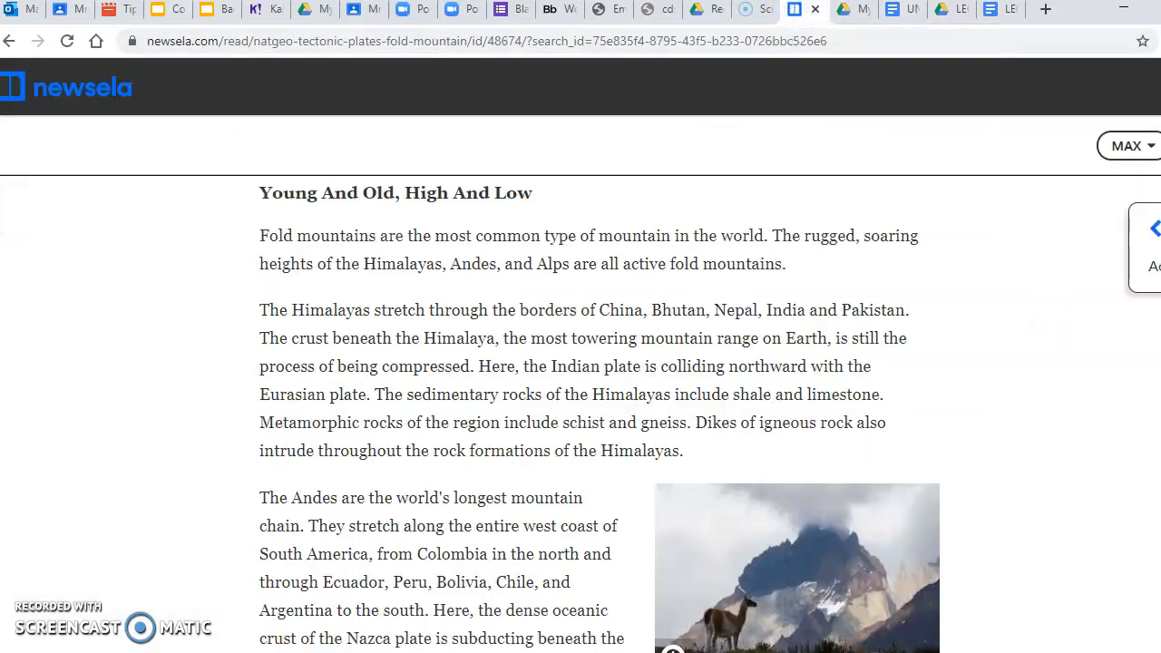
# Scroll to the Torres del Paine photo and highlight 'guanaco' in its caption.
pyautogui.scroll(-3)
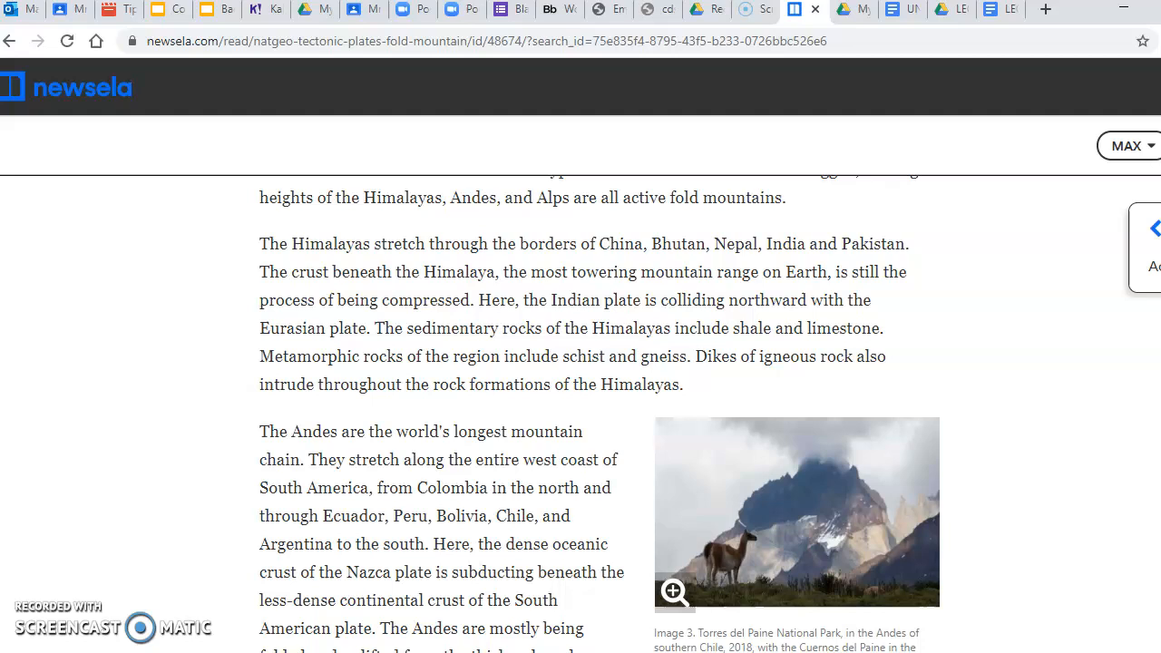
pyautogui.scroll(-3)
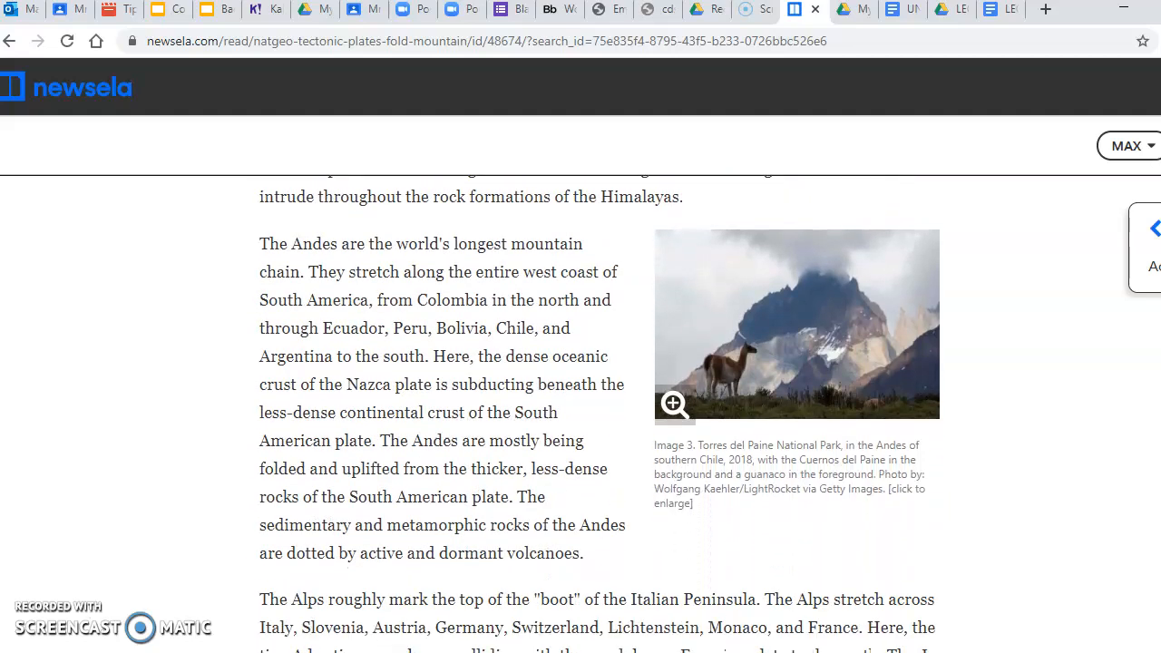
pyautogui.moveTo(746, 352)
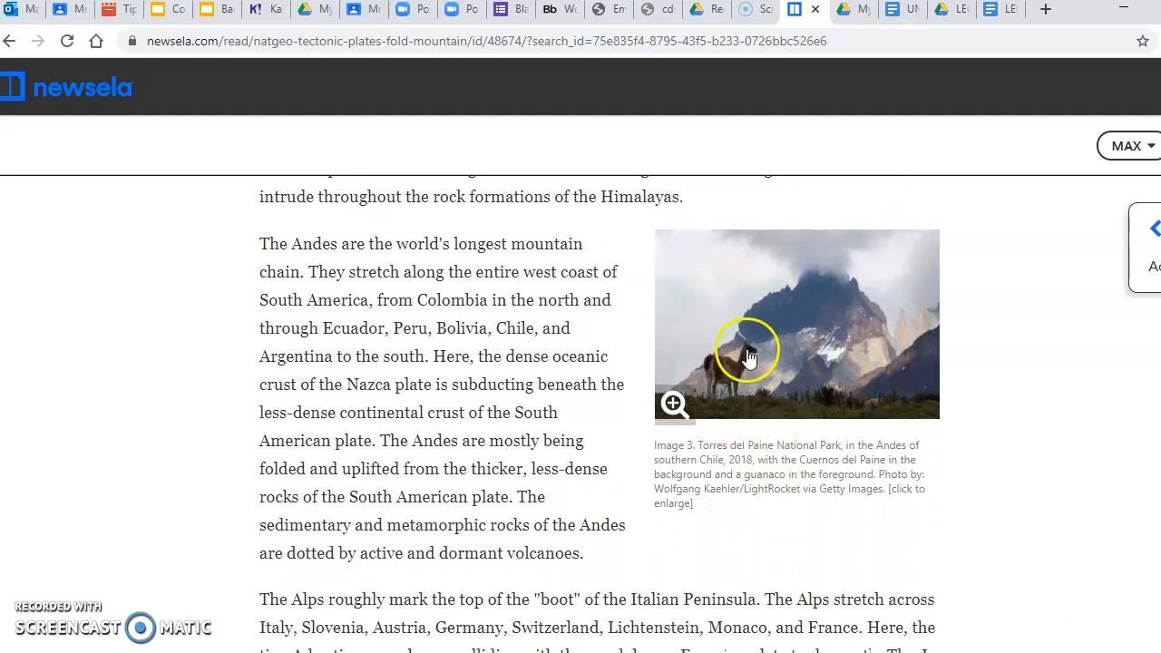
pyautogui.moveTo(742, 404)
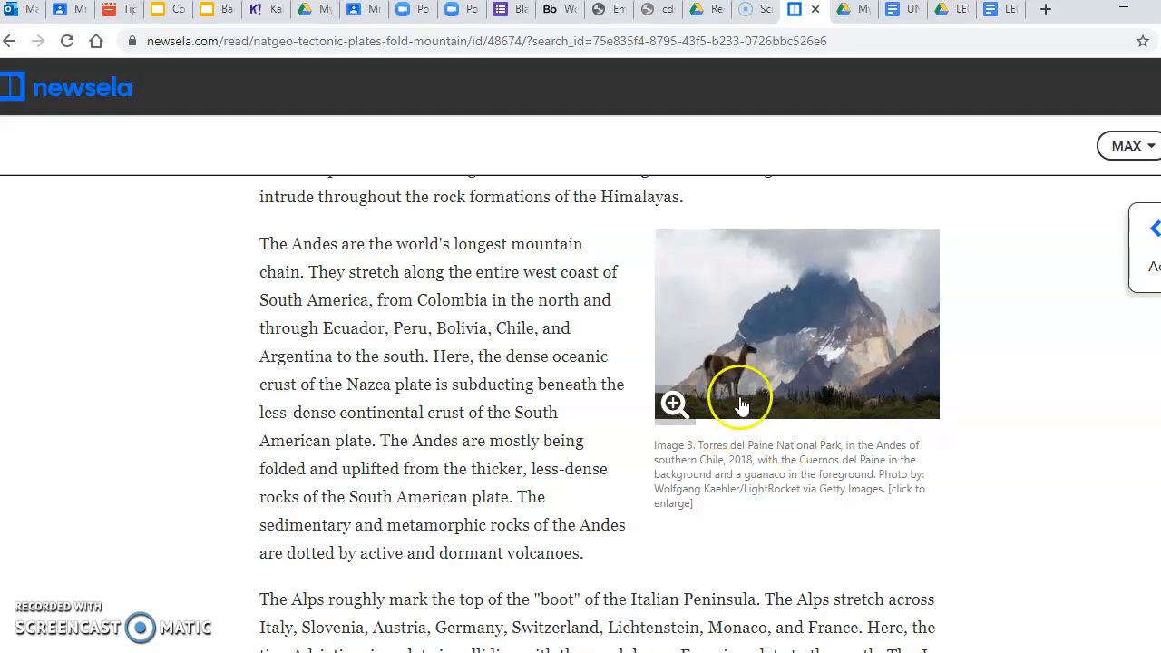
pyautogui.moveTo(824, 268)
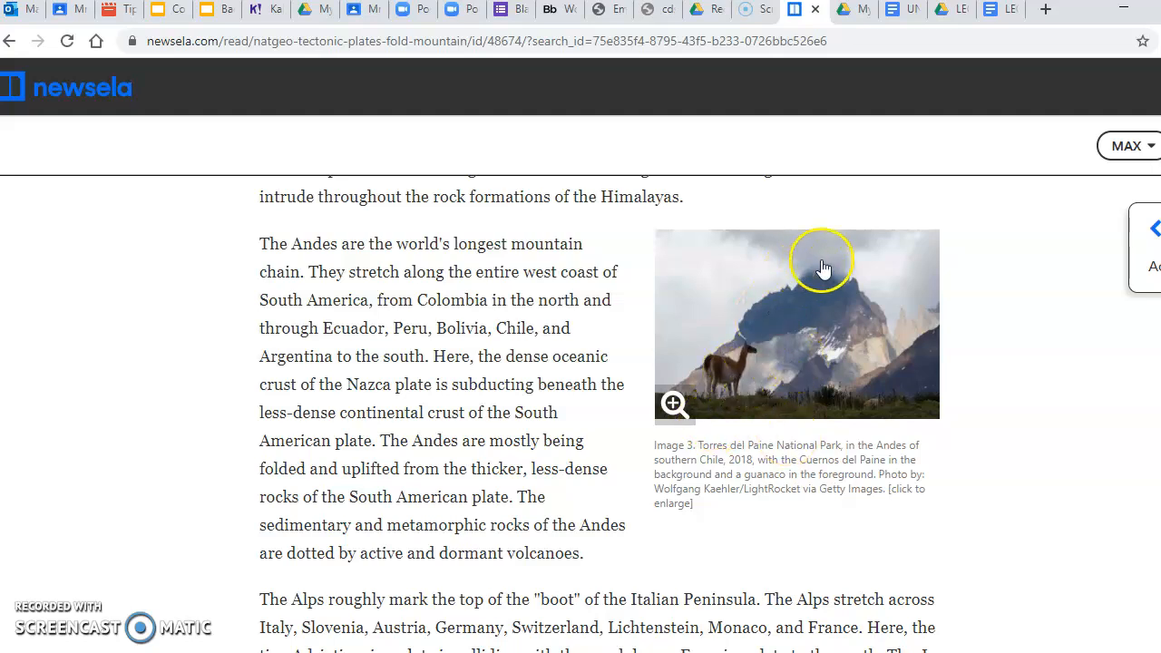
pyautogui.moveTo(814, 275)
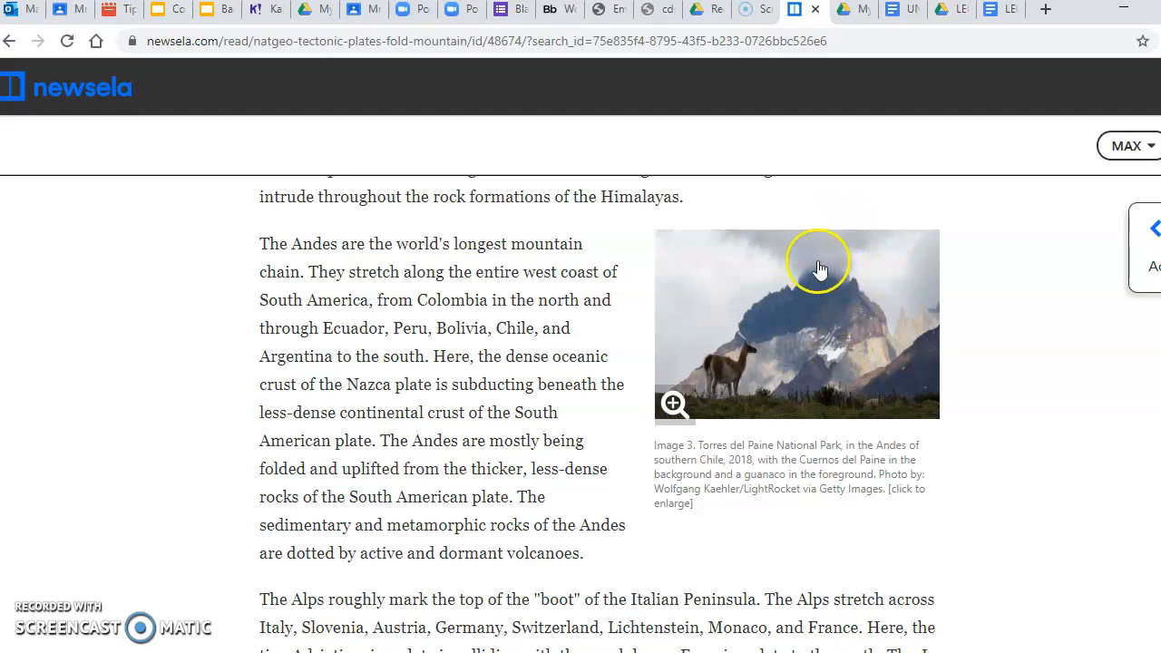
pyautogui.moveTo(819, 243)
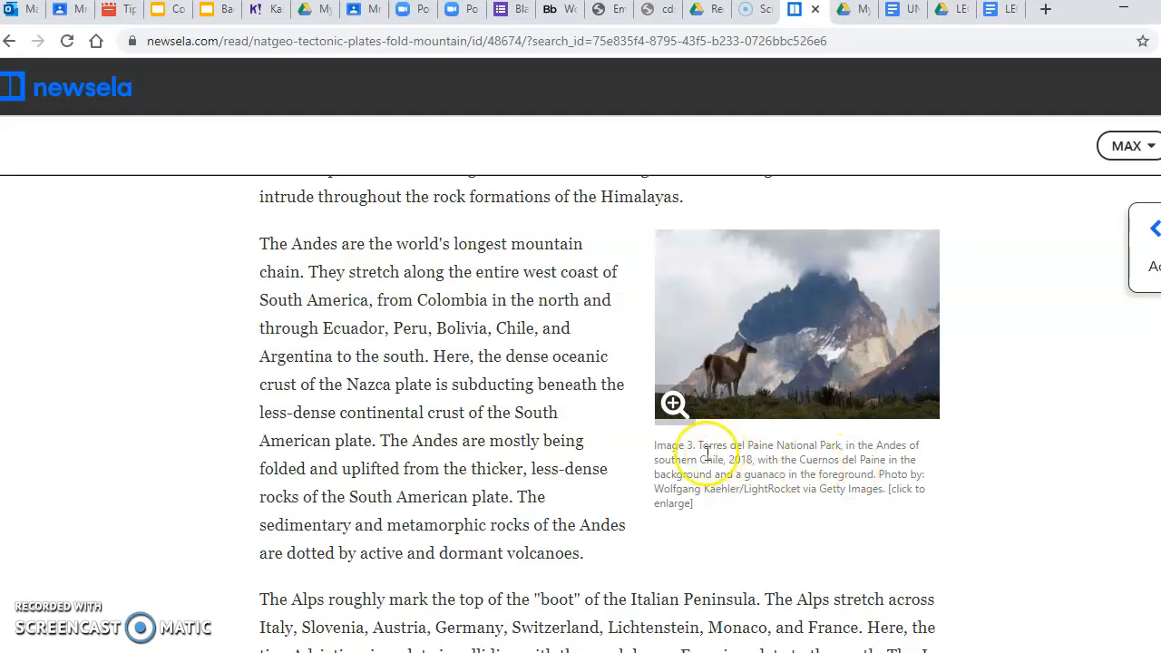
pyautogui.moveTo(835, 451)
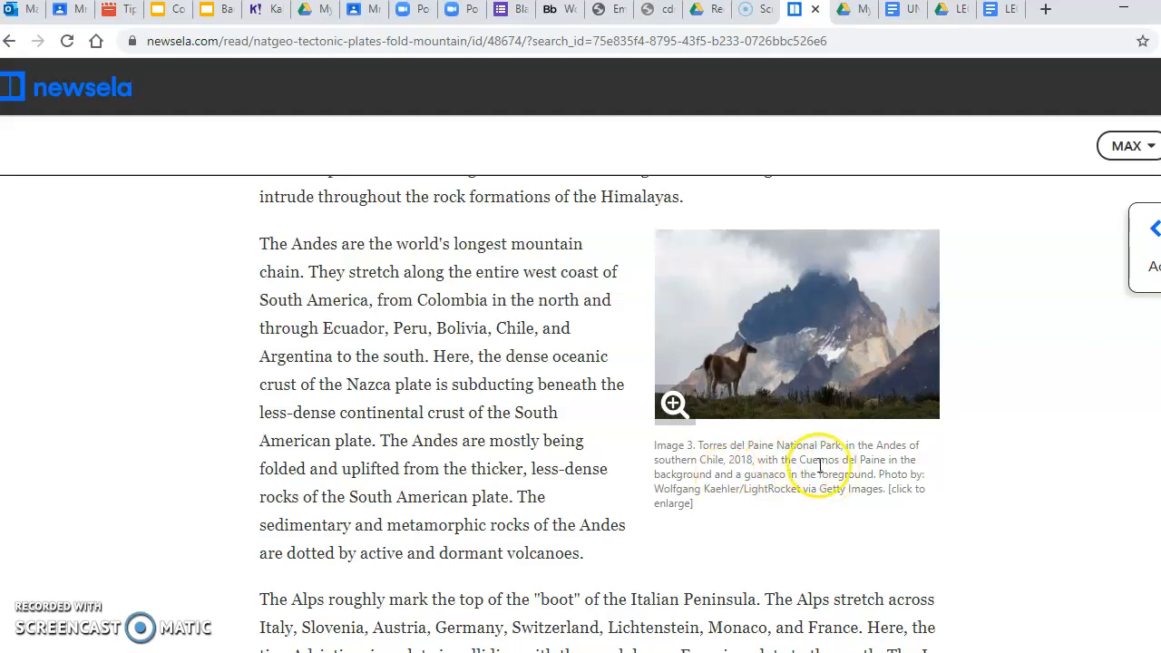
pyautogui.moveTo(805, 367)
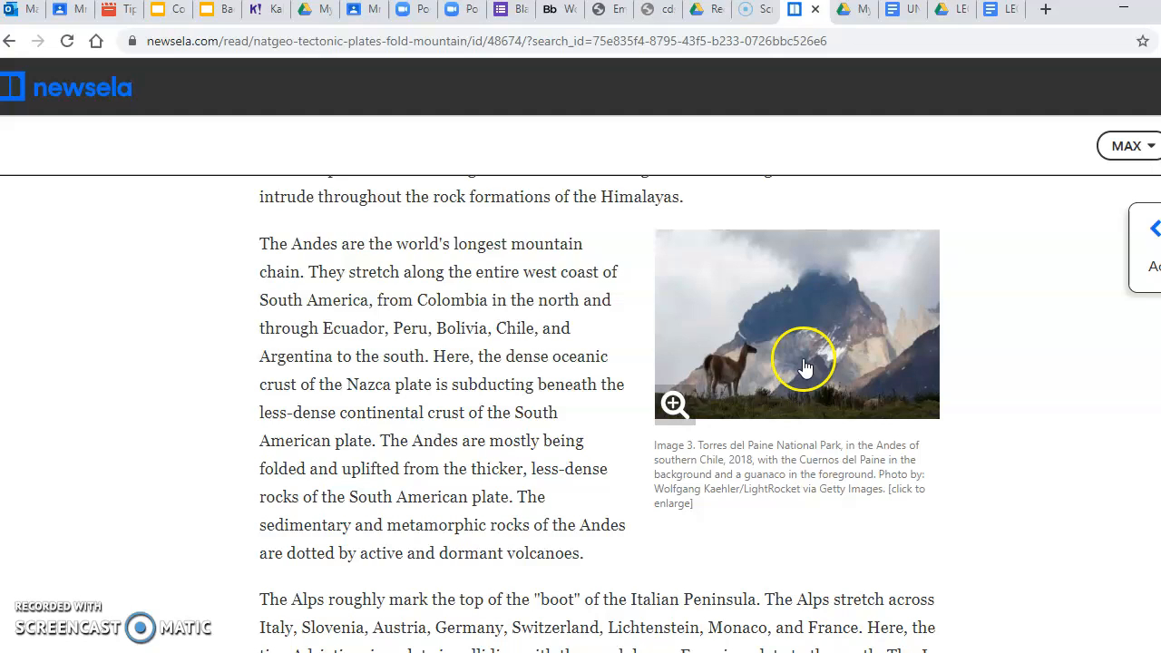
pyautogui.moveTo(807, 460)
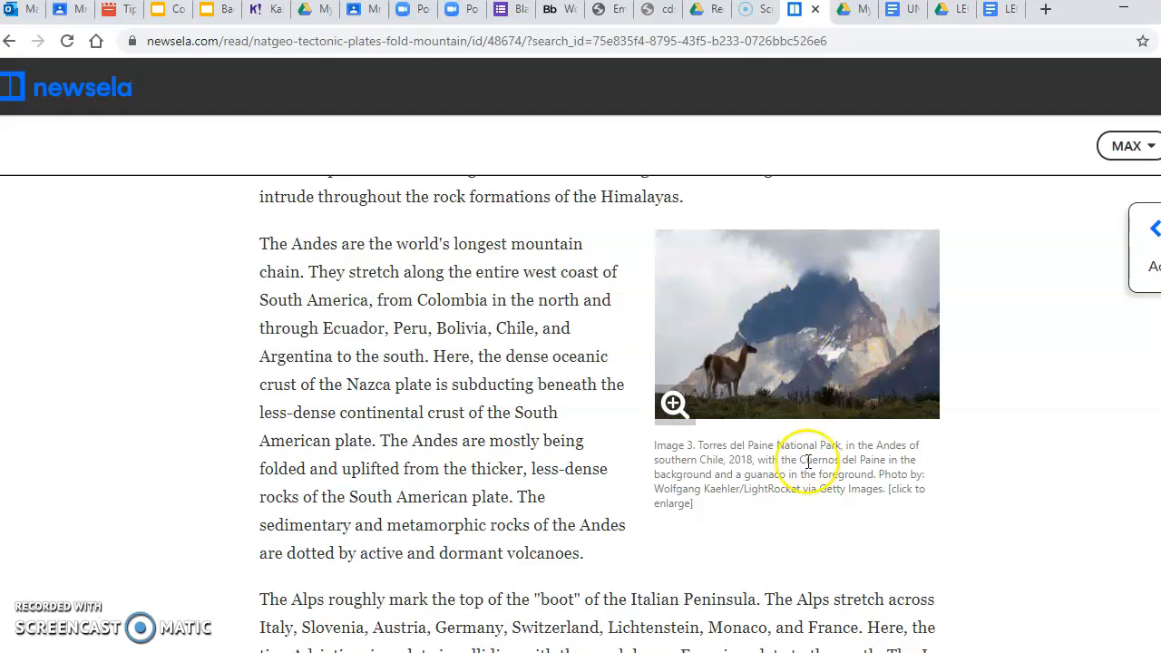
pyautogui.moveTo(852, 474)
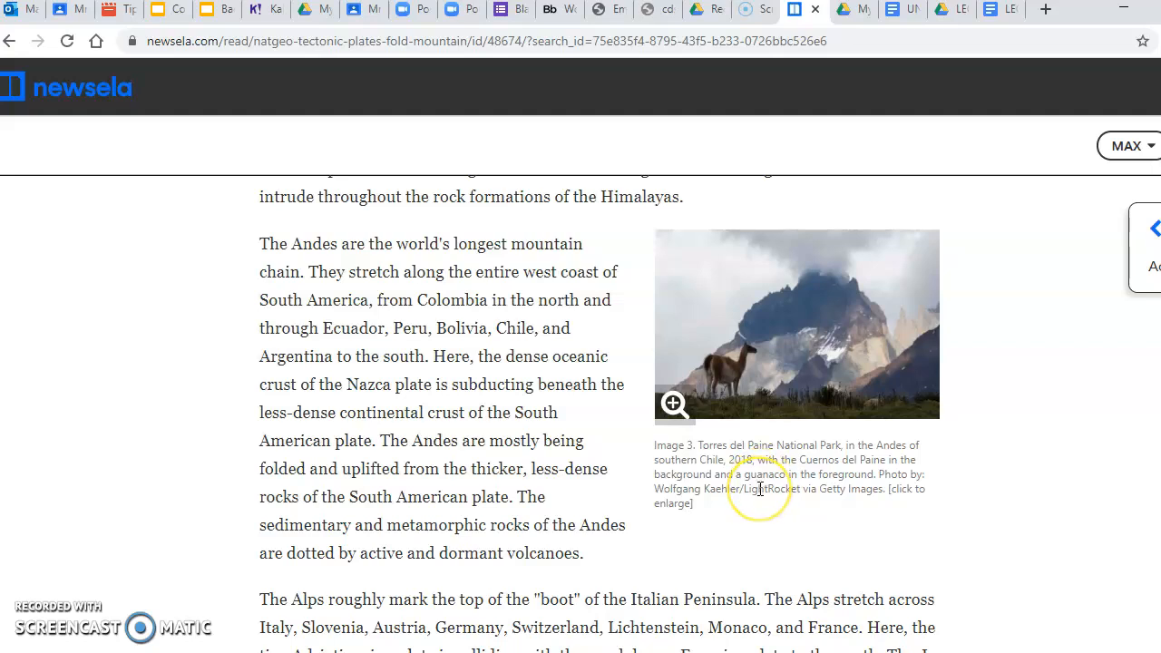
pyautogui.moveTo(809, 457)
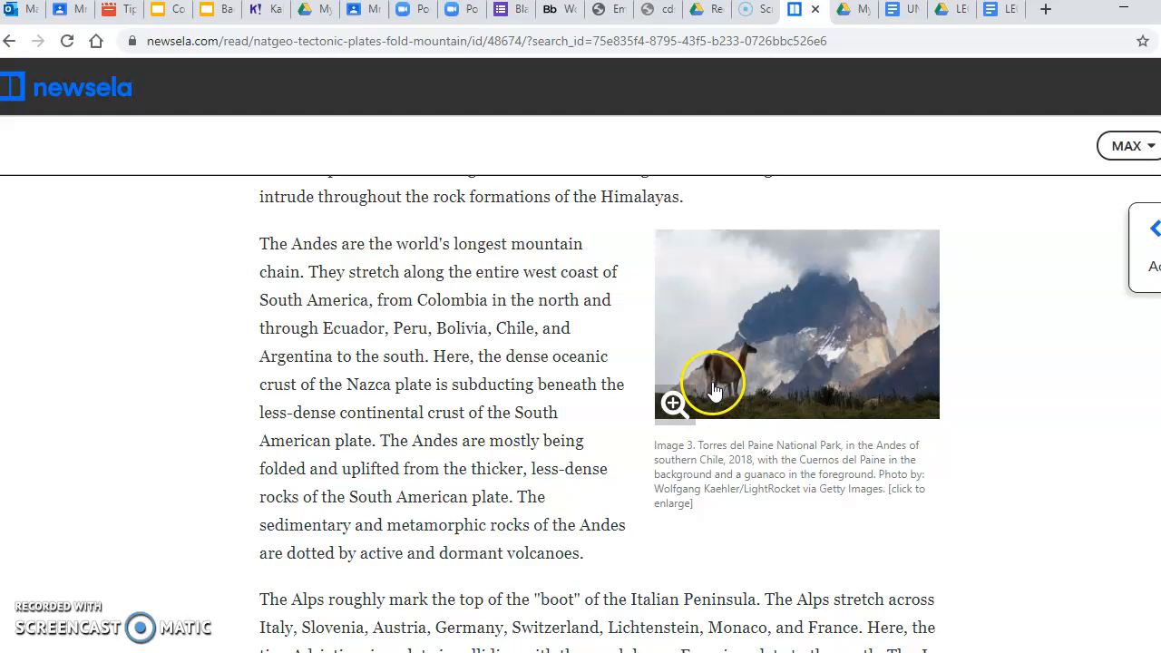
pyautogui.moveTo(795, 481)
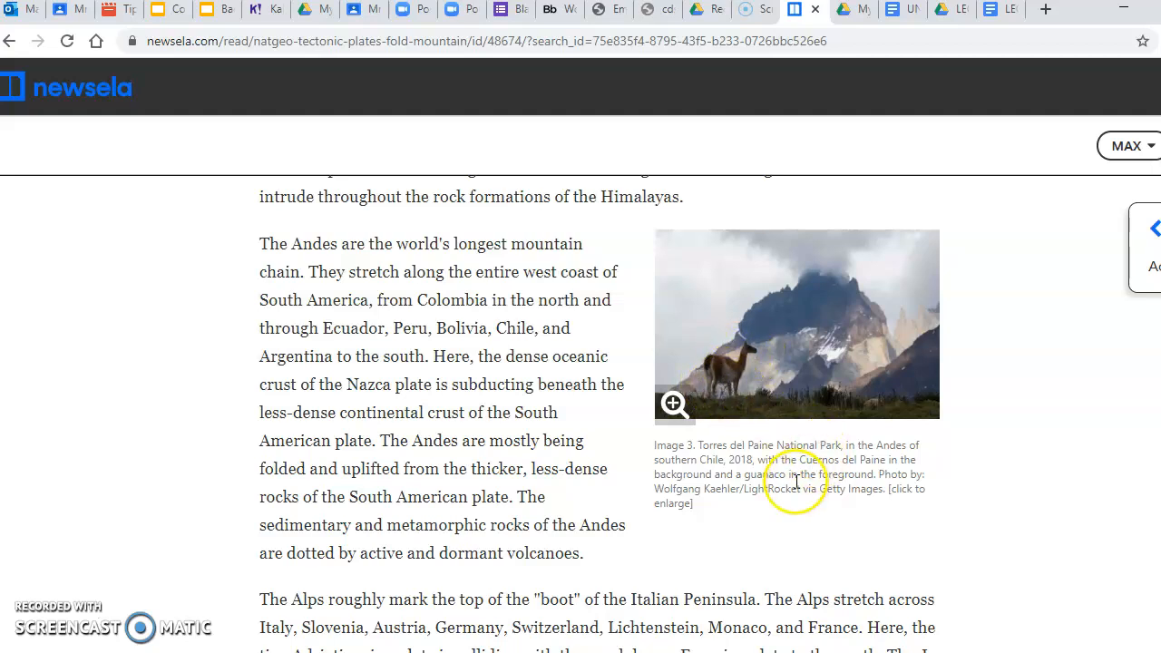
pyautogui.doubleClick(758, 475)
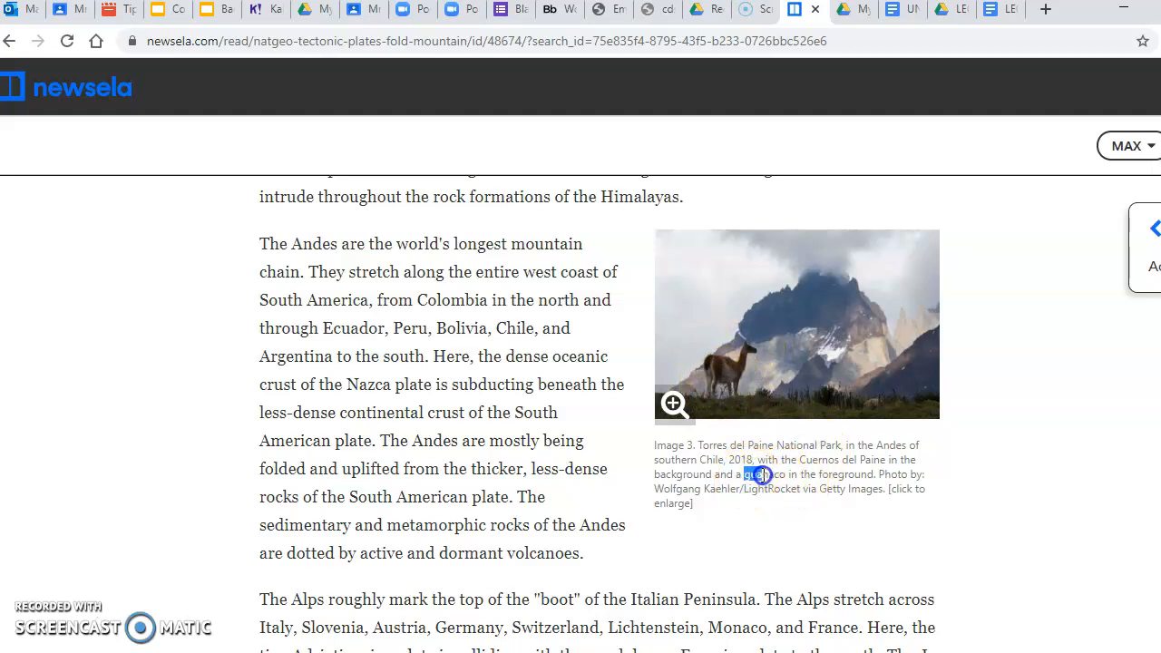
pyautogui.doubleClick(764, 473)
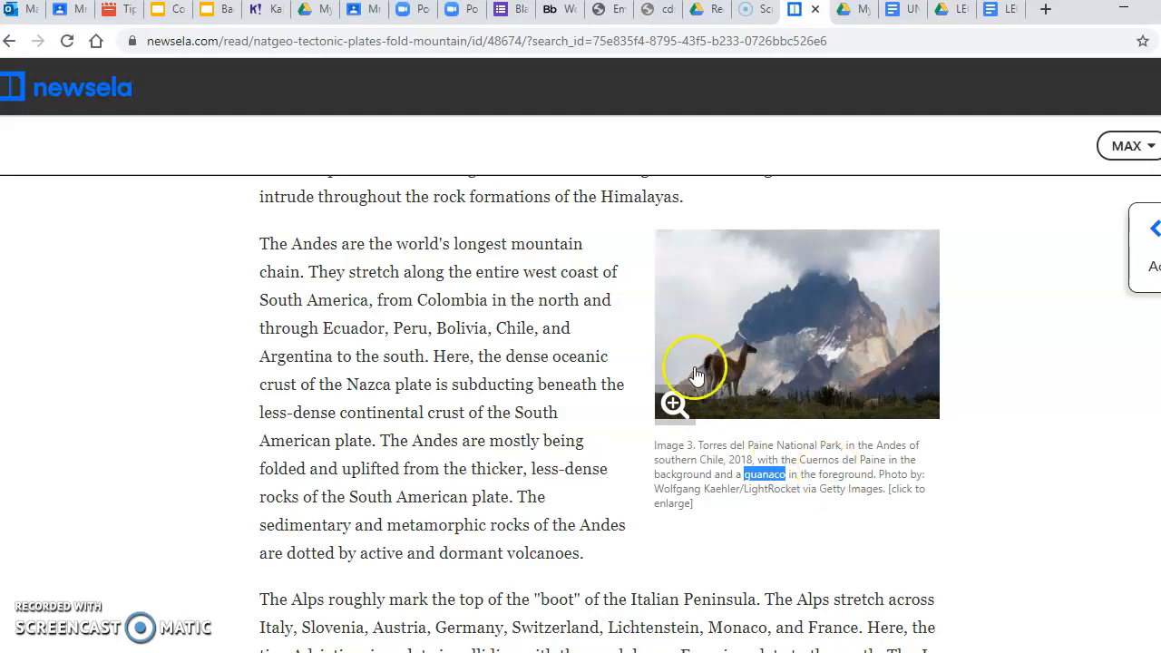
pyautogui.moveTo(852, 454)
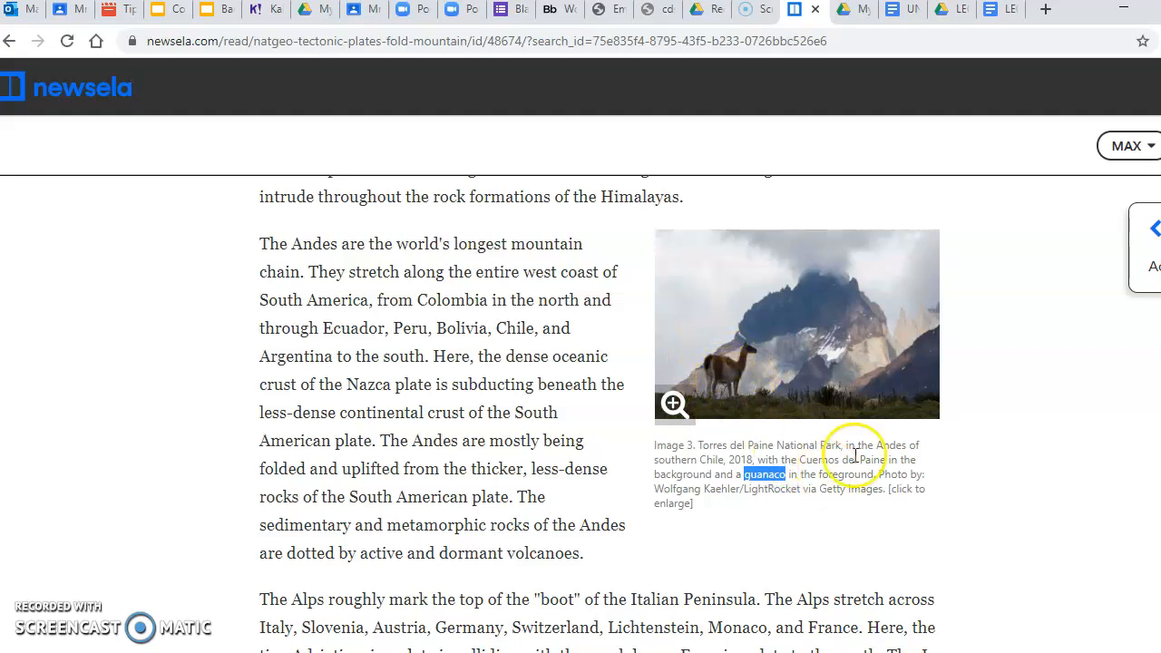
pyautogui.moveTo(666, 490)
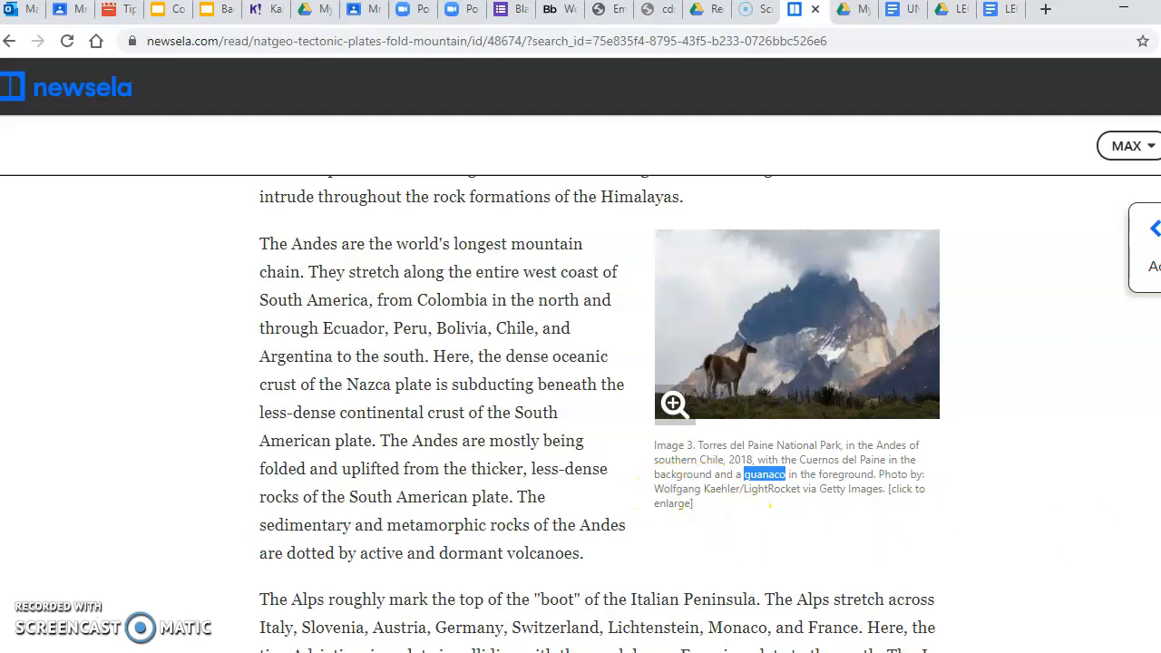
pyautogui.scroll(-3)
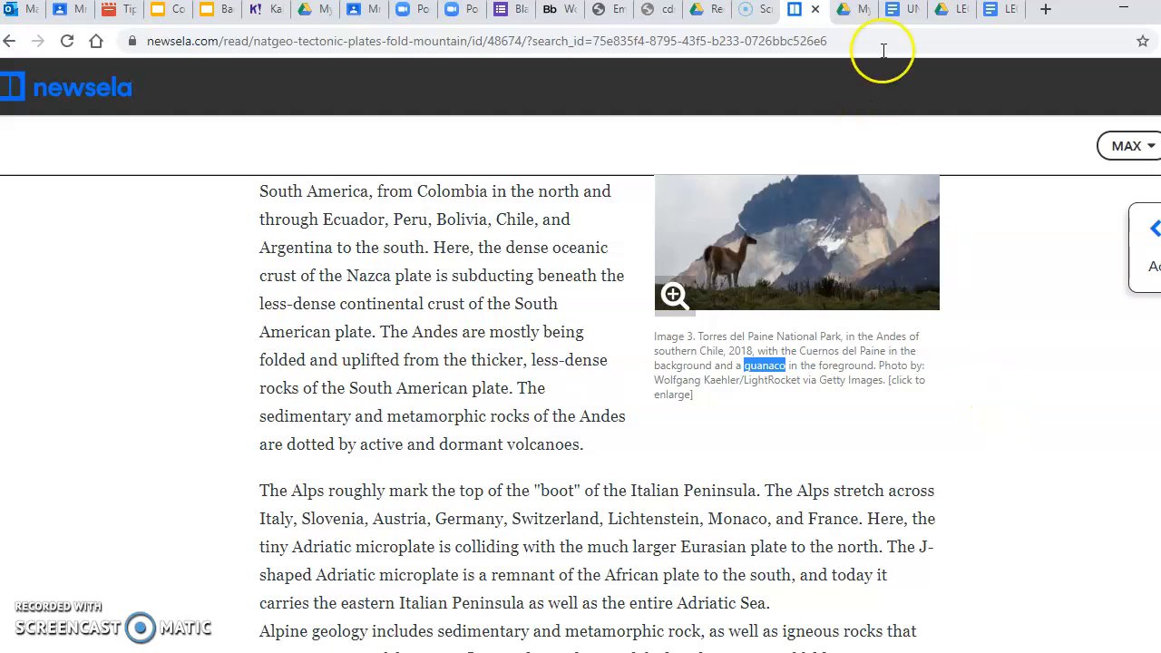
# Fill the T-chart's fifth row with 'caption' and 'Tell information about the photo'.
pyautogui.click(900, 10)
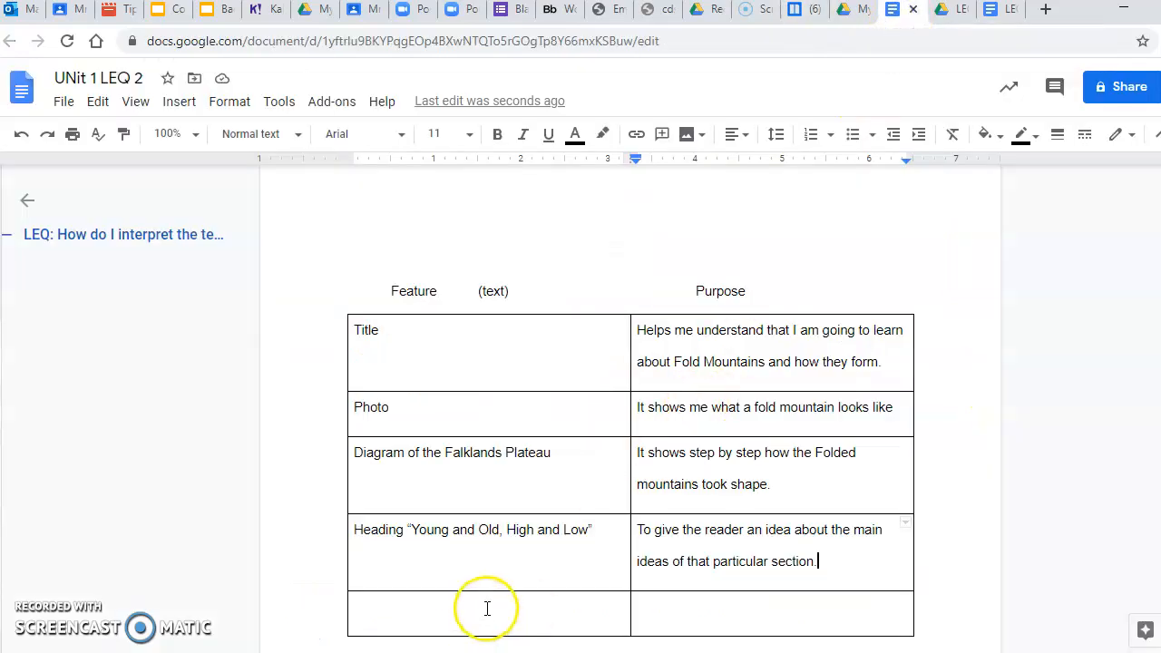
pyautogui.write('captions')
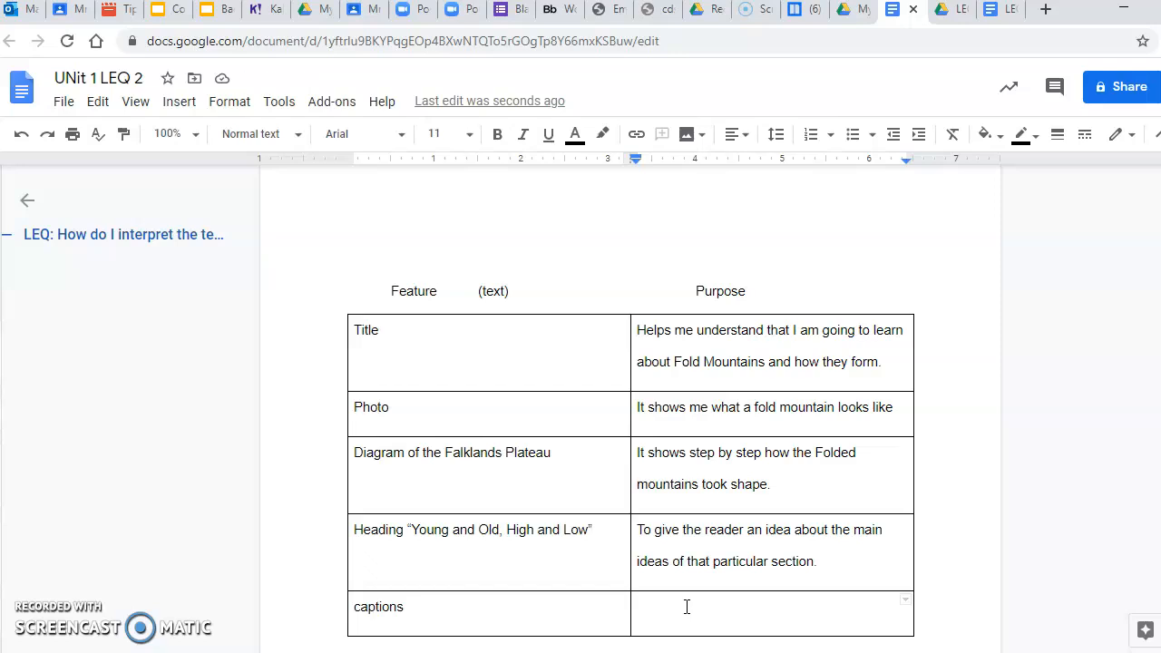
pyautogui.write('Tell inf')
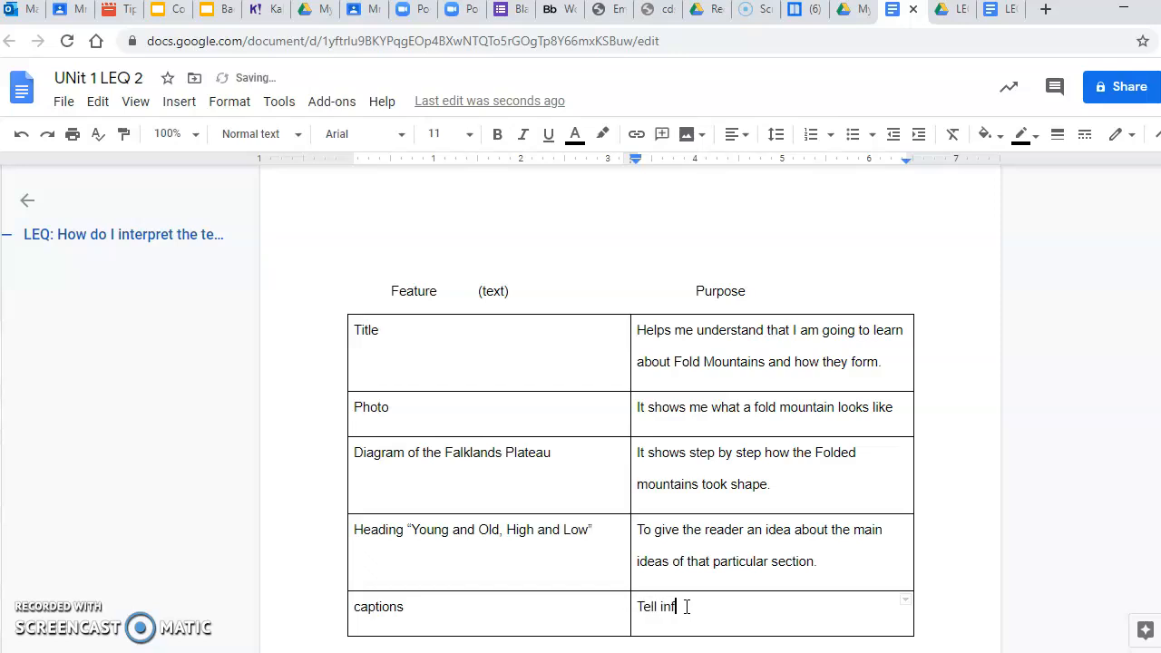
pyautogui.write('ormation about')
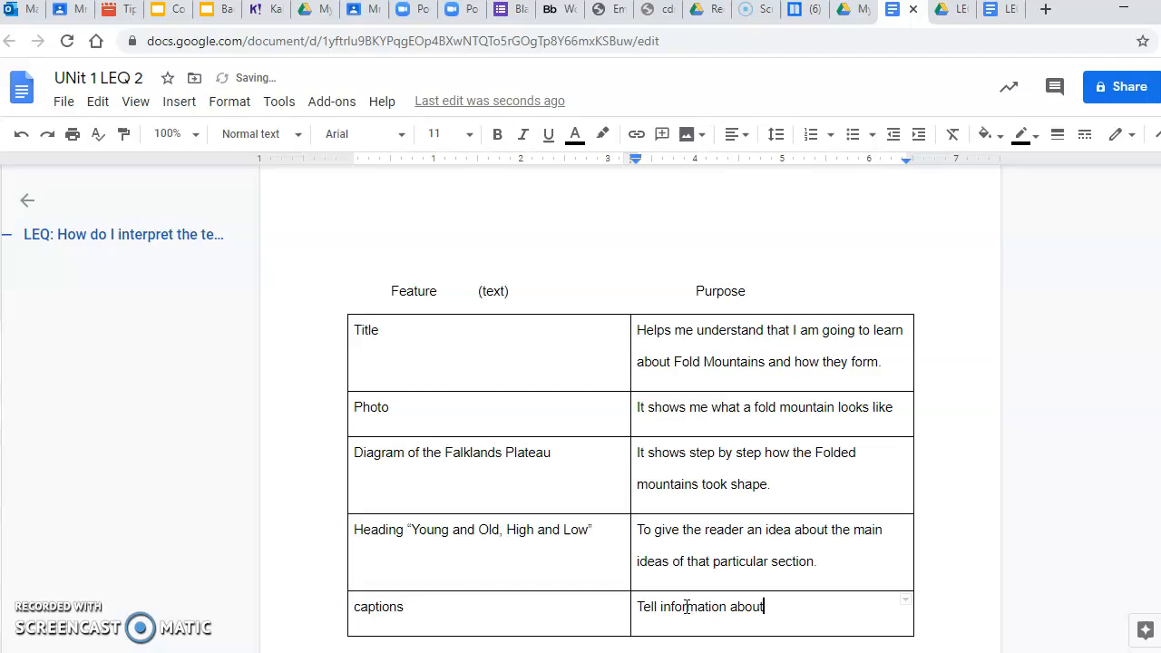
pyautogui.write('the photo')
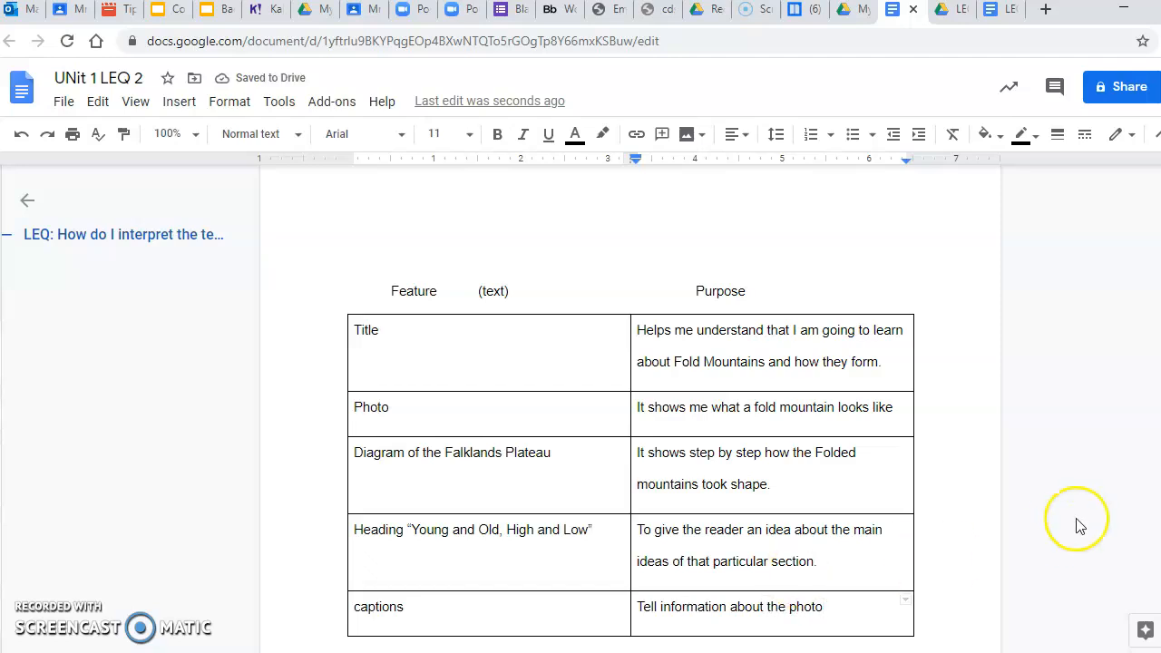
pyautogui.moveTo(1079, 526)
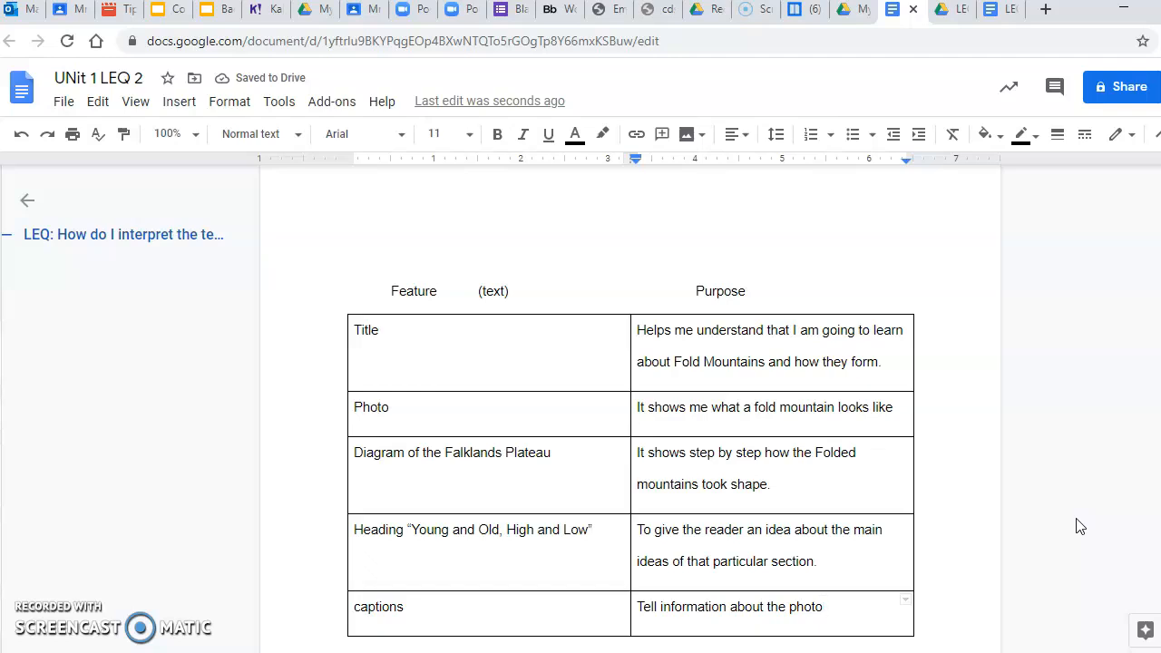
pyautogui.moveTo(807, 54)
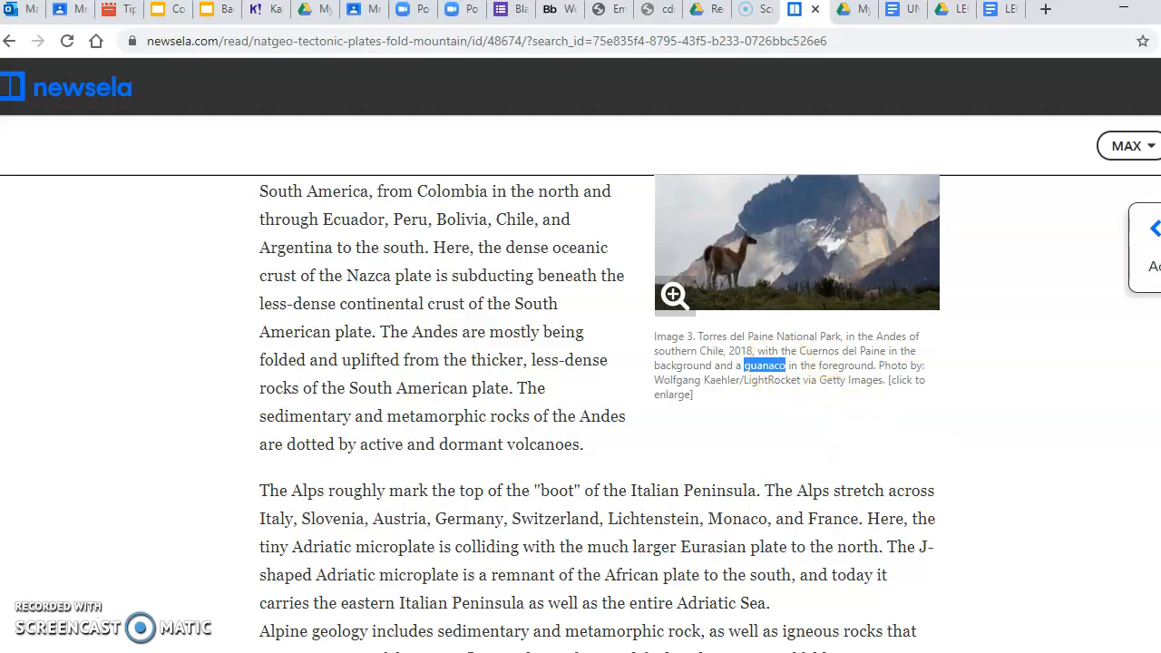
# Scroll the Newsela article down to the Andes paragraph with the Torres del Paine photo.
pyautogui.scroll(-3)
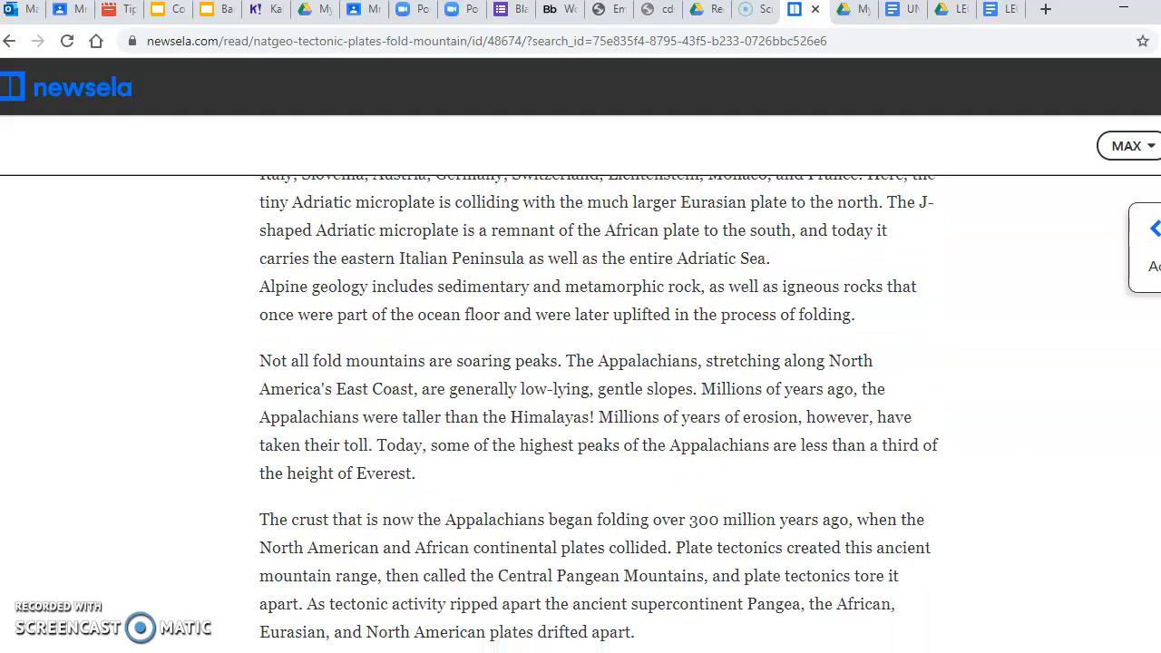
pyautogui.scroll(-3)
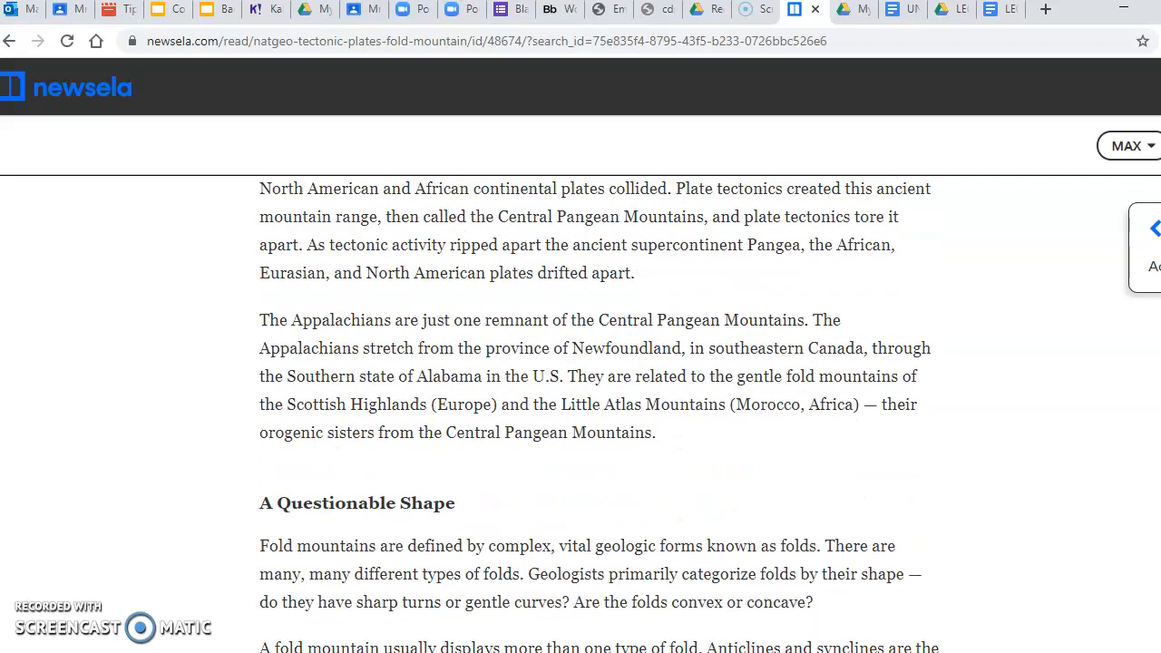
pyautogui.scroll(-3)
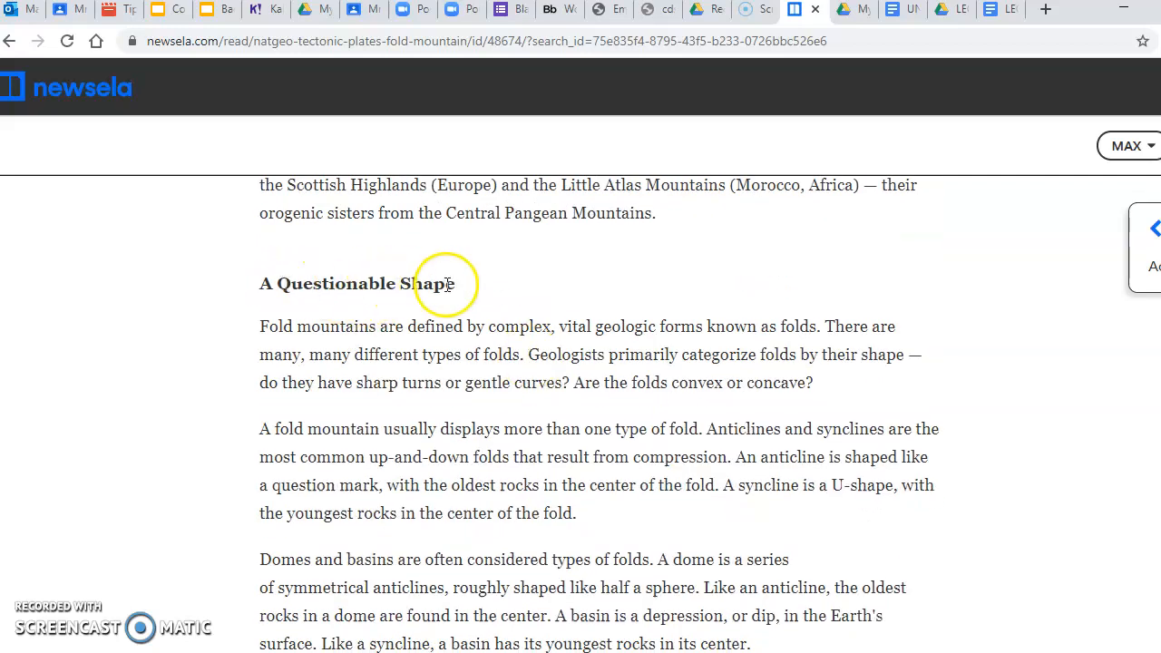
pyautogui.moveTo(490, 299)
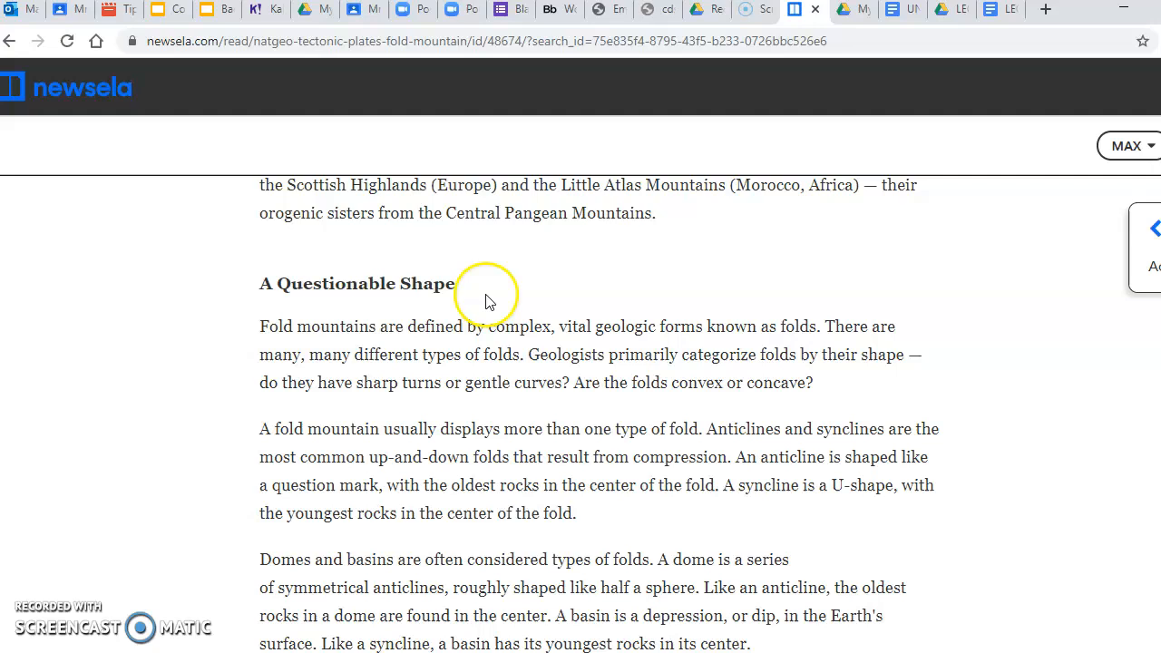
pyautogui.moveTo(405, 322)
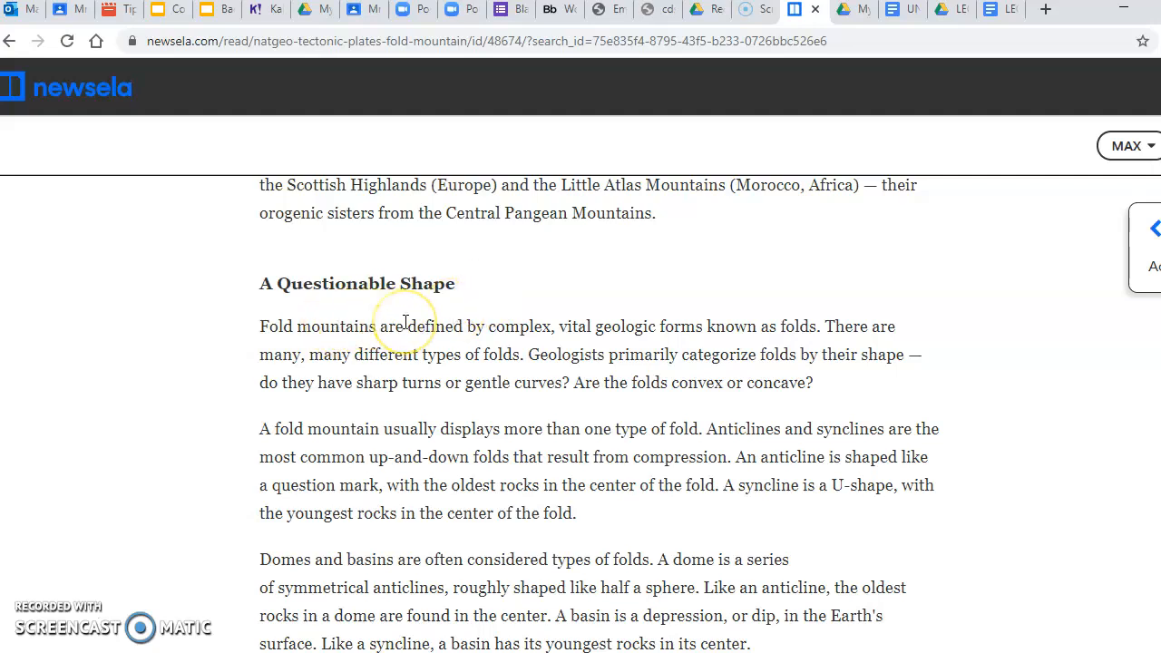
pyautogui.moveTo(405, 322)
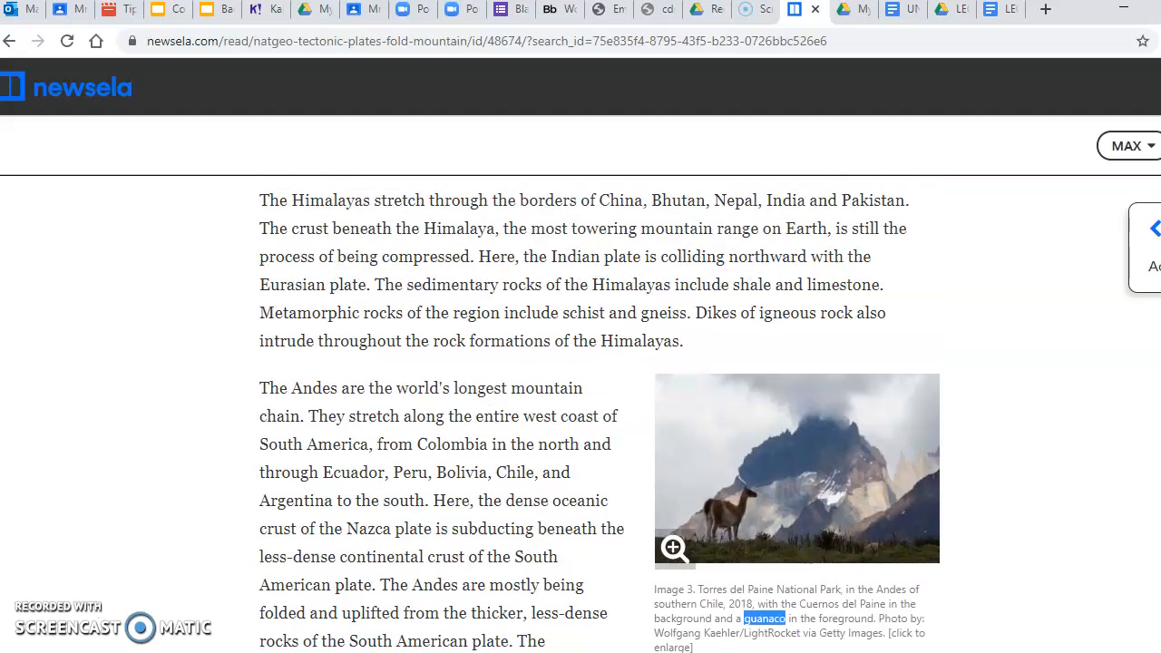
pyautogui.moveTo(881, 519)
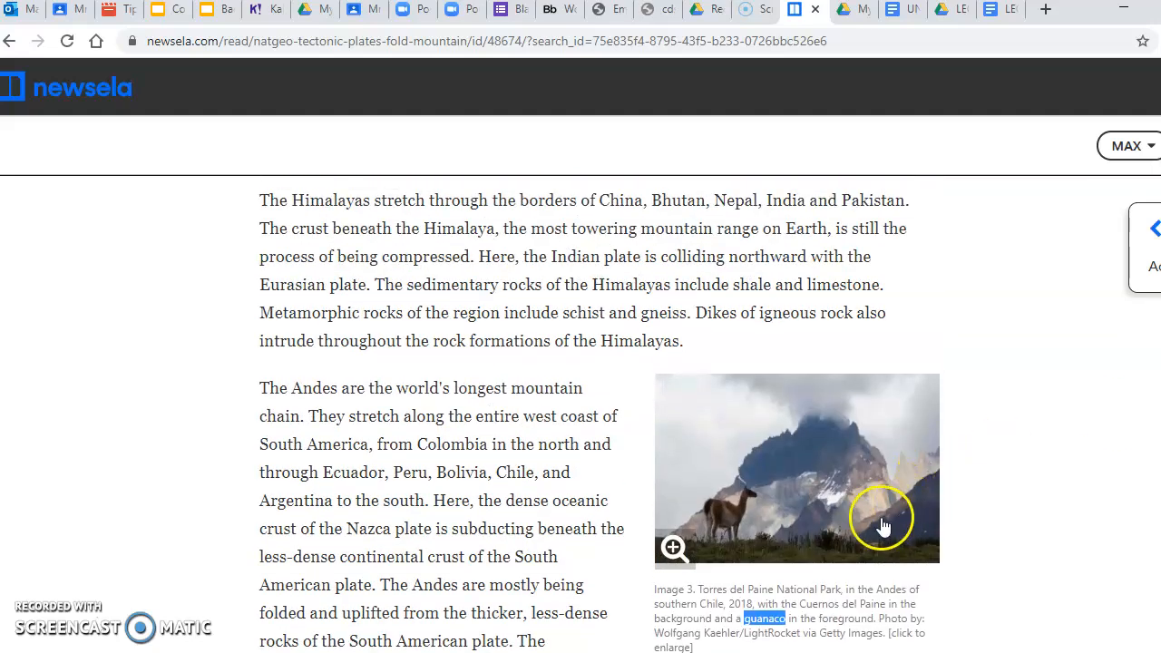
pyautogui.moveTo(934, 521)
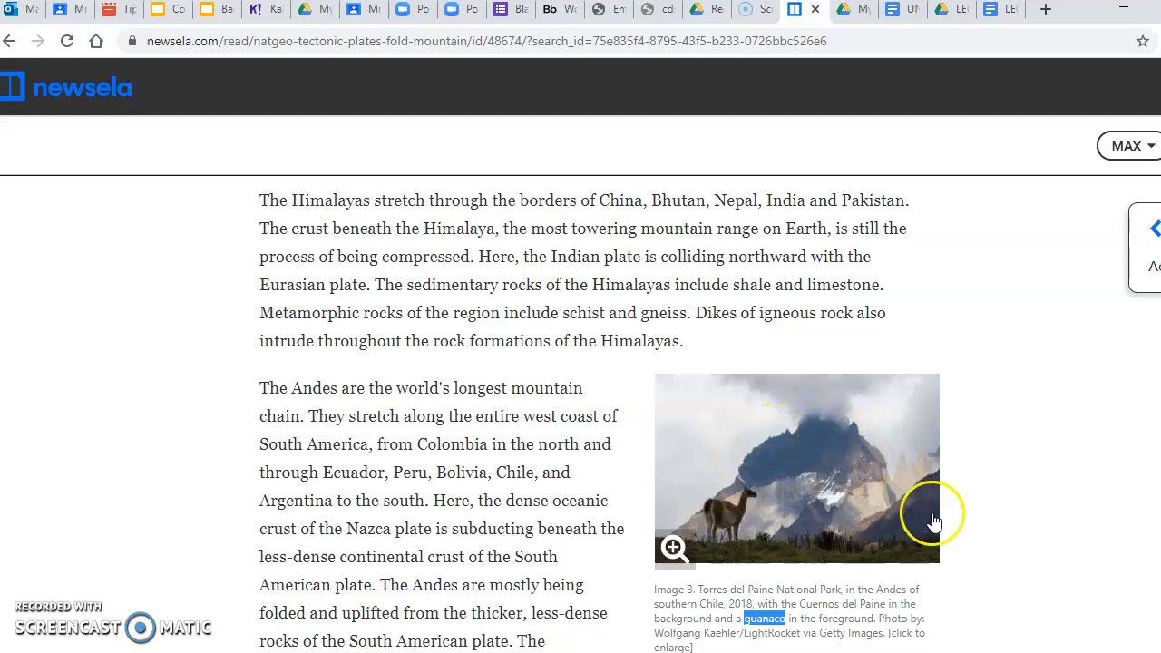
pyautogui.moveTo(934, 522)
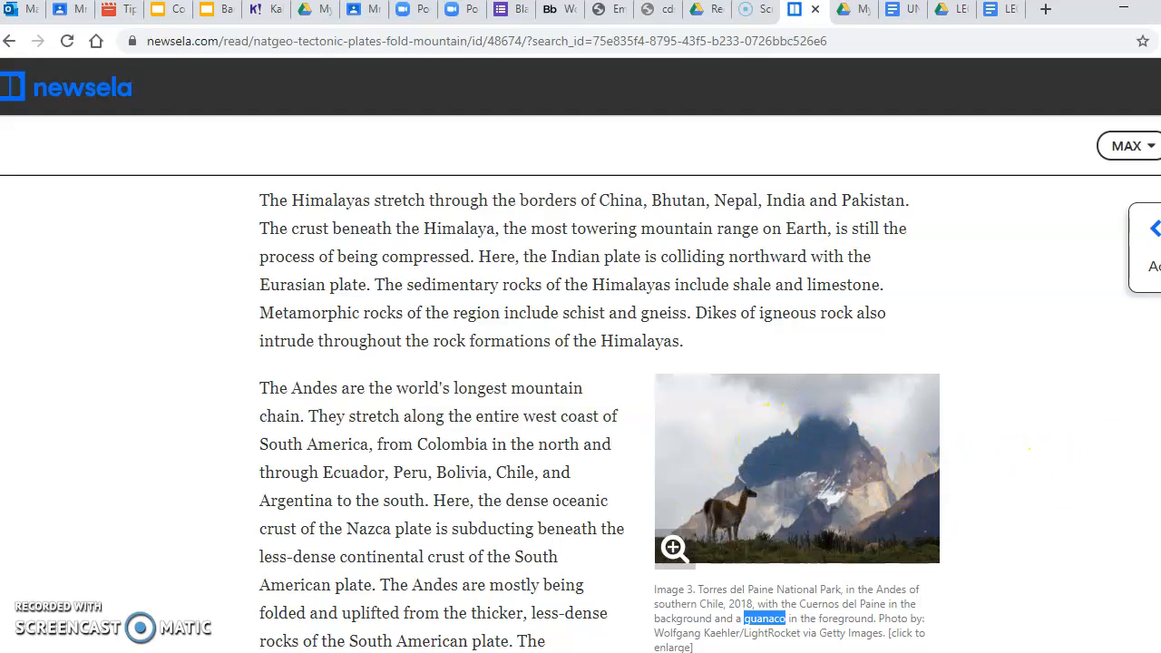
# Scroll down until 'A Questionable Shape' and its anticline, syncline, dome and basin paragraphs show.
pyautogui.scroll(-3)
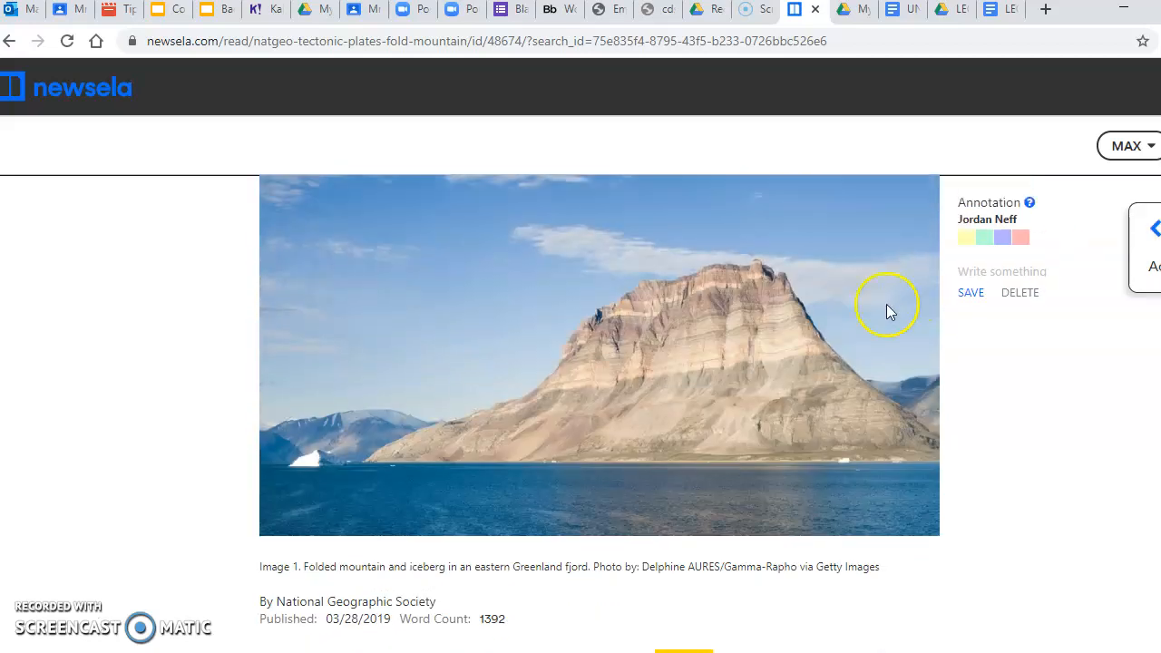
pyautogui.moveTo(766, 263)
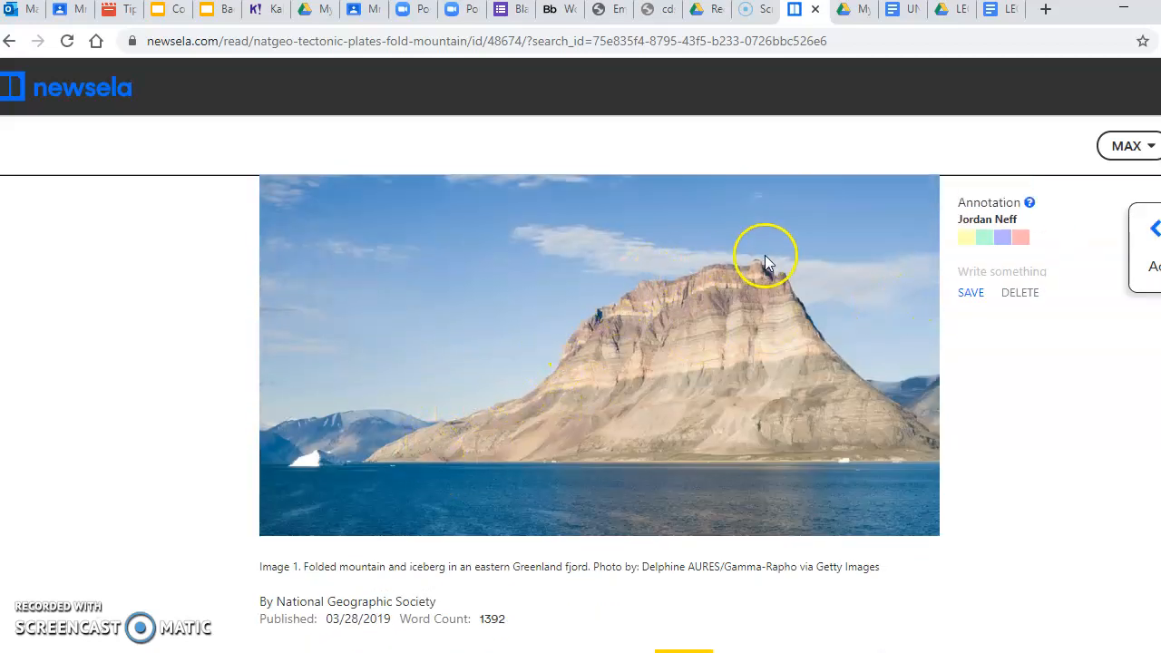
pyautogui.moveTo(1045, 395)
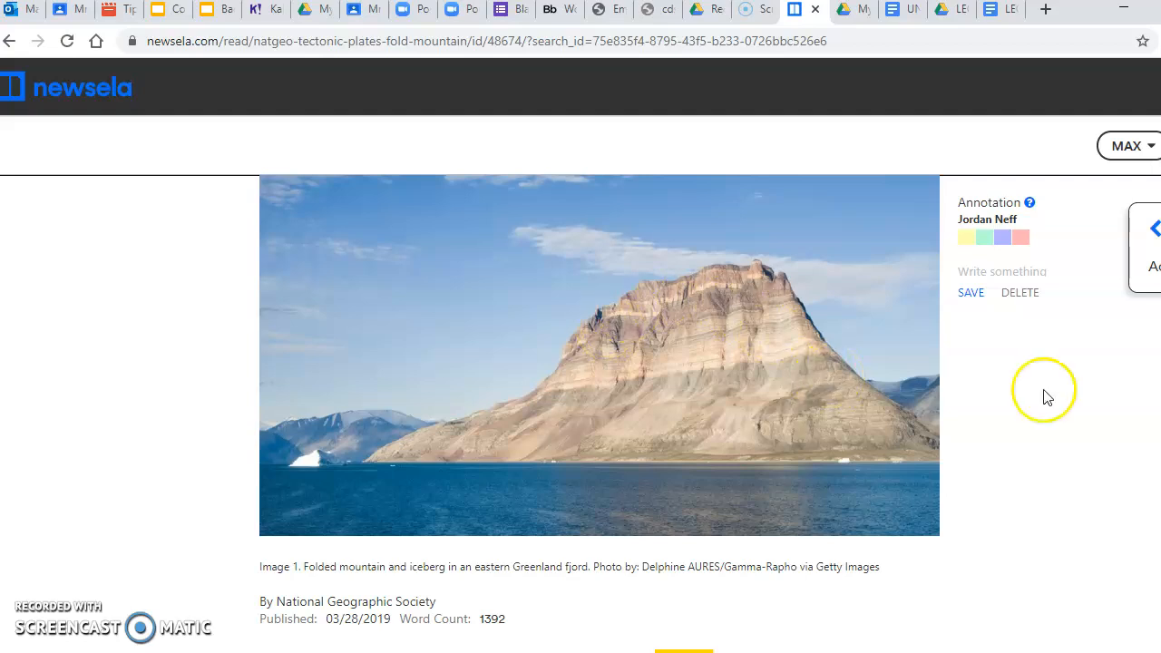
pyautogui.scroll(-3)
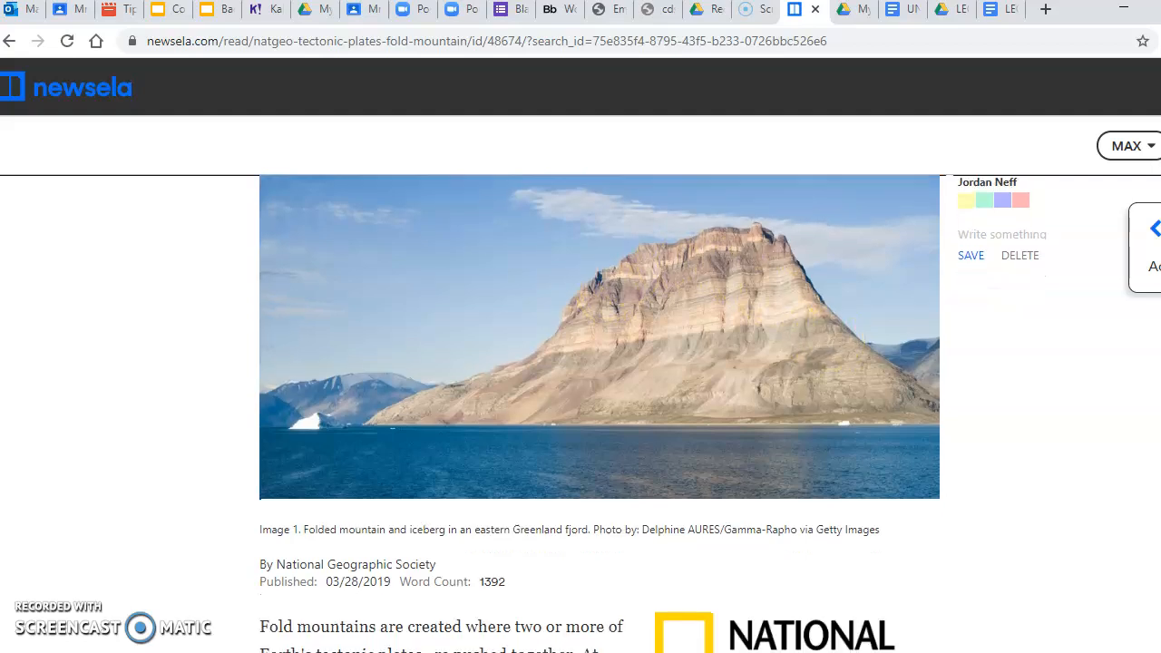
pyautogui.scroll(-3)
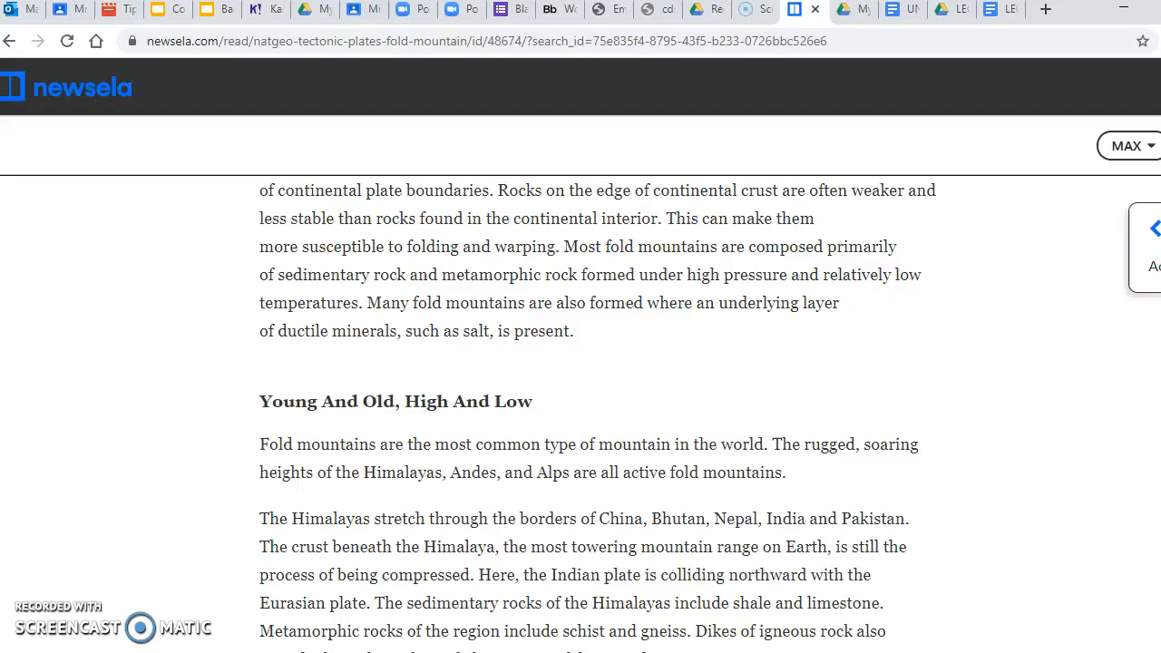
pyautogui.scroll(-3)
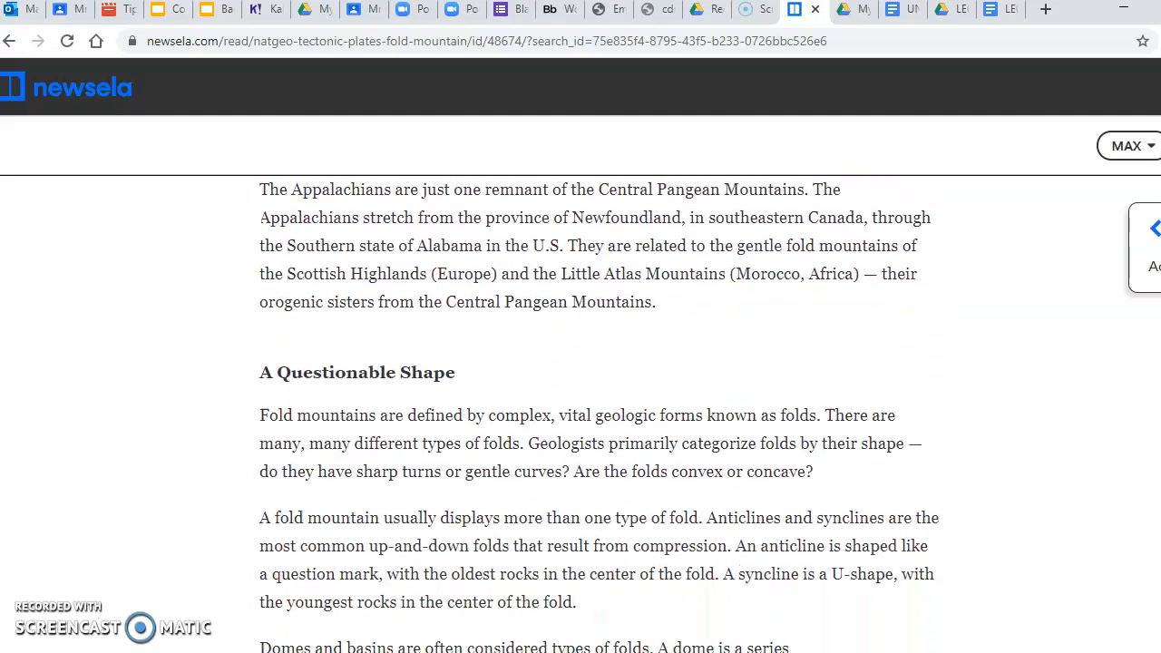
pyautogui.scroll(-3)
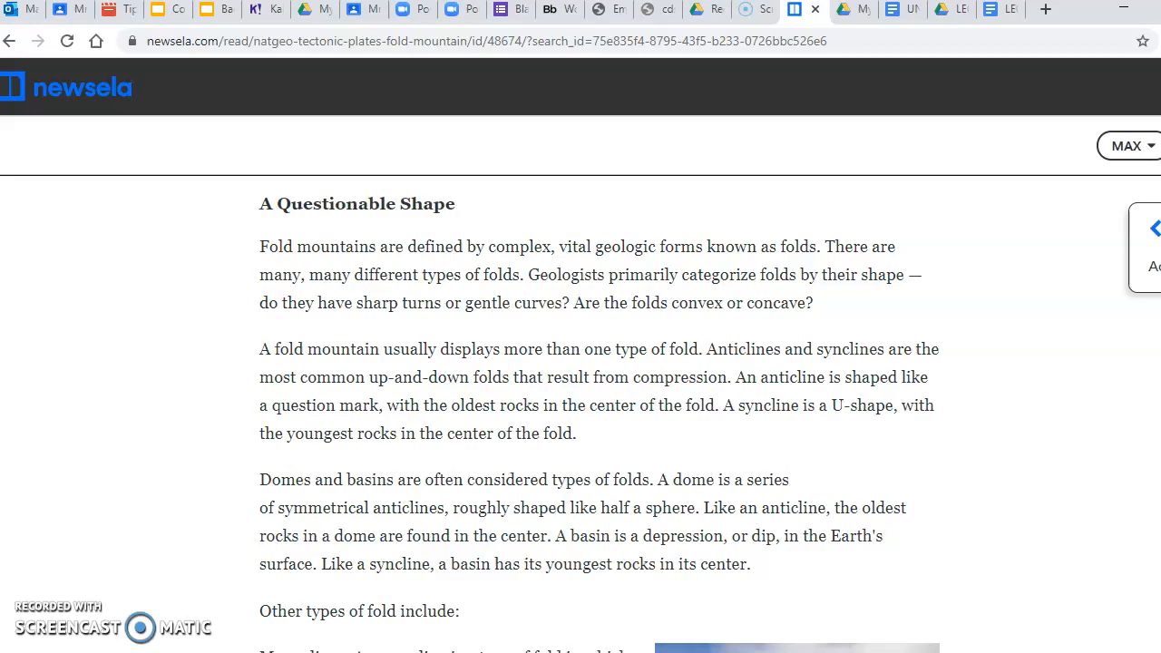
# Scroll down to 'Fast Facts' and 'Foreland Basins' beside the Ebro basin photo.
pyautogui.scroll(-3)
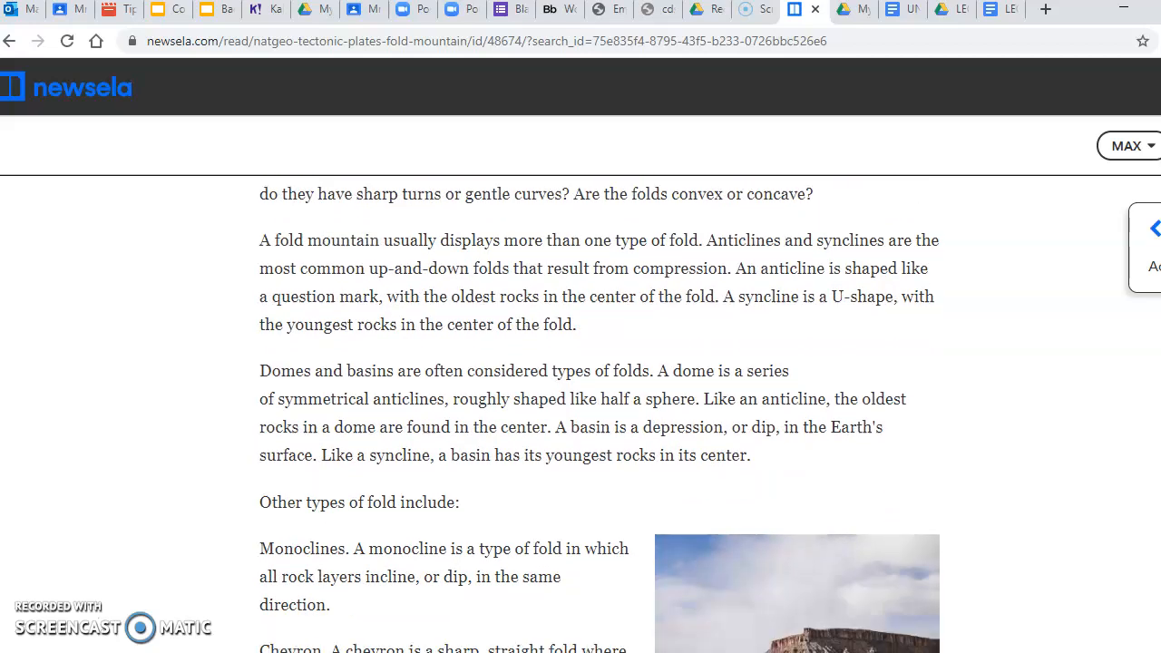
pyautogui.scroll(-3)
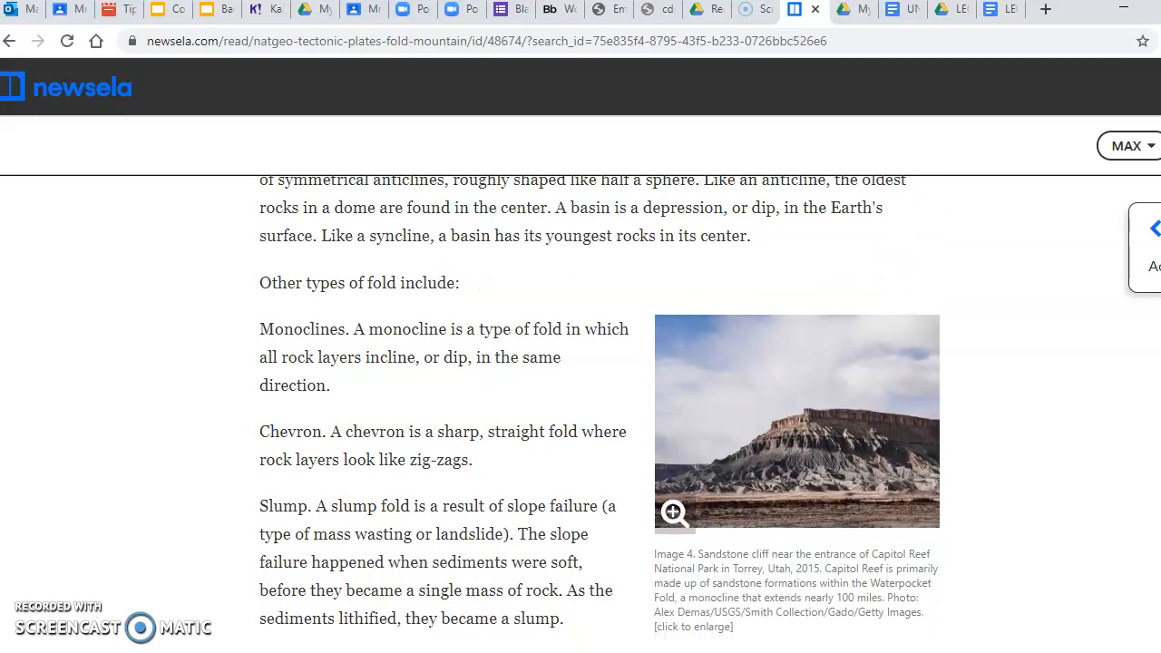
pyautogui.scroll(-3)
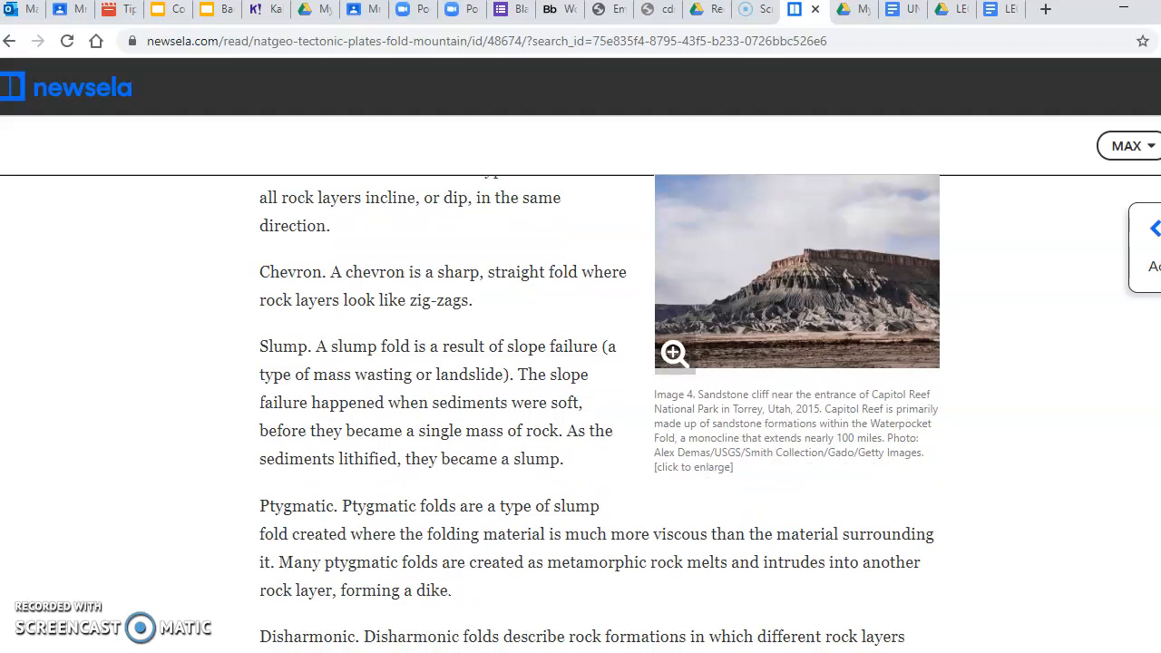
pyautogui.scroll(-3)
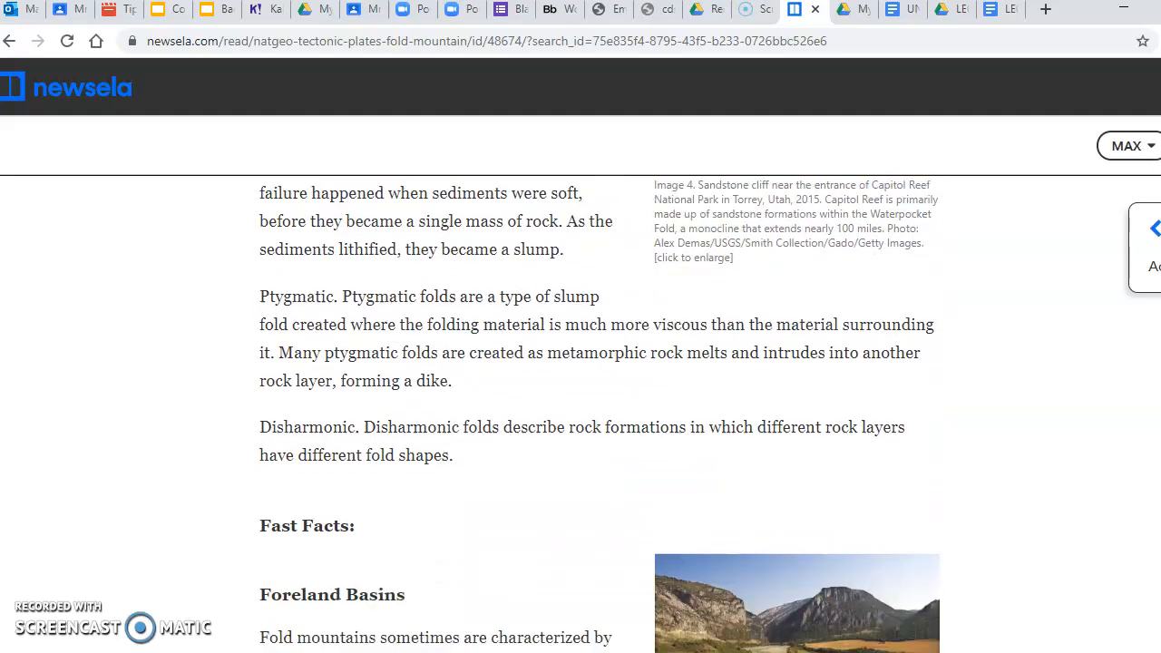
pyautogui.scroll(-3)
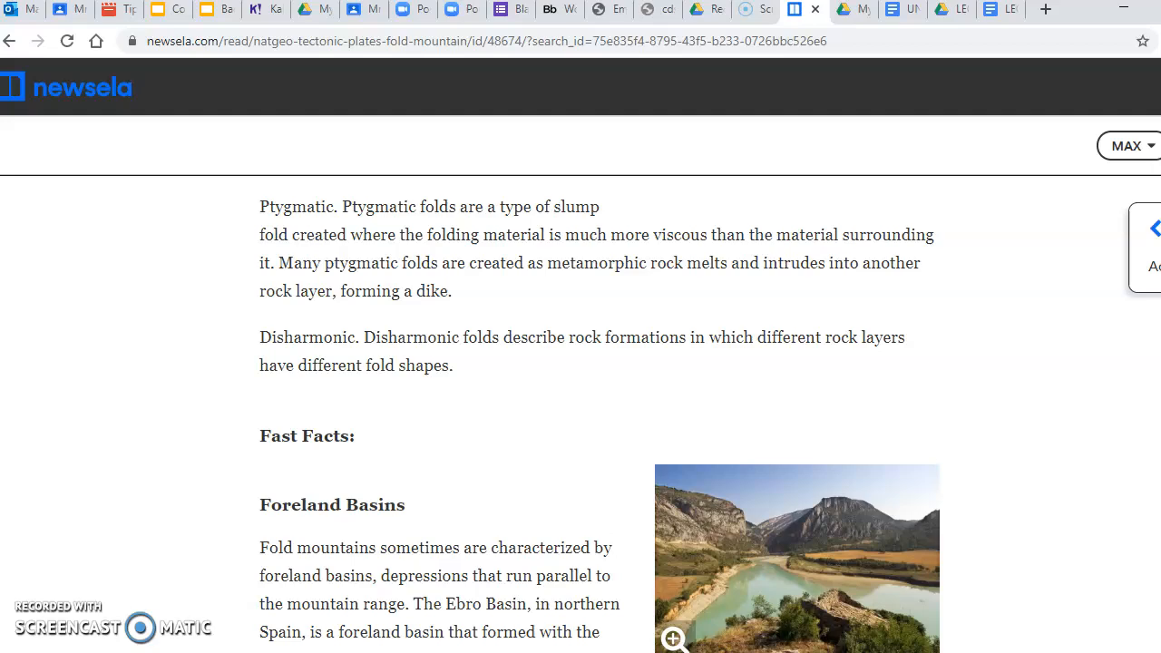
pyautogui.scroll(3)
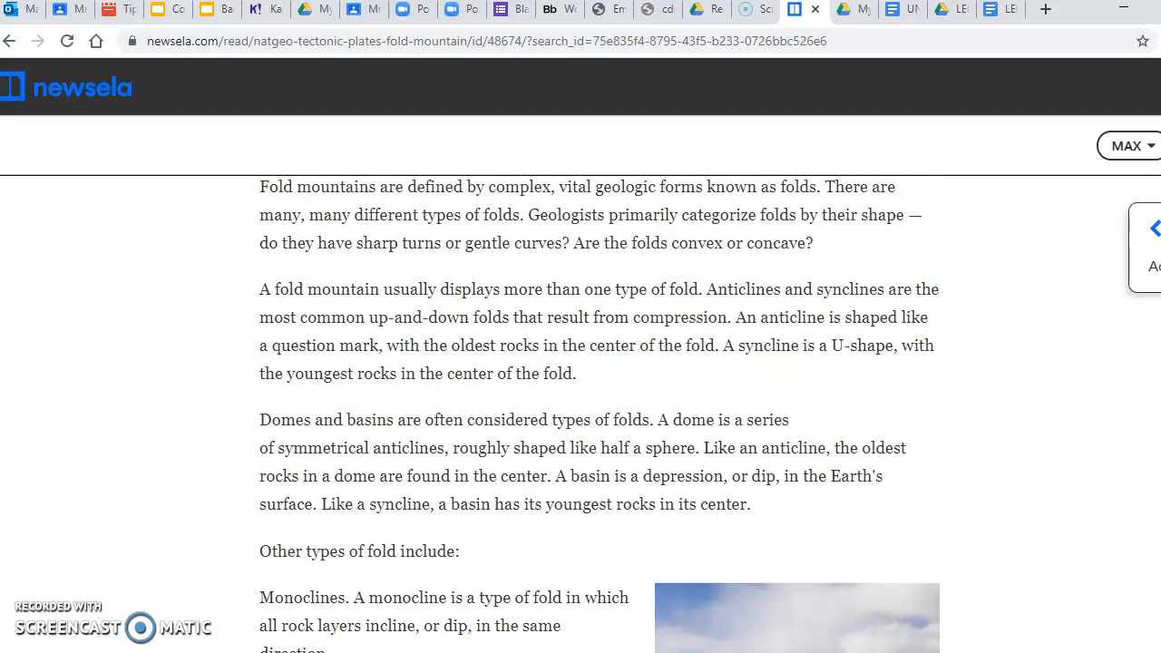
pyautogui.scroll(3)
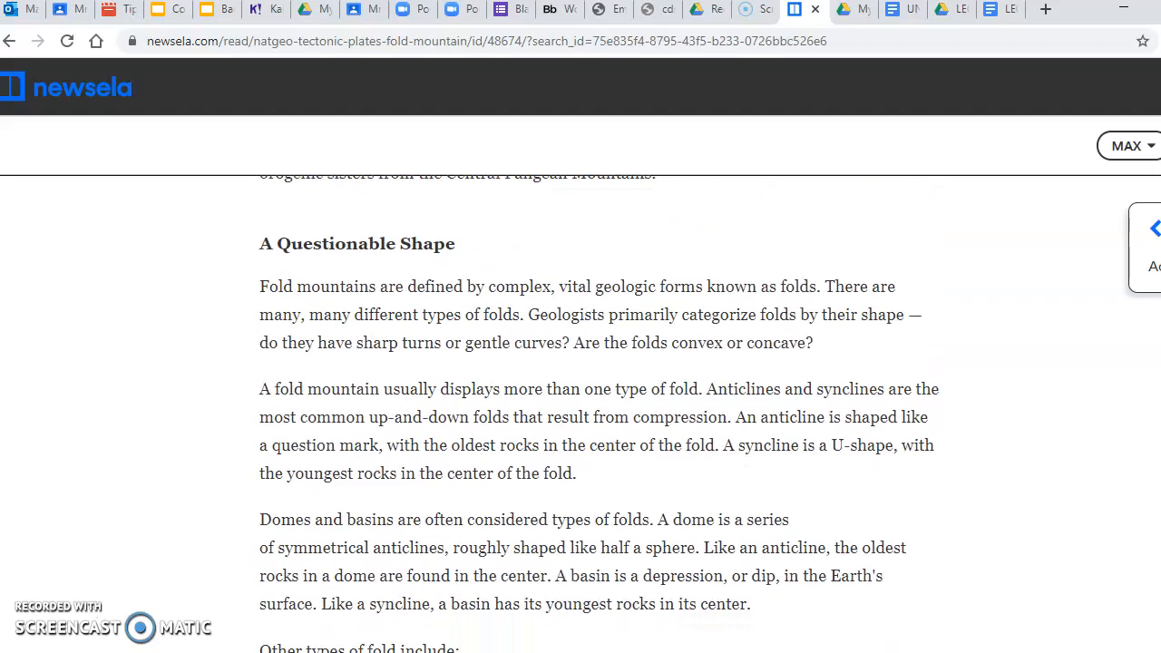
pyautogui.moveTo(421, 234)
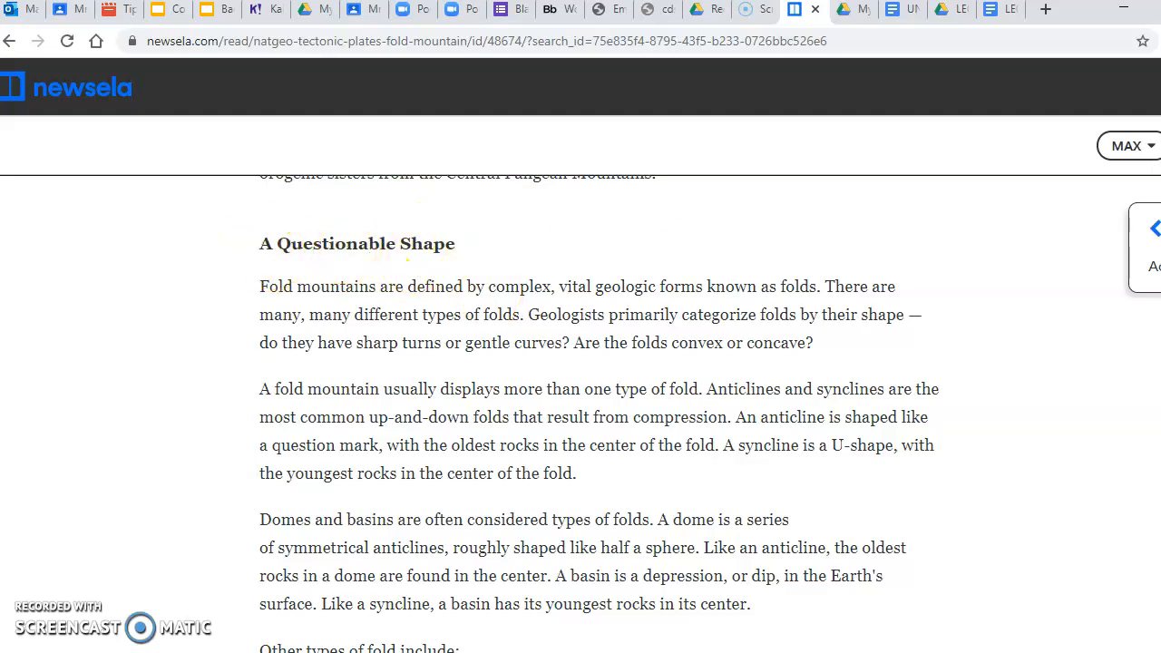
pyautogui.scroll(-3)
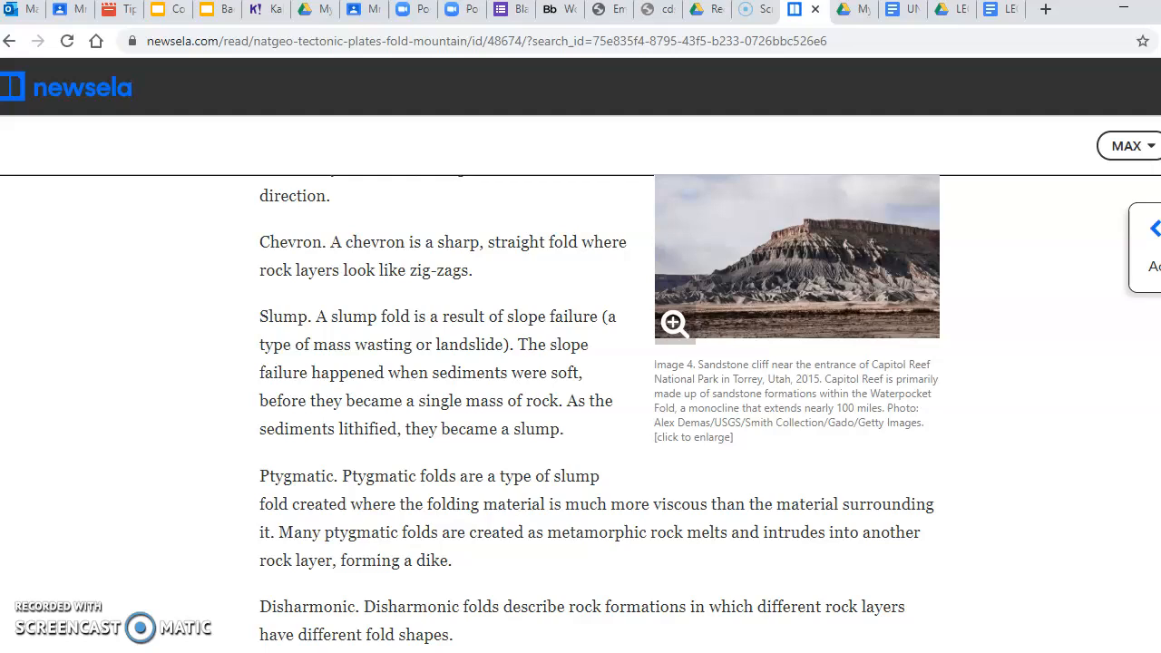
pyautogui.scroll(-3)
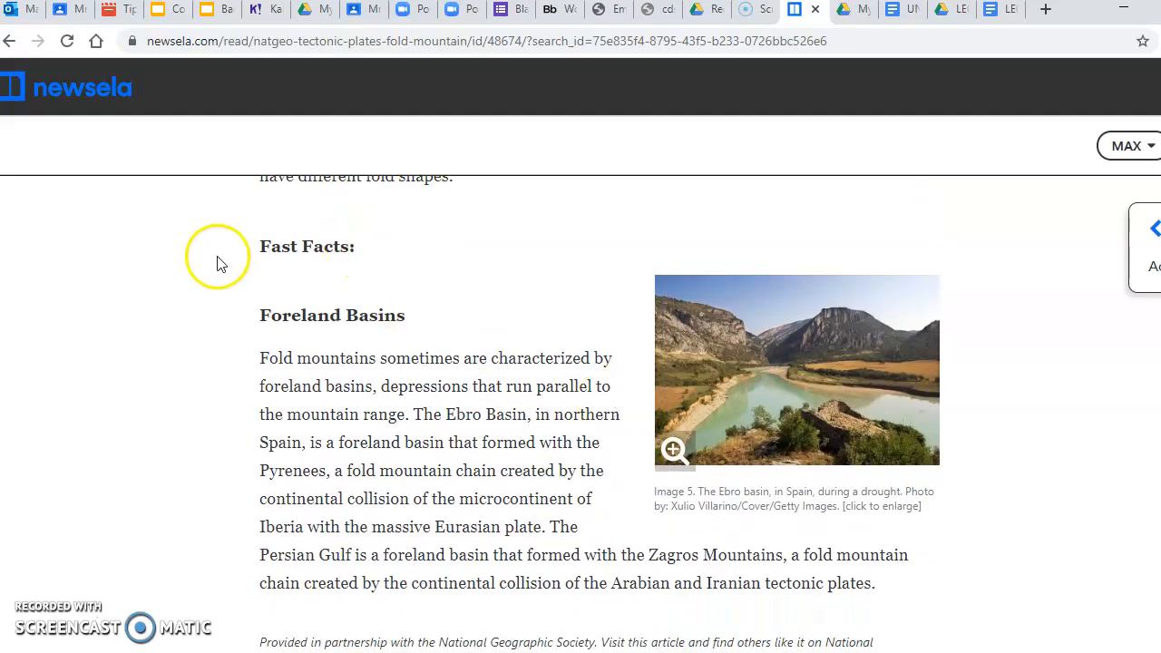
pyautogui.moveTo(350, 270)
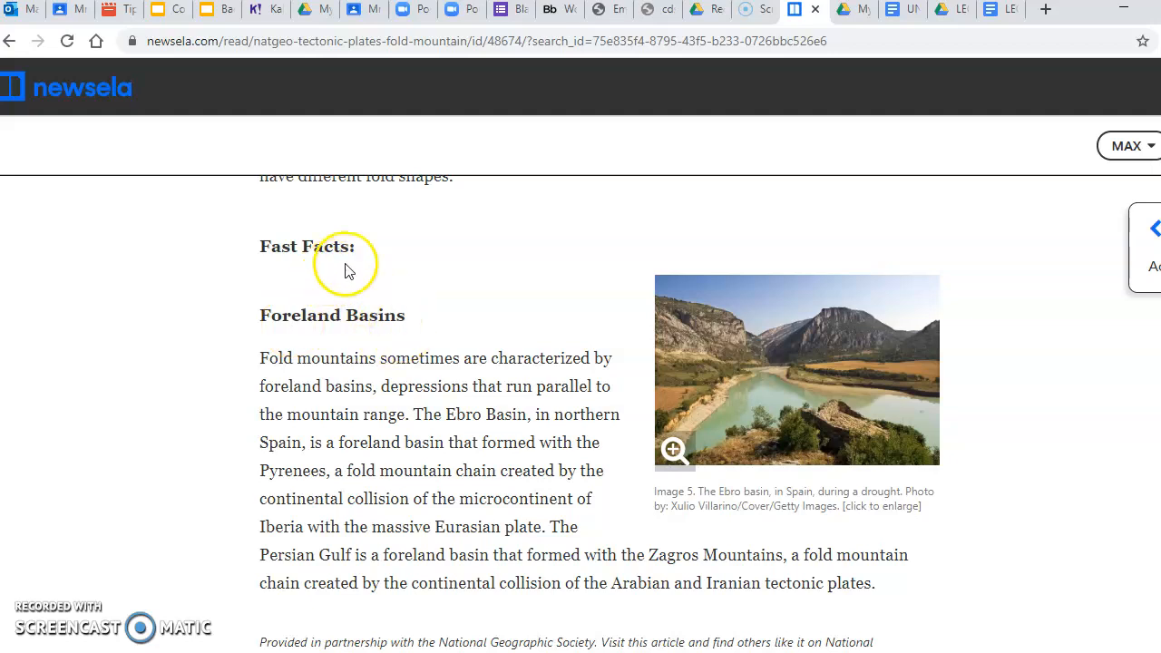
pyautogui.moveTo(1073, 378)
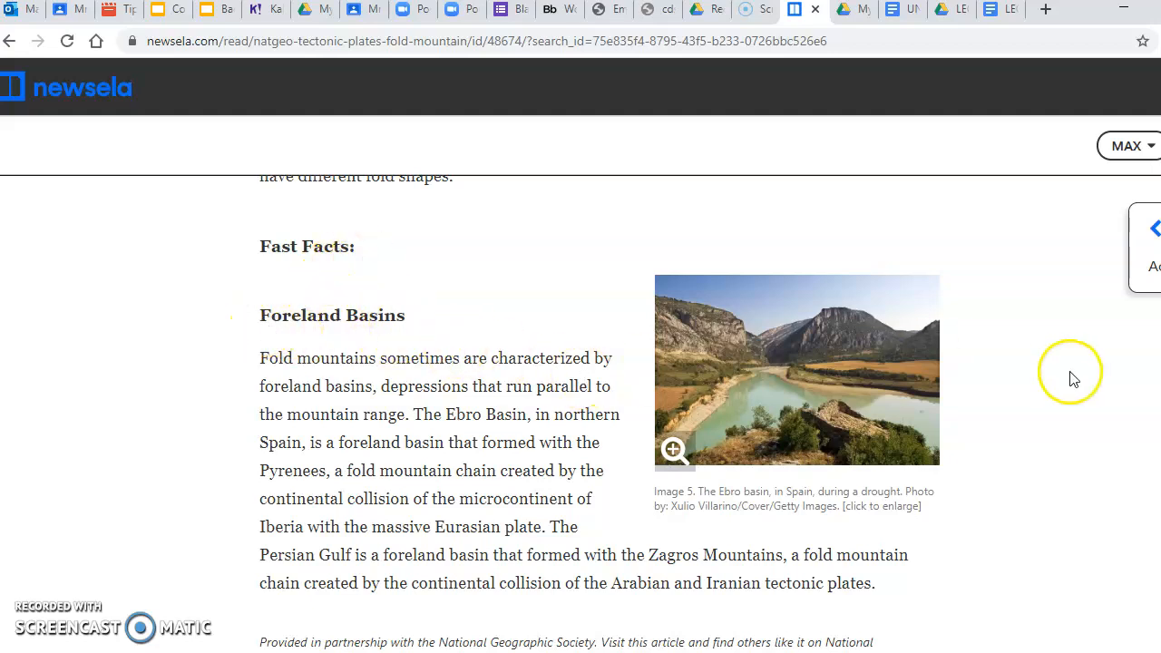
pyautogui.scroll(-3)
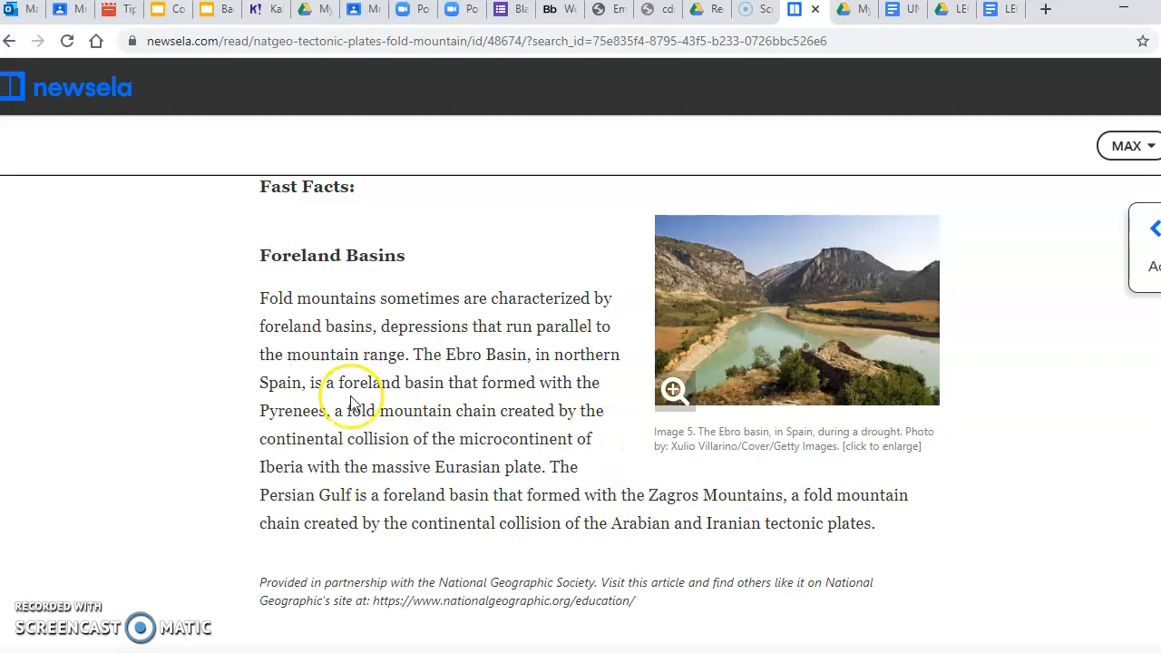
pyautogui.moveTo(398, 277)
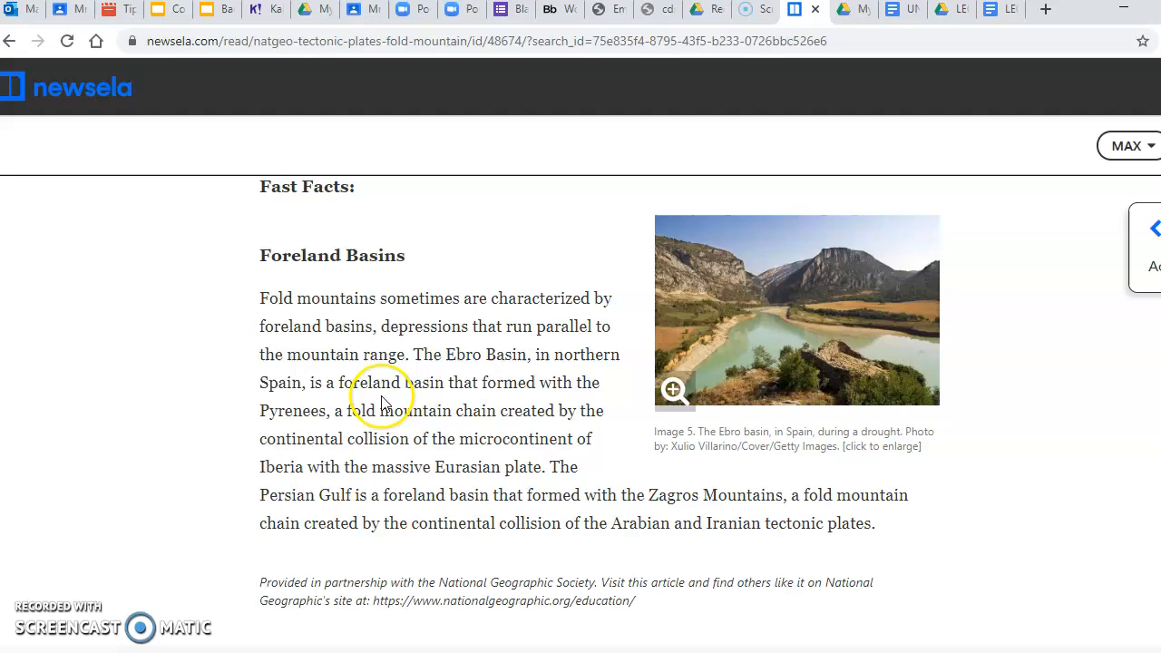
pyautogui.moveTo(467, 427)
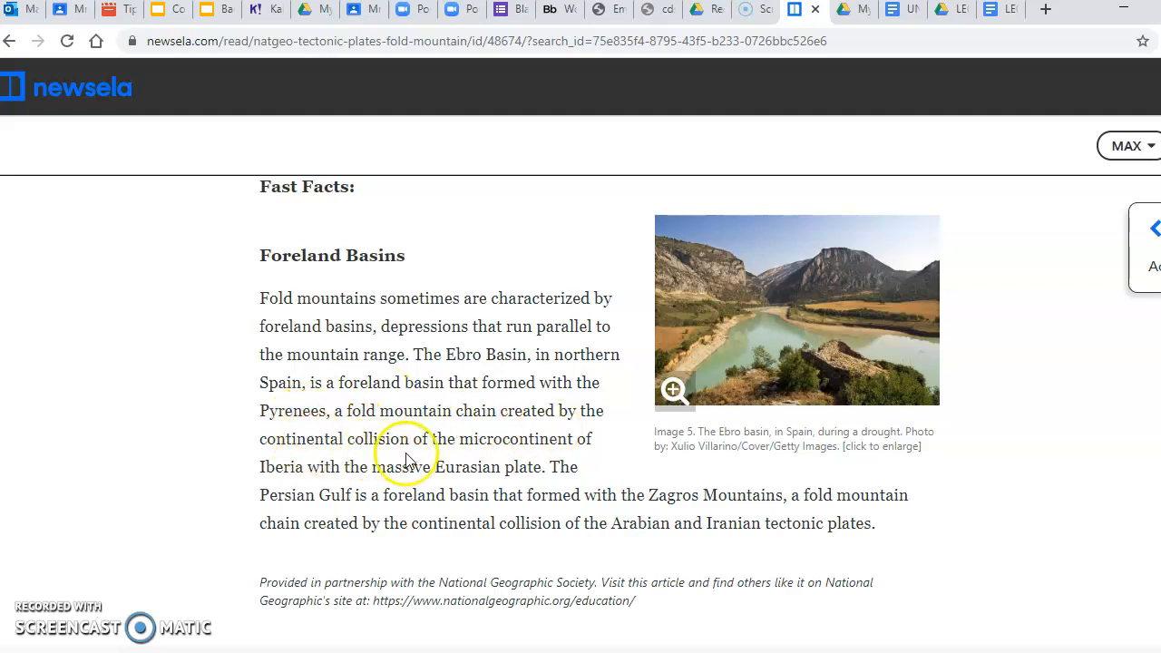
pyautogui.moveTo(349, 445)
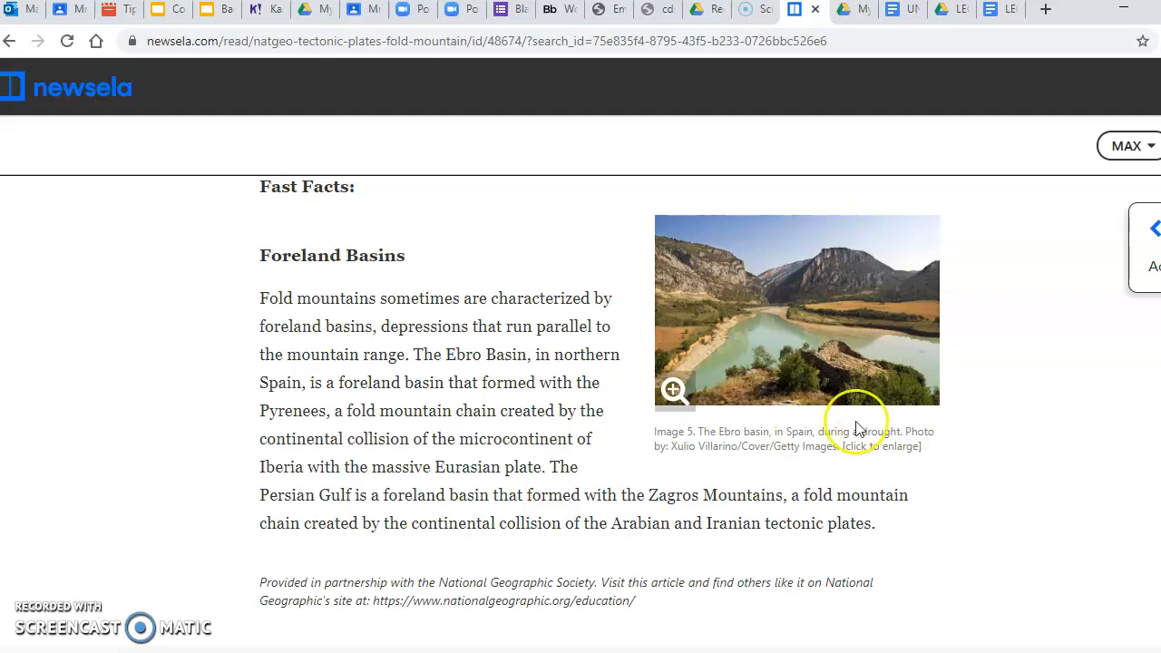
pyautogui.moveTo(744, 380)
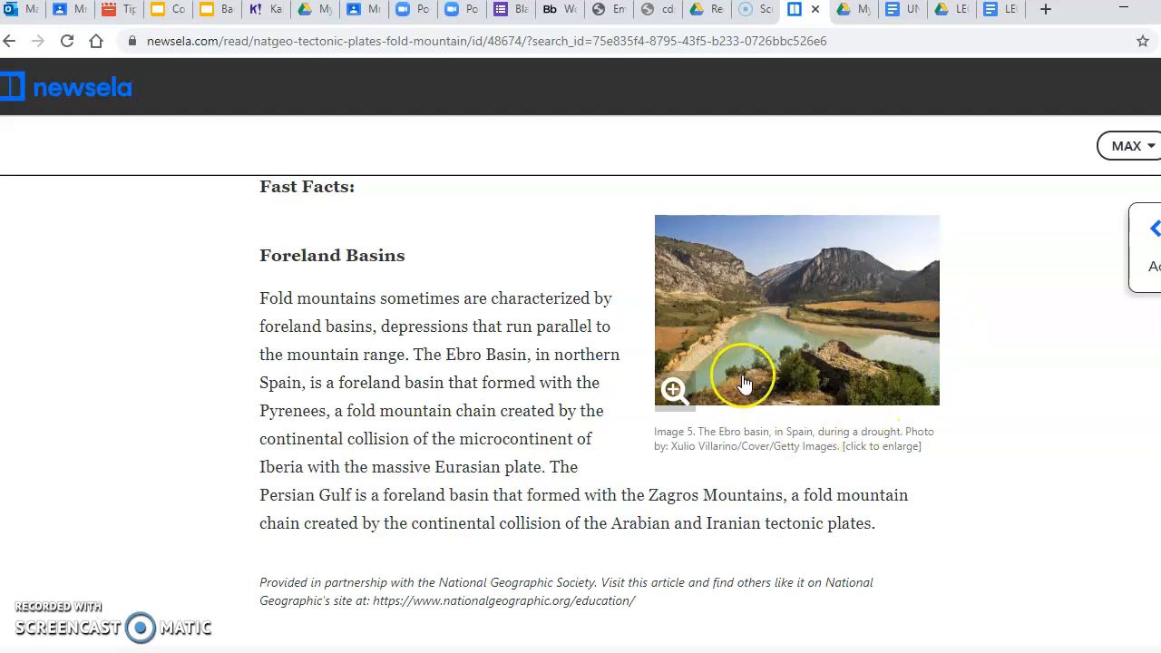
pyautogui.moveTo(745, 370)
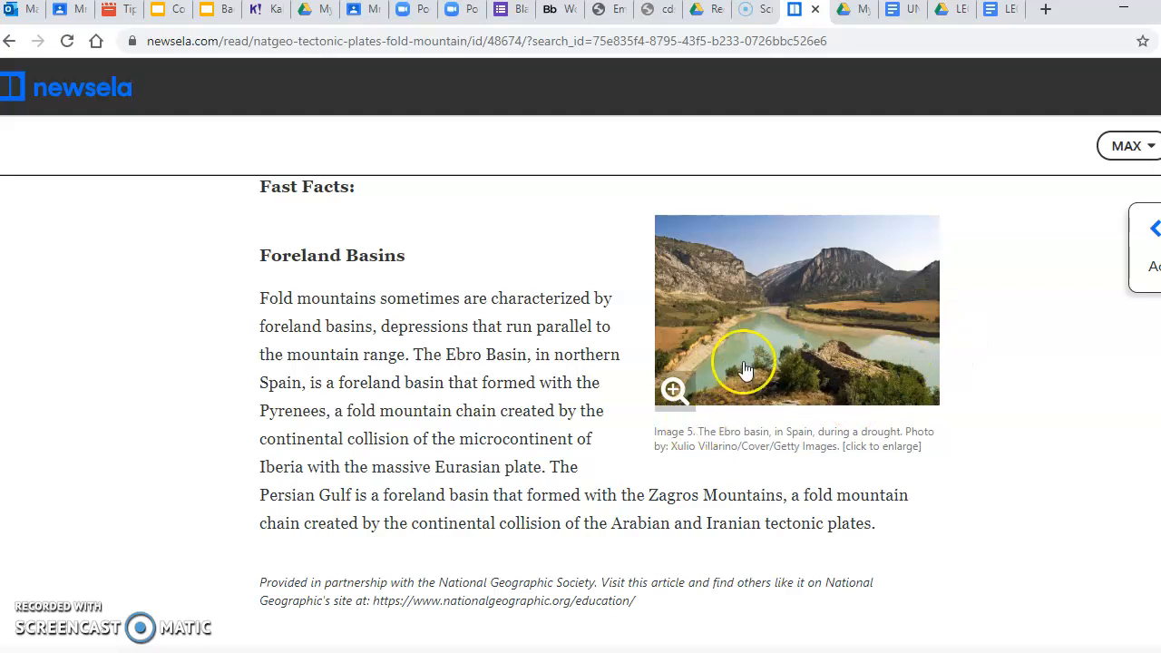
pyautogui.moveTo(732, 391)
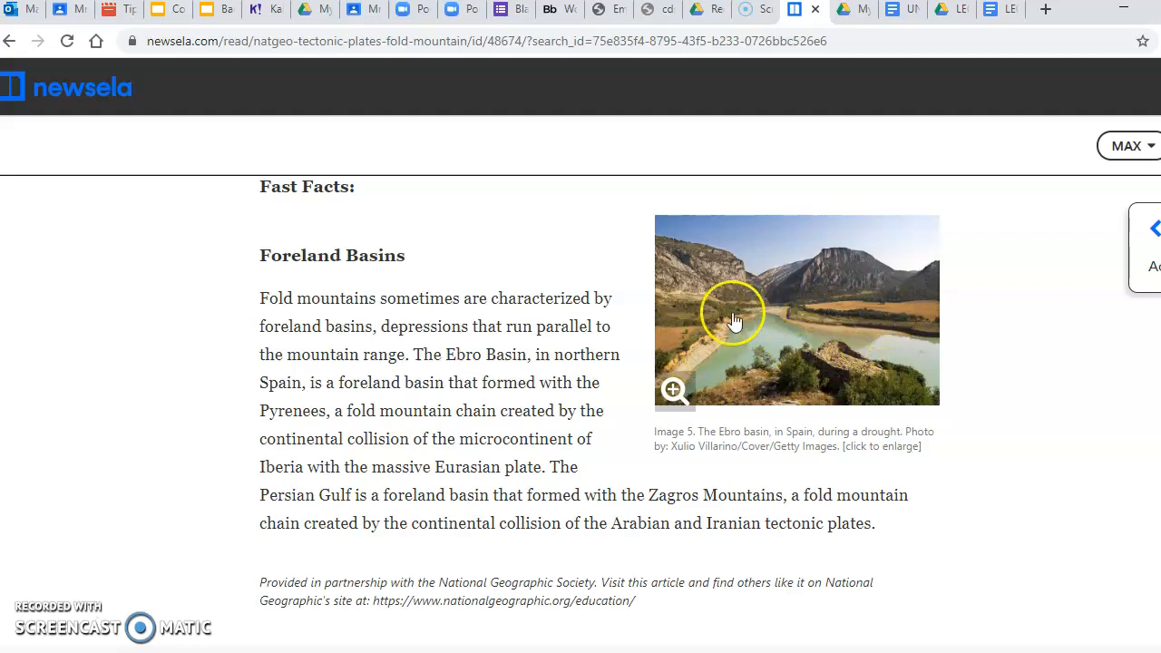
pyautogui.moveTo(773, 408)
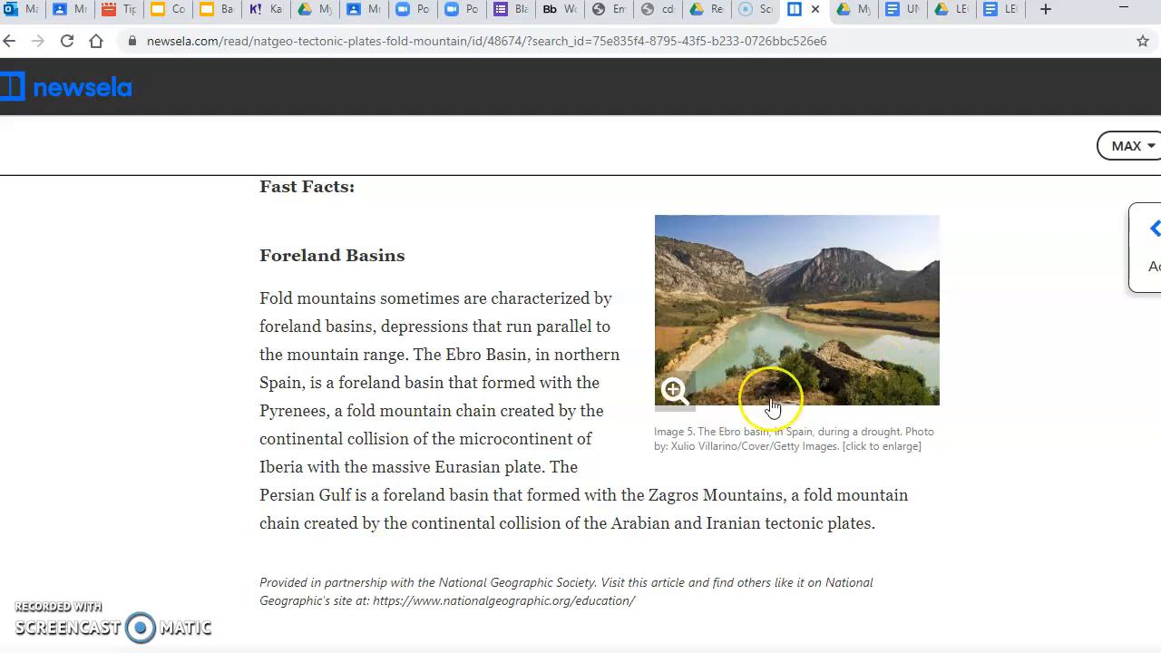
pyautogui.moveTo(771, 404)
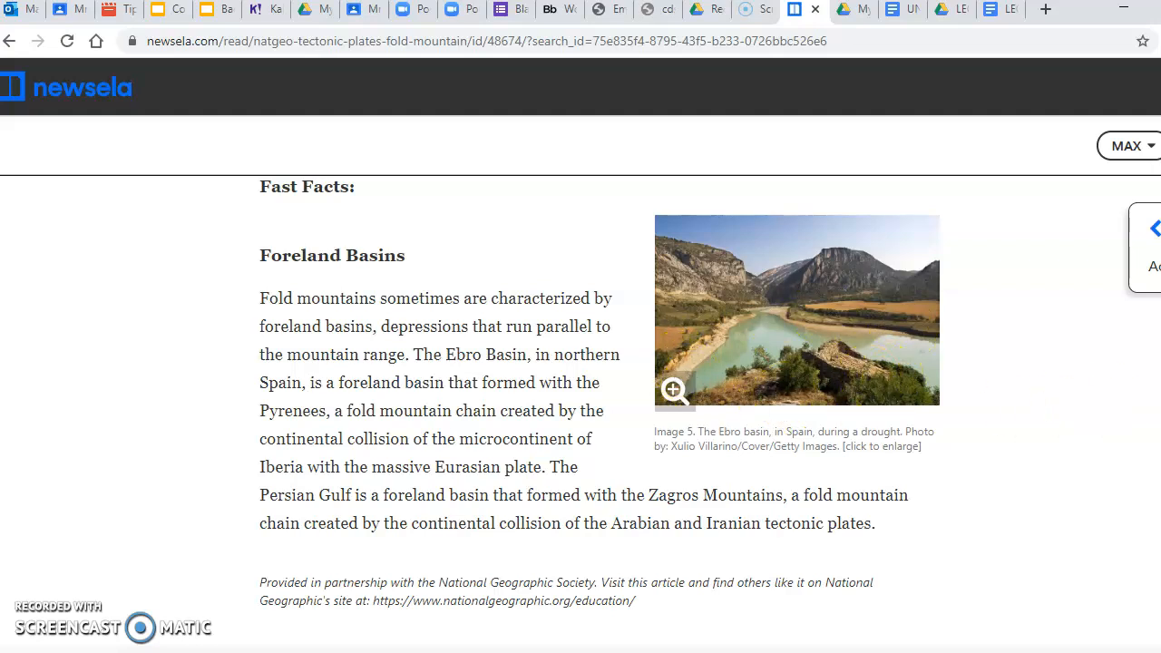
pyautogui.scroll(-3)
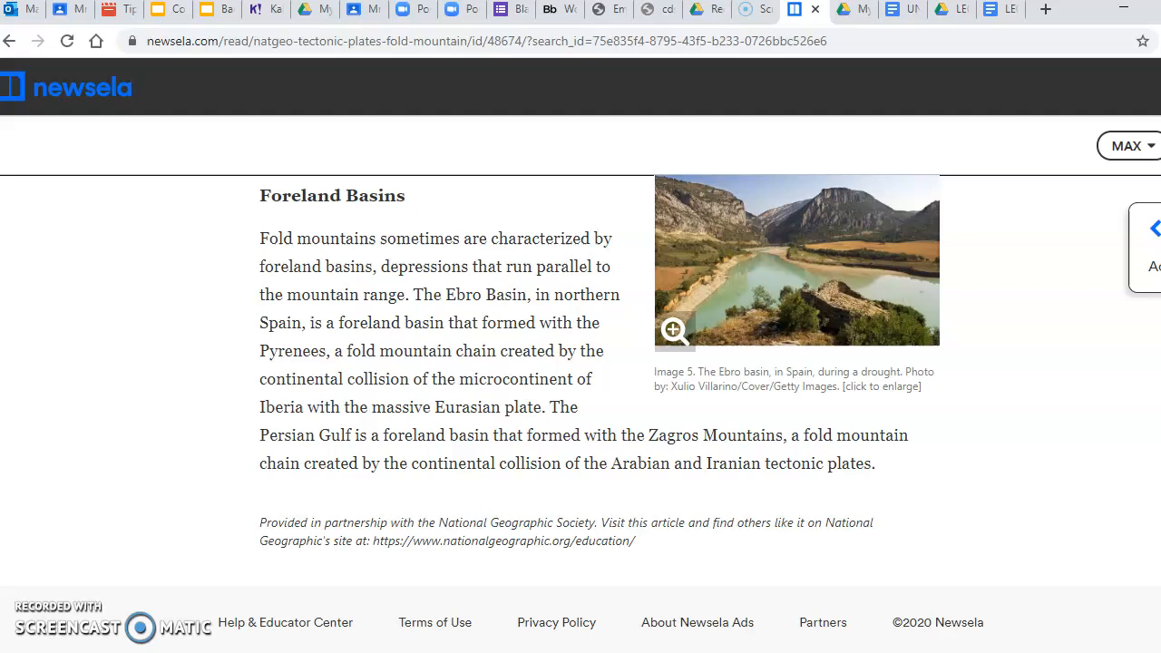
pyautogui.scroll(3)
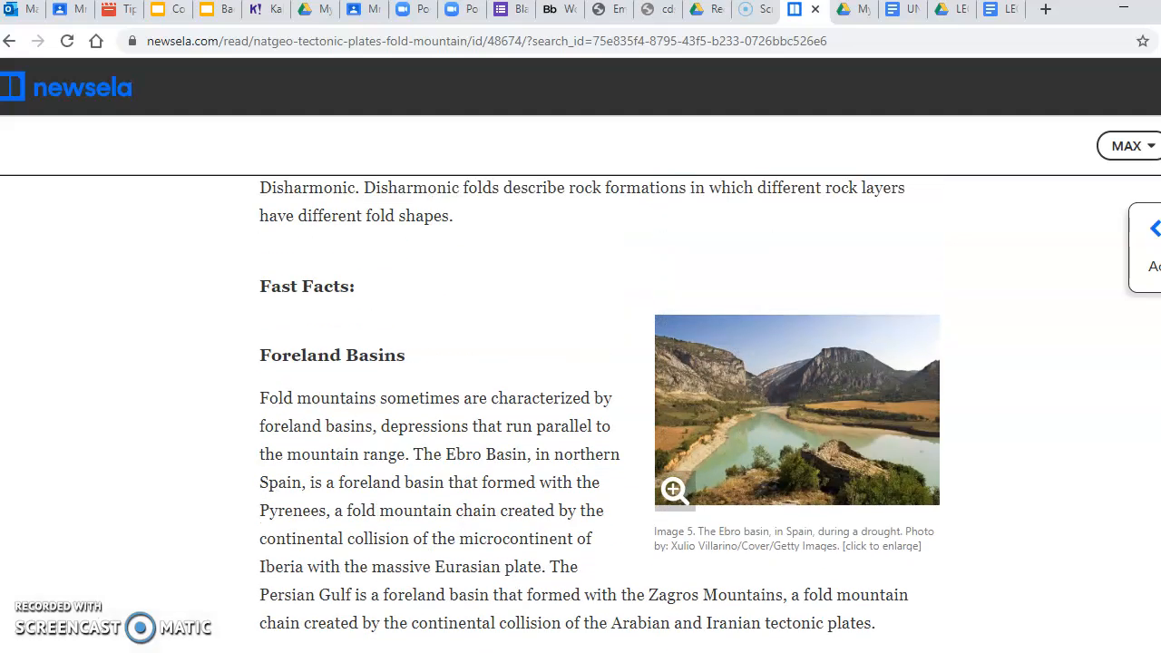